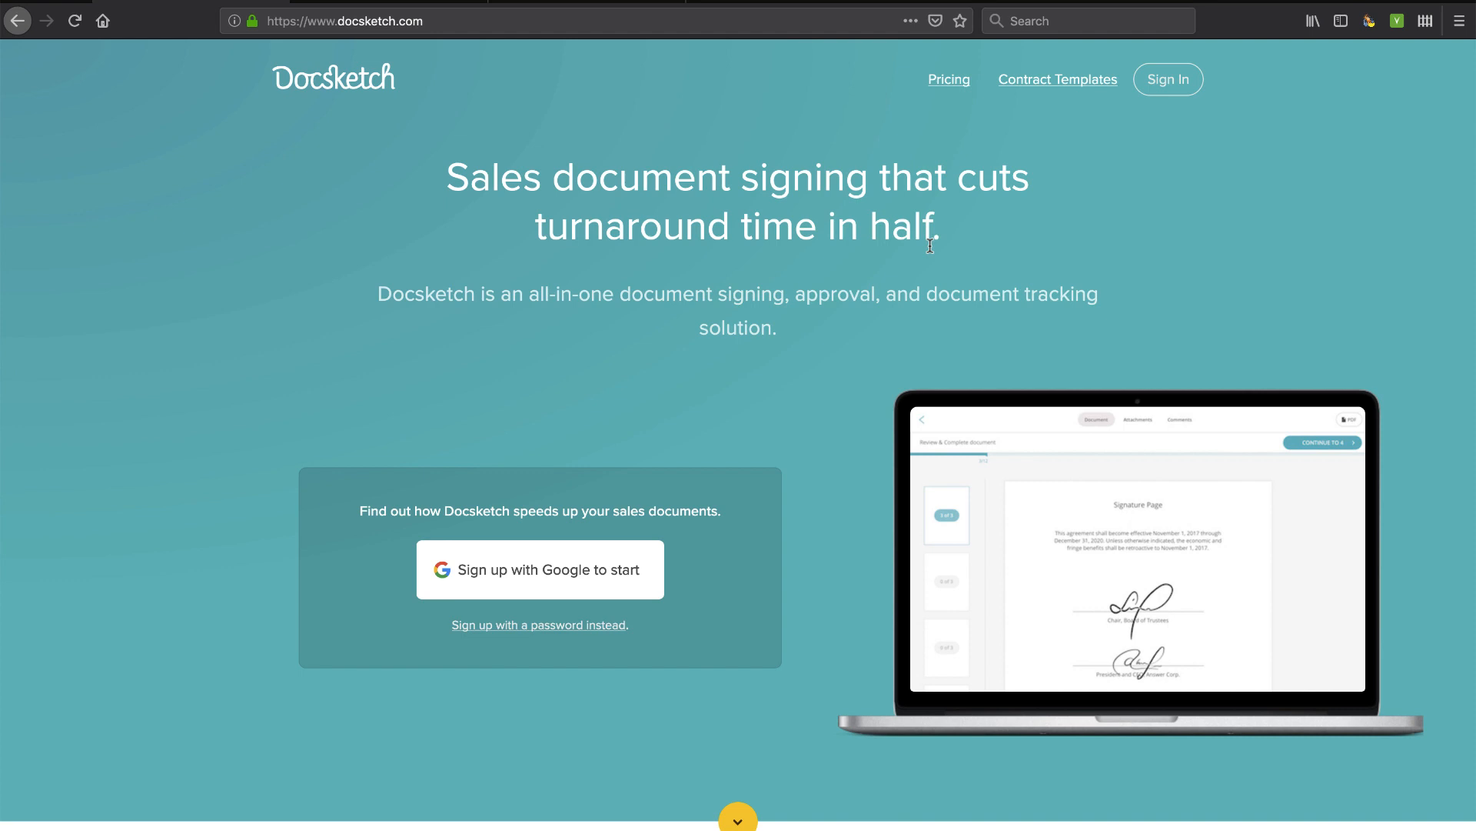
pyautogui.moveTo(300, 95)
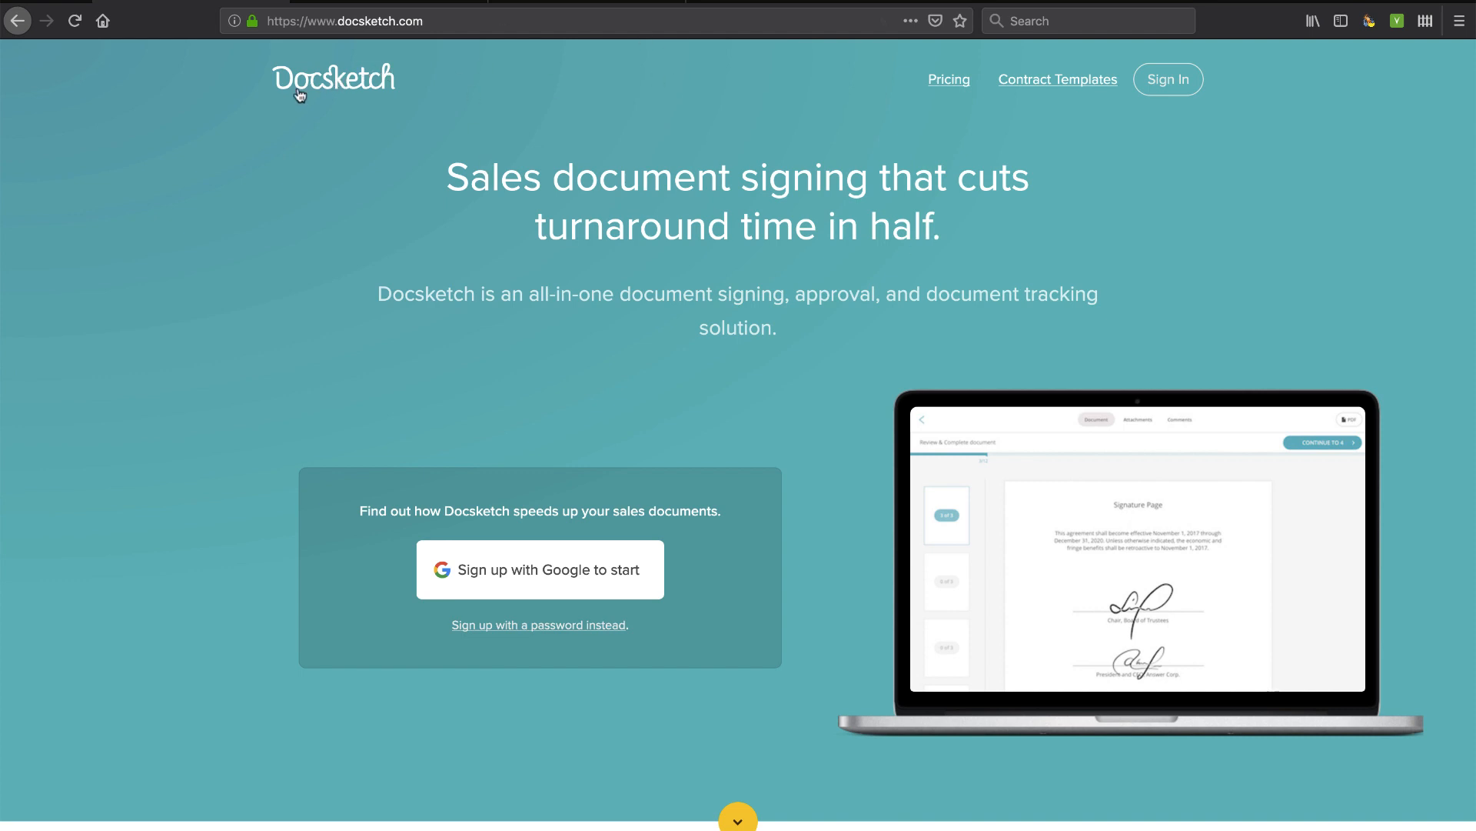
pyautogui.moveTo(407, 92)
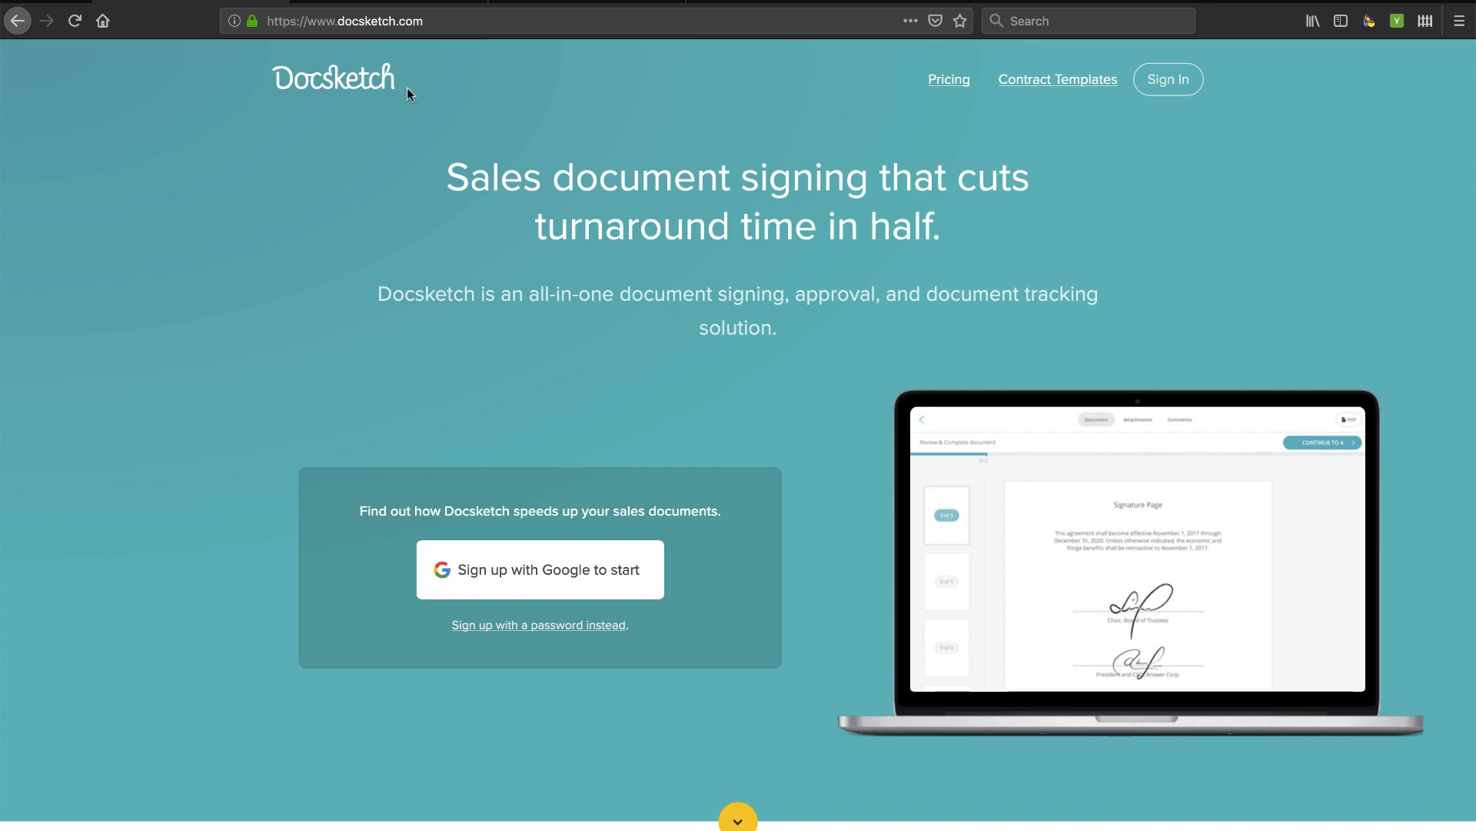
pyautogui.moveTo(725, 319)
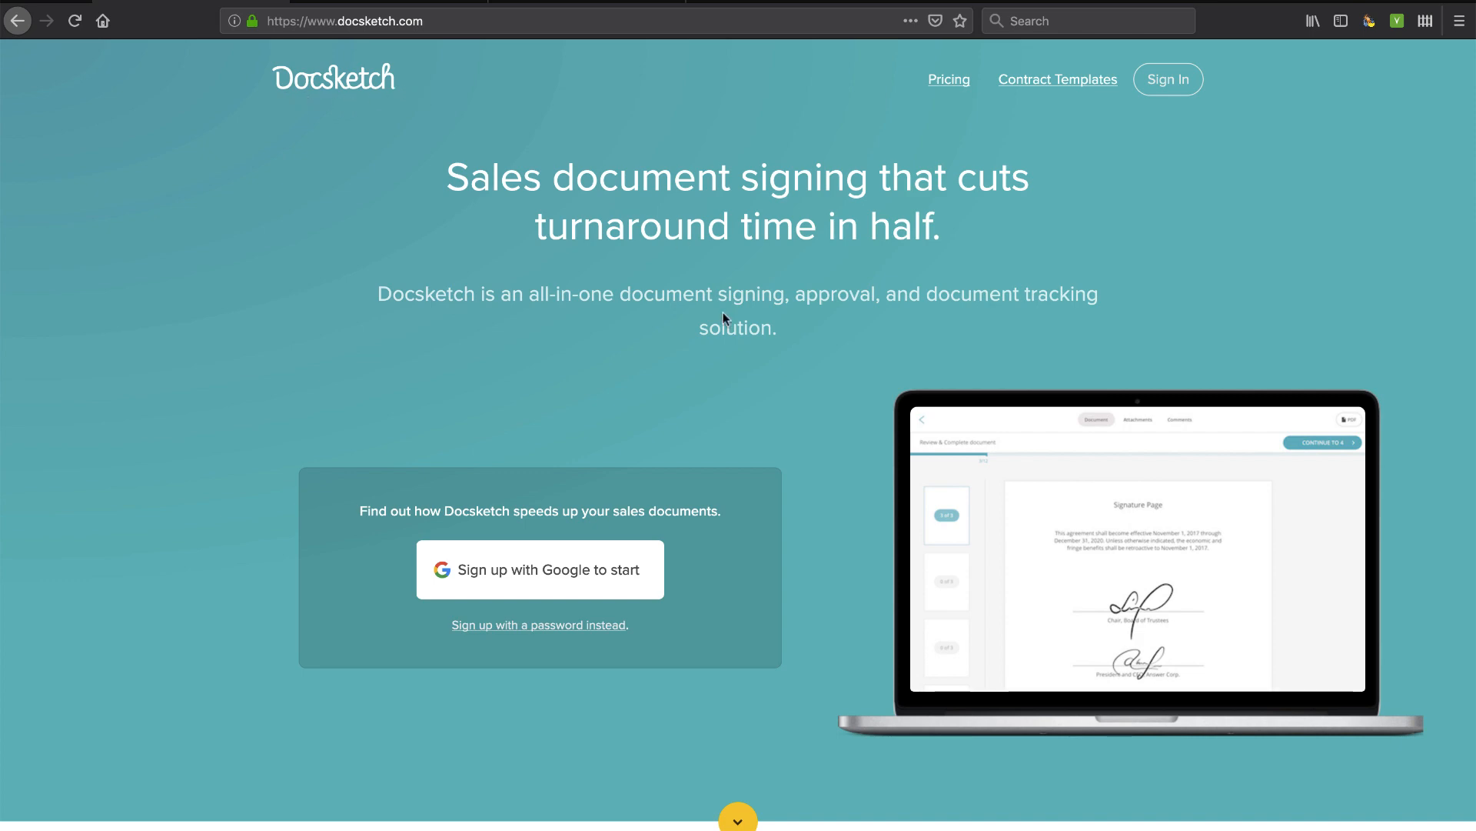
pyautogui.moveTo(394, 259)
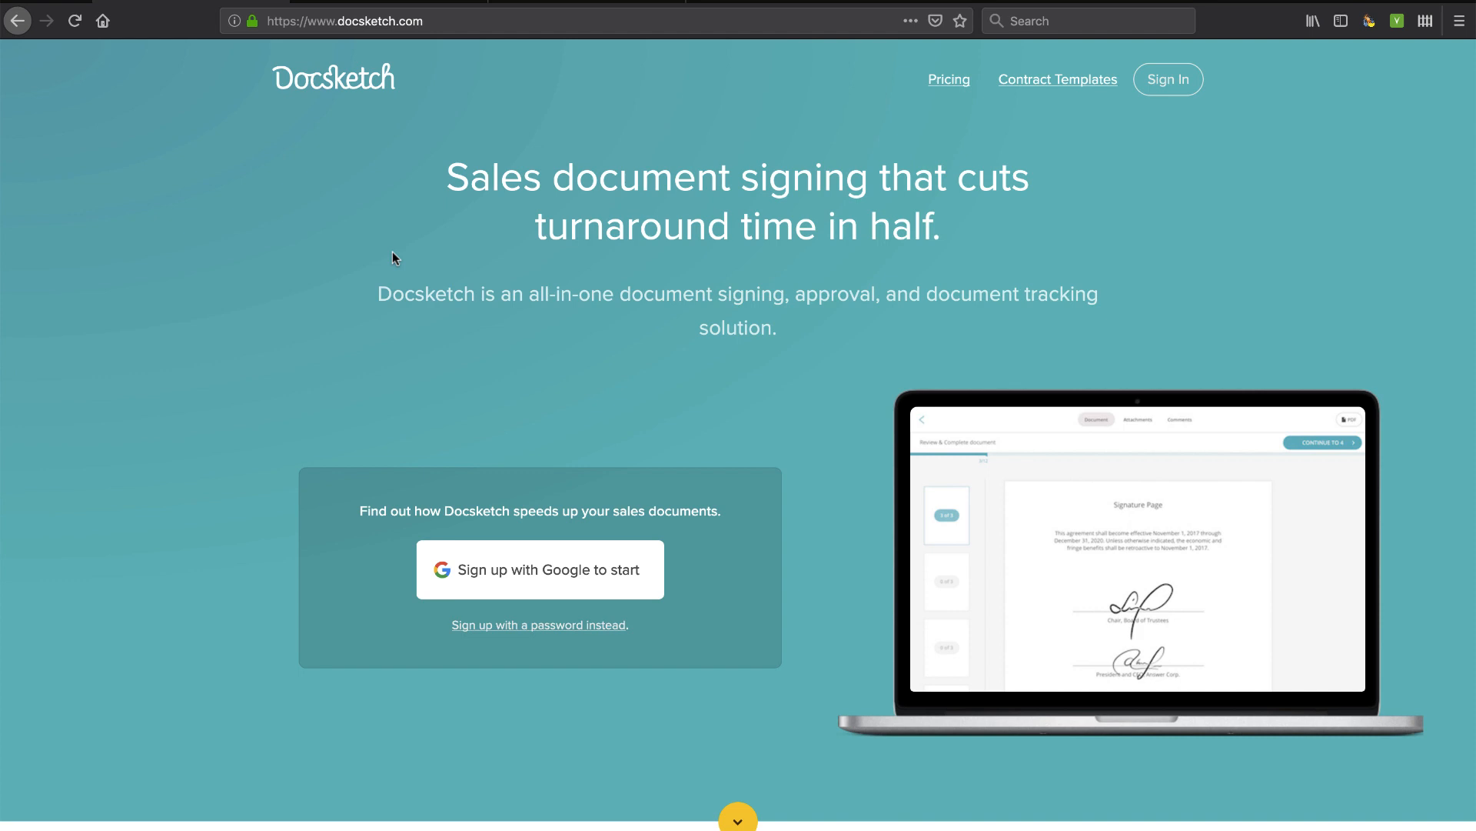
pyautogui.moveTo(306, 122)
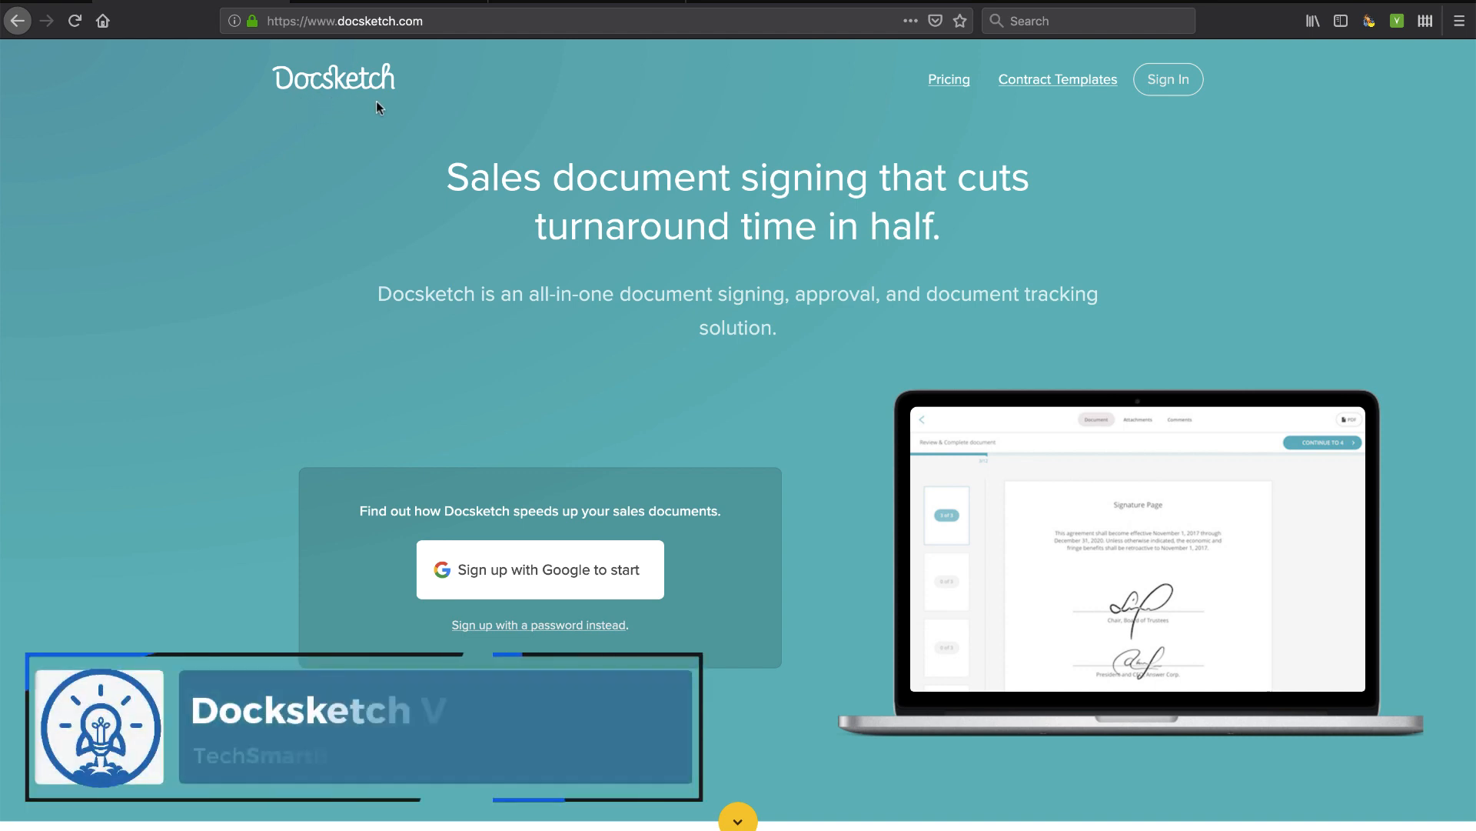
pyautogui.moveTo(427, 156)
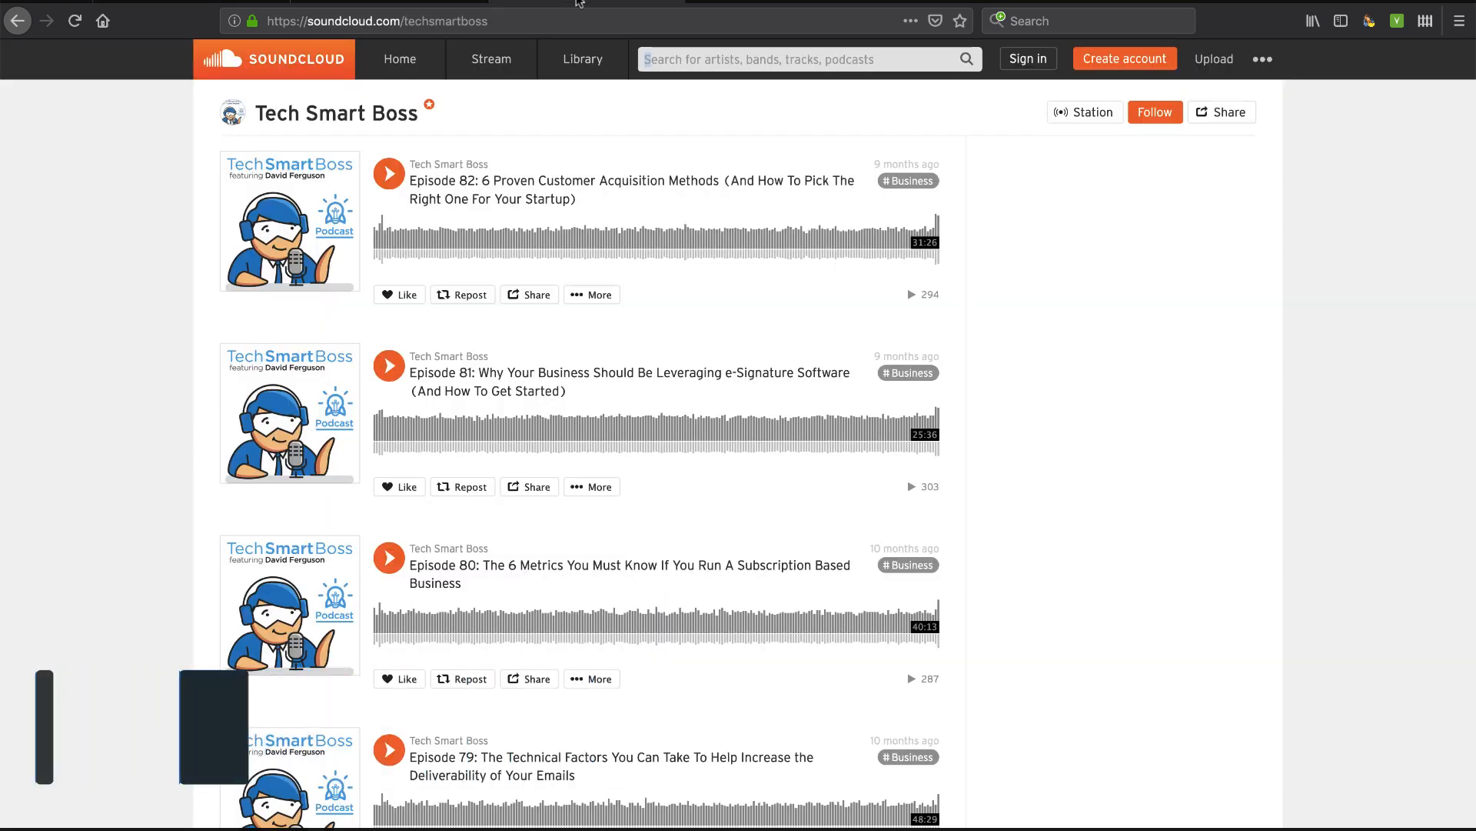
# Browse the home page features, then review the Pricing page's Free $0 and Pro $15 plans
pyautogui.scroll(-3)
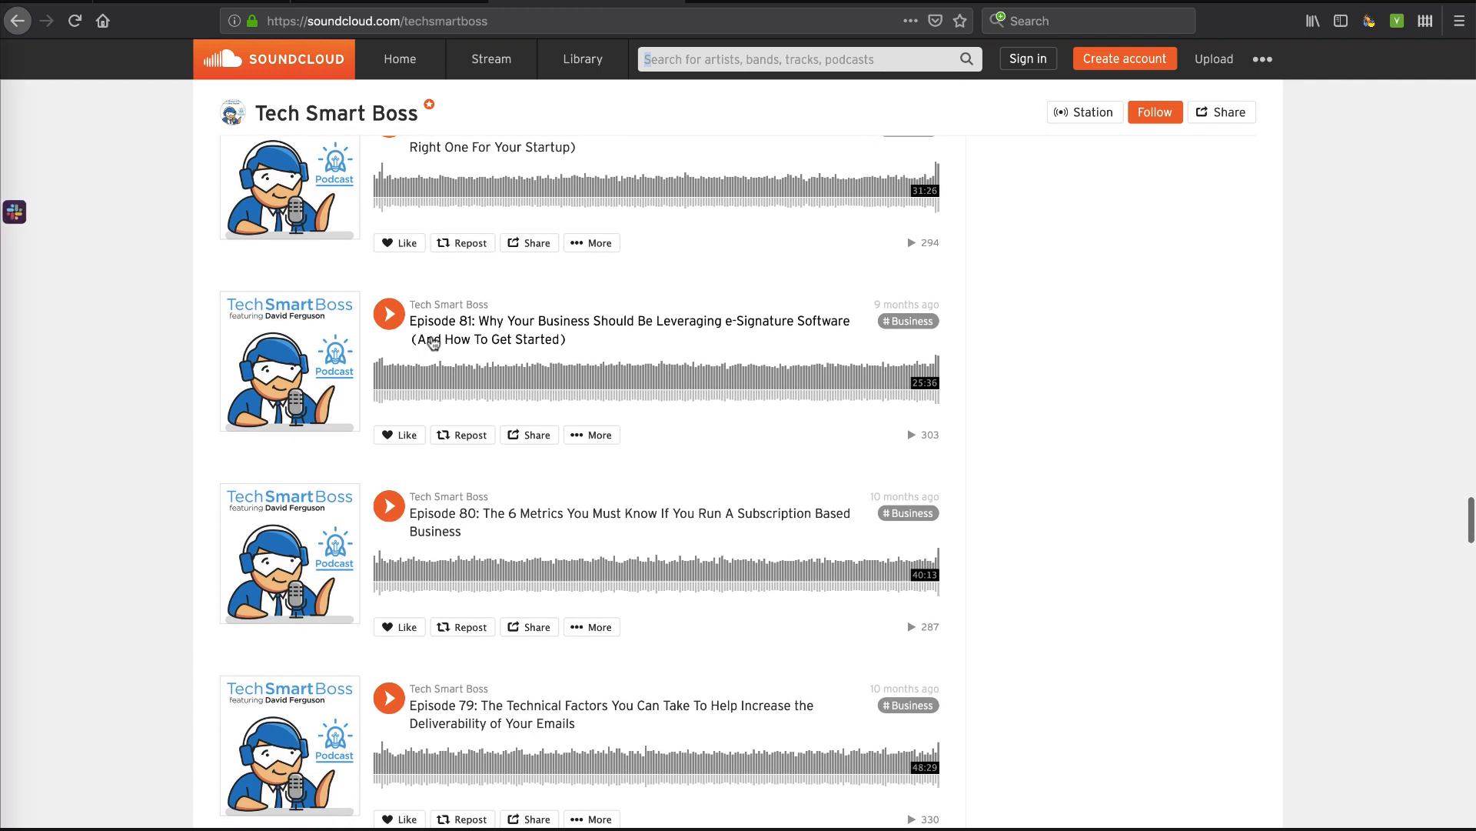
pyautogui.moveTo(653, 330)
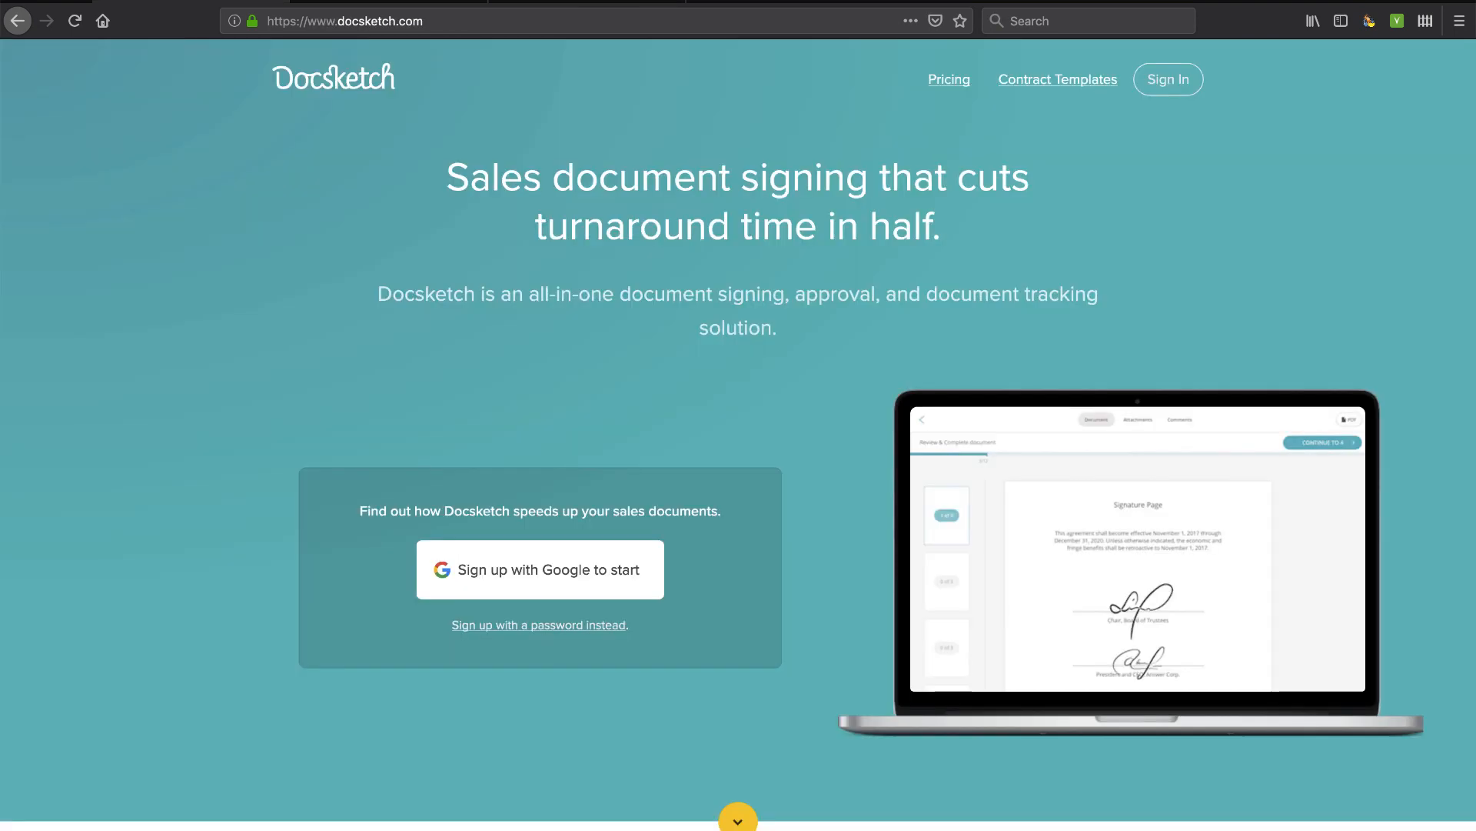
pyautogui.moveTo(323, 248)
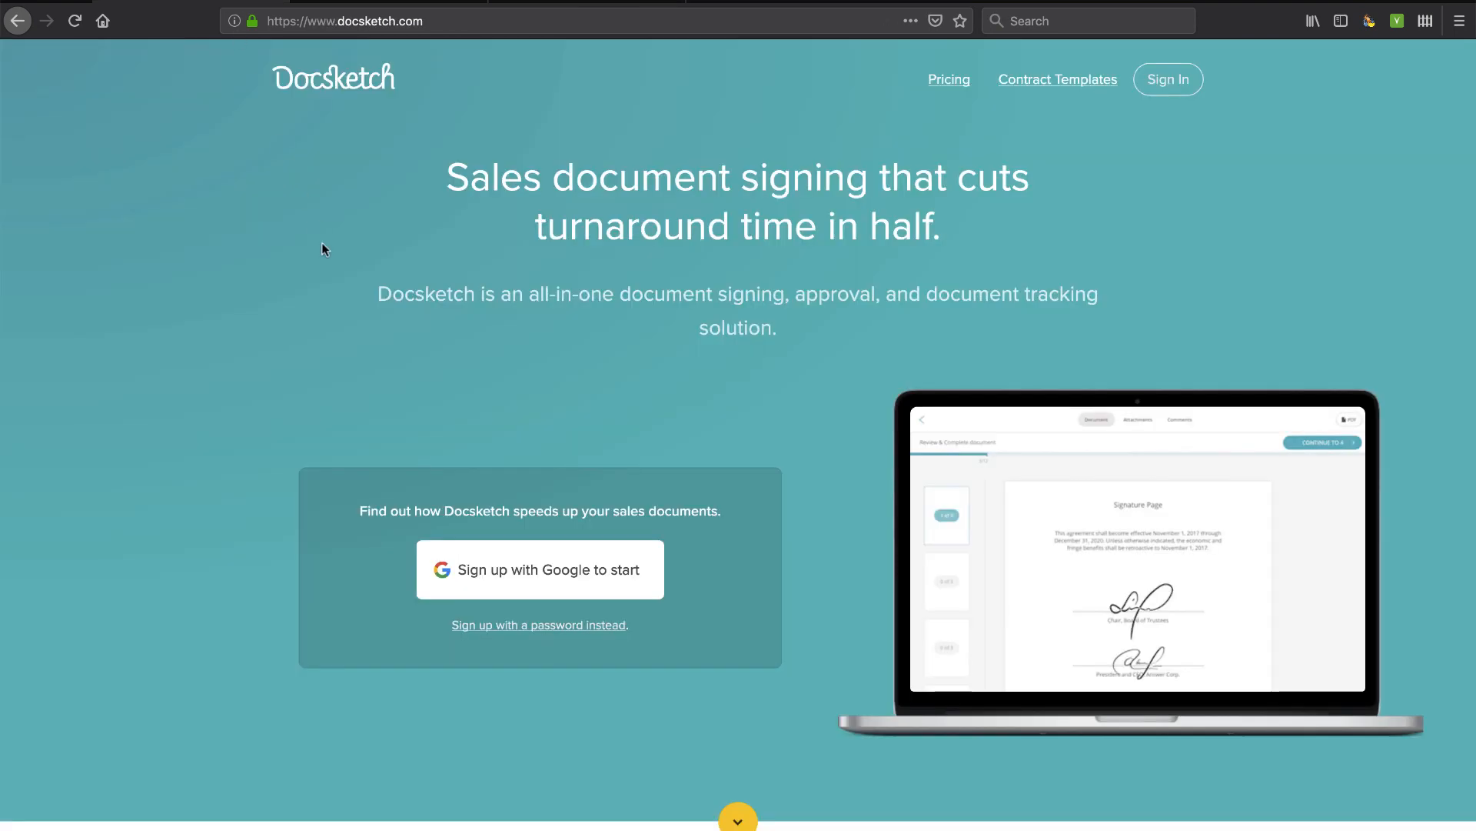
pyautogui.scroll(-3)
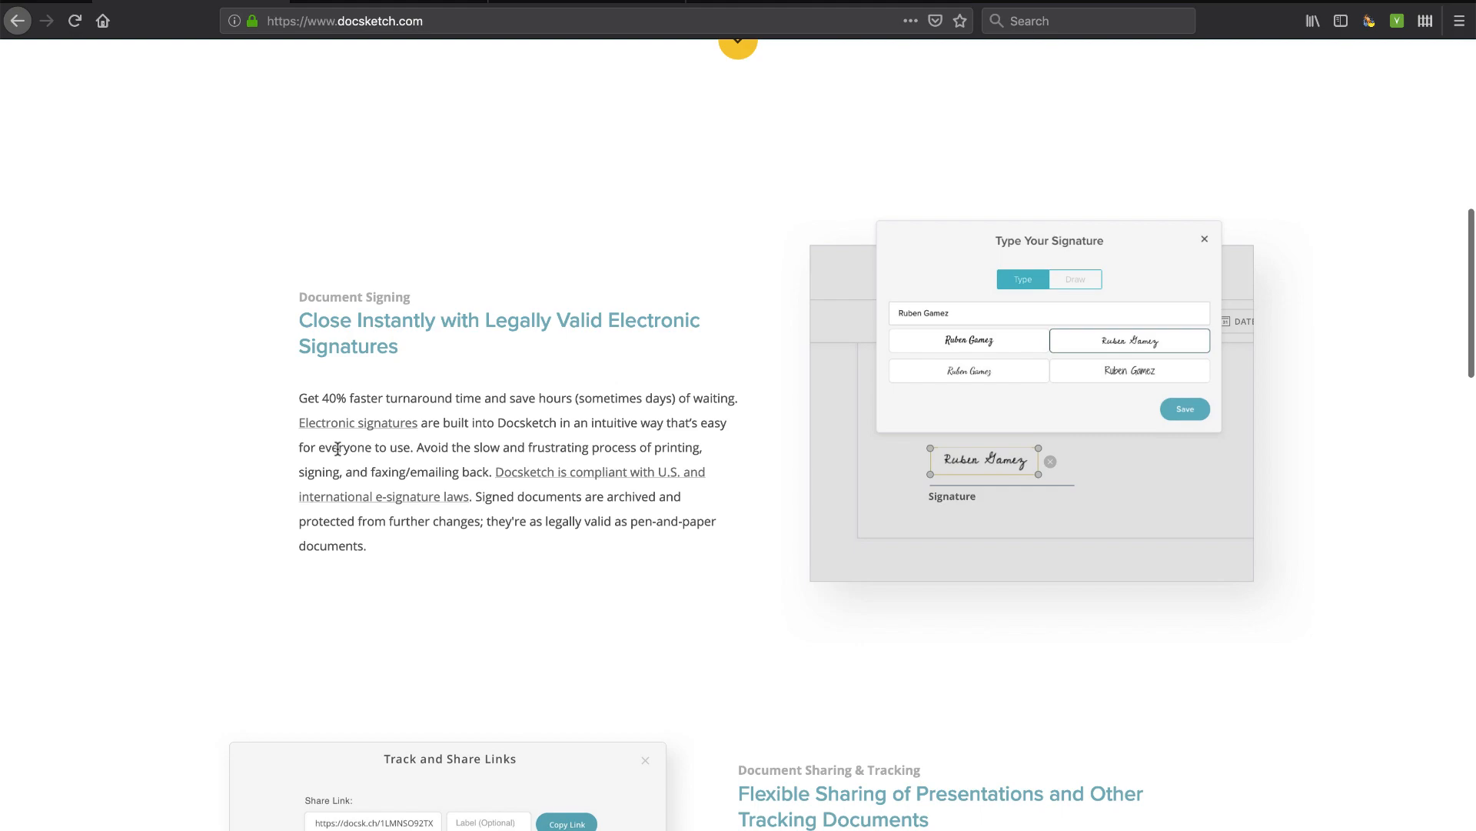
pyautogui.scroll(-3)
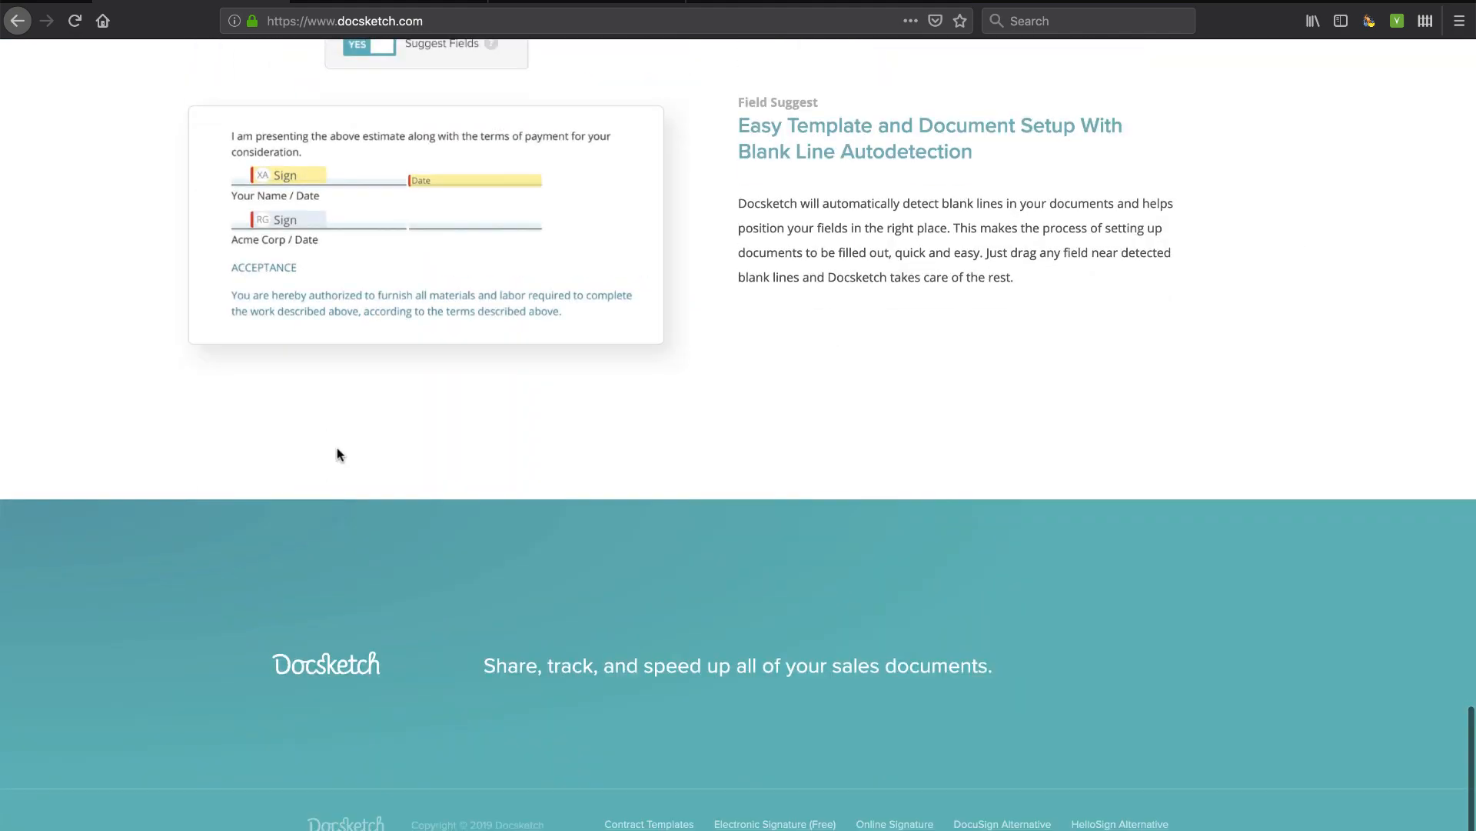
pyautogui.scroll(3)
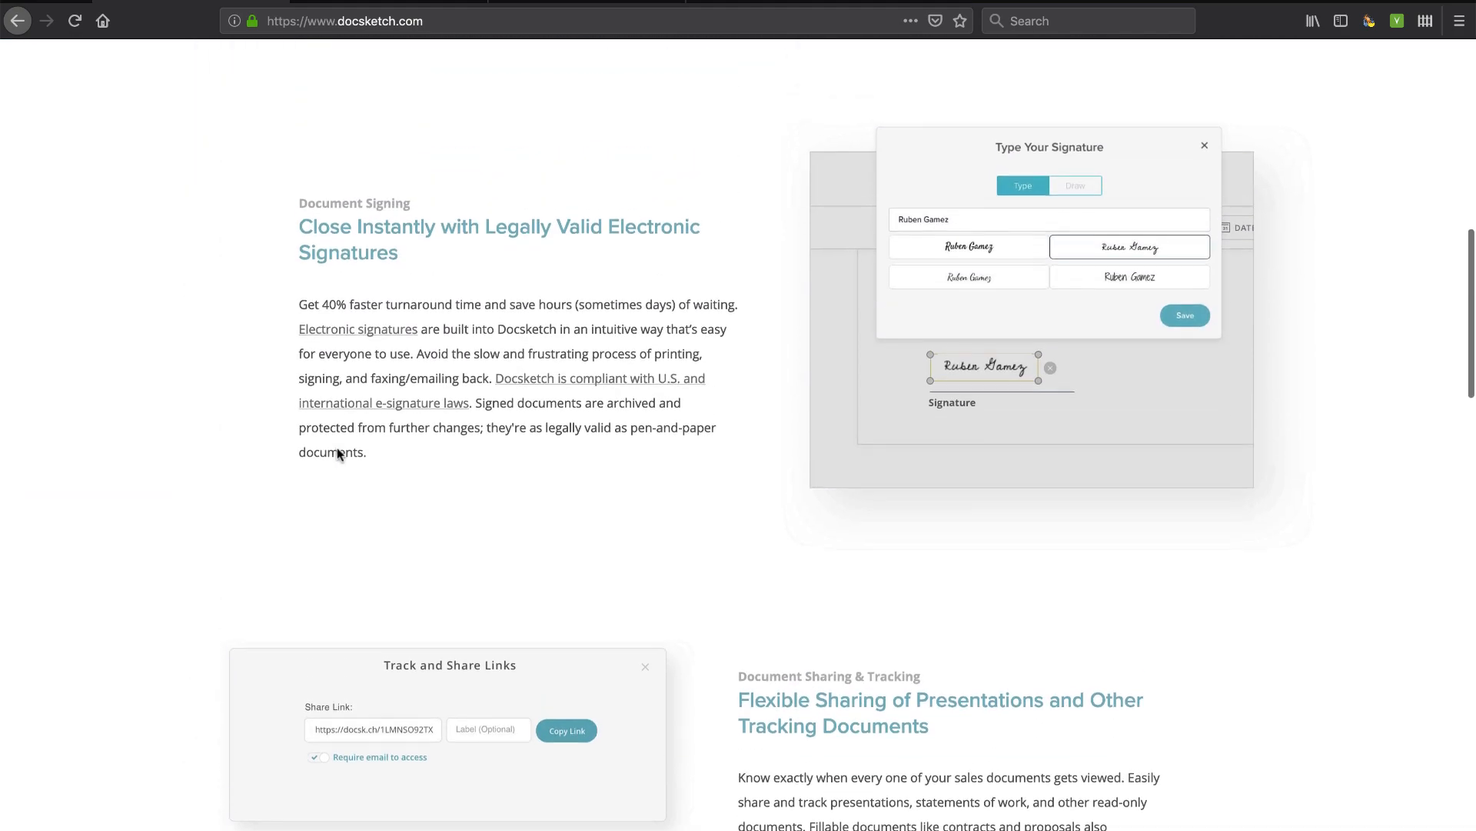
pyautogui.scroll(3)
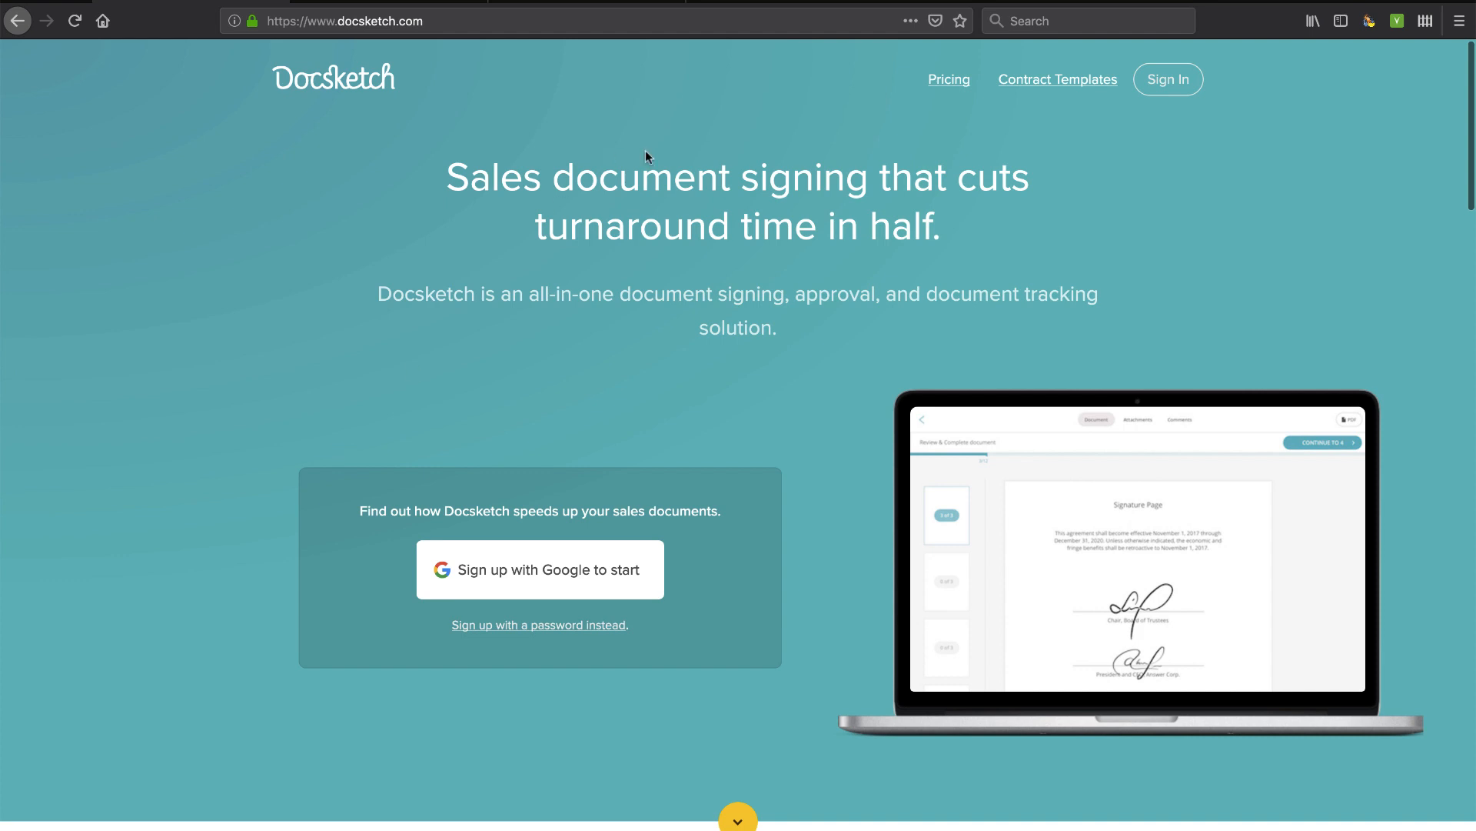
pyautogui.moveTo(950, 81)
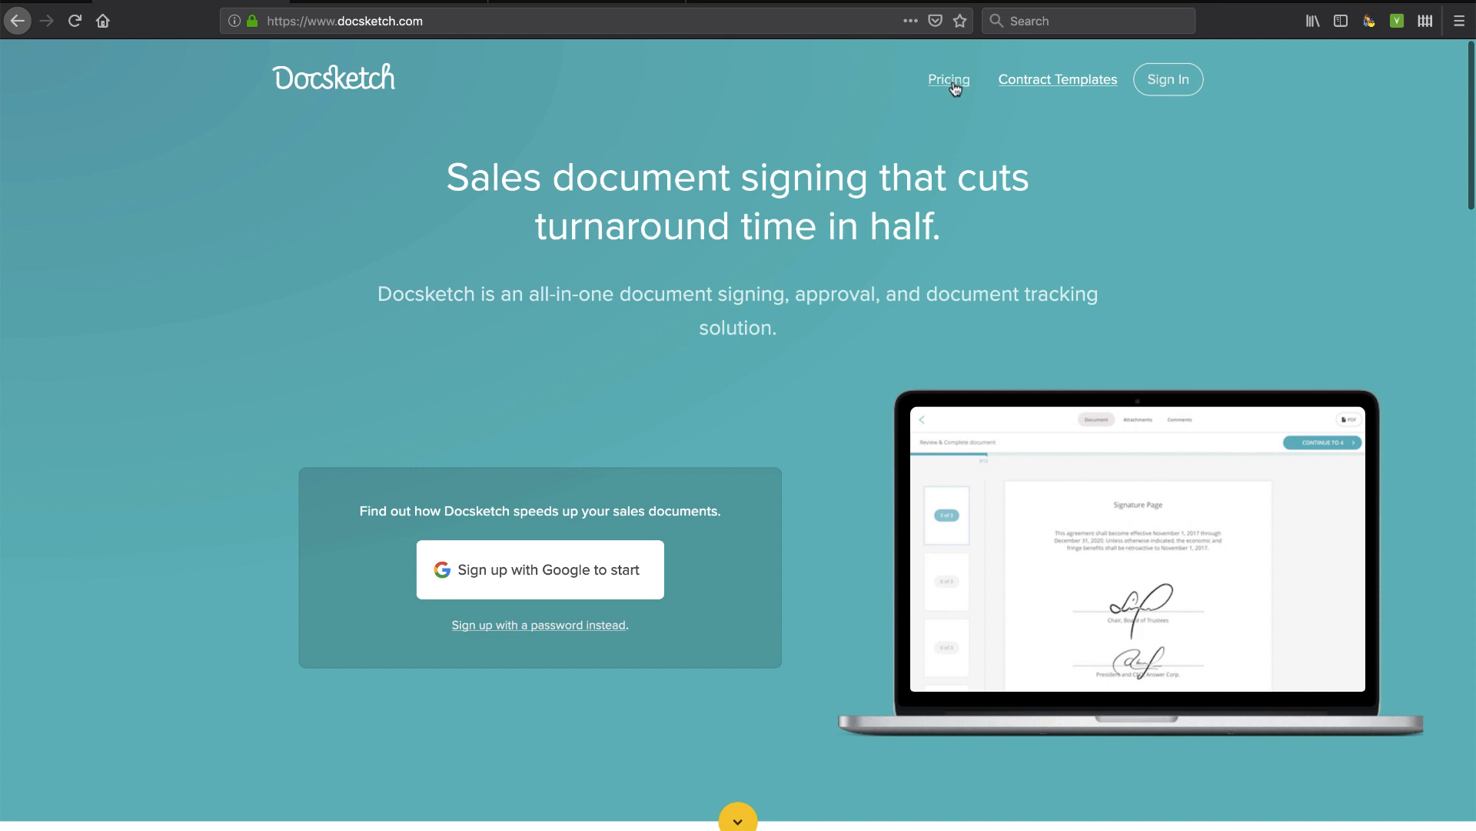
pyautogui.click(949, 79)
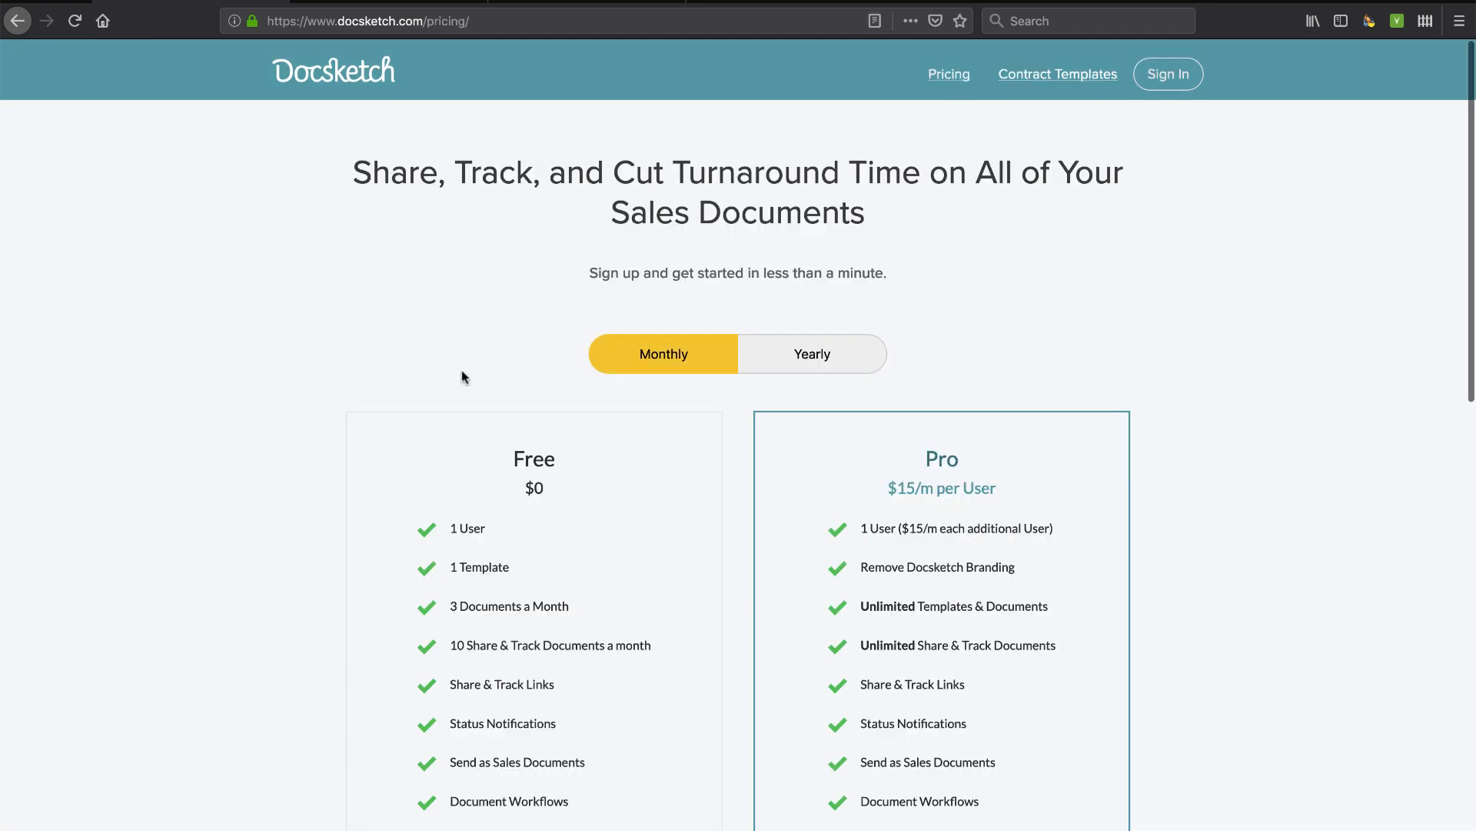
pyautogui.scroll(-3)
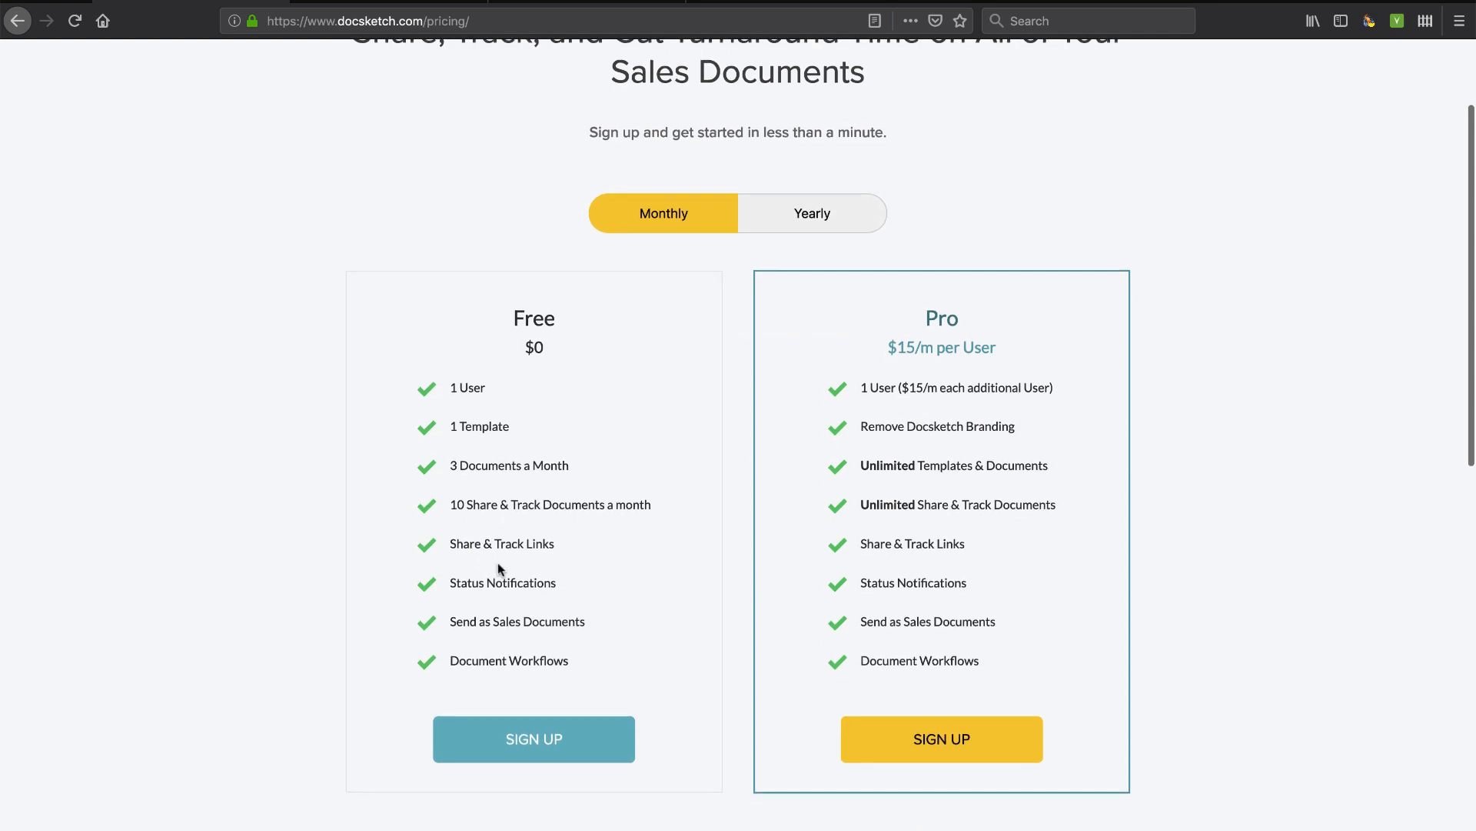
pyautogui.moveTo(945, 353)
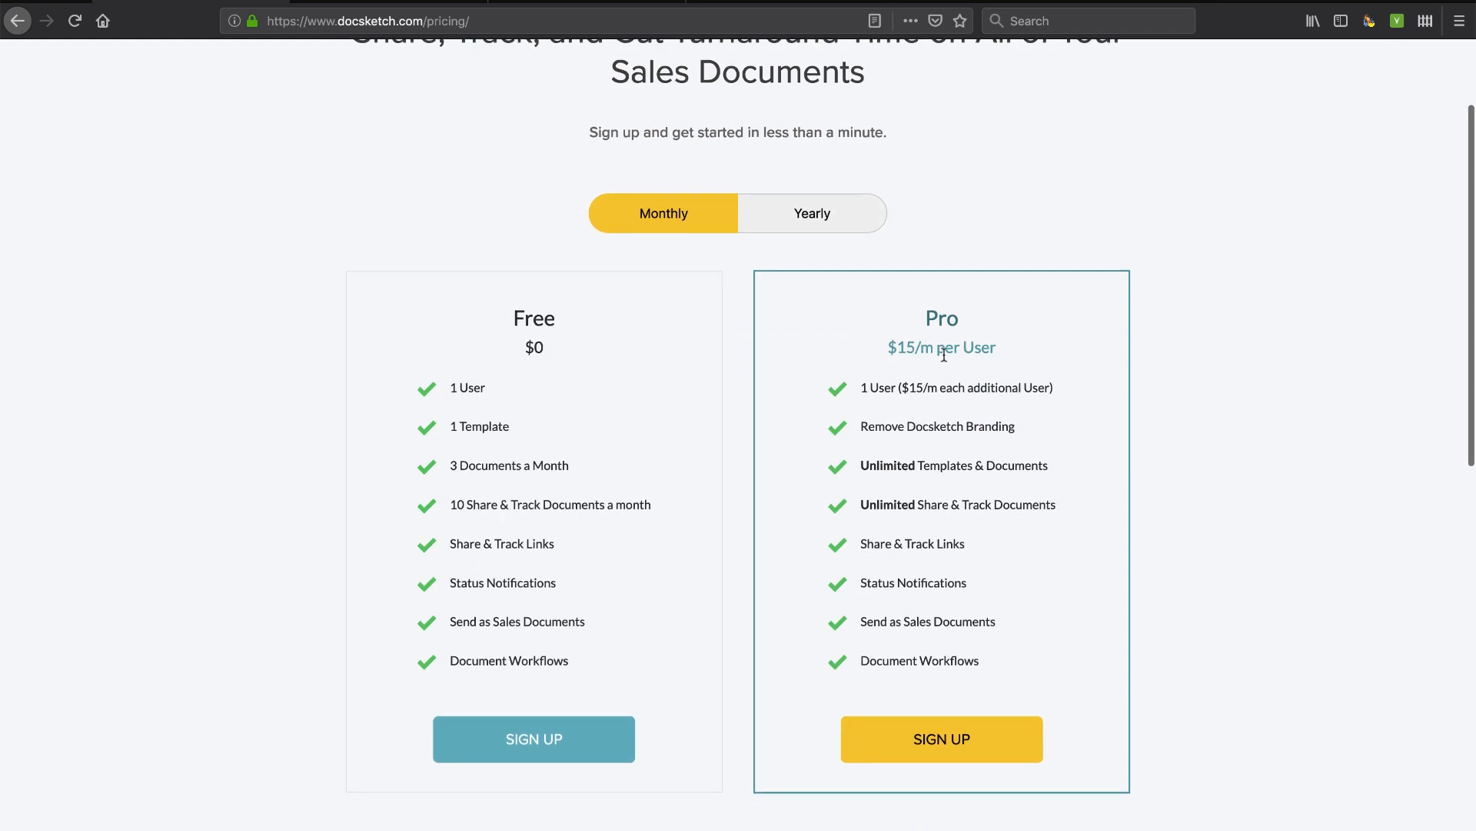
pyautogui.scroll(3)
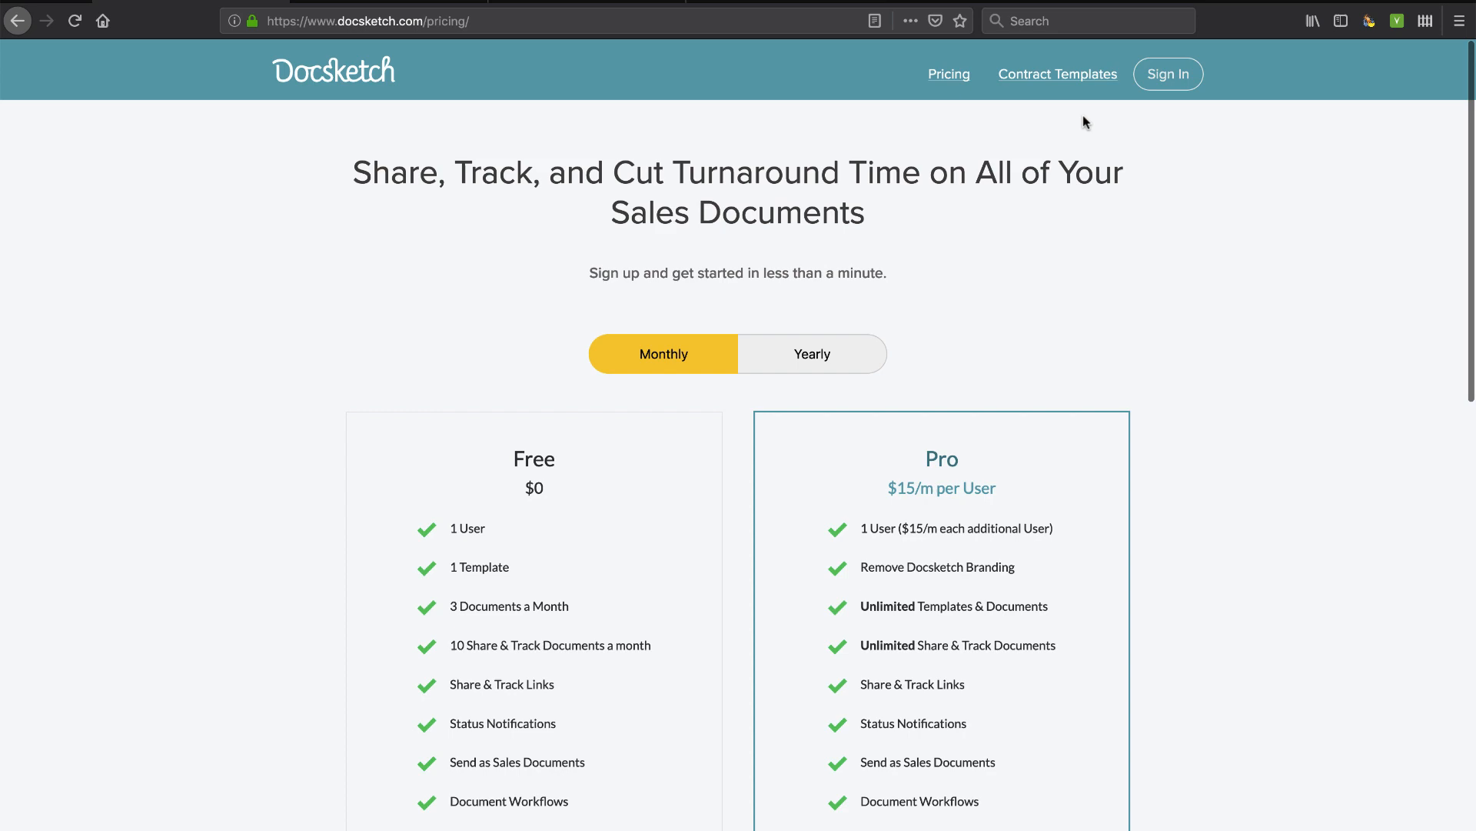
# Go from Sign In to the Sign up form using 'register with a password'
pyautogui.click(1167, 74)
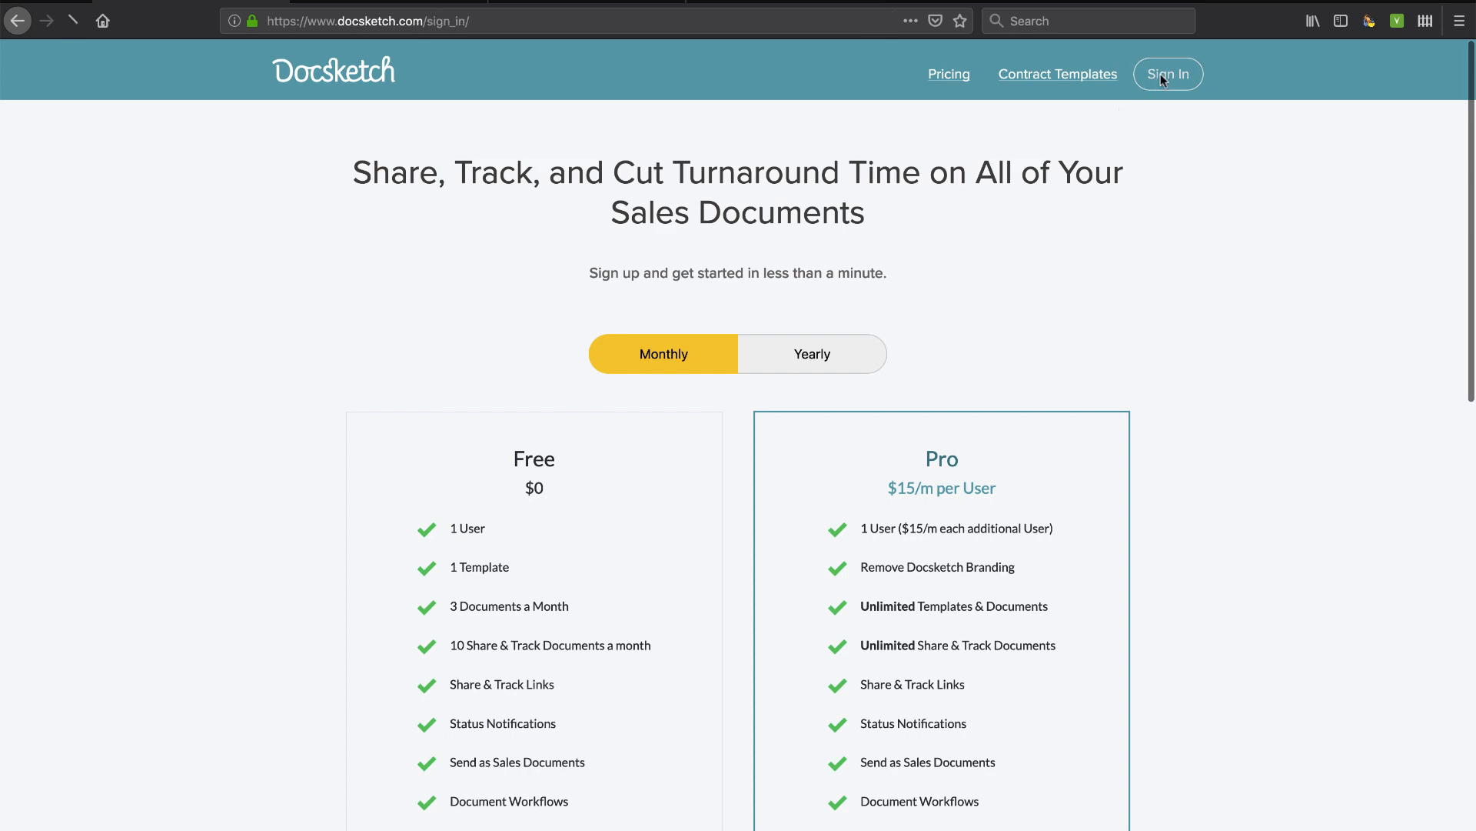
pyautogui.click(1167, 74)
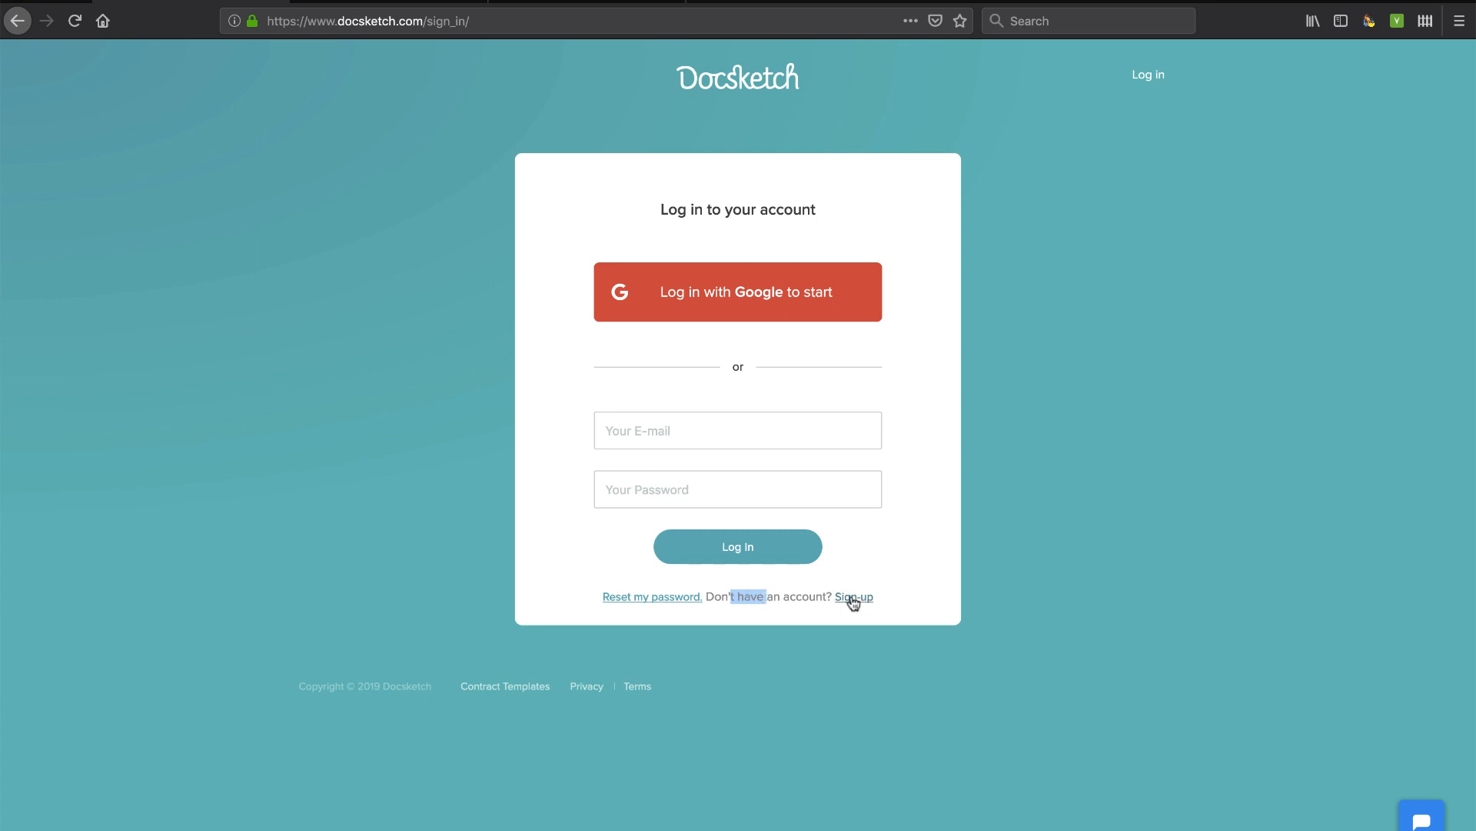
pyautogui.click(855, 596)
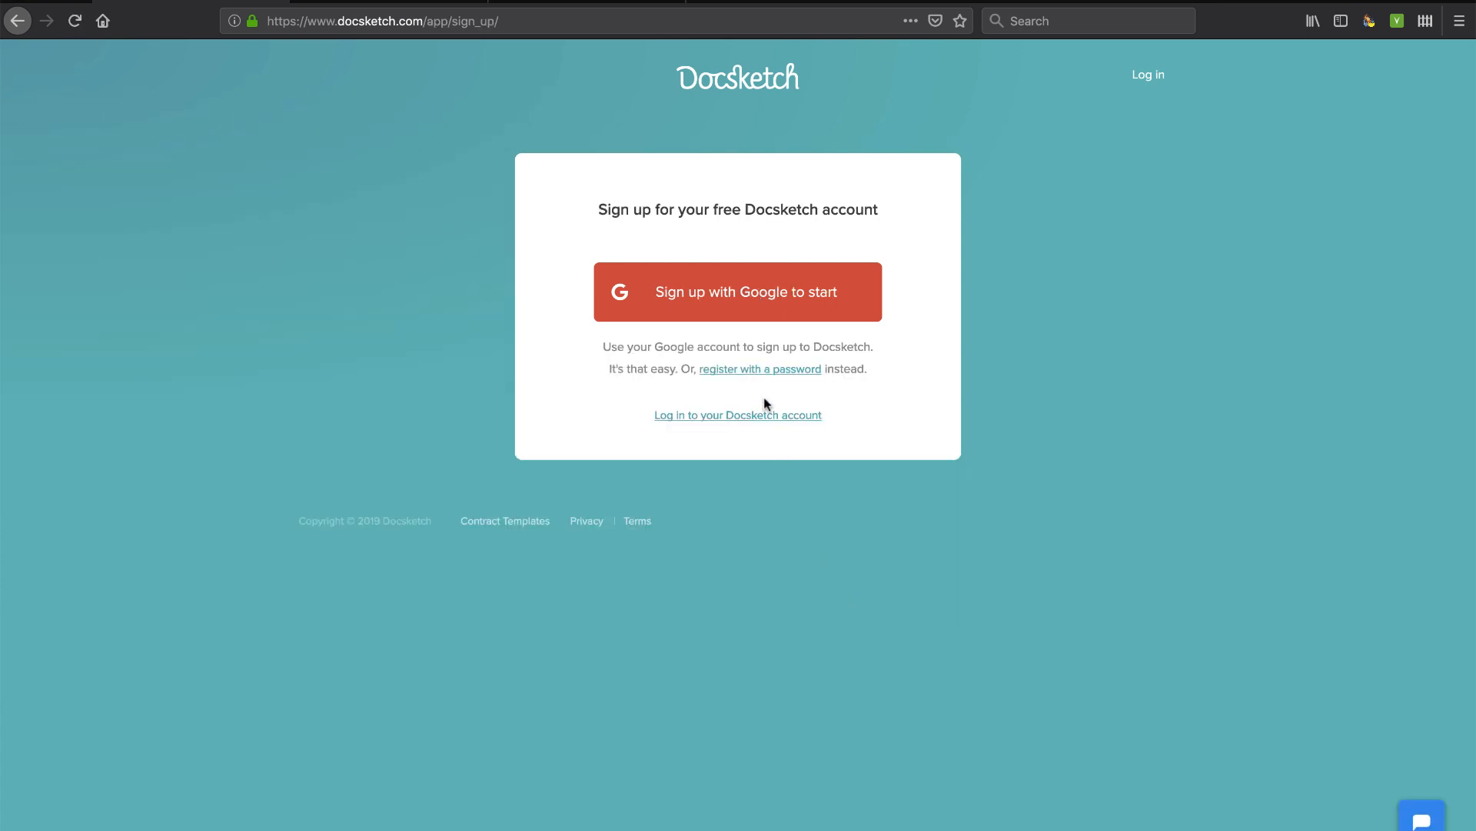
pyautogui.moveTo(800, 307)
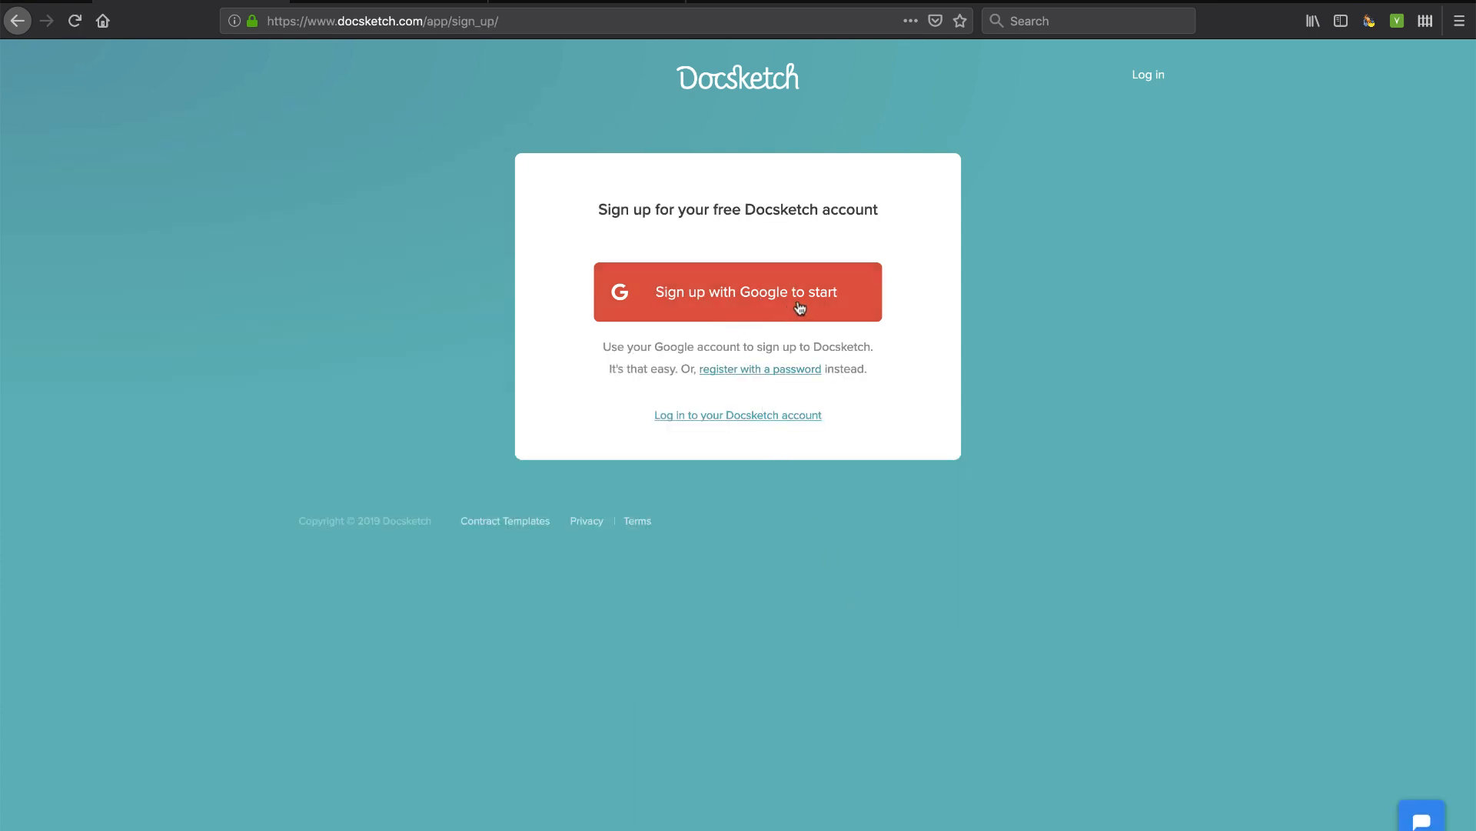
pyautogui.moveTo(744, 374)
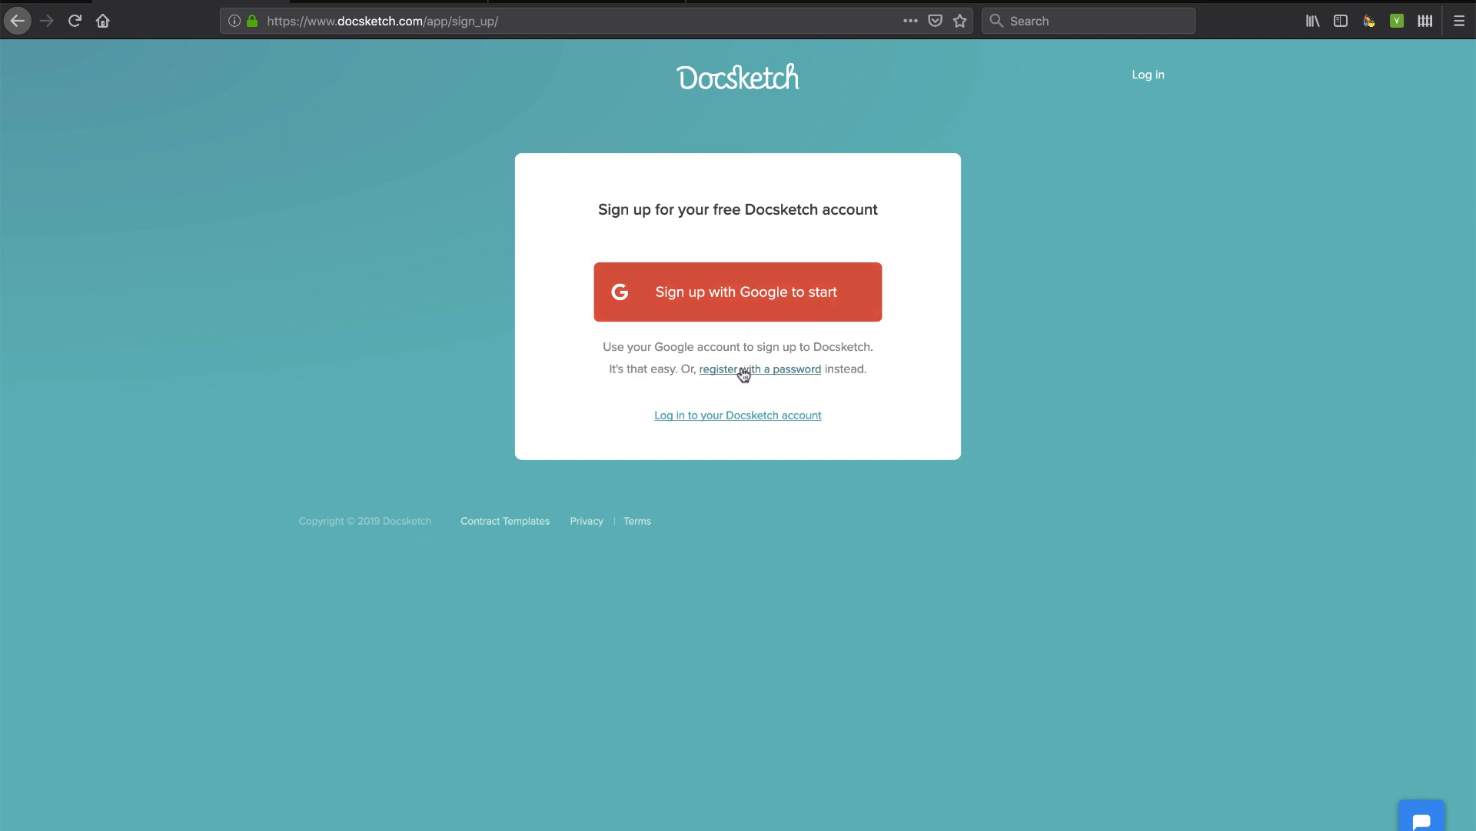
pyautogui.click(759, 368)
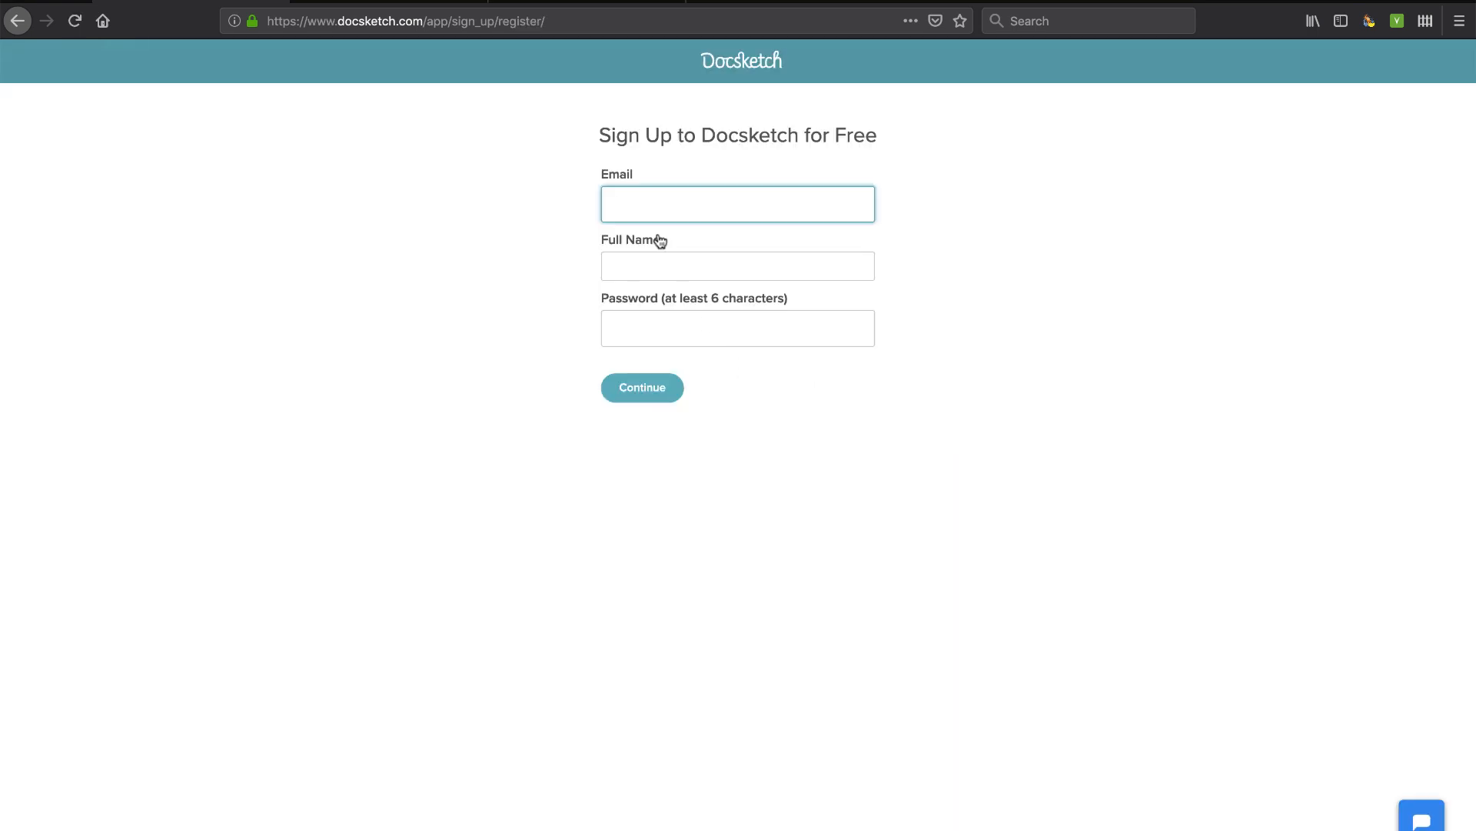
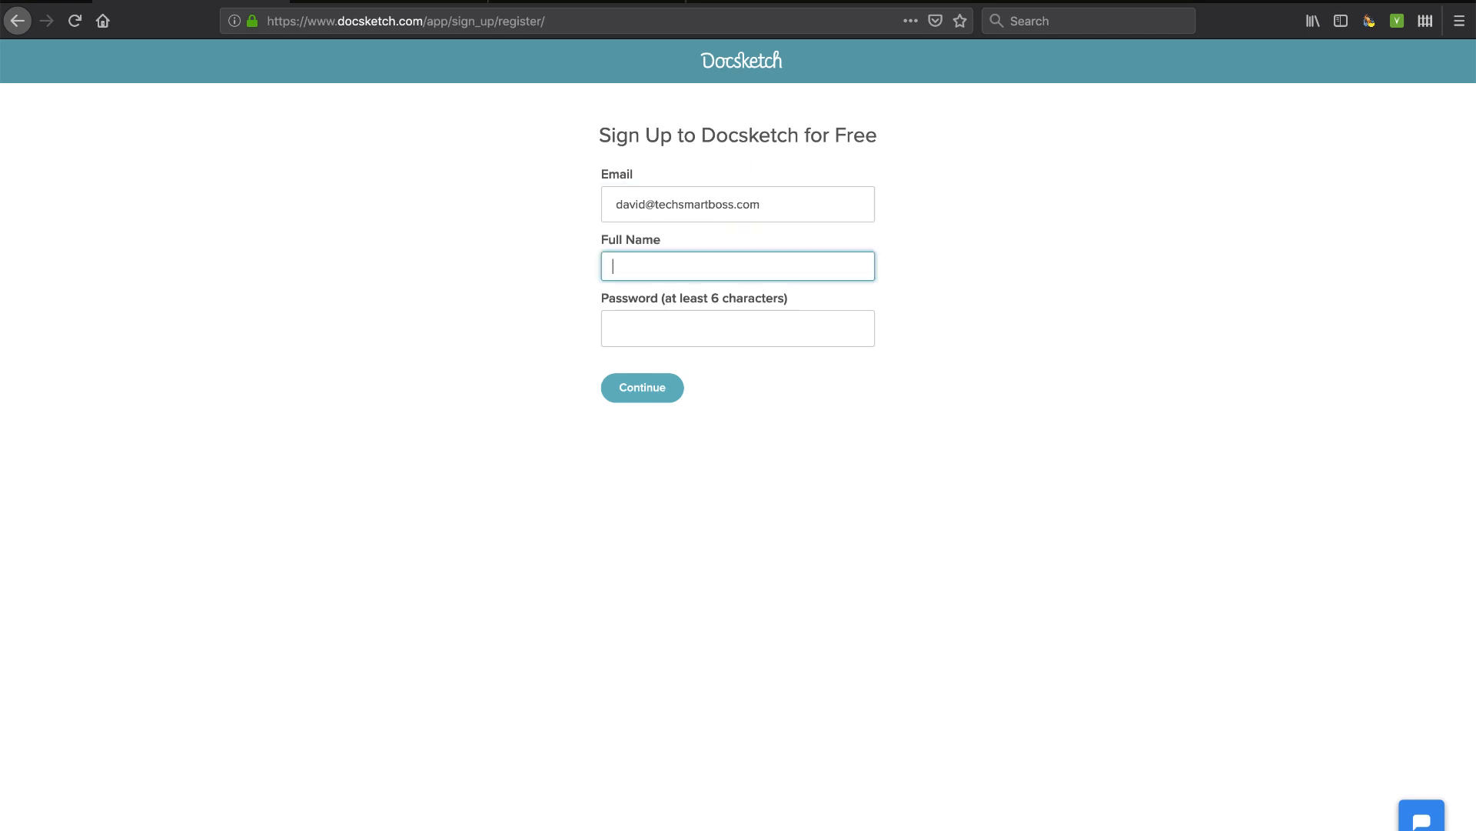
pyautogui.write('David Ferguson')
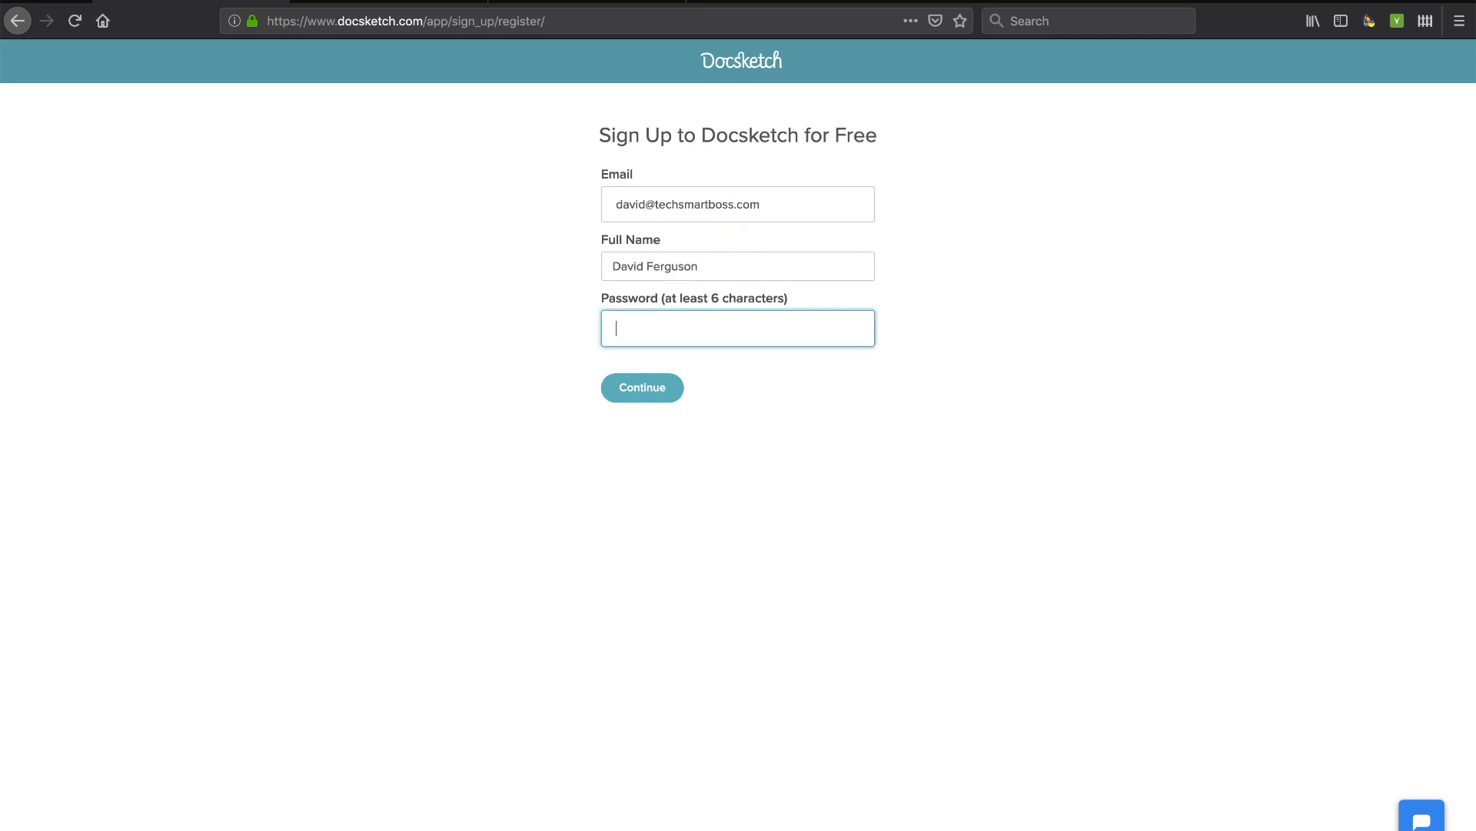
pyautogui.write('password')
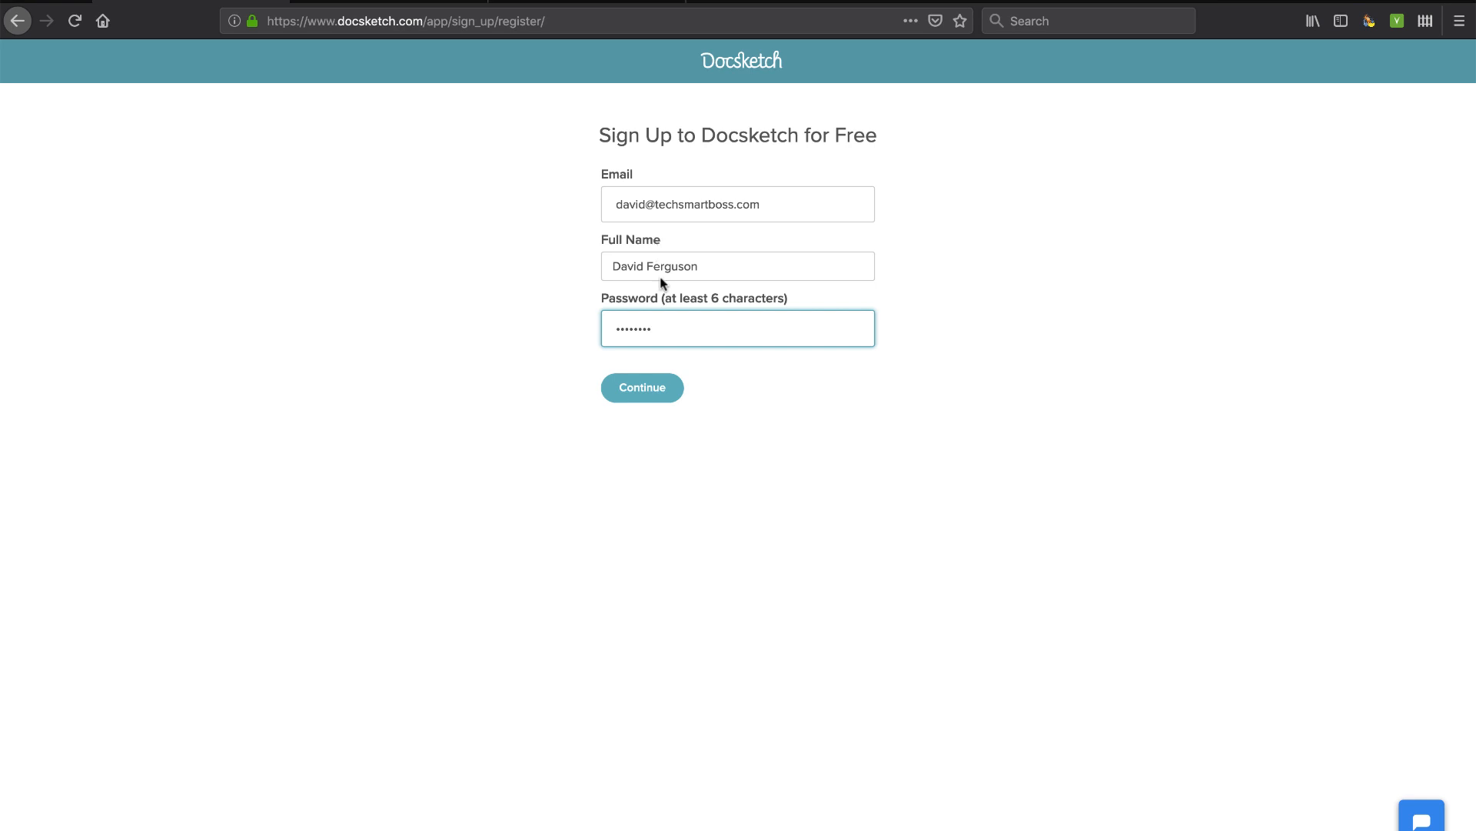
pyautogui.click(641, 387)
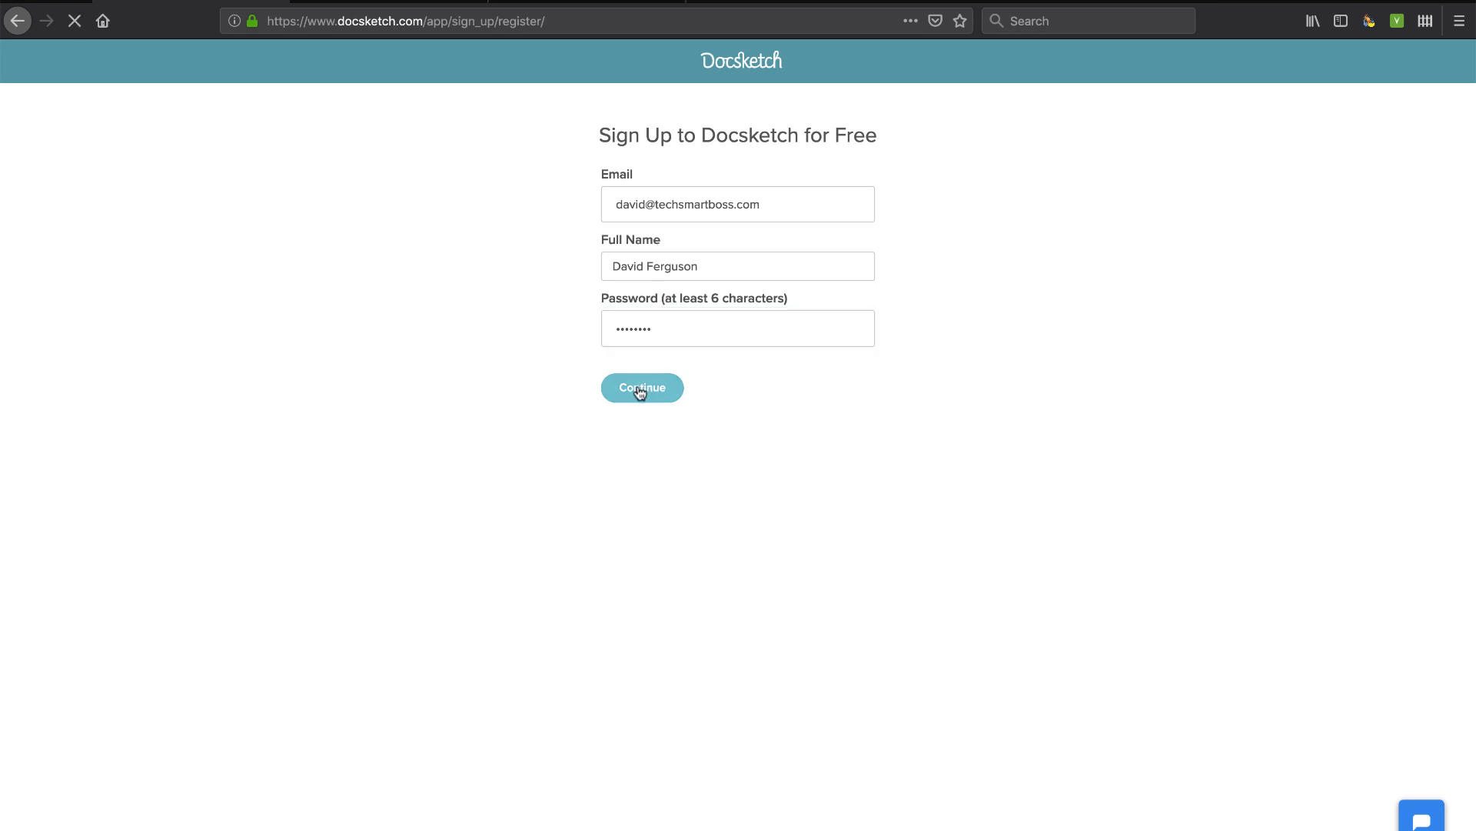
# Finish sign-up to reach the empty documents list, then view the empty Templates page
pyautogui.click(642, 386)
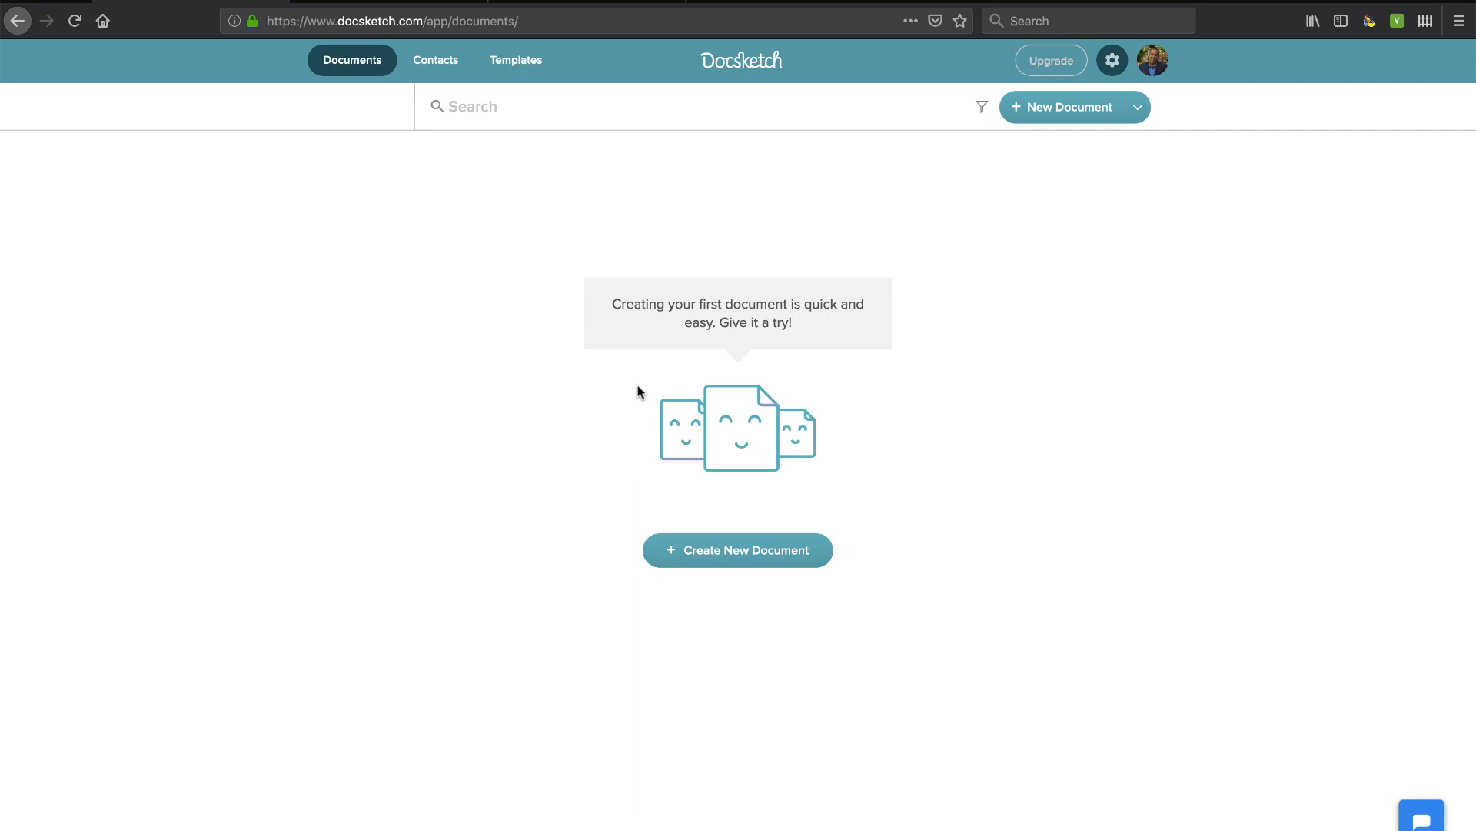
pyautogui.moveTo(707, 92)
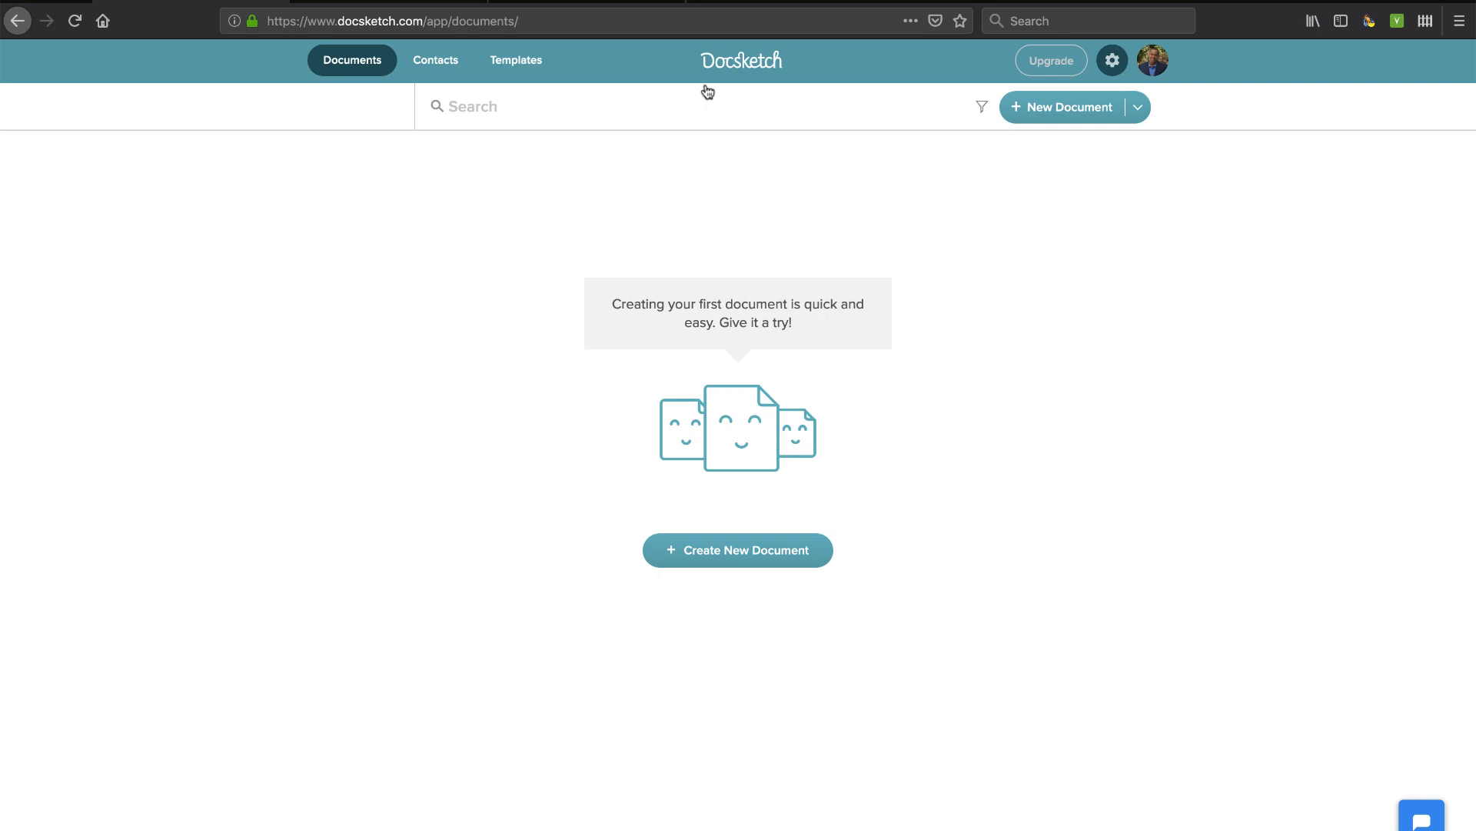
pyautogui.moveTo(768, 85)
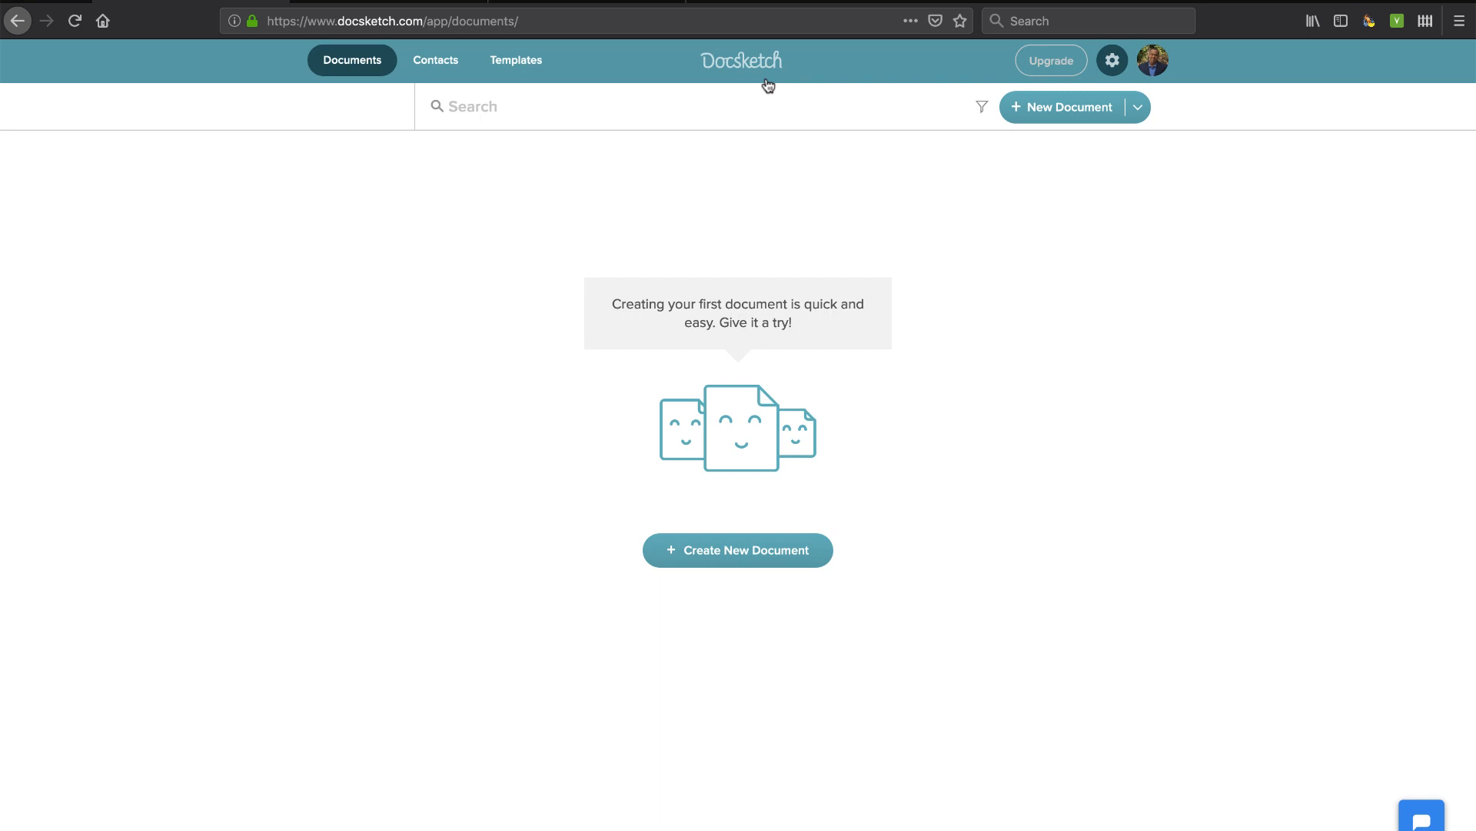
pyautogui.moveTo(421, 118)
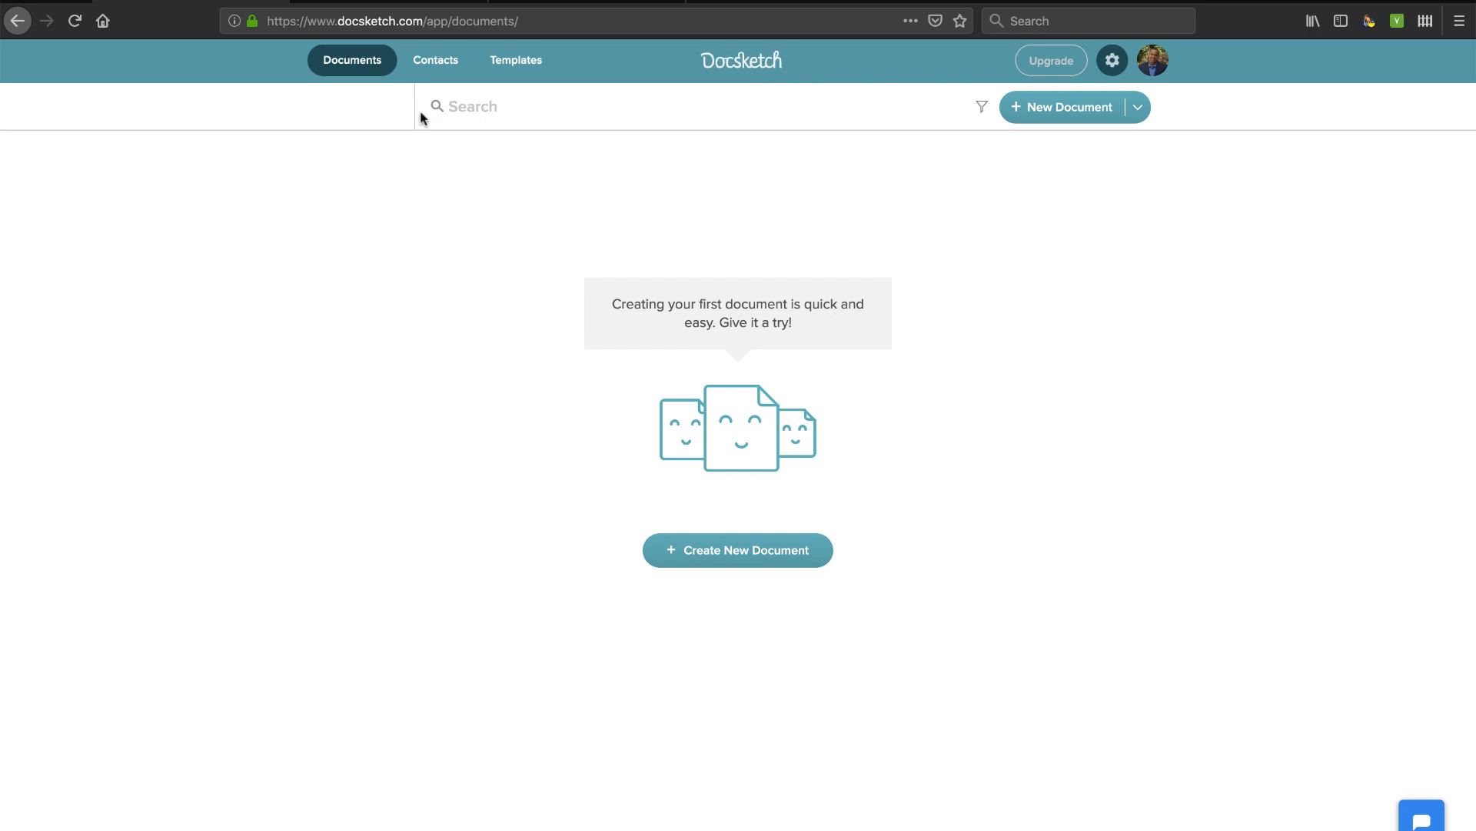
pyautogui.moveTo(475, 106)
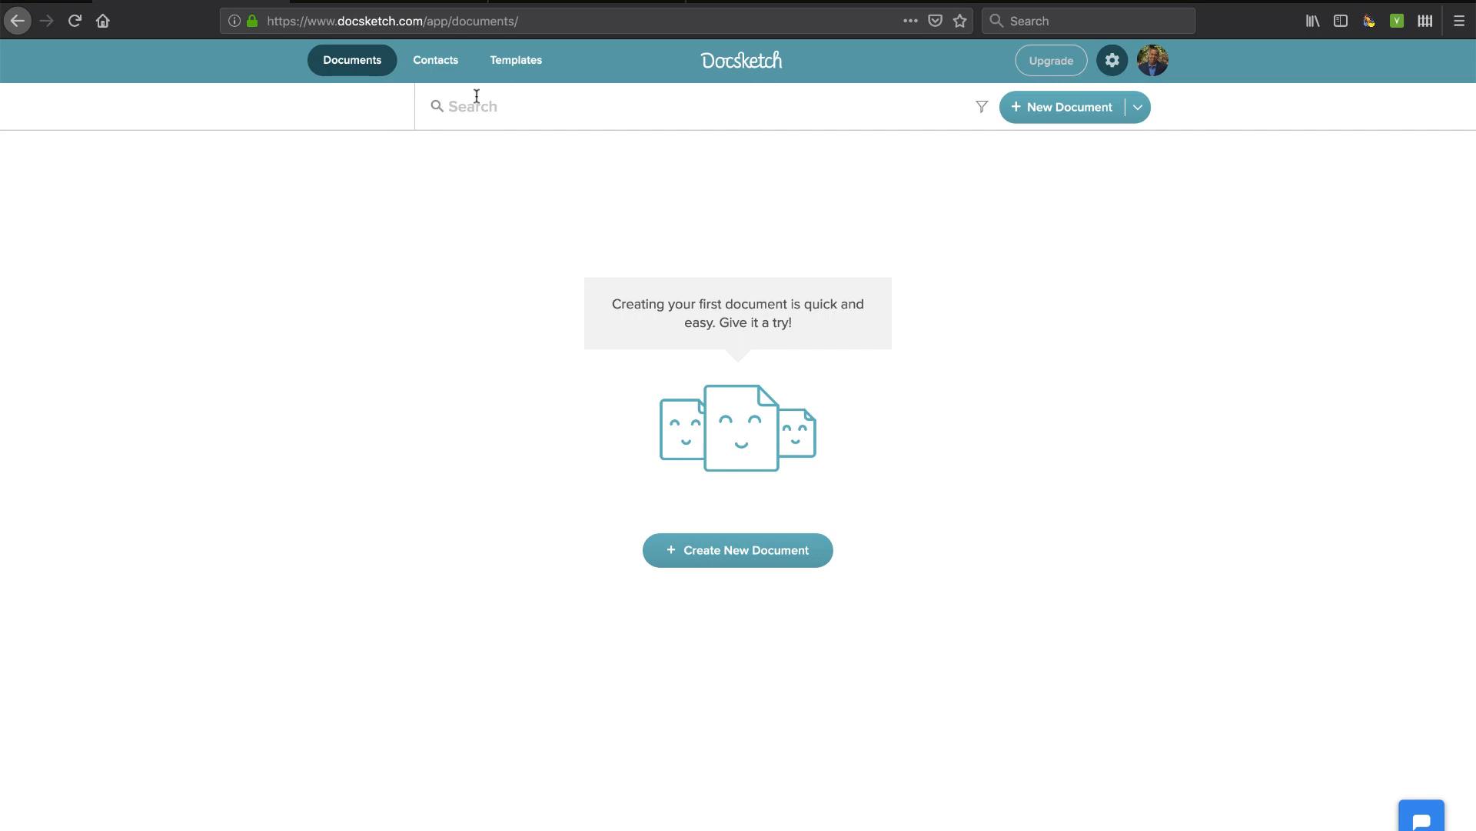
pyautogui.click(515, 60)
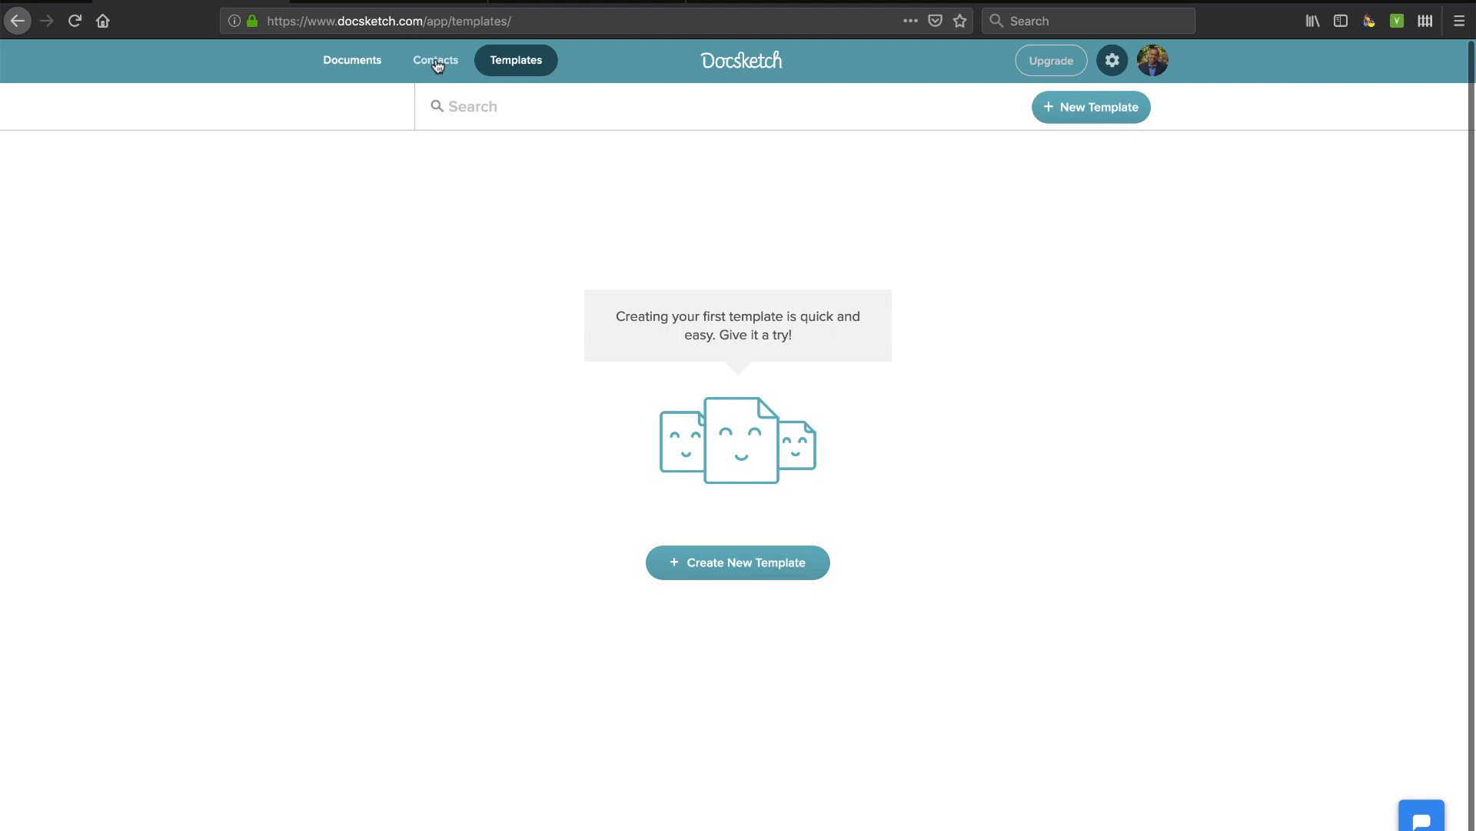
pyautogui.moveTo(829, 104)
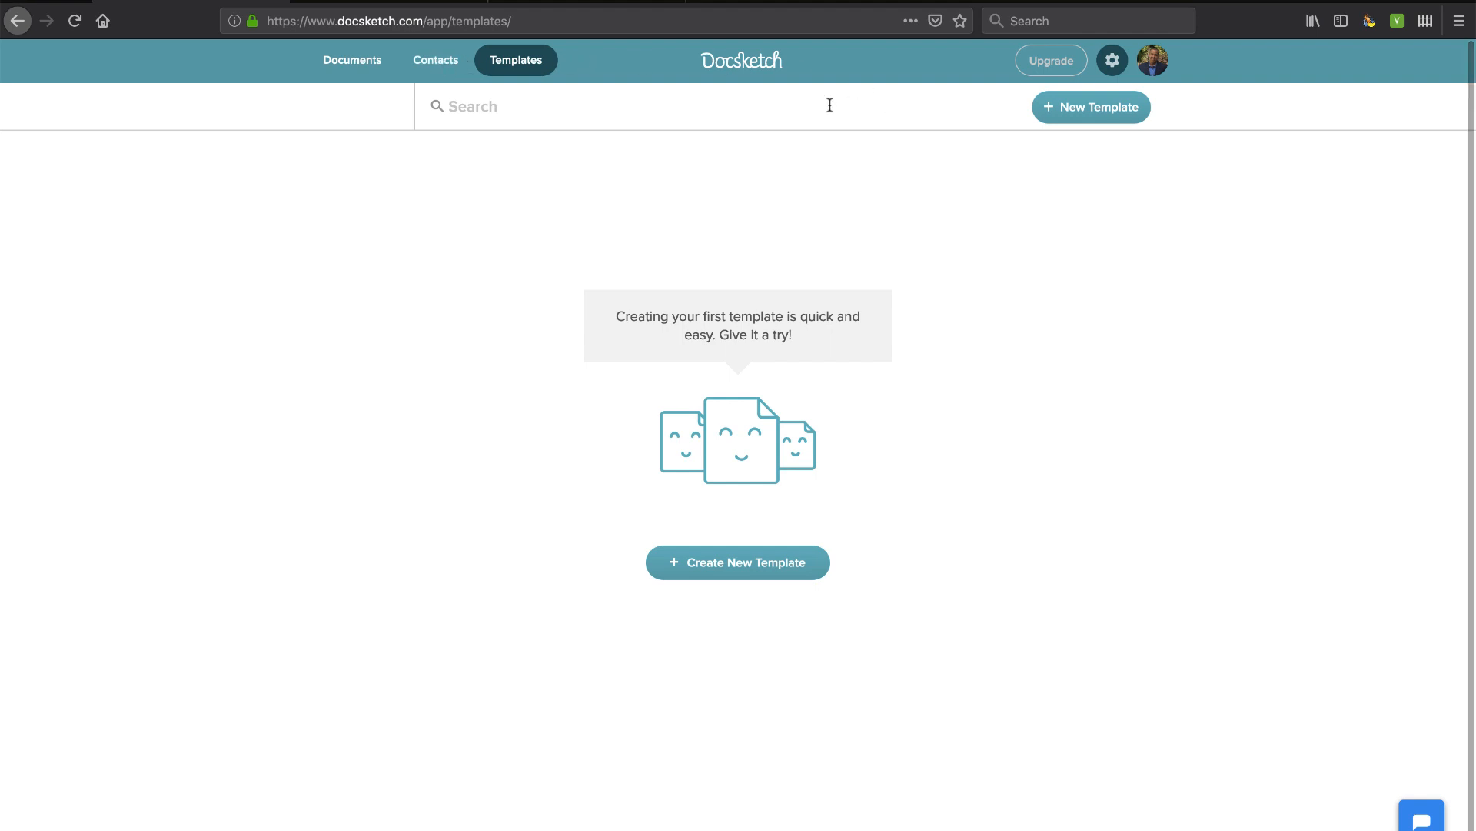
pyautogui.moveTo(1082, 123)
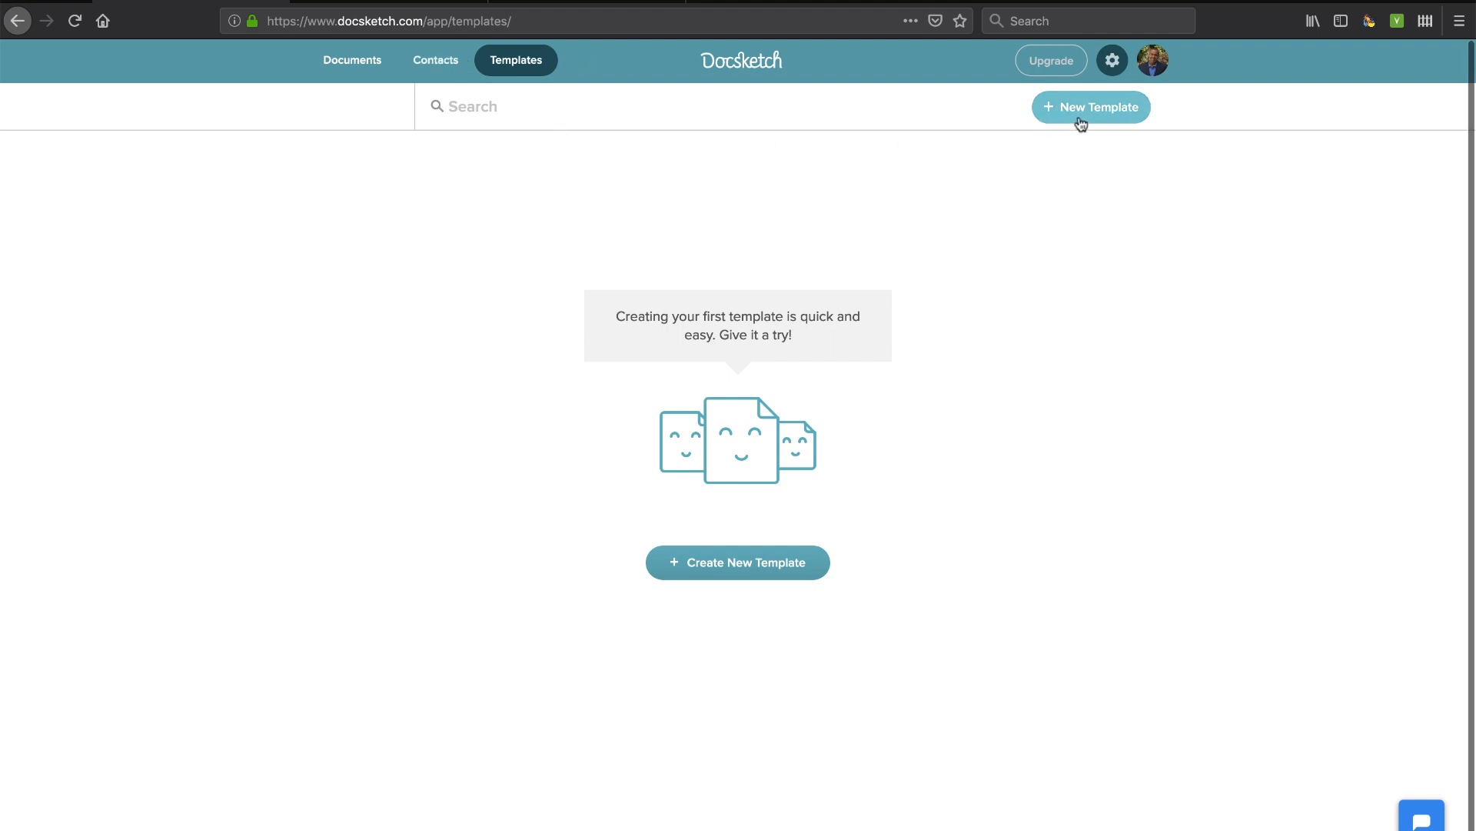
pyautogui.moveTo(815, 148)
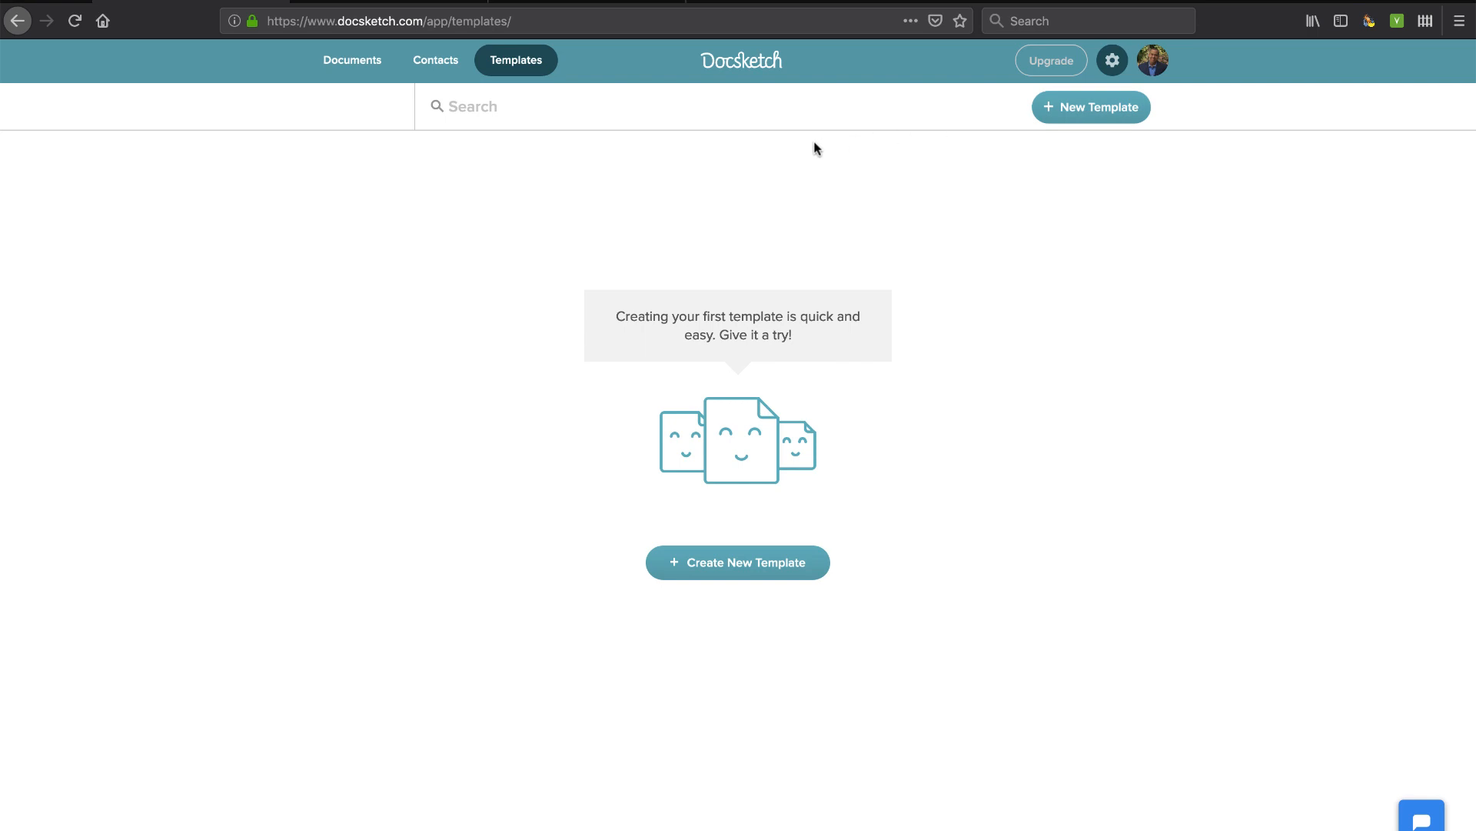
pyautogui.moveTo(523, 163)
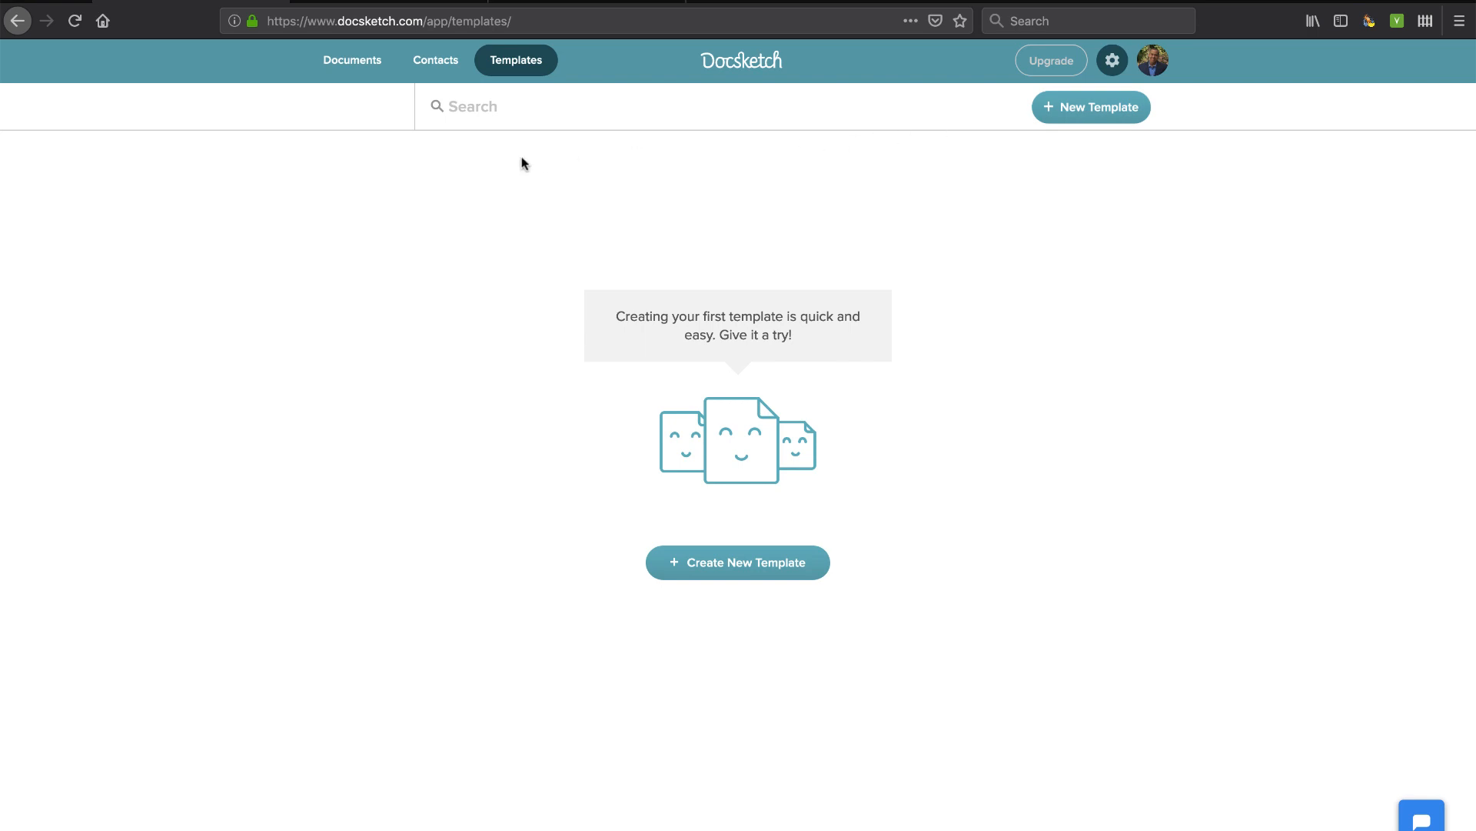
pyautogui.moveTo(429, 230)
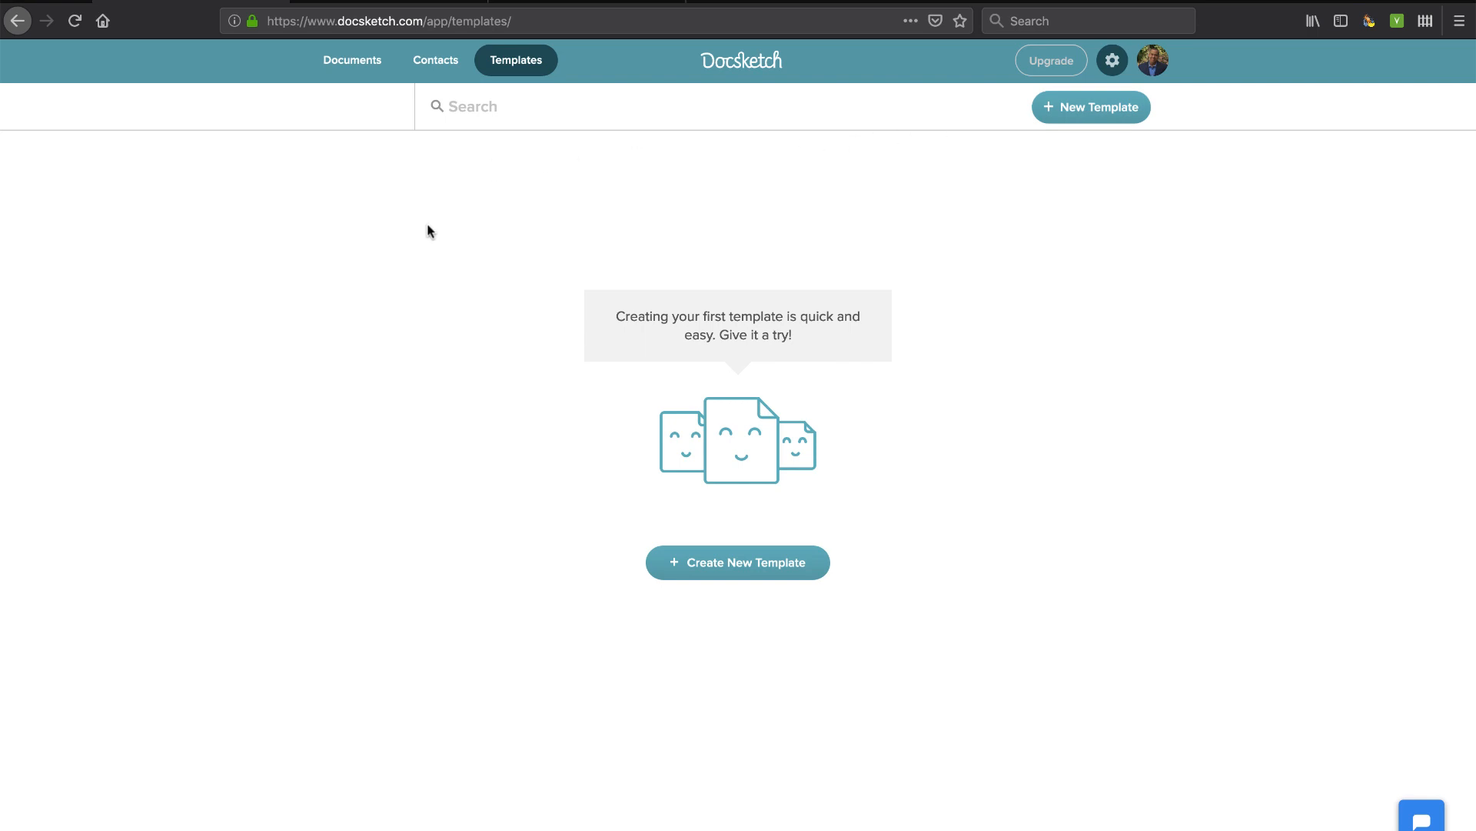
pyautogui.moveTo(130, 339)
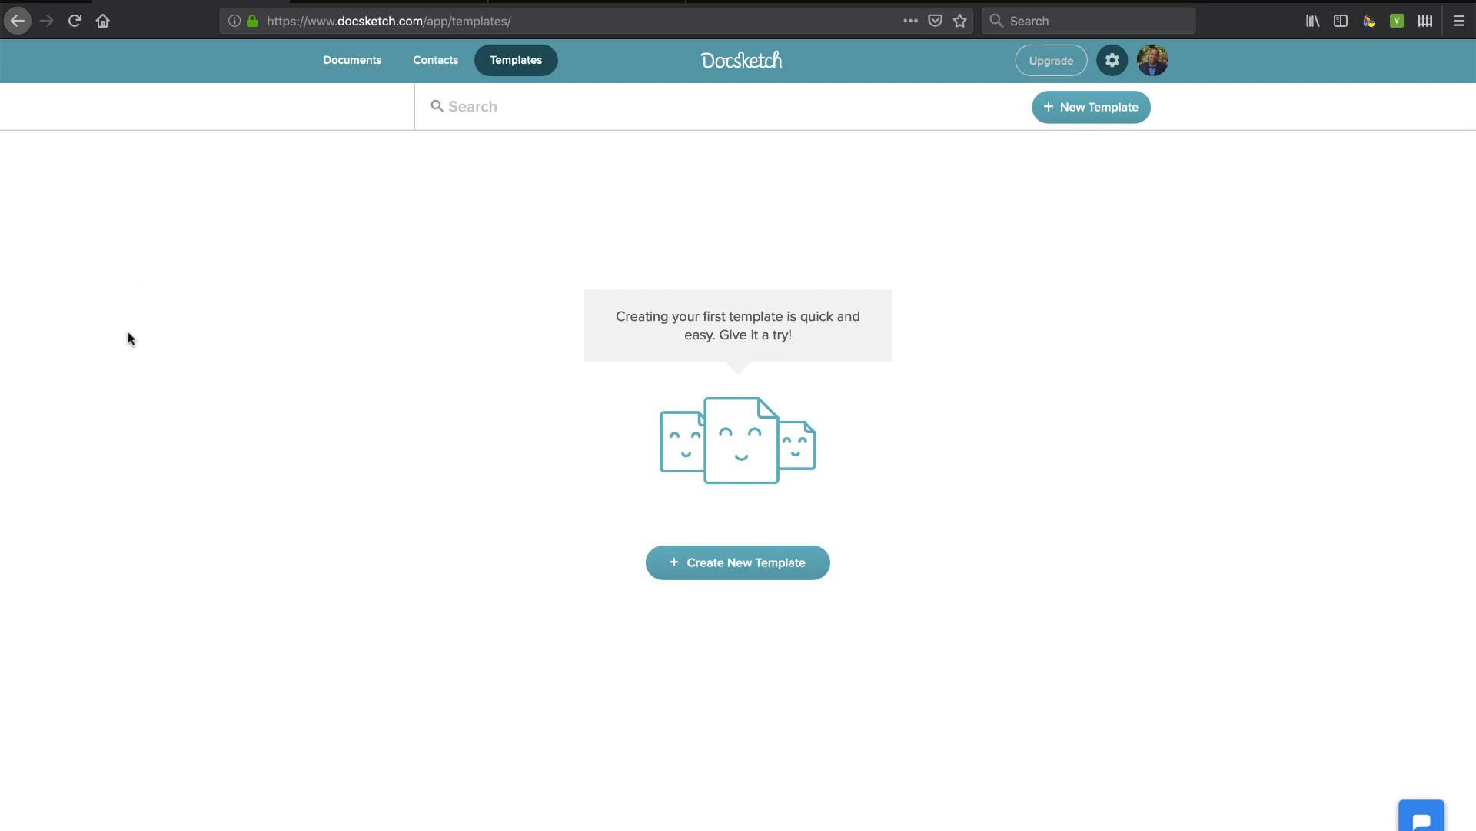
pyautogui.moveTo(17, 411)
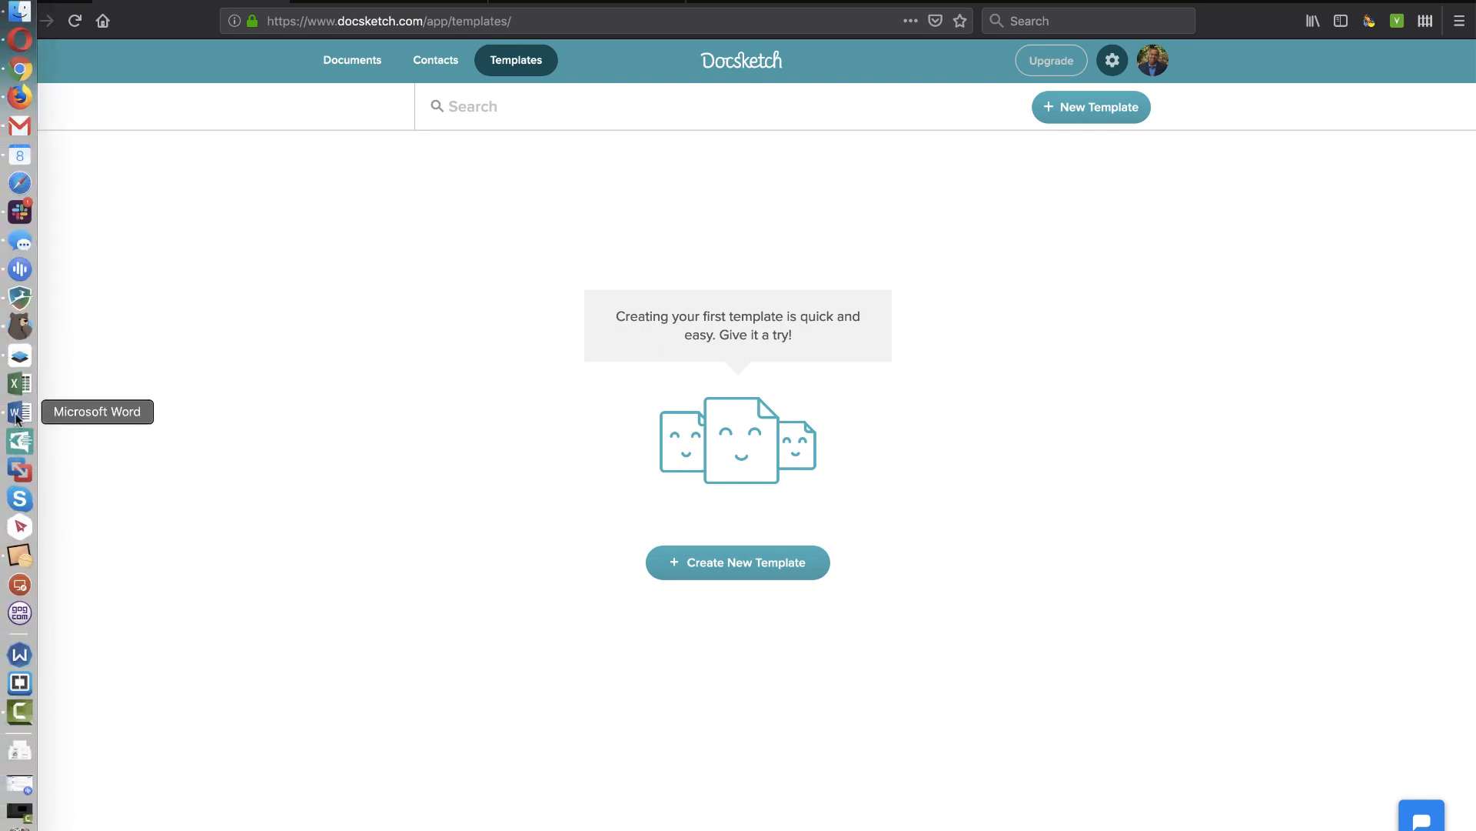
# Switch to the NDA in Microsoft Word and scroll through it to the signature table
pyautogui.click(19, 412)
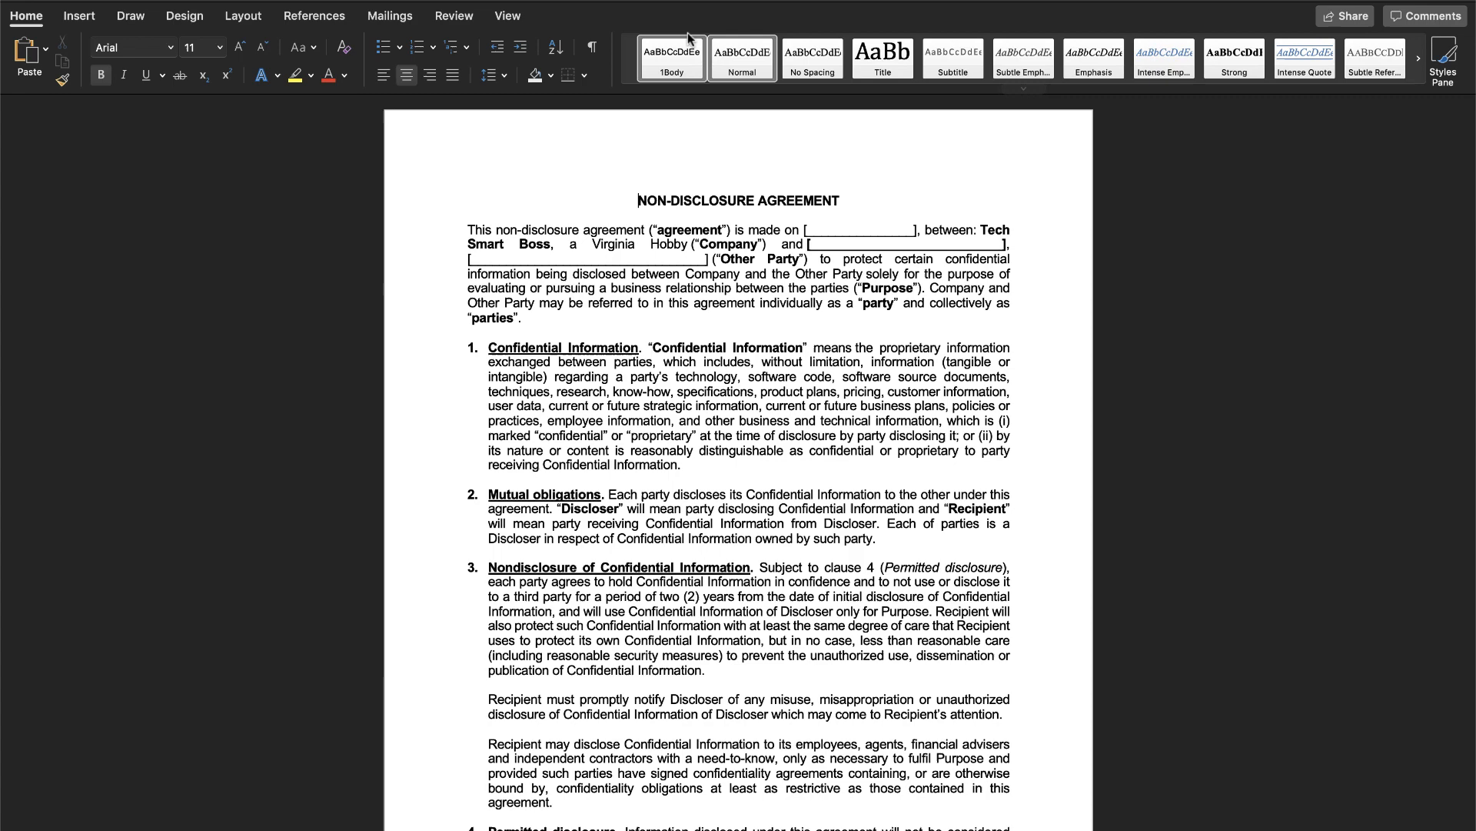
pyautogui.click(742, 58)
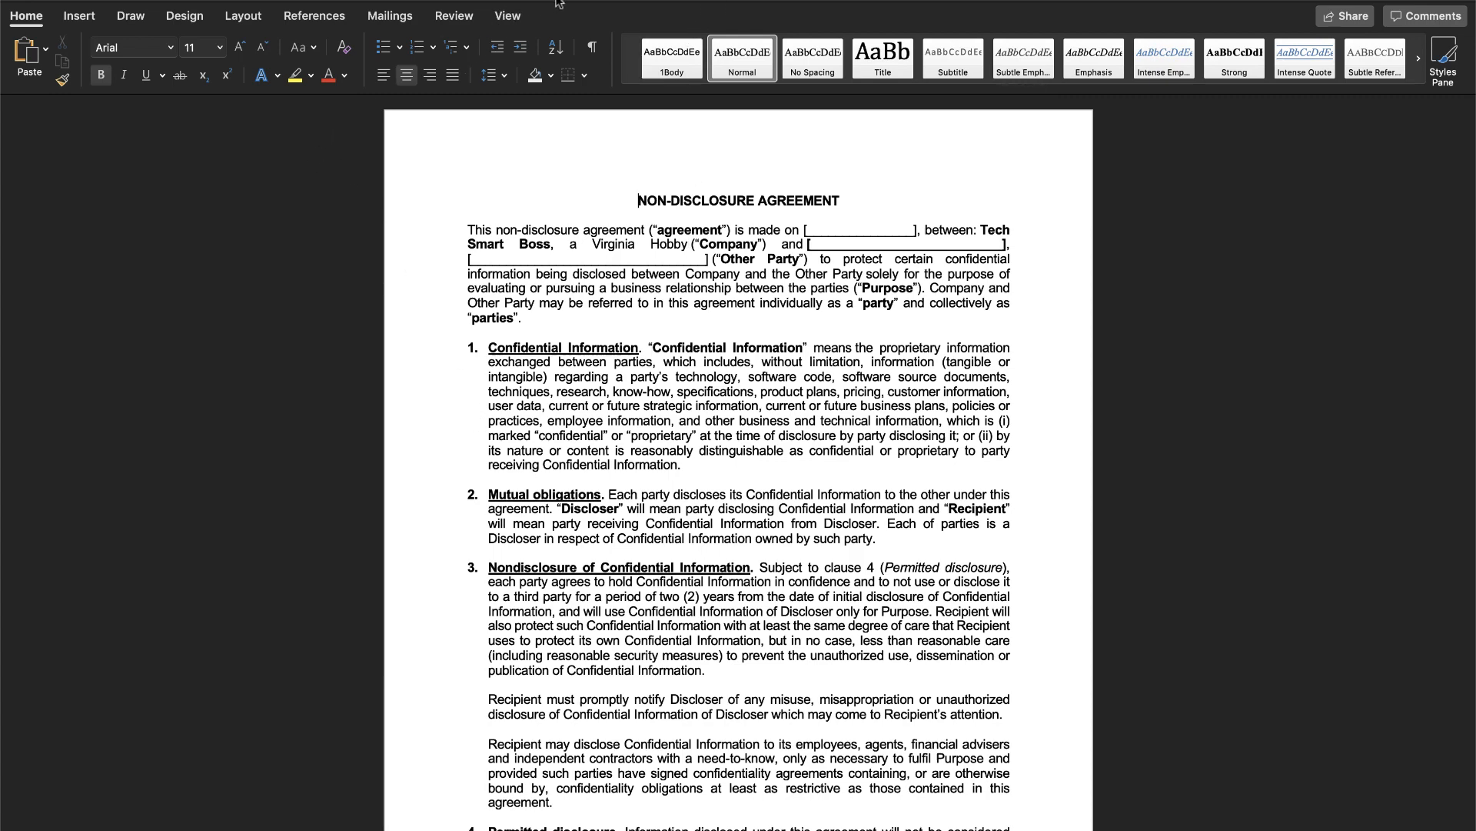
pyautogui.moveTo(858, 236)
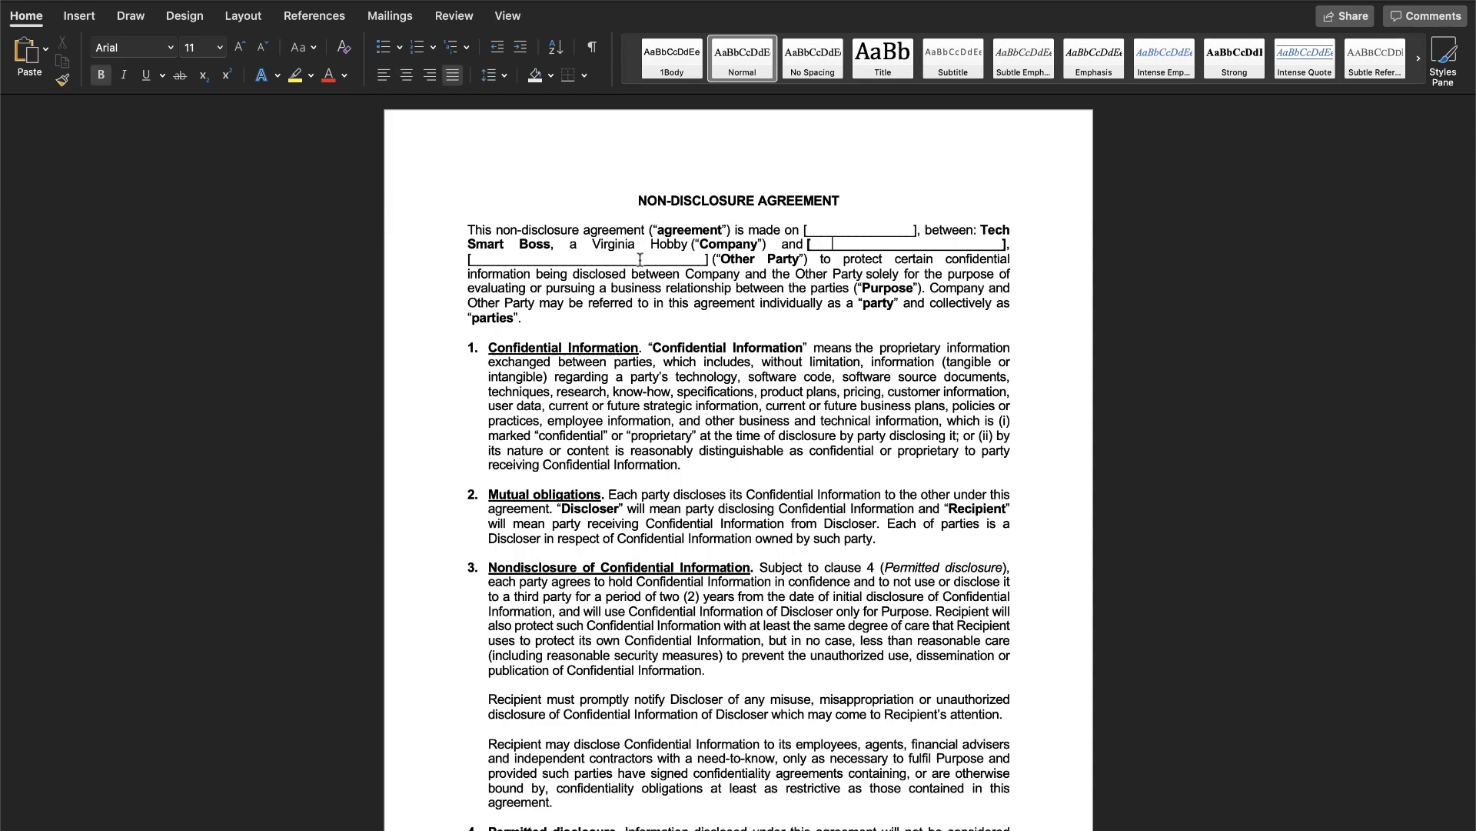
pyautogui.scroll(-3)
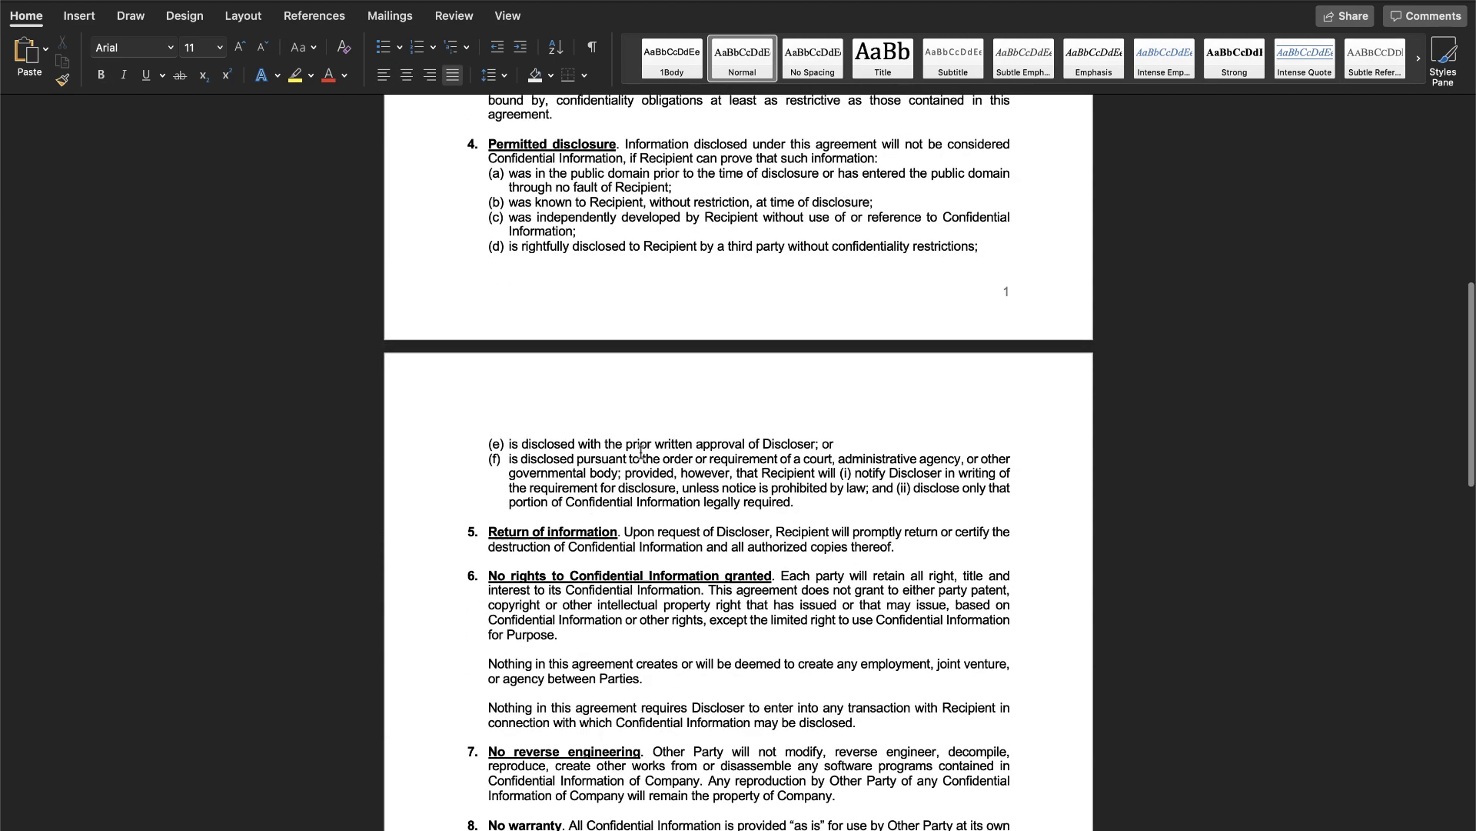
pyautogui.scroll(-3)
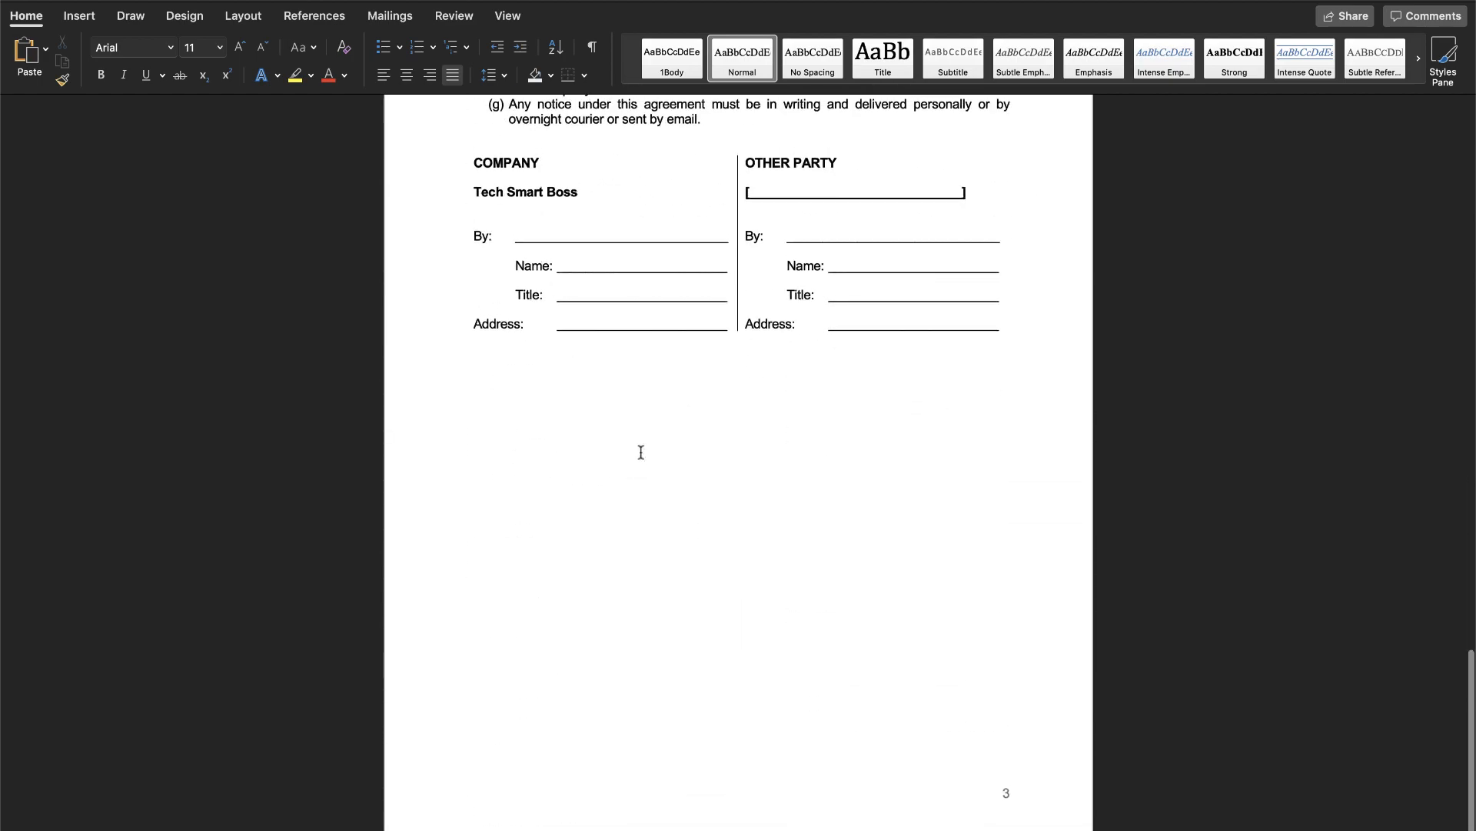
pyautogui.scroll(3)
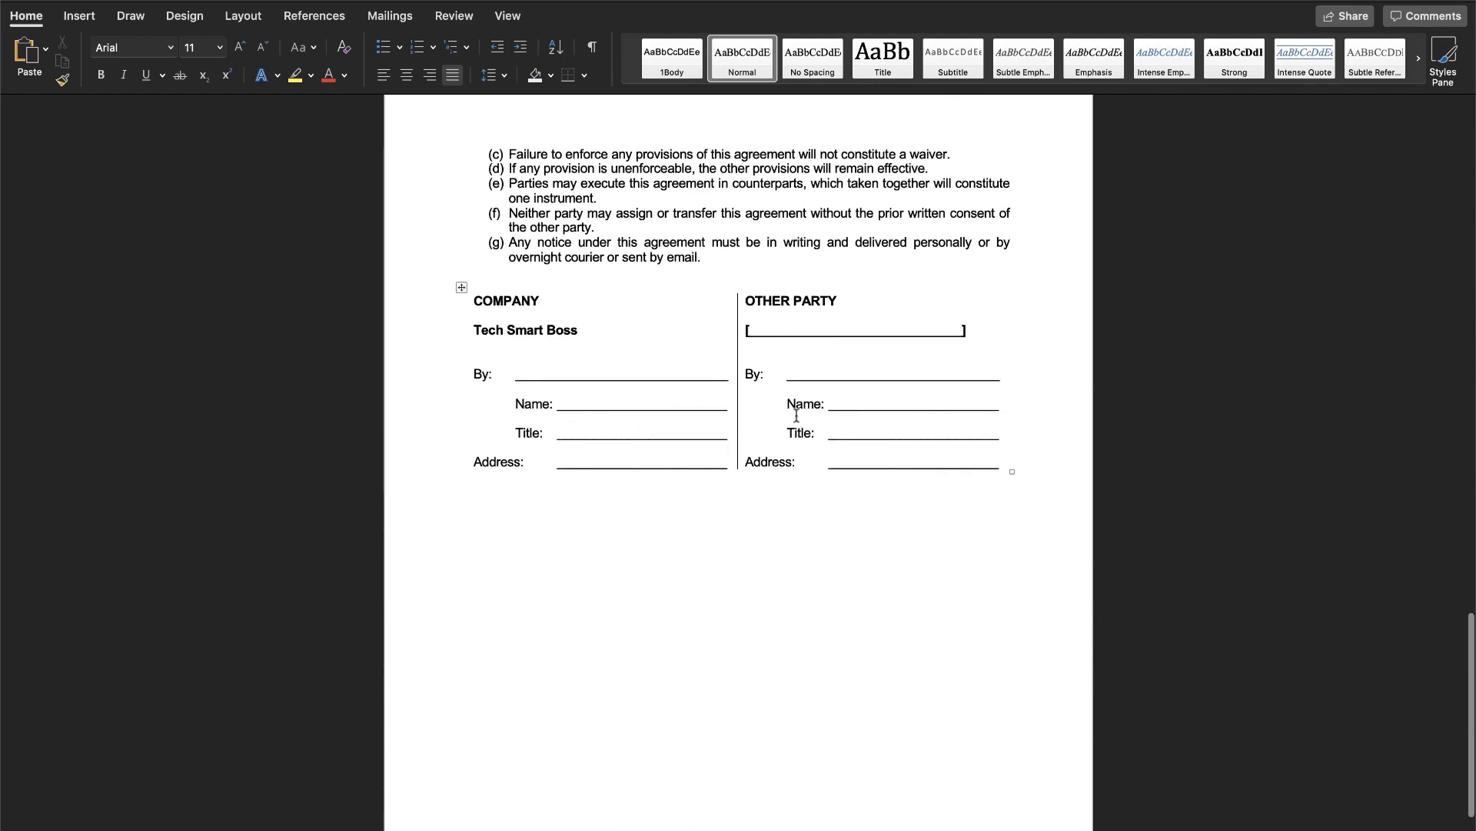
pyautogui.scroll(3)
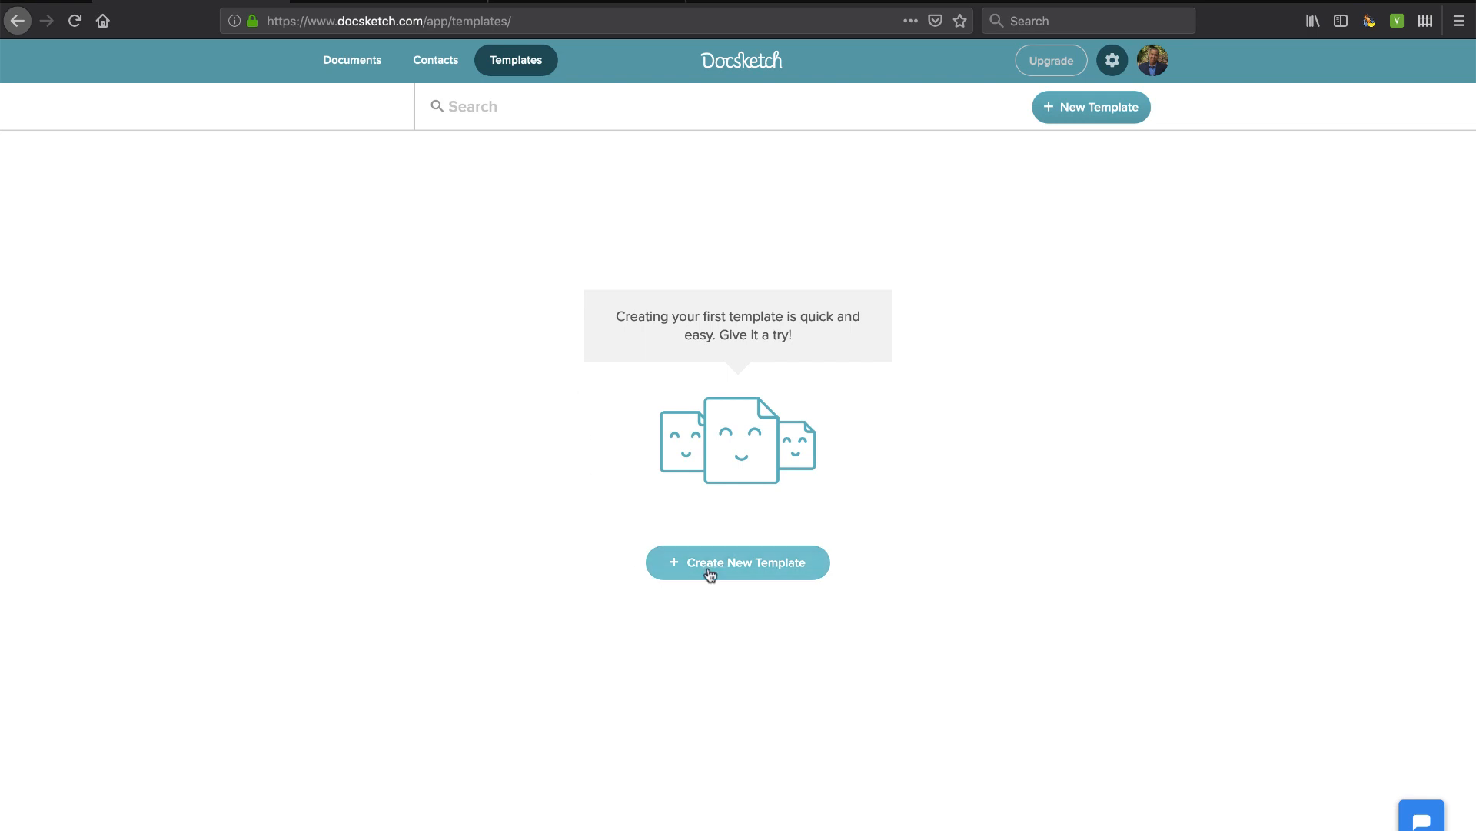
pyautogui.moveTo(710, 570)
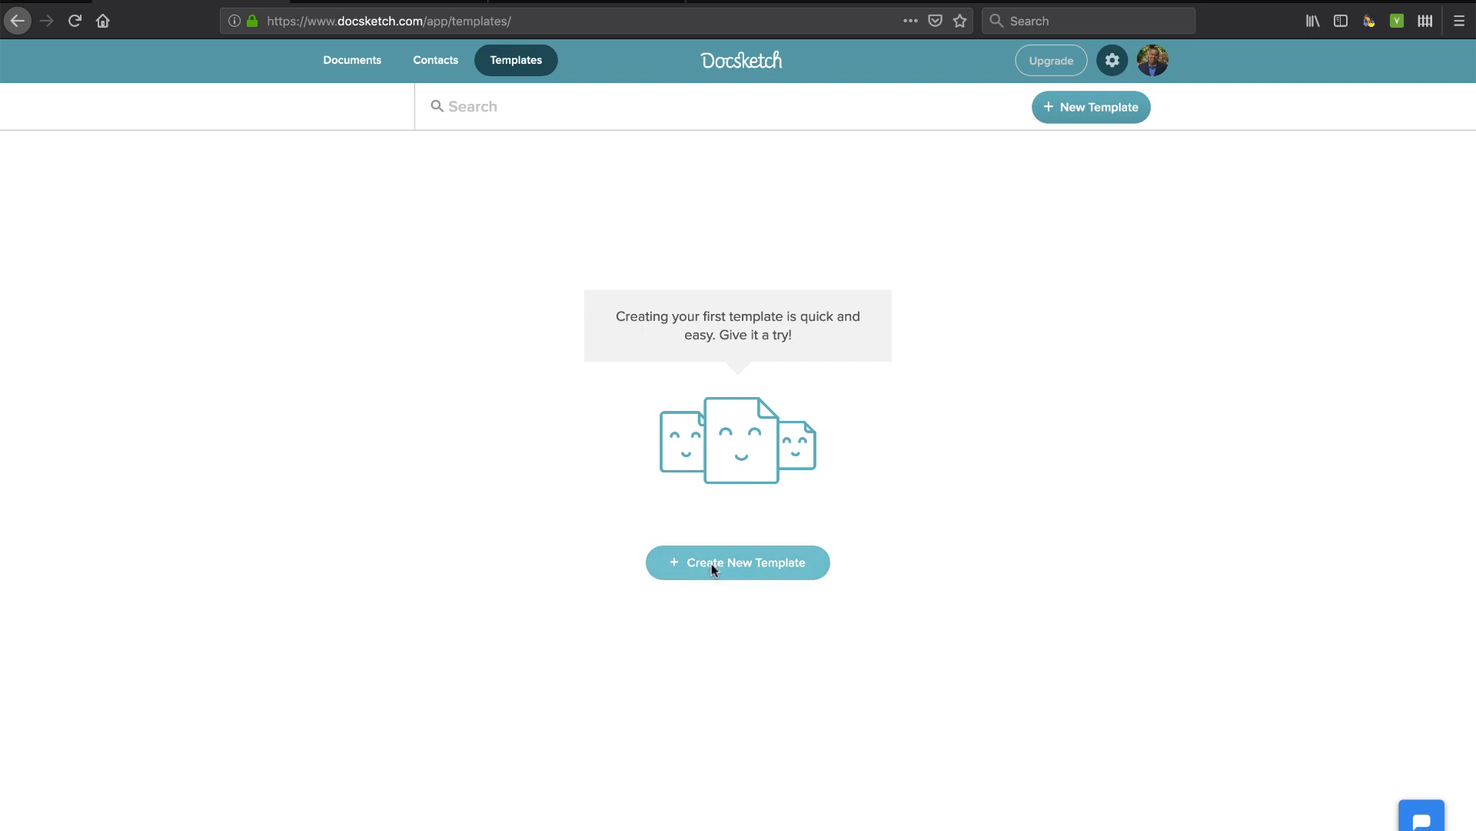
# Start a new template and upload TSB - NDA.doc from the Desktop
pyautogui.click(738, 562)
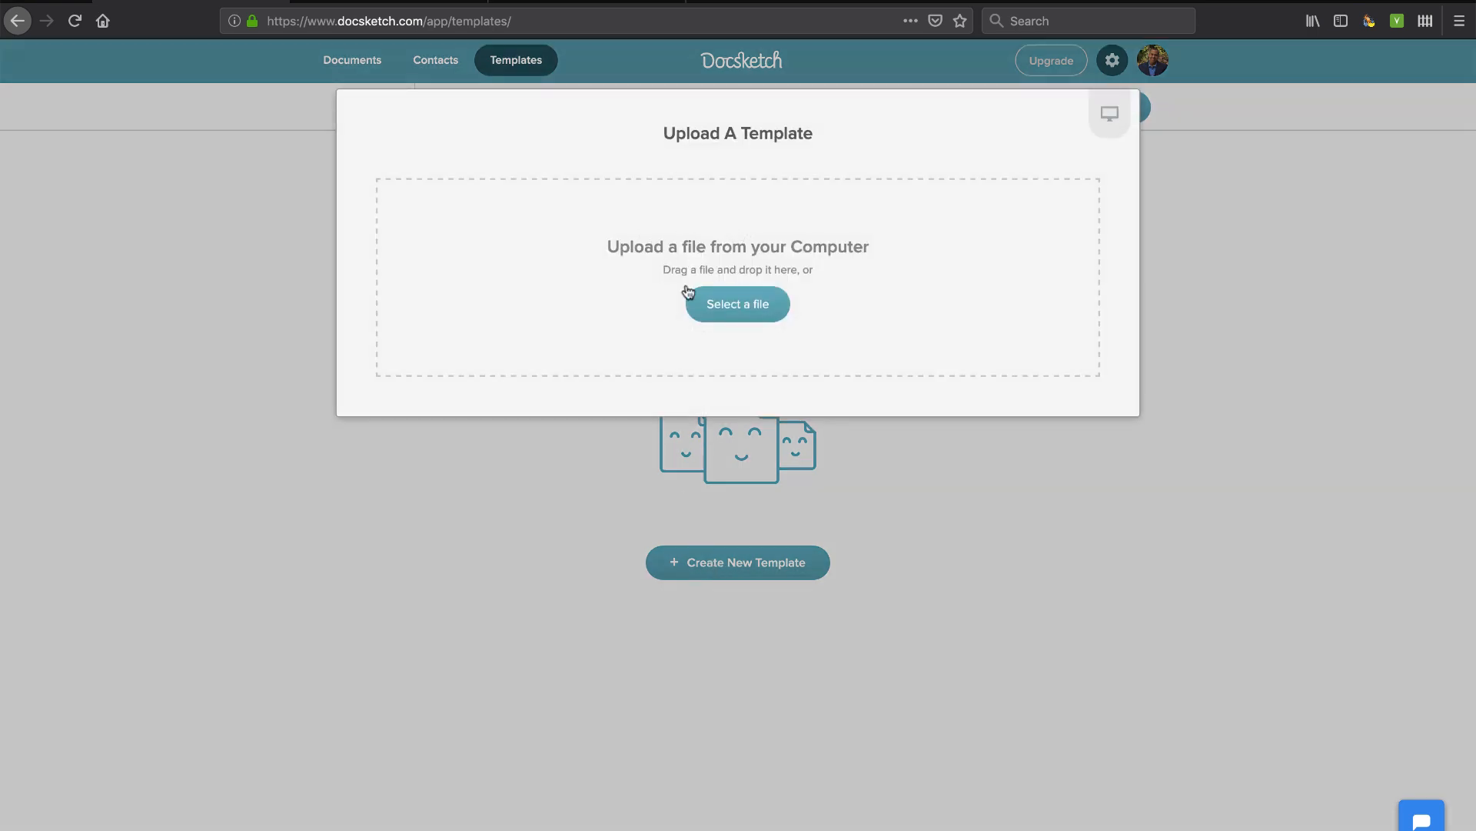
pyautogui.click(737, 303)
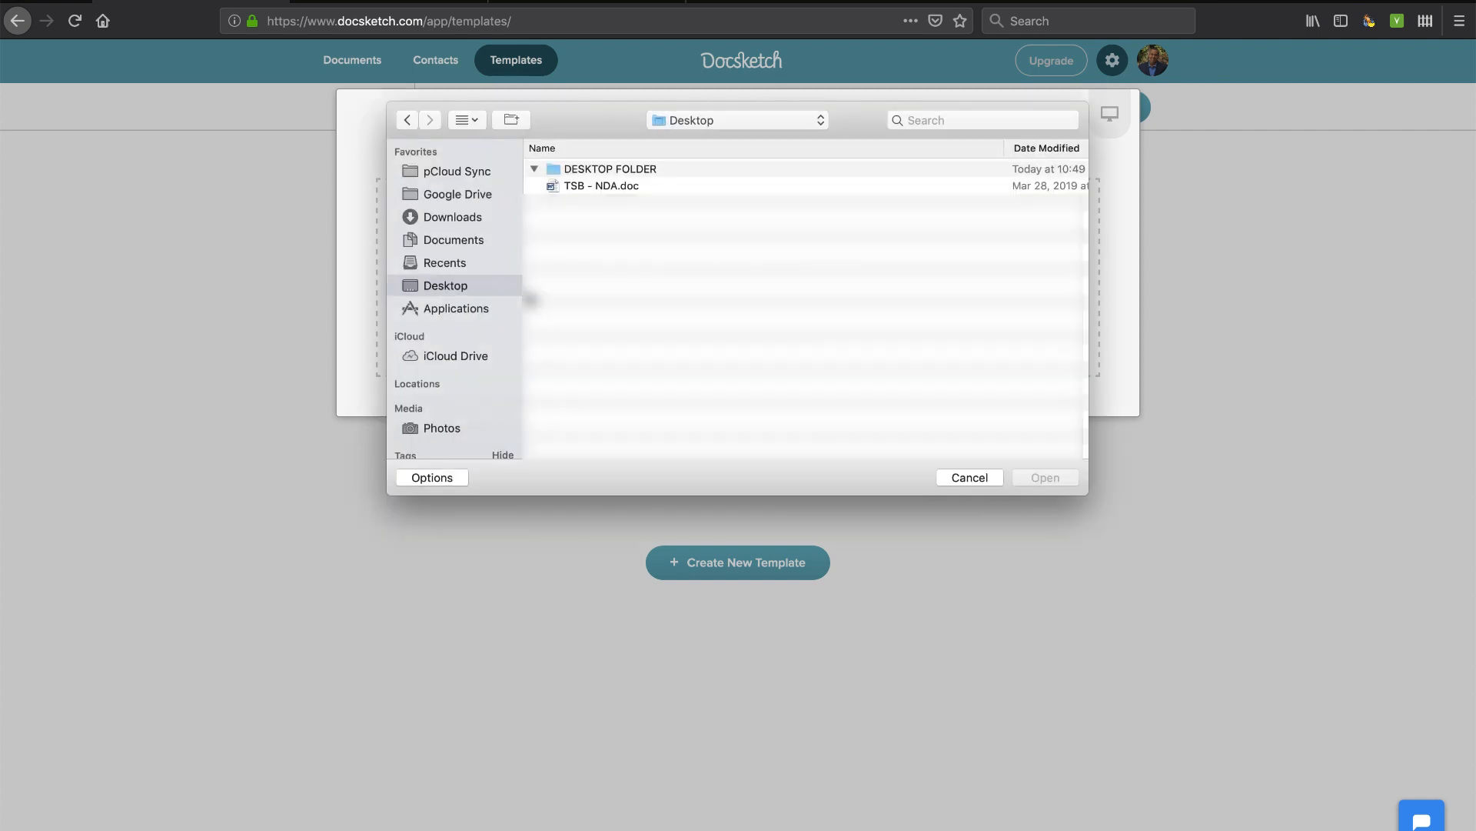
pyautogui.click(610, 168)
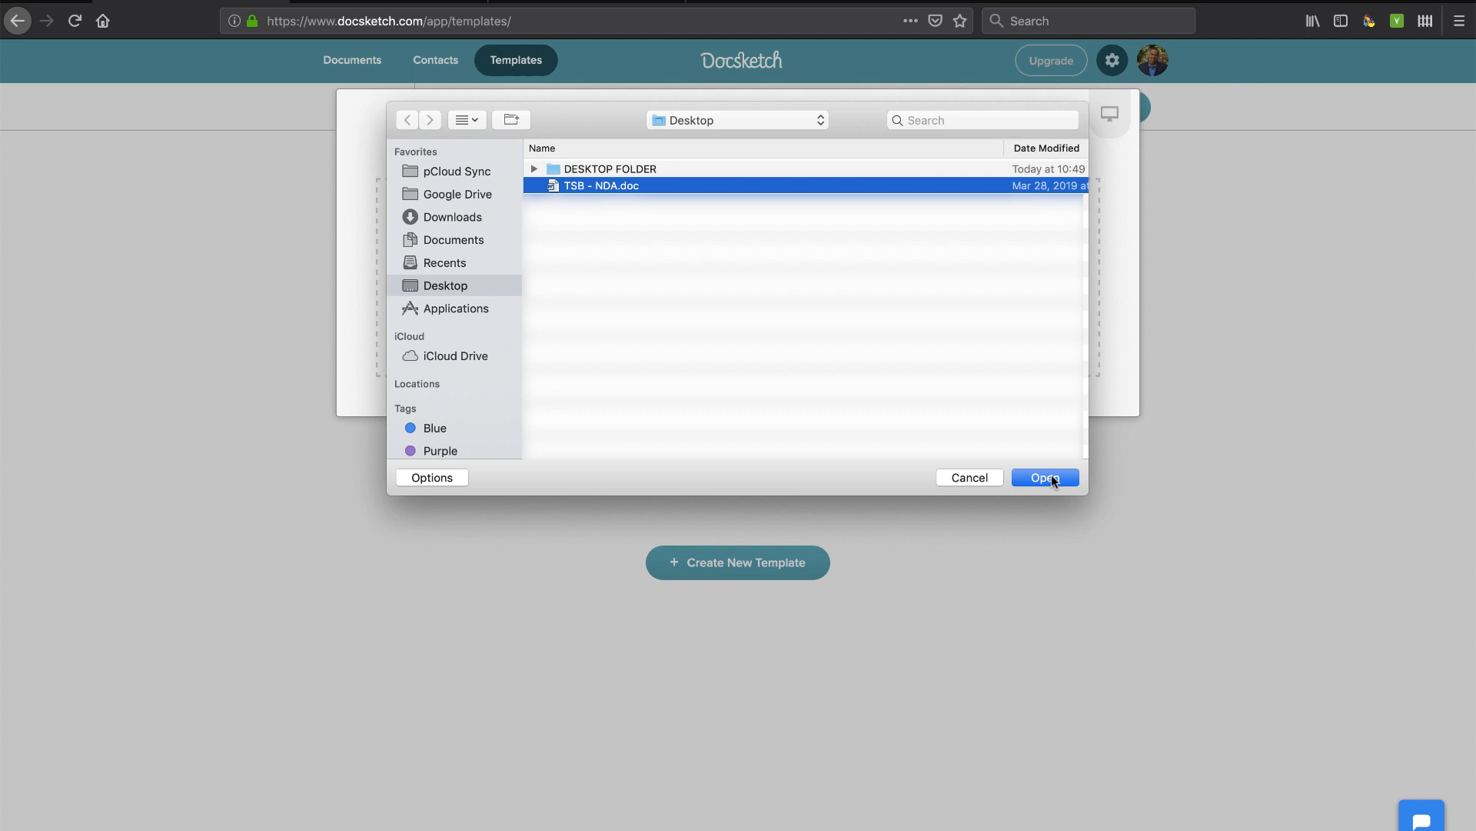
pyautogui.click(1044, 478)
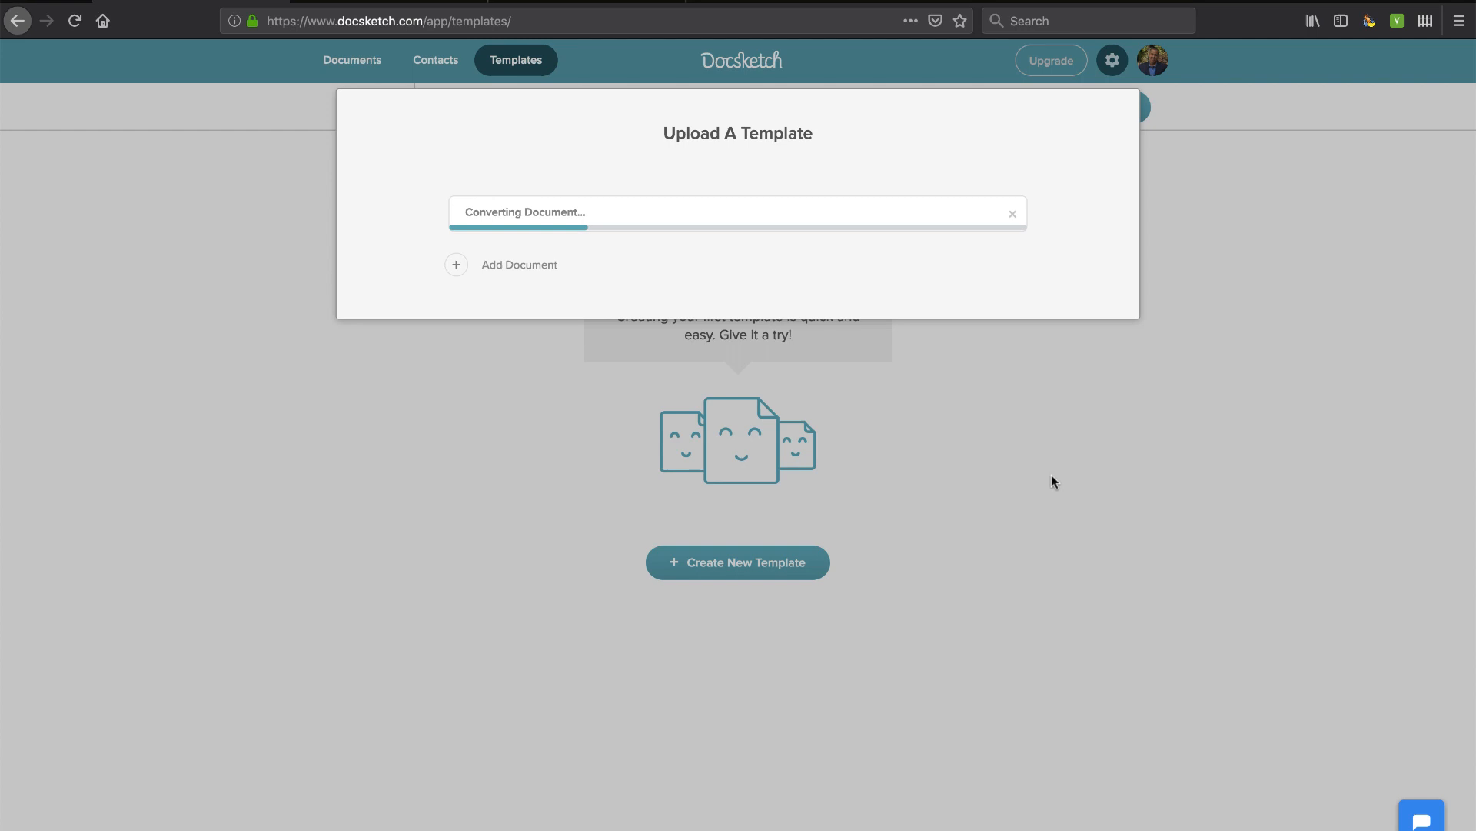
pyautogui.moveTo(760, 324)
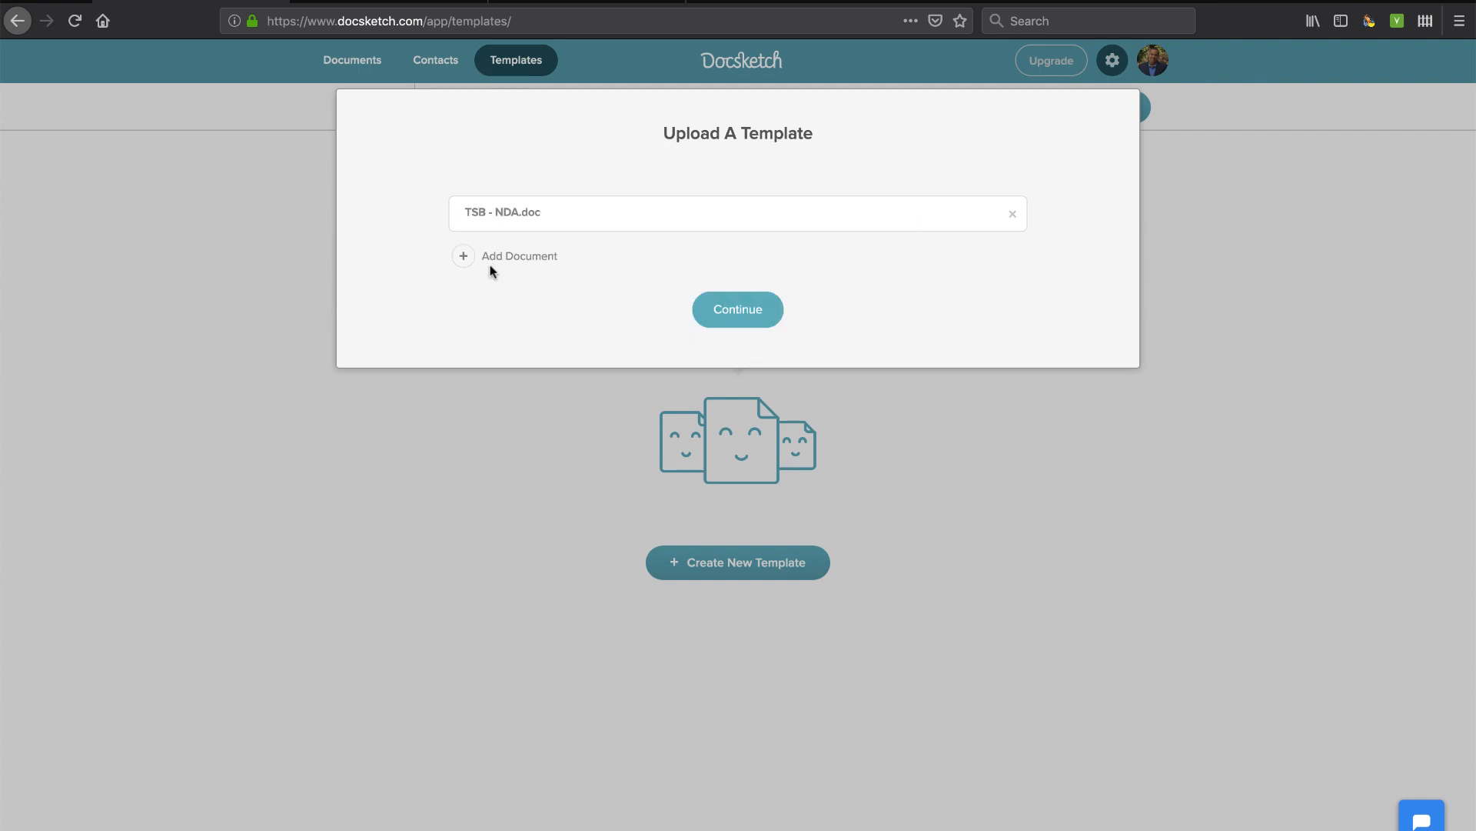
pyautogui.moveTo(540, 281)
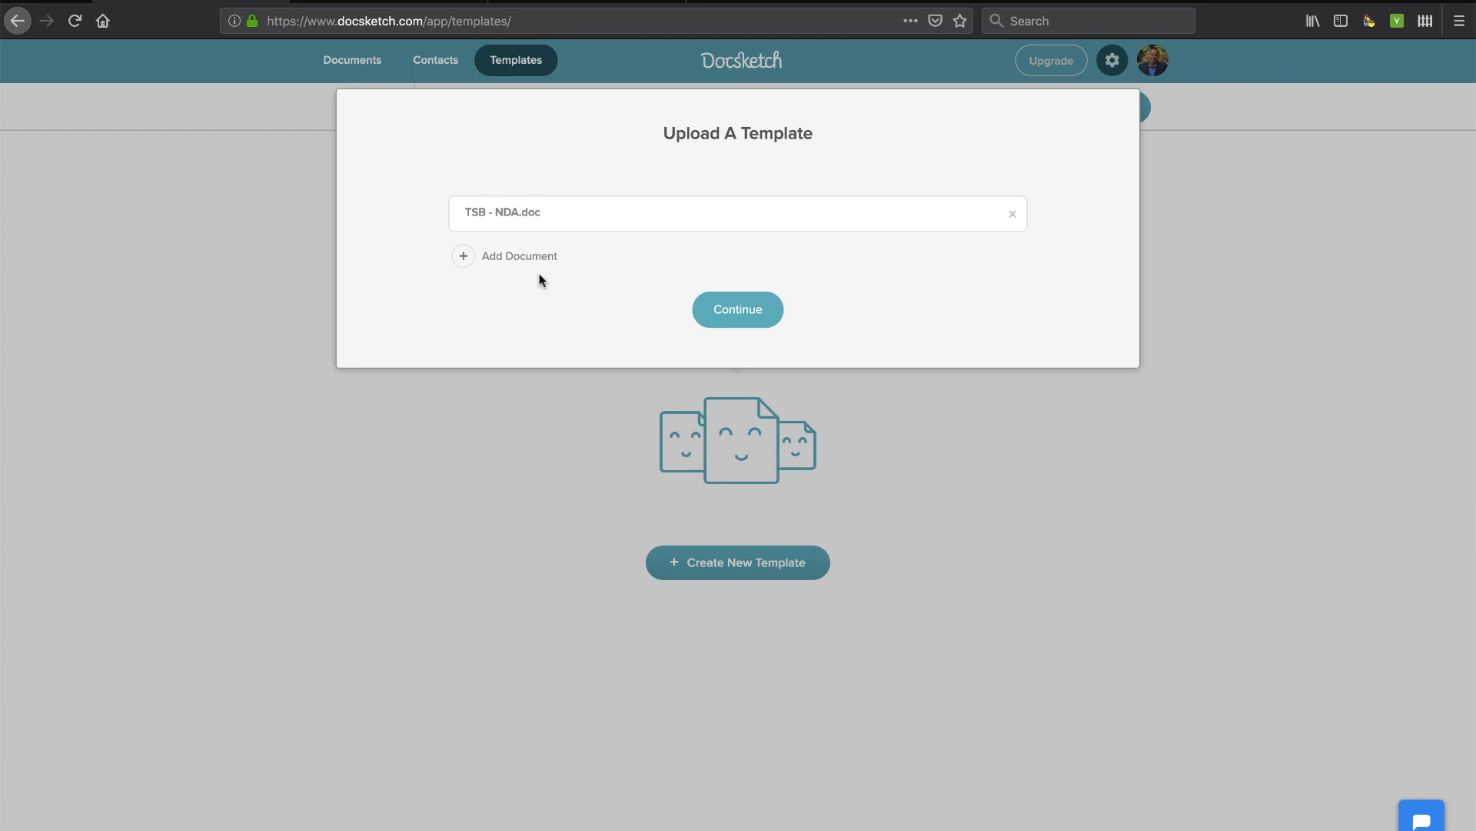
pyautogui.moveTo(530, 235)
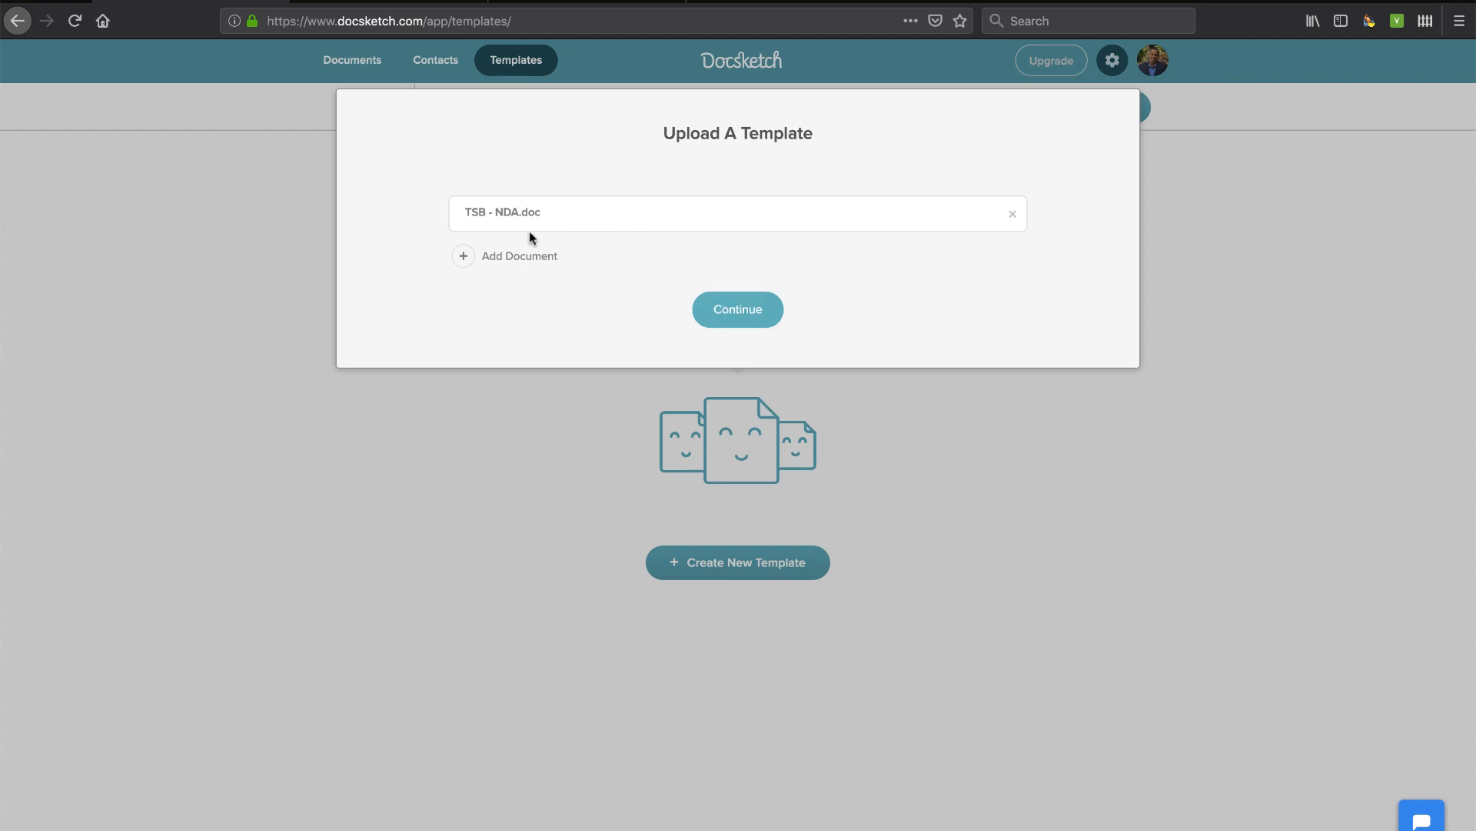
# Enter 'Partner' as a recipient type and save Document Sender and Partner as placeholders
pyautogui.click(737, 309)
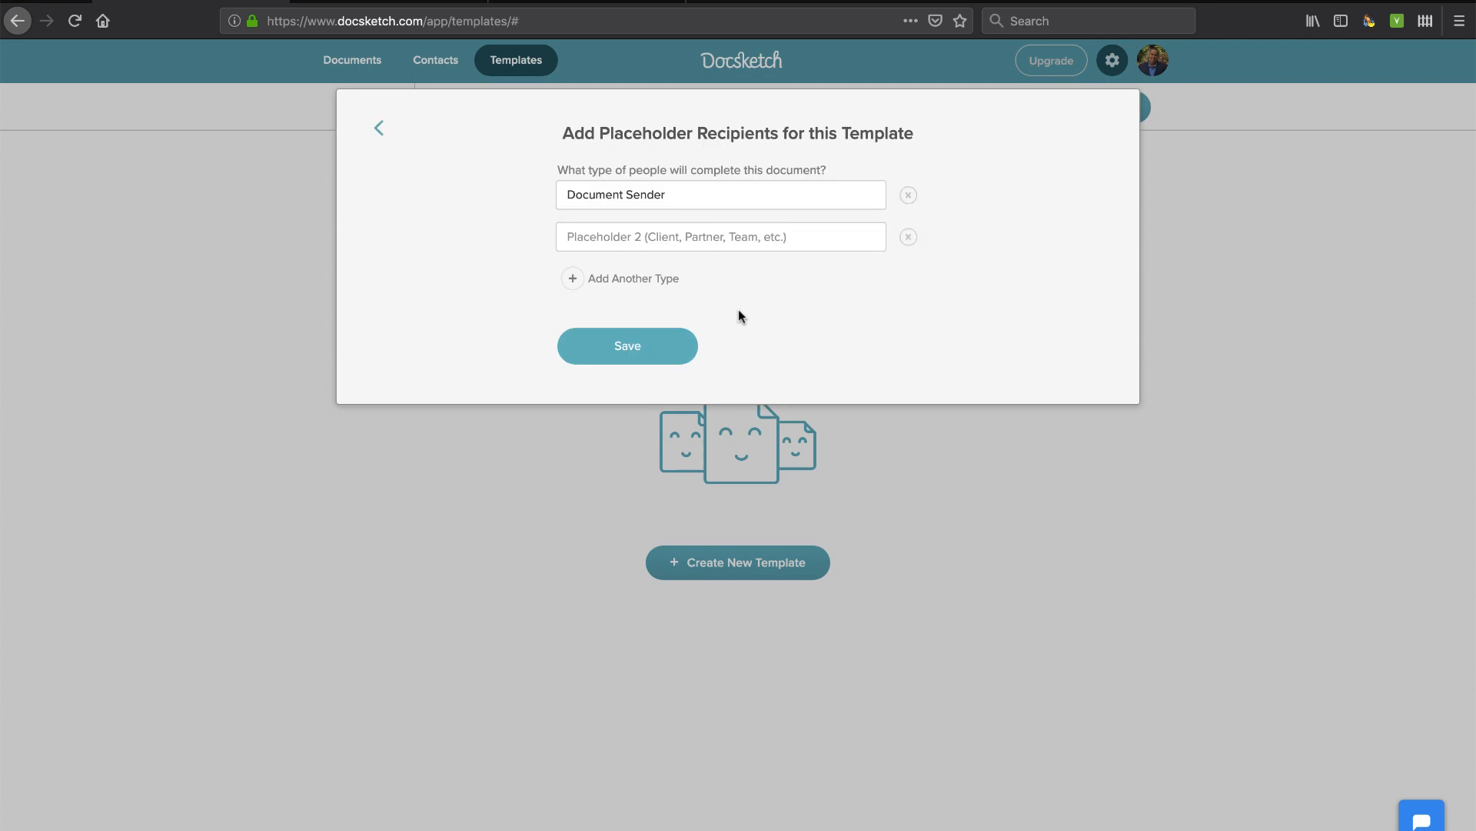
pyautogui.moveTo(668, 150)
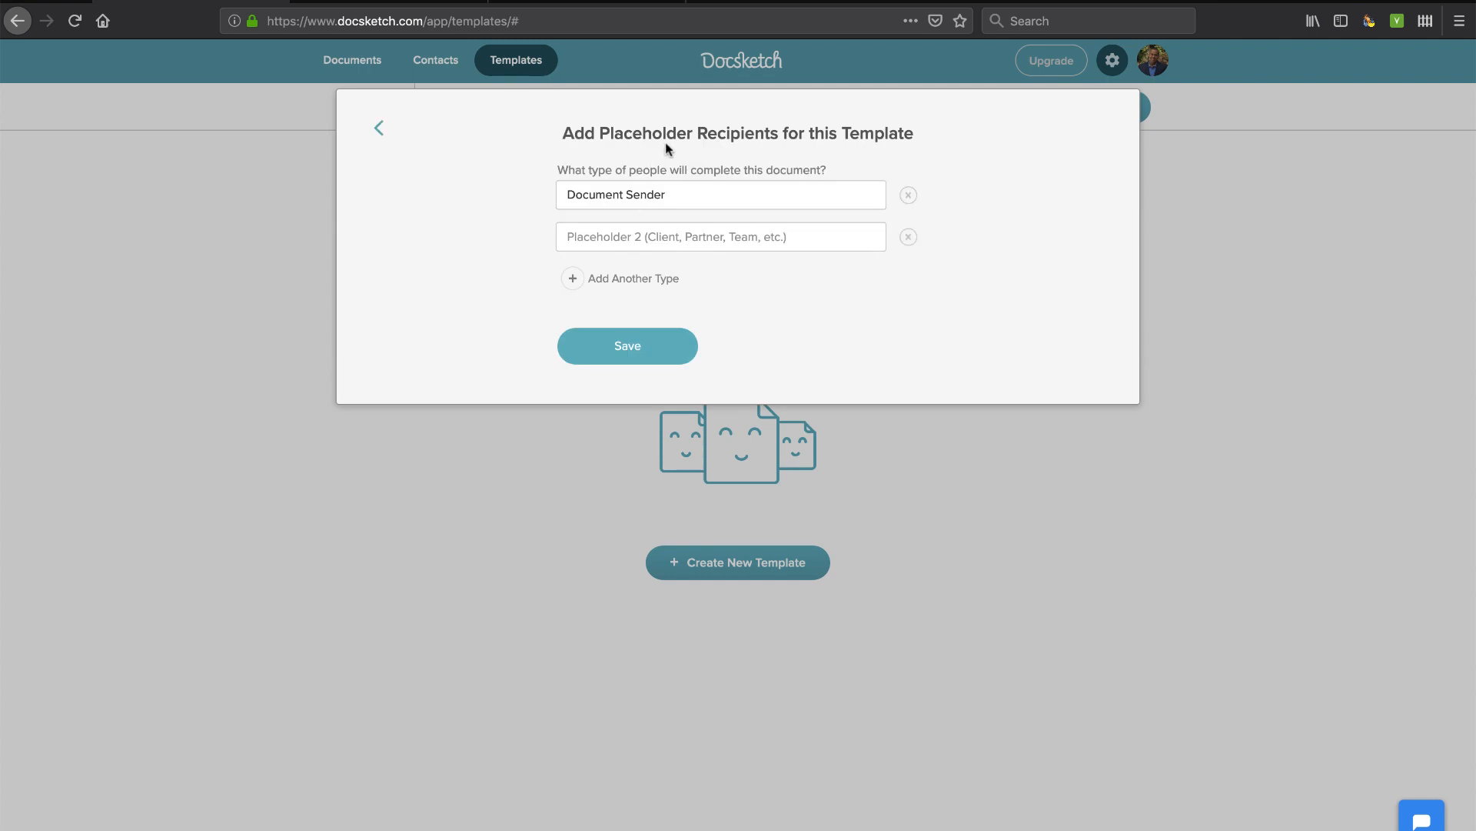
pyautogui.click(720, 194)
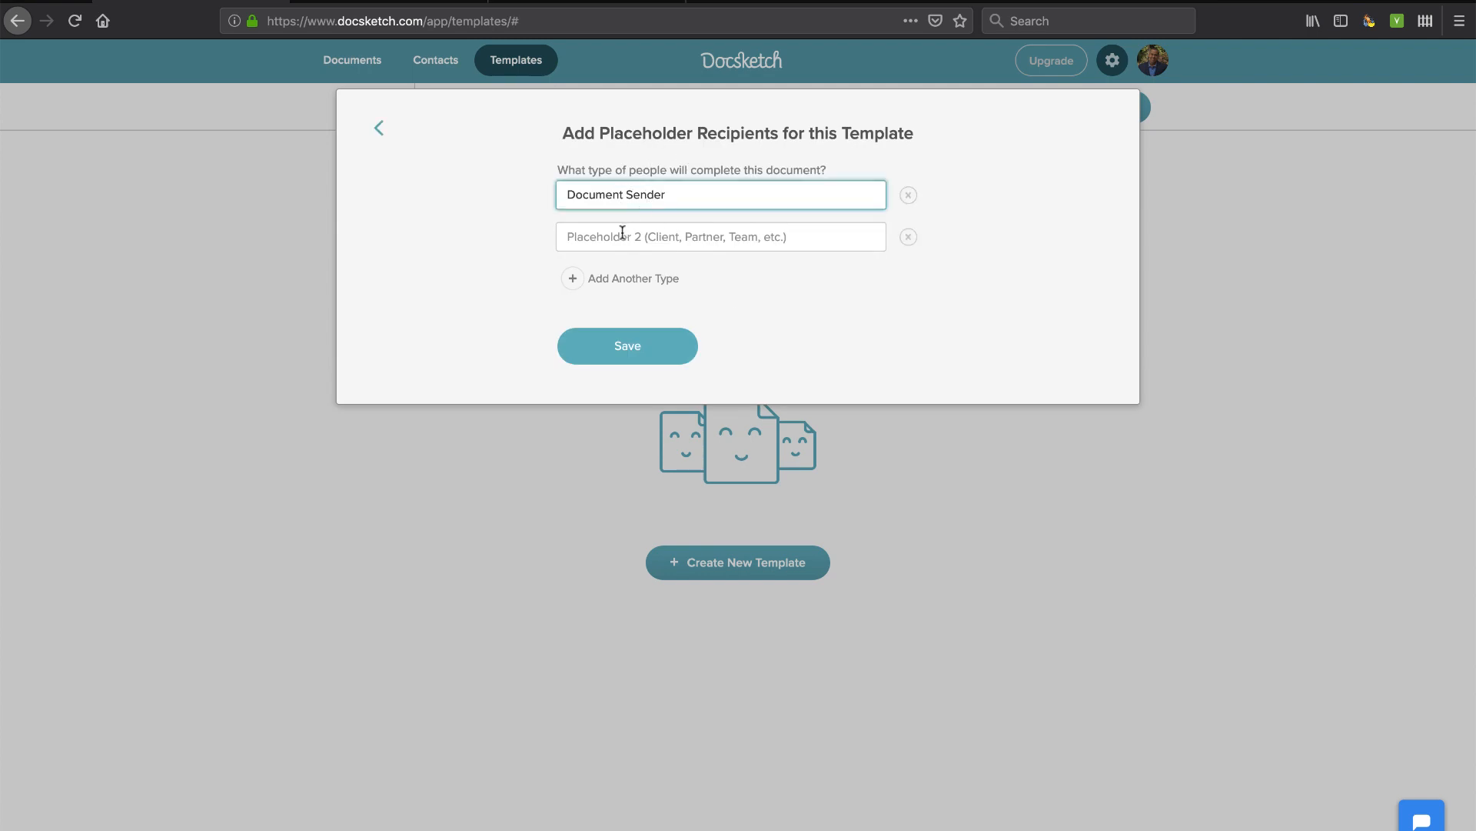
pyautogui.write('Part')
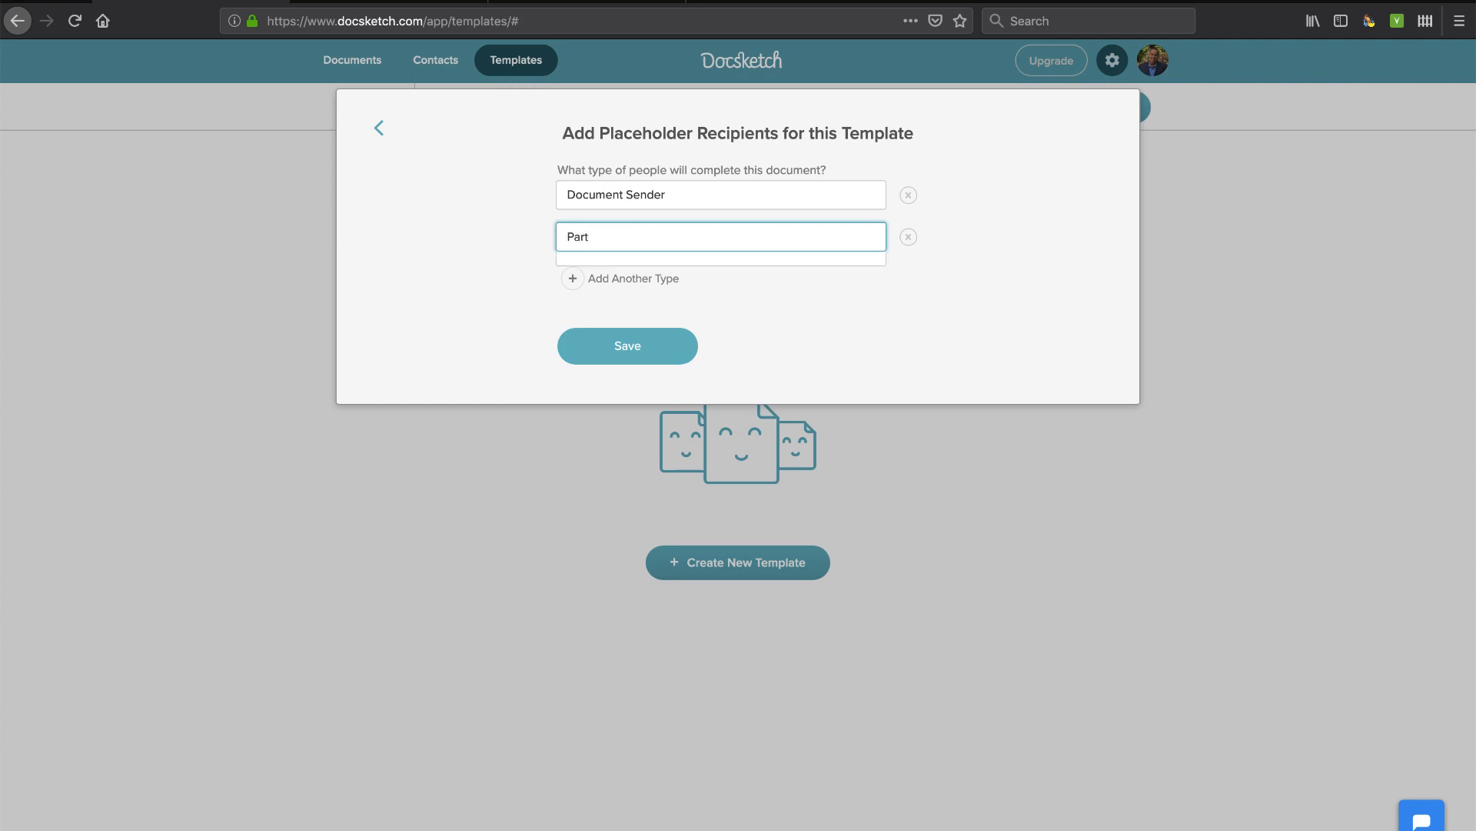
pyautogui.write('ner')
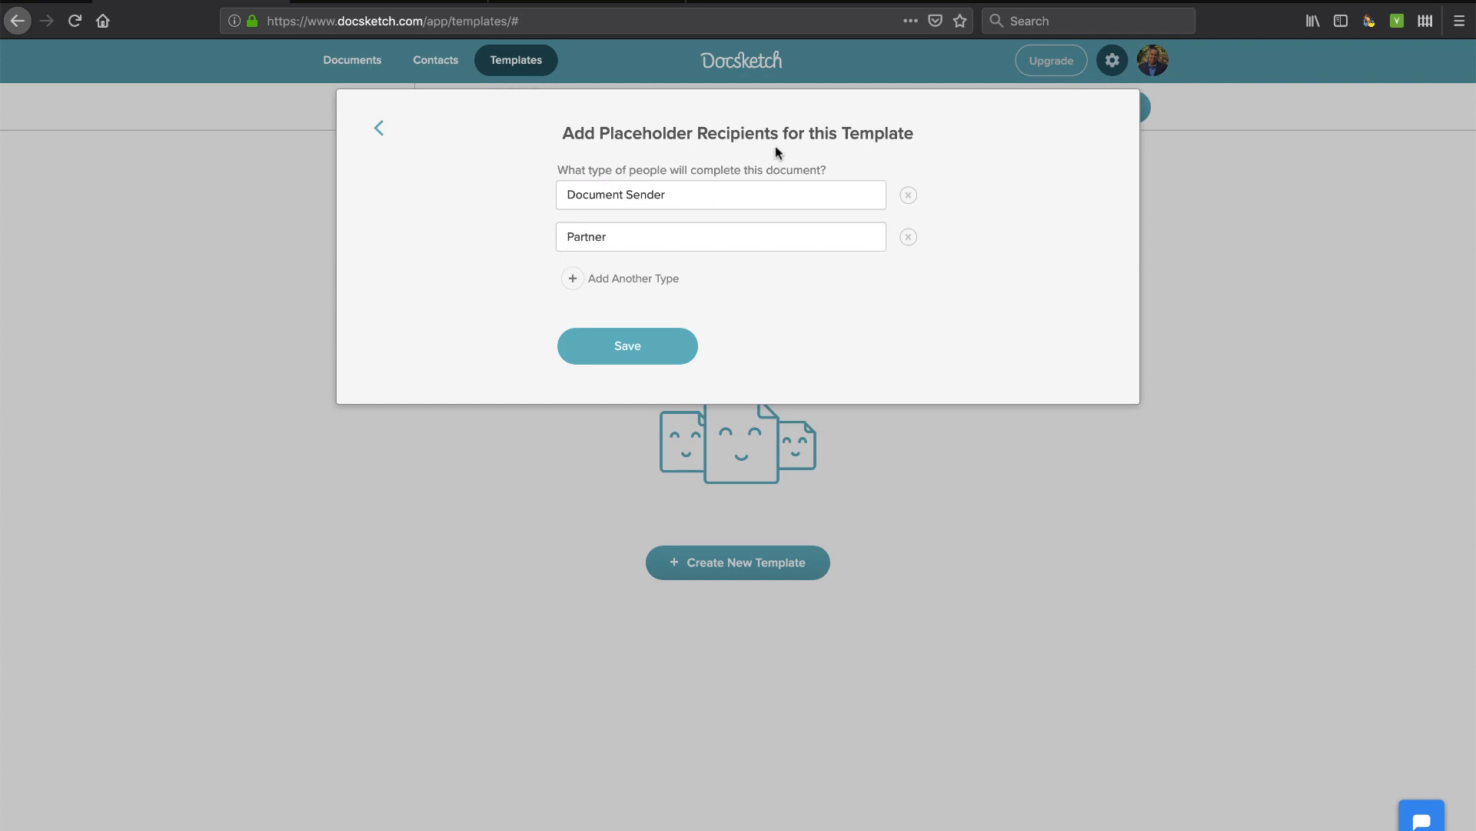
pyautogui.moveTo(573, 278)
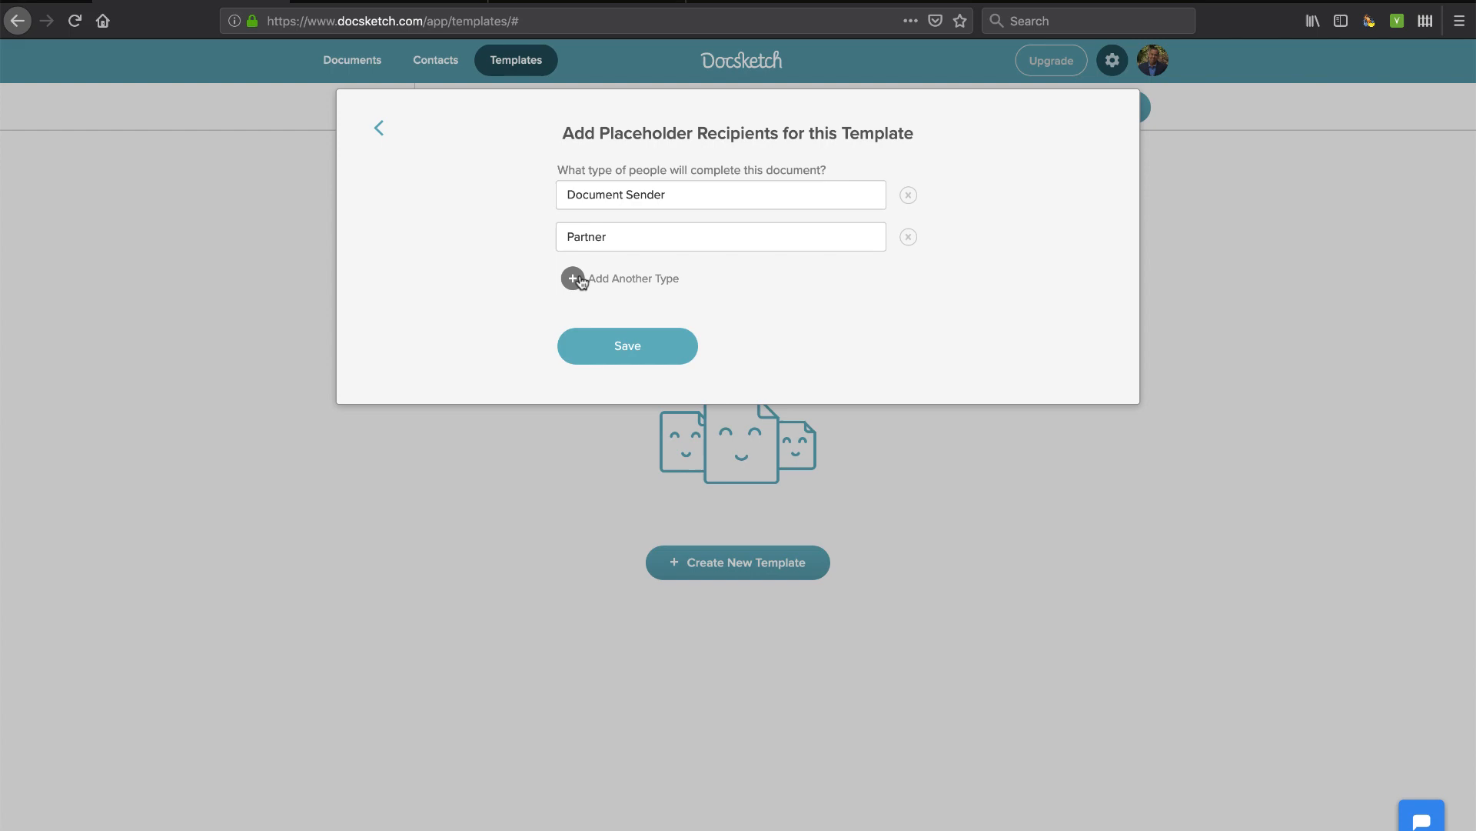
pyautogui.moveTo(604, 303)
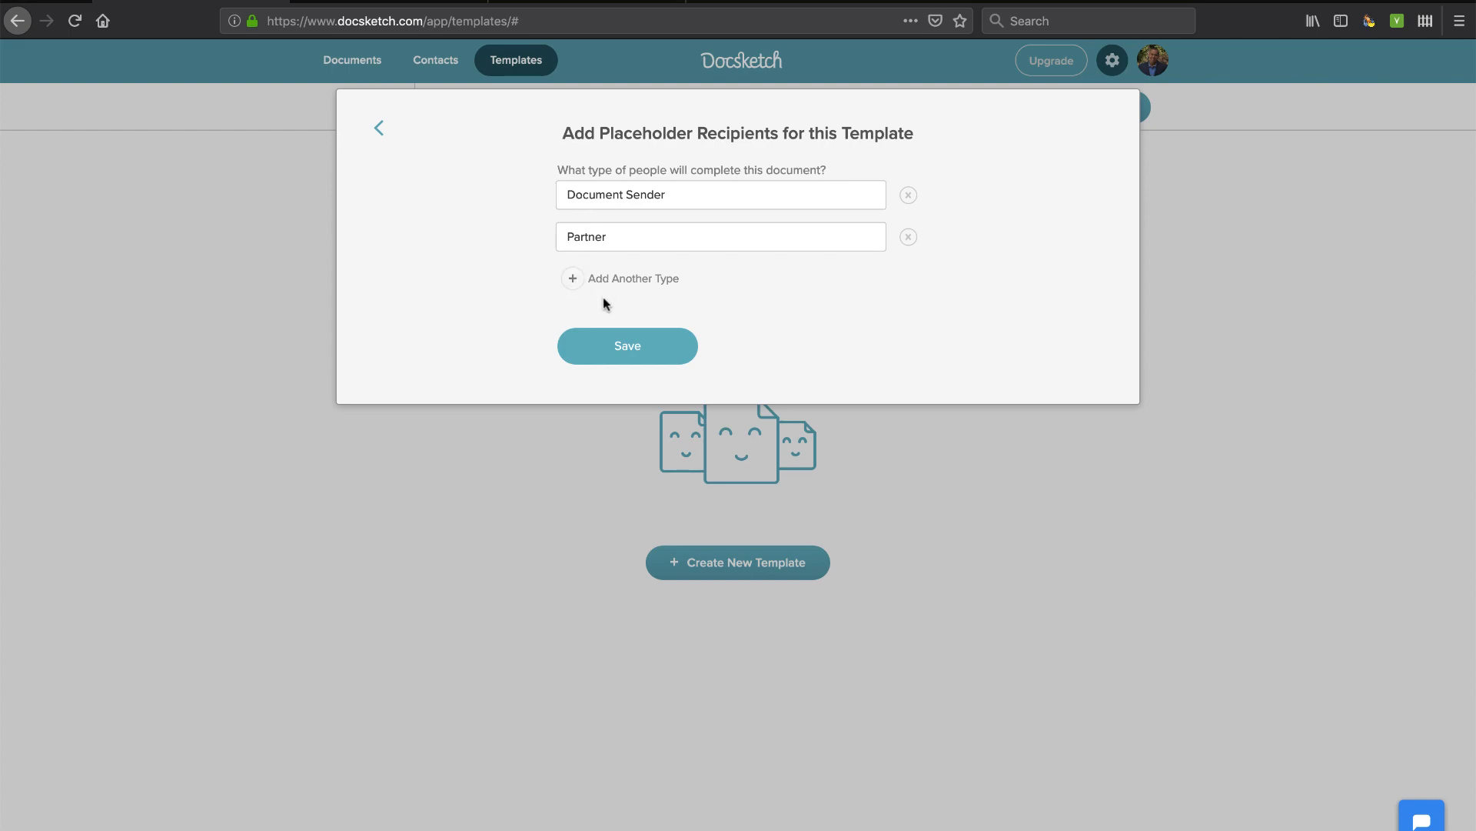
pyautogui.click(627, 345)
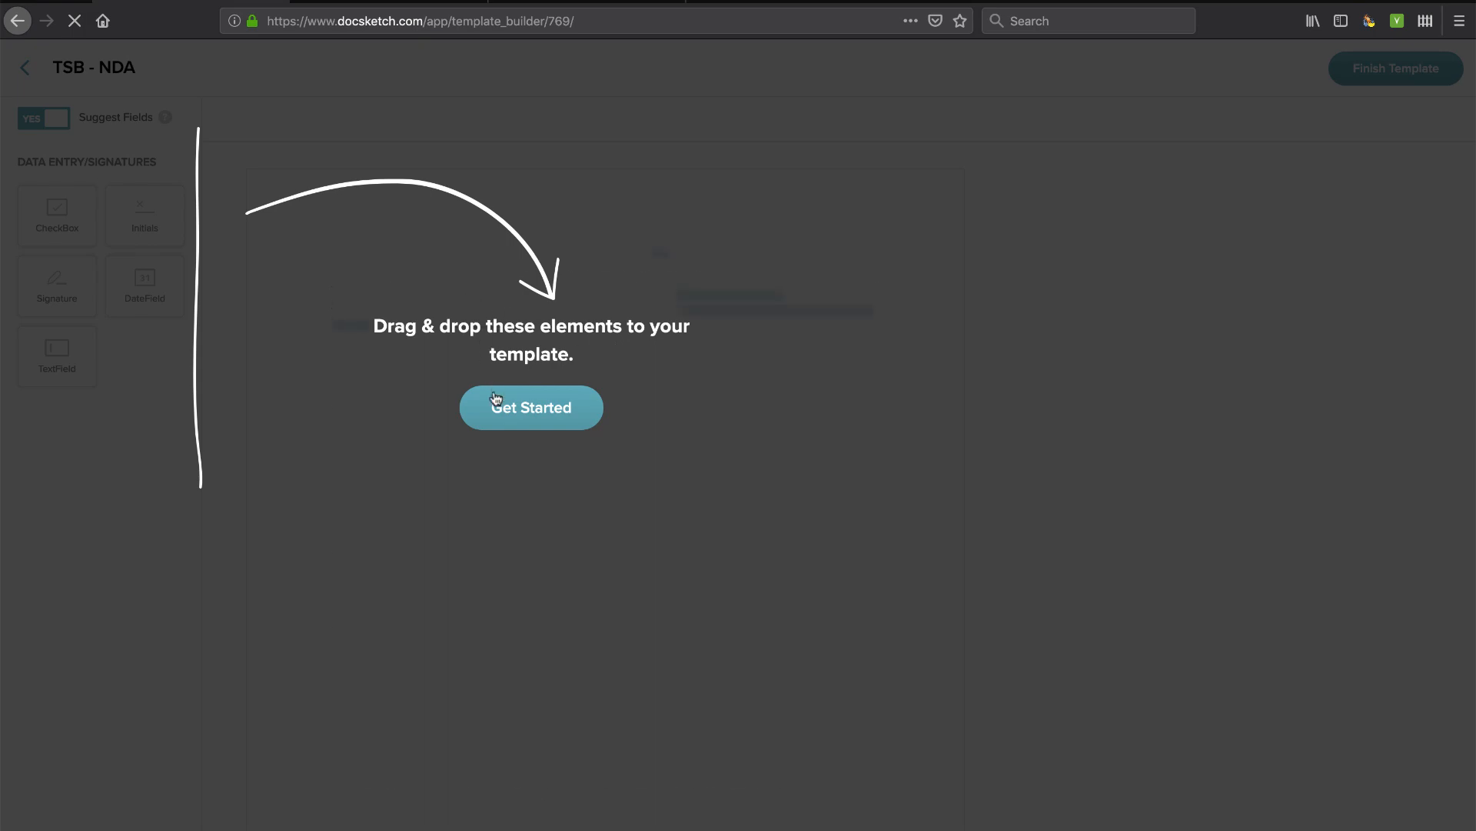
# Dismiss the builder introduction and scroll the NDA down to the signature block and back
pyautogui.click(532, 406)
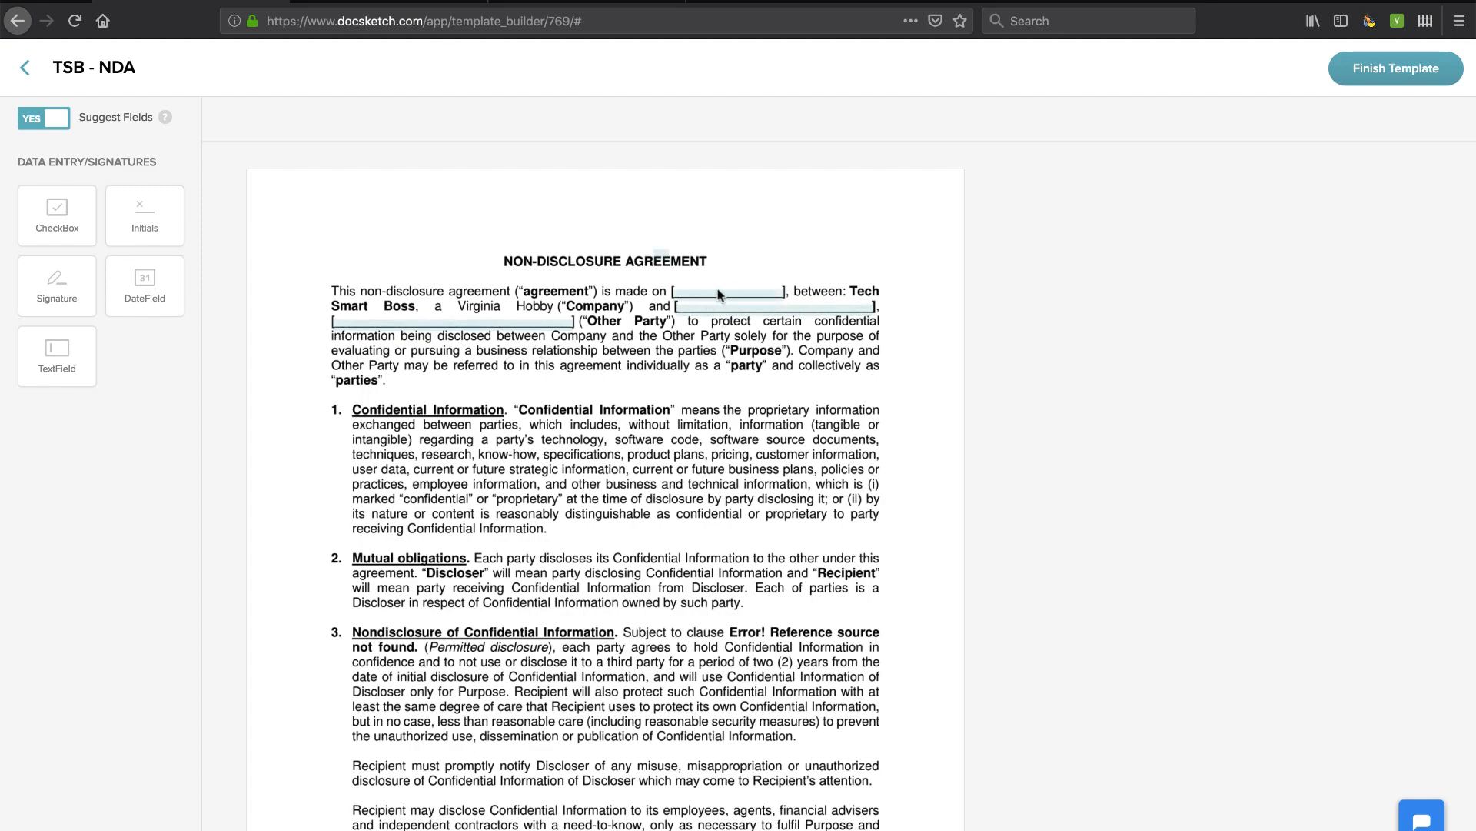
pyautogui.scroll(-3)
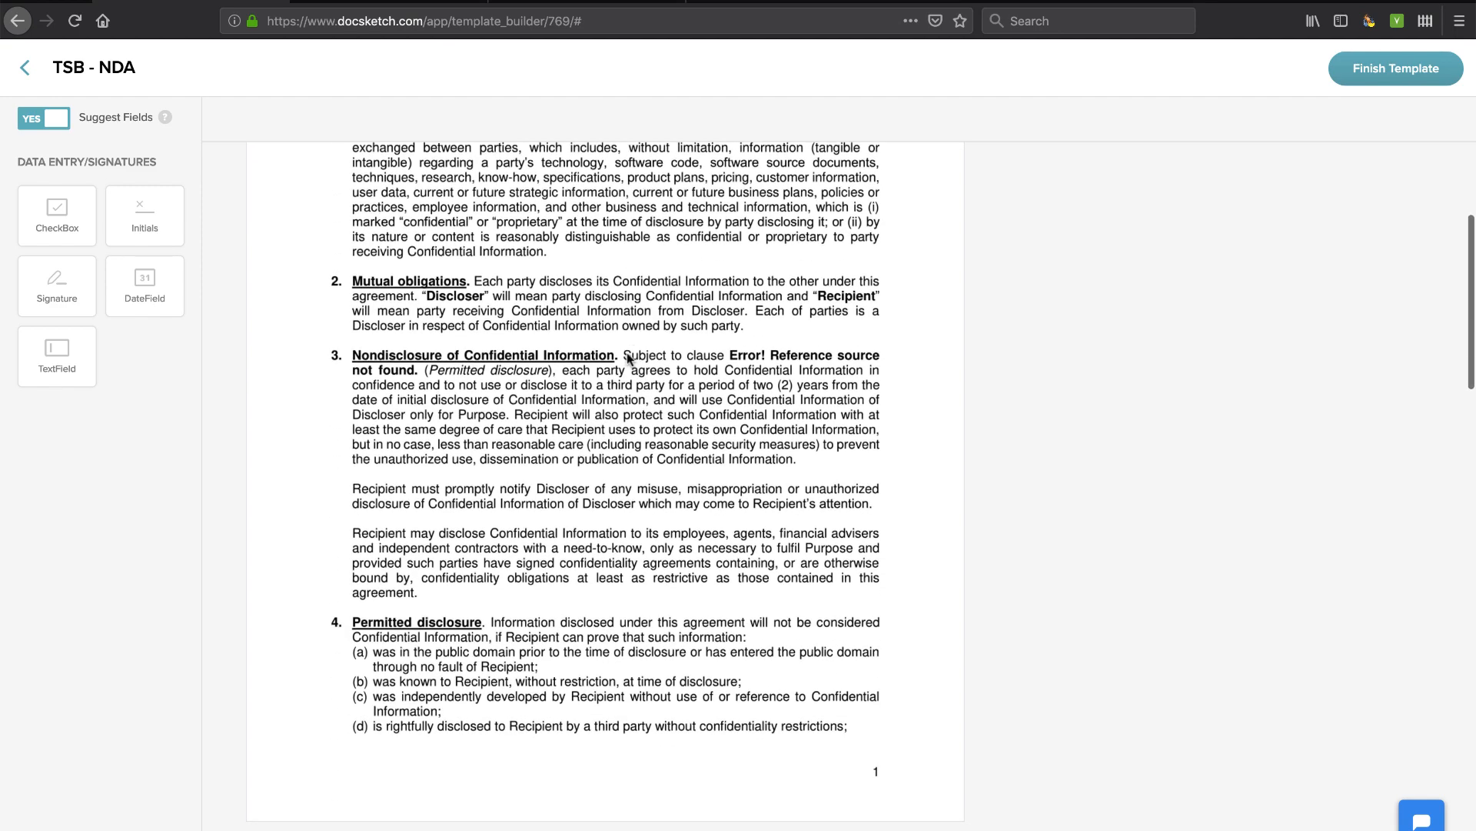
pyautogui.scroll(-3)
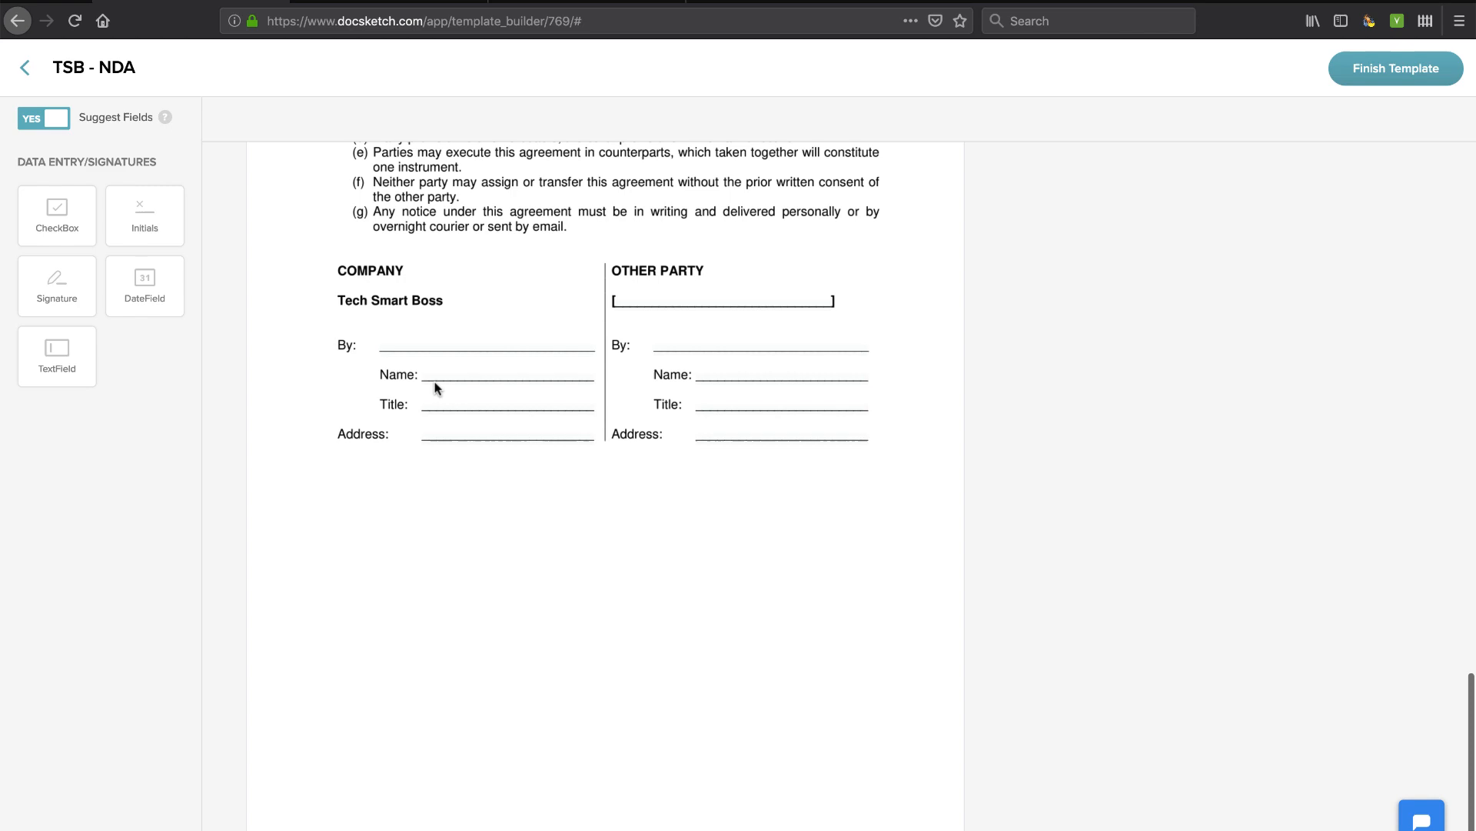
pyautogui.scroll(3)
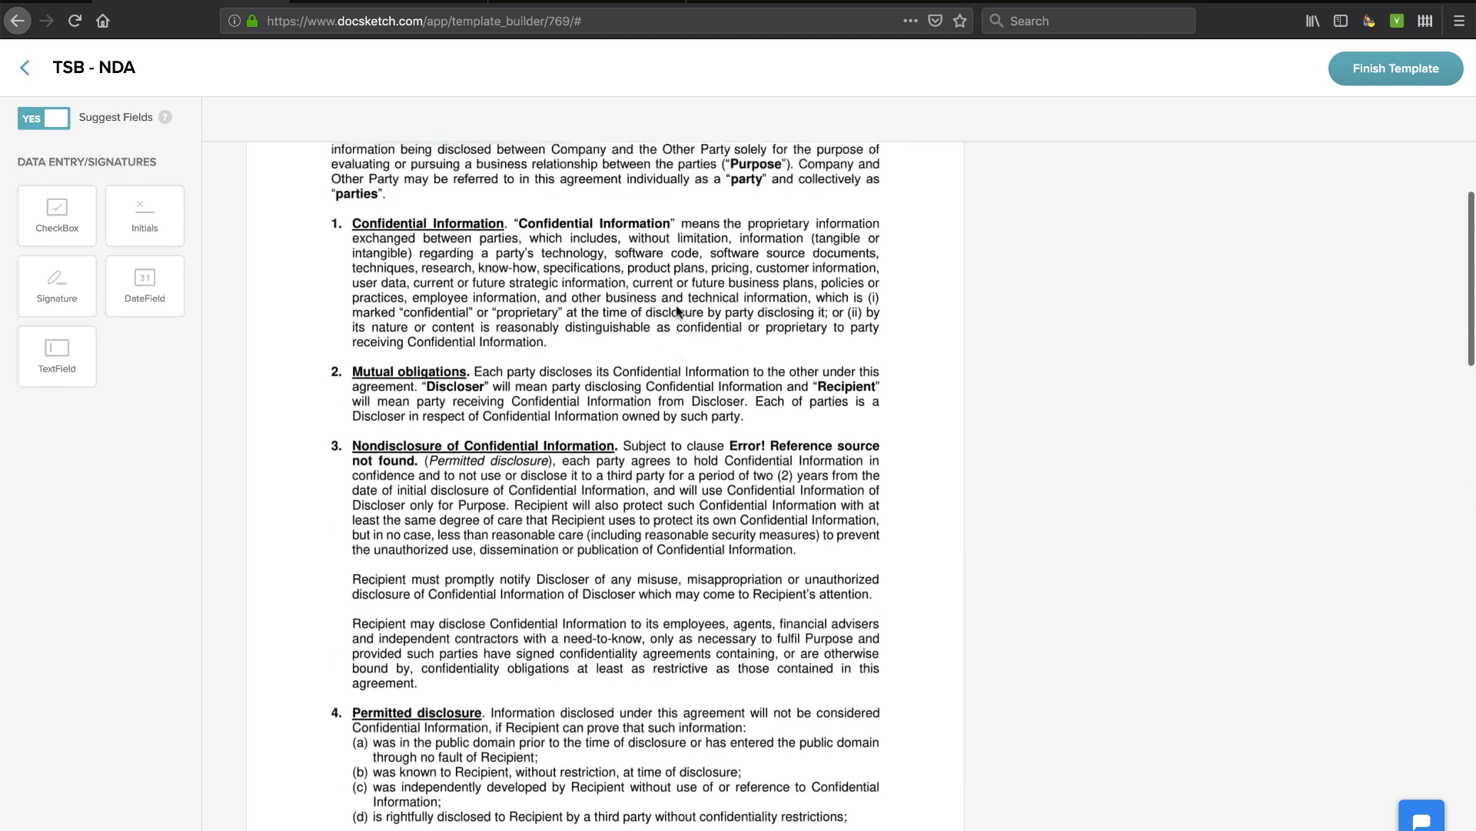
pyautogui.scroll(3)
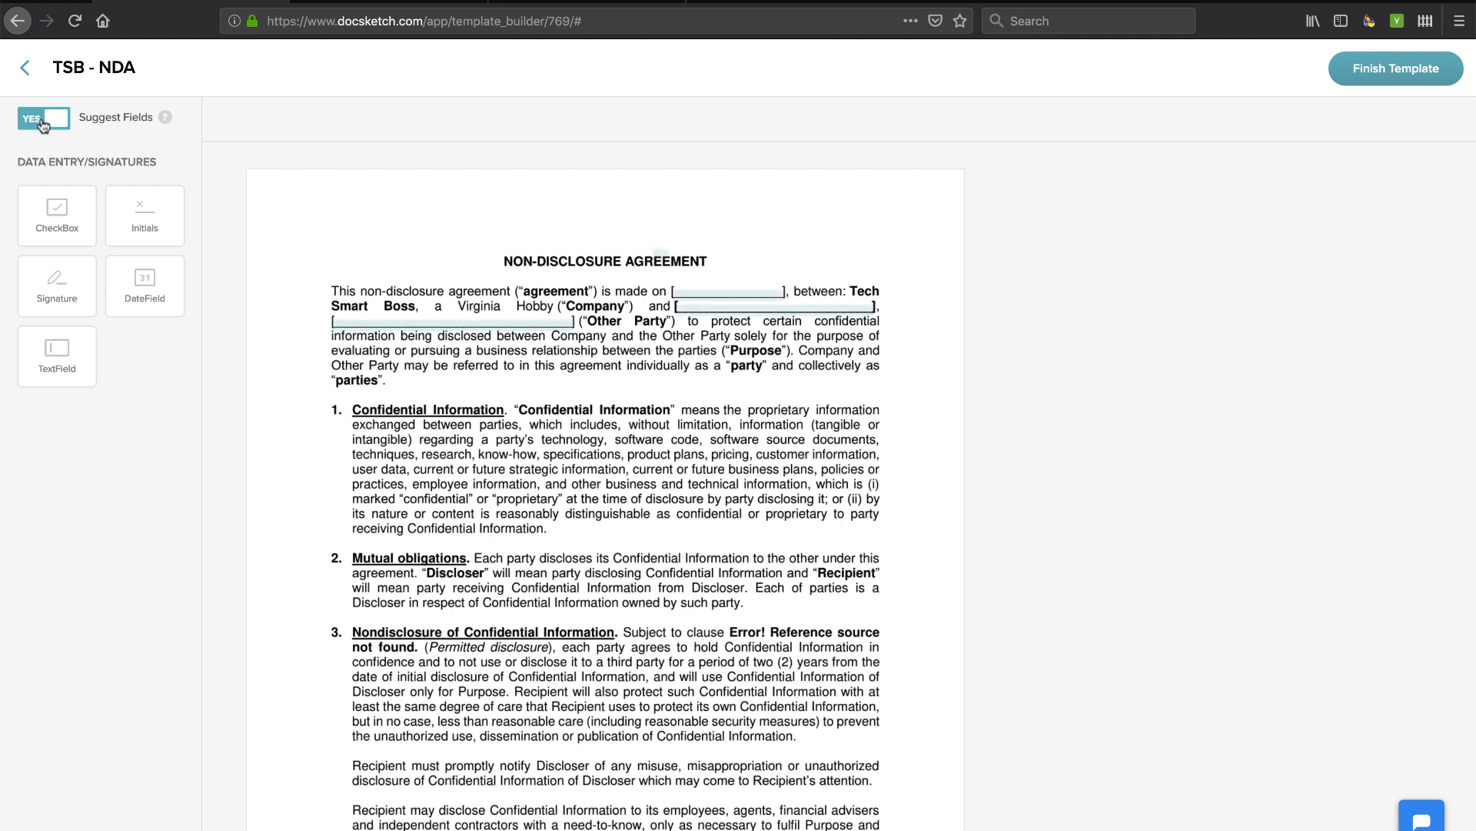
pyautogui.moveTo(639, 278)
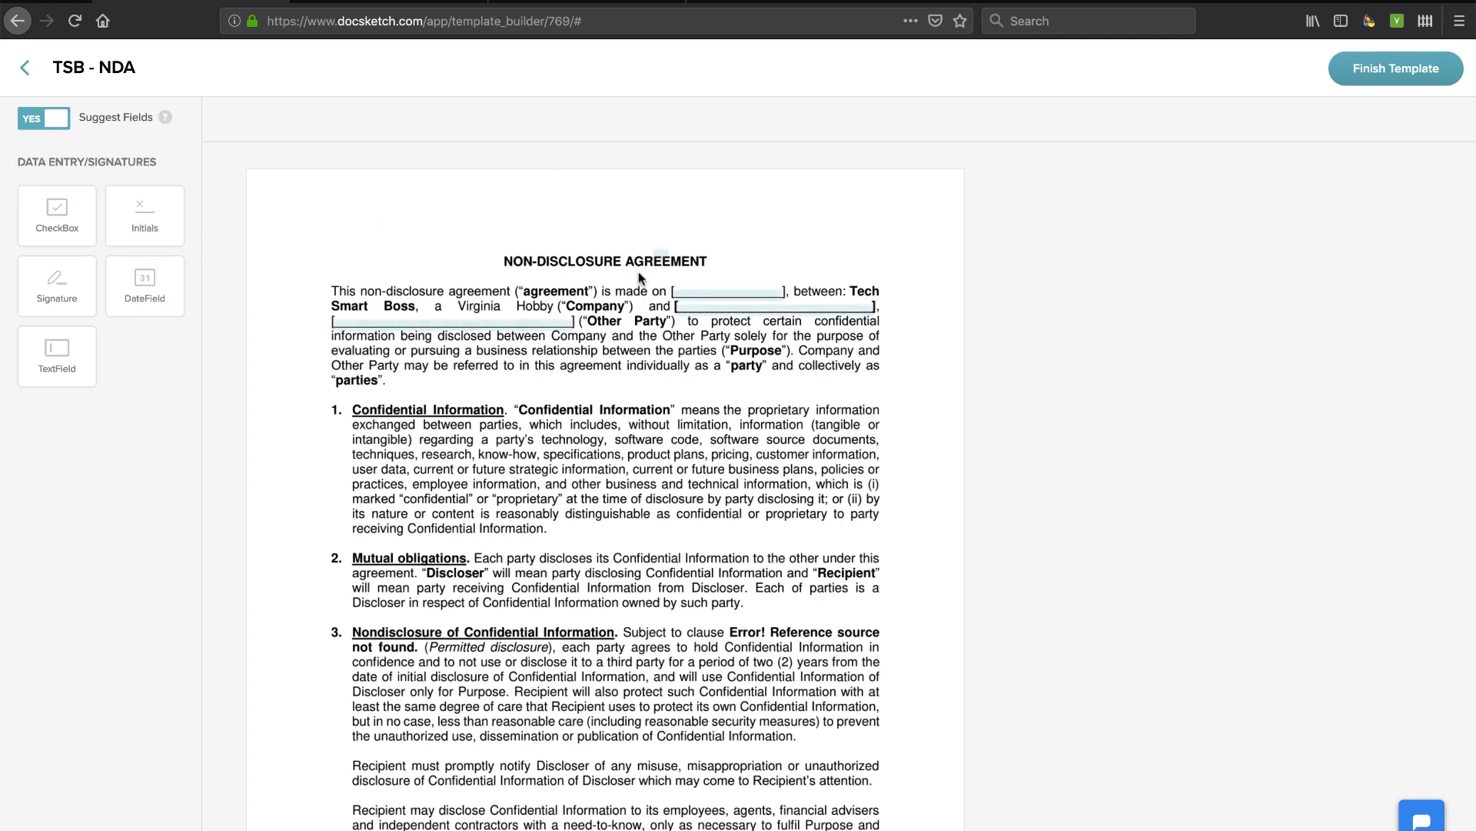
pyautogui.moveTo(297, 299)
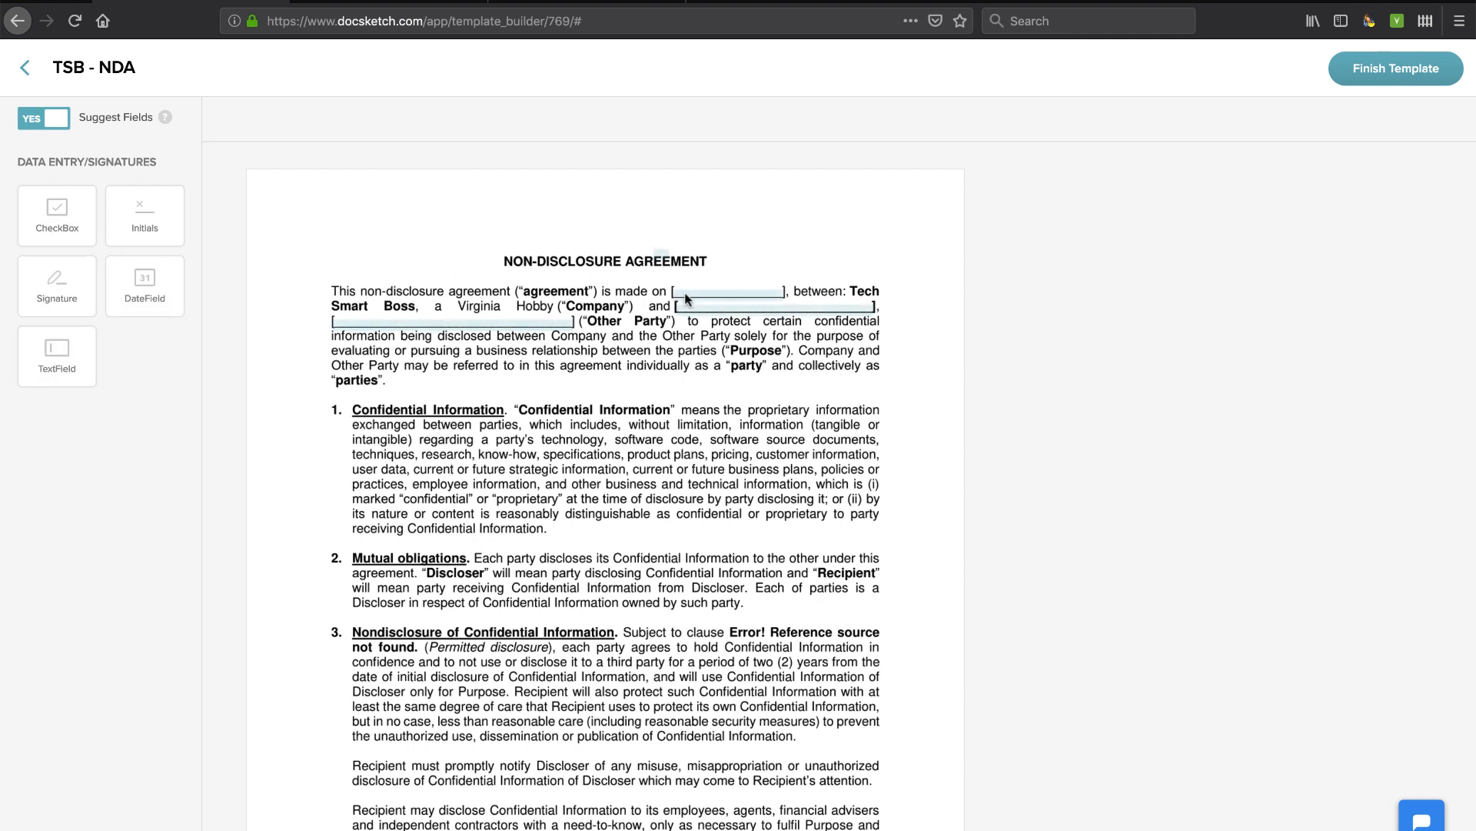
pyautogui.moveTo(708, 297)
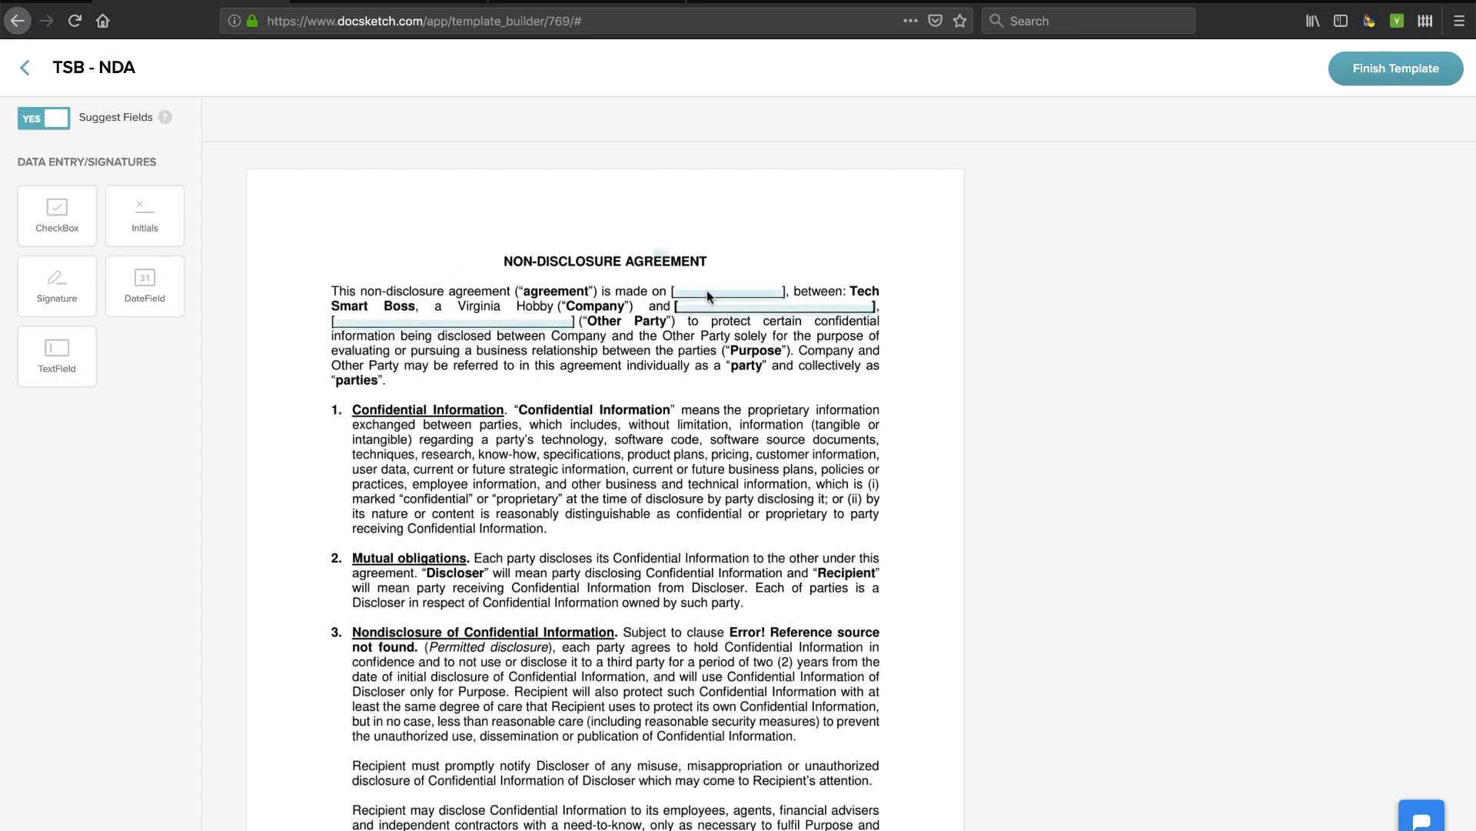
pyautogui.moveTo(116, 252)
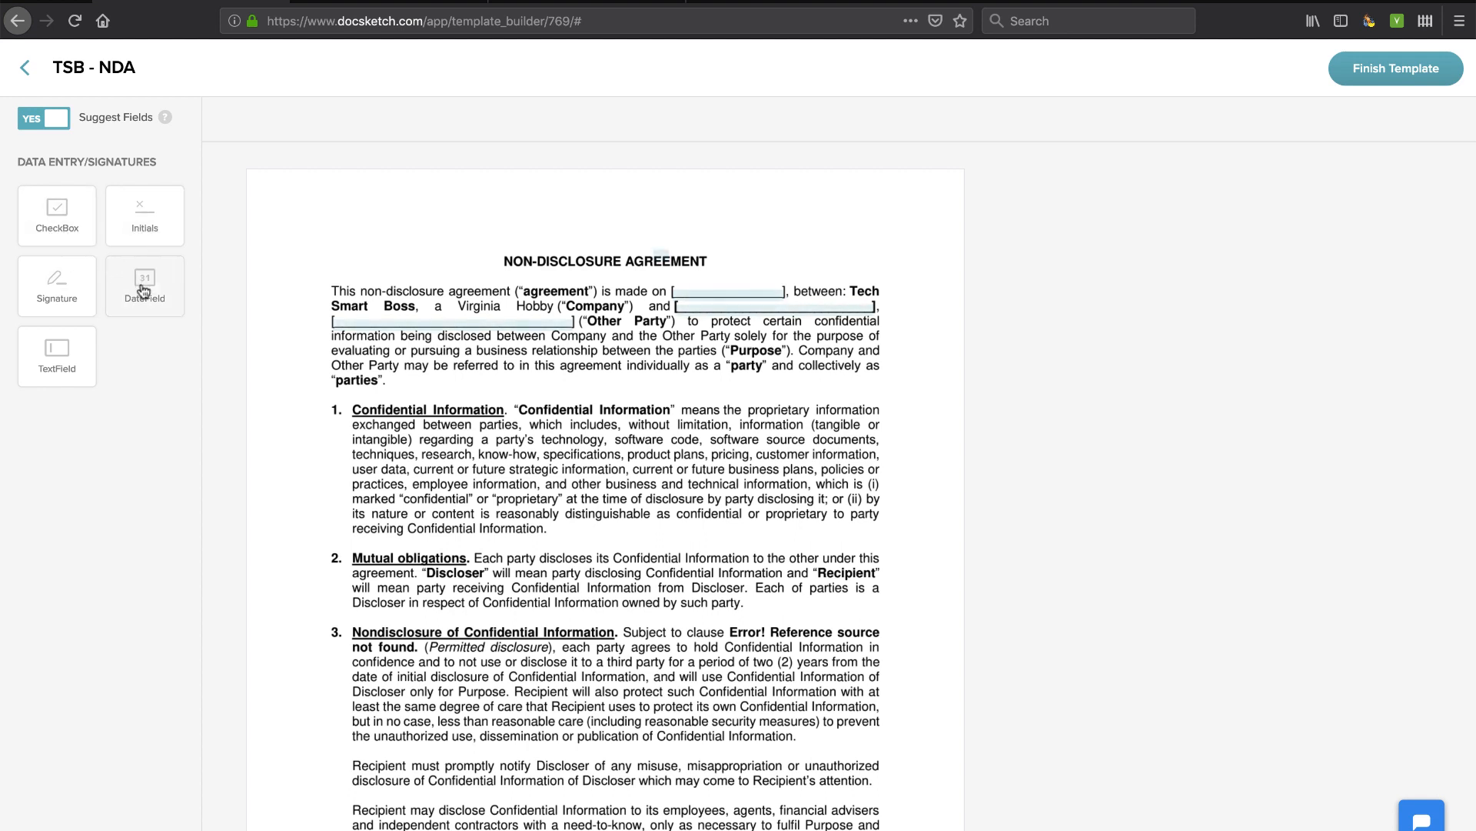
pyautogui.moveTo(92, 356)
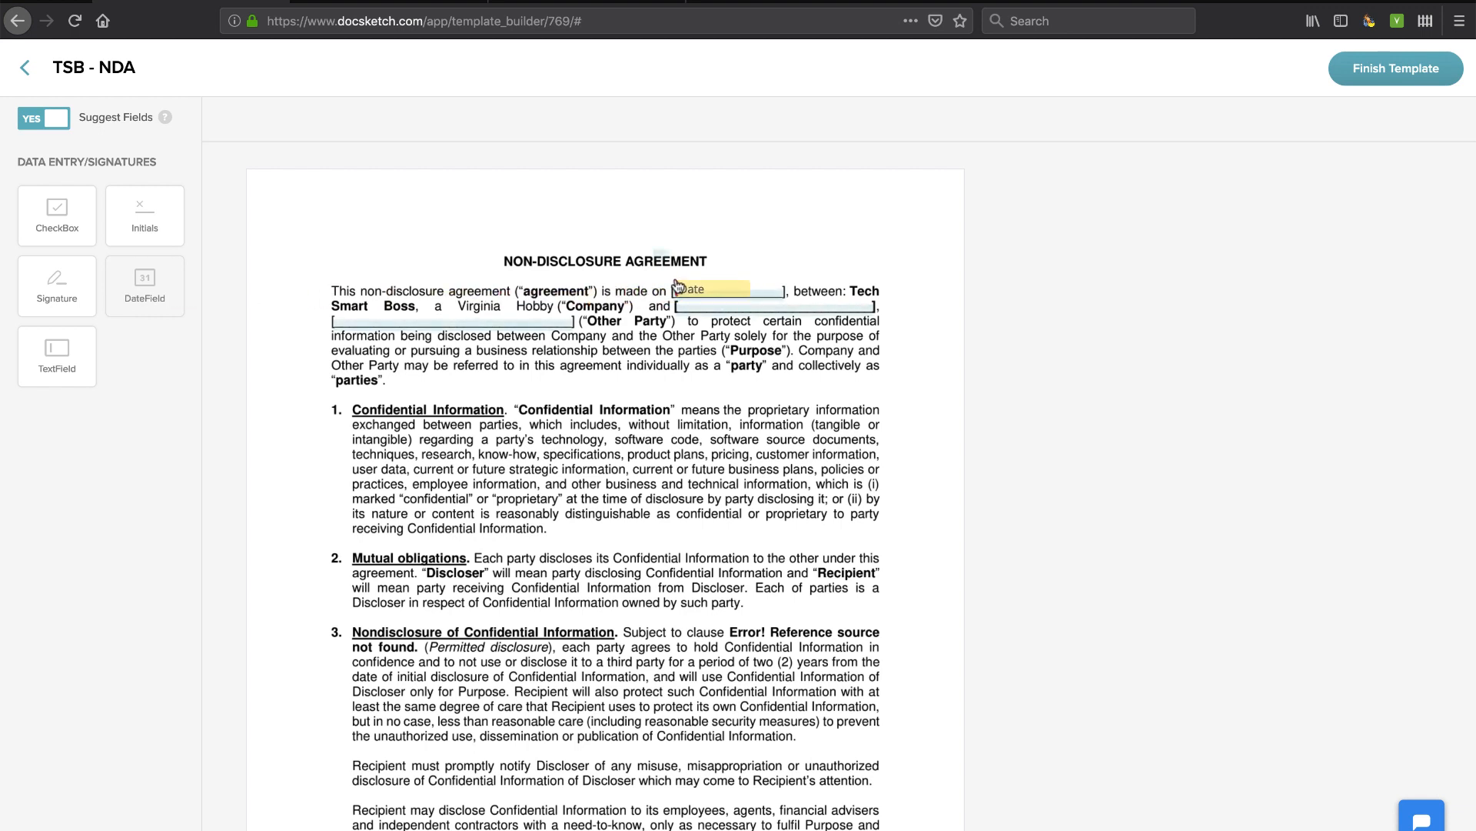
# Give the date field the MM/DD/YYYY format, then open the new text field's label option
pyautogui.click(722, 291)
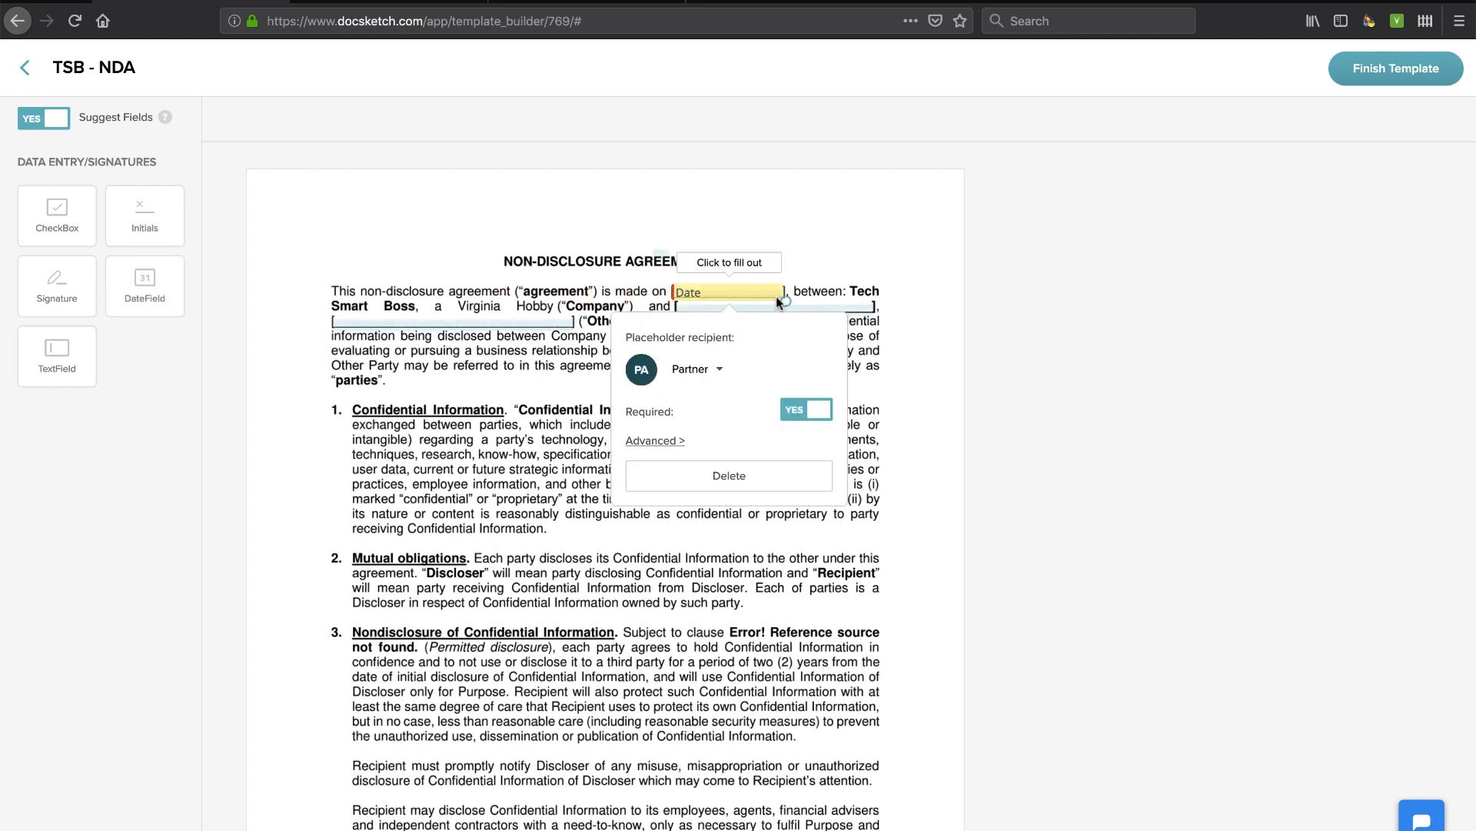
pyautogui.moveTo(737, 377)
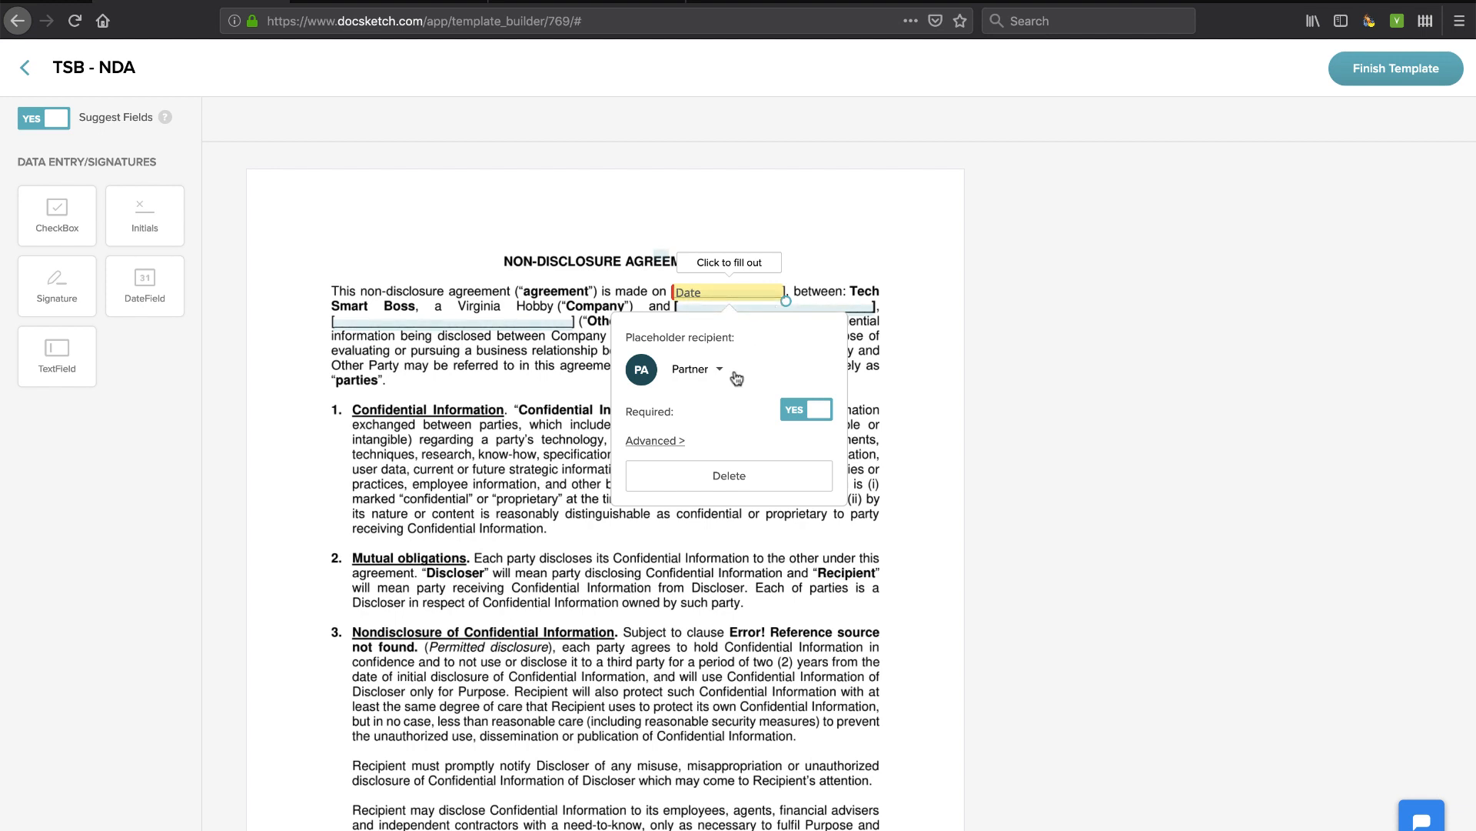
pyautogui.moveTo(667, 446)
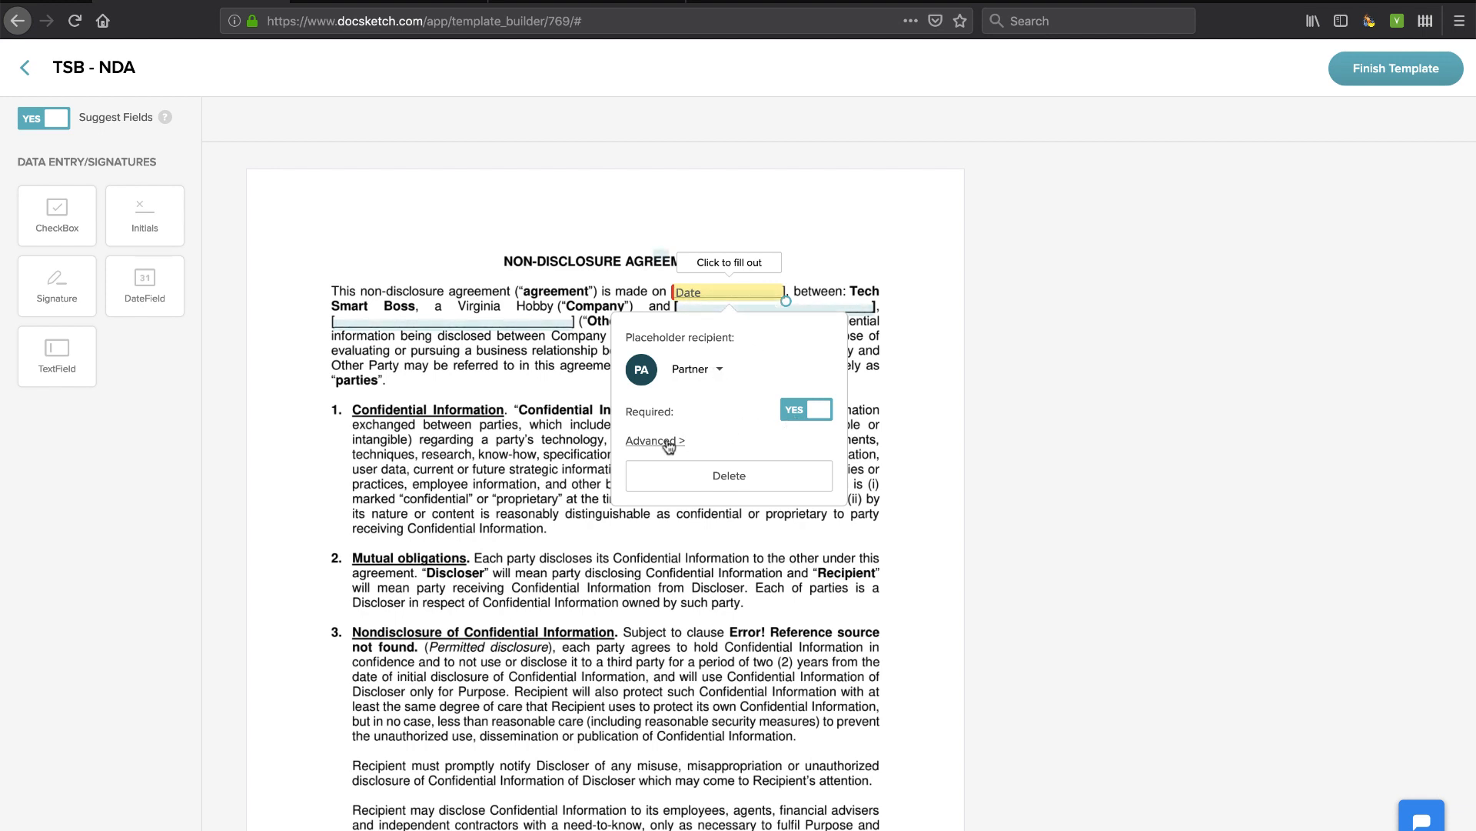
pyautogui.click(651, 440)
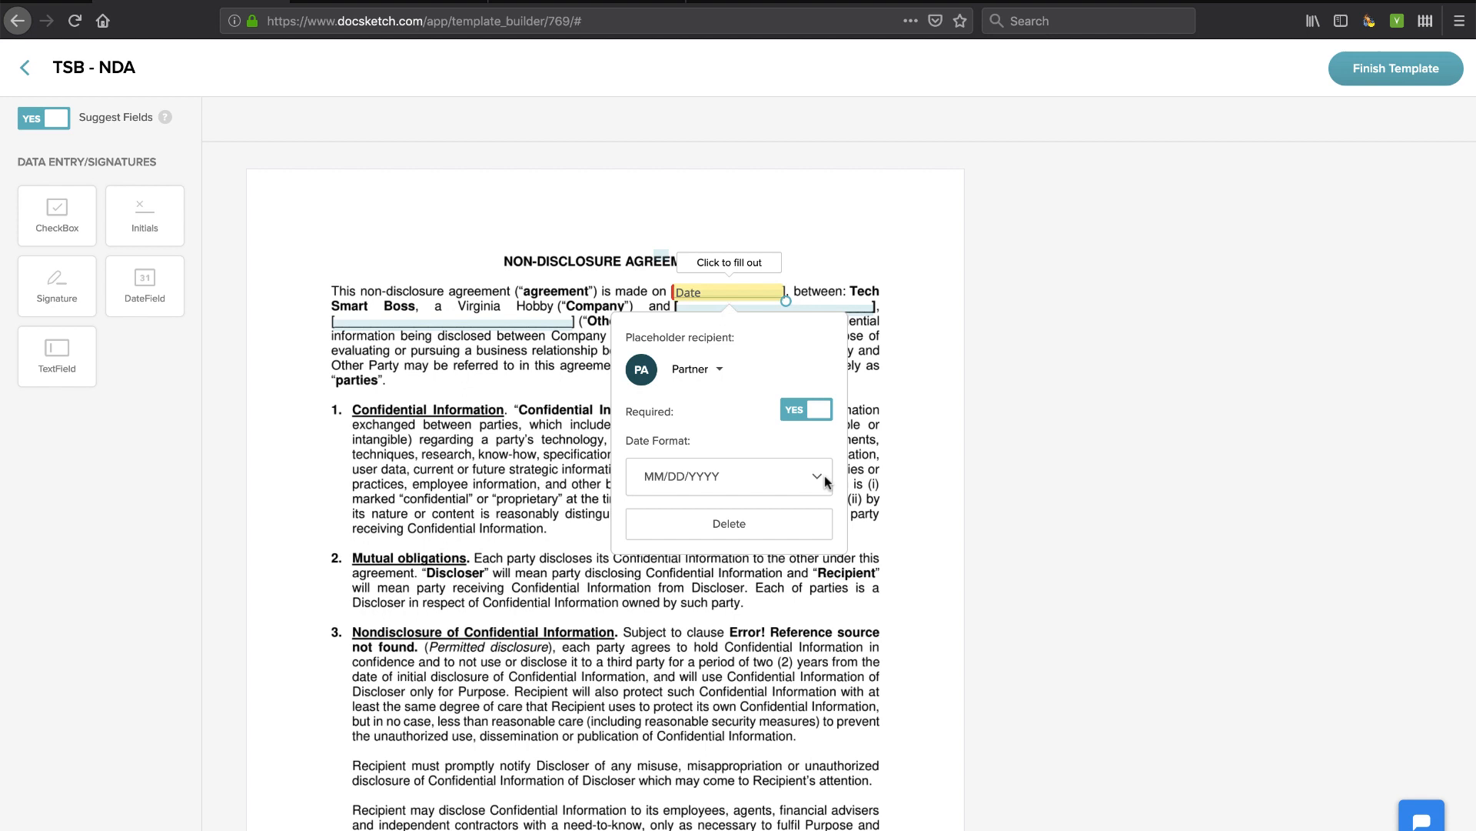
pyautogui.click(729, 475)
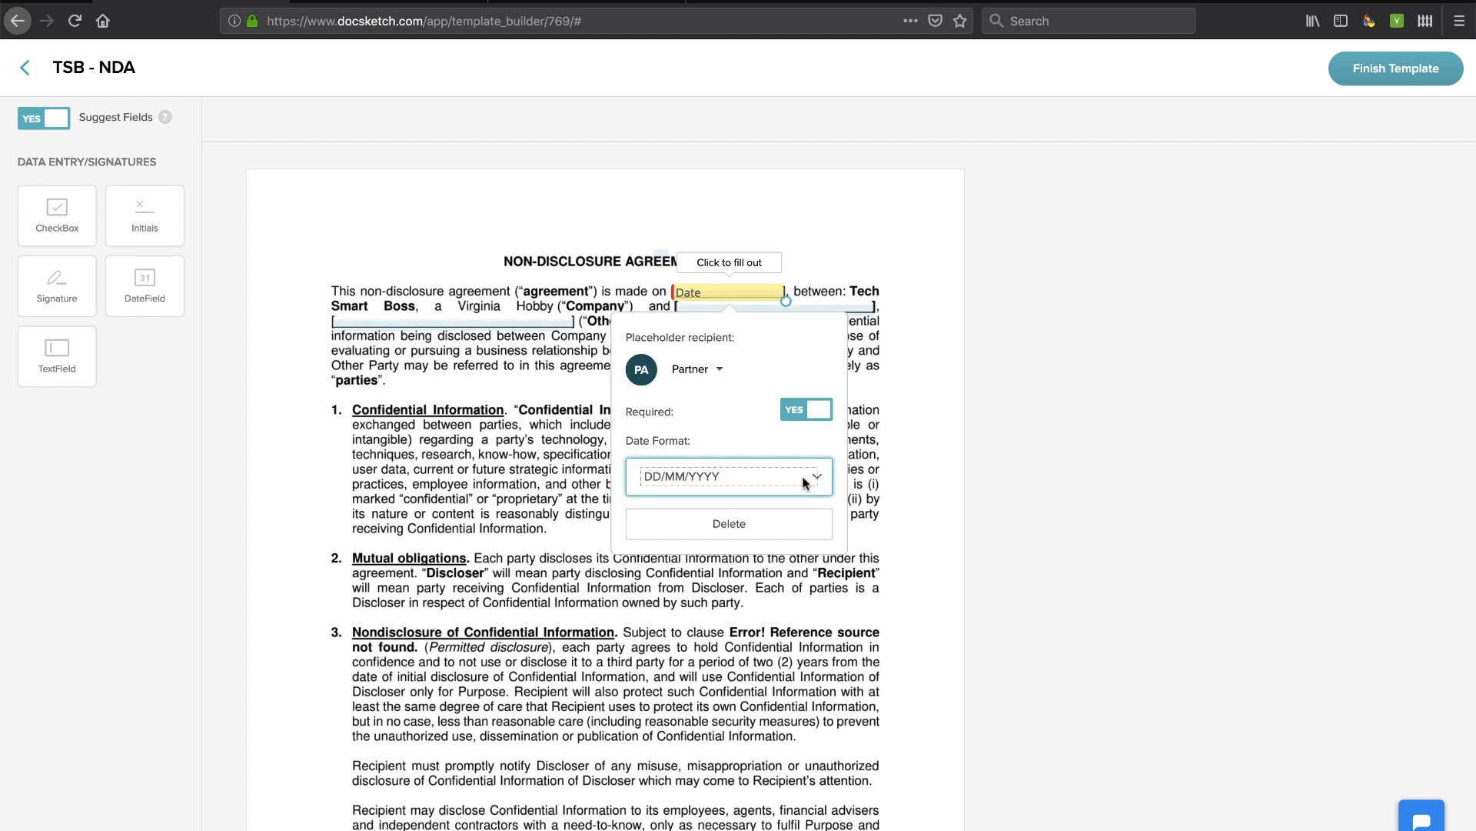
pyautogui.click(729, 475)
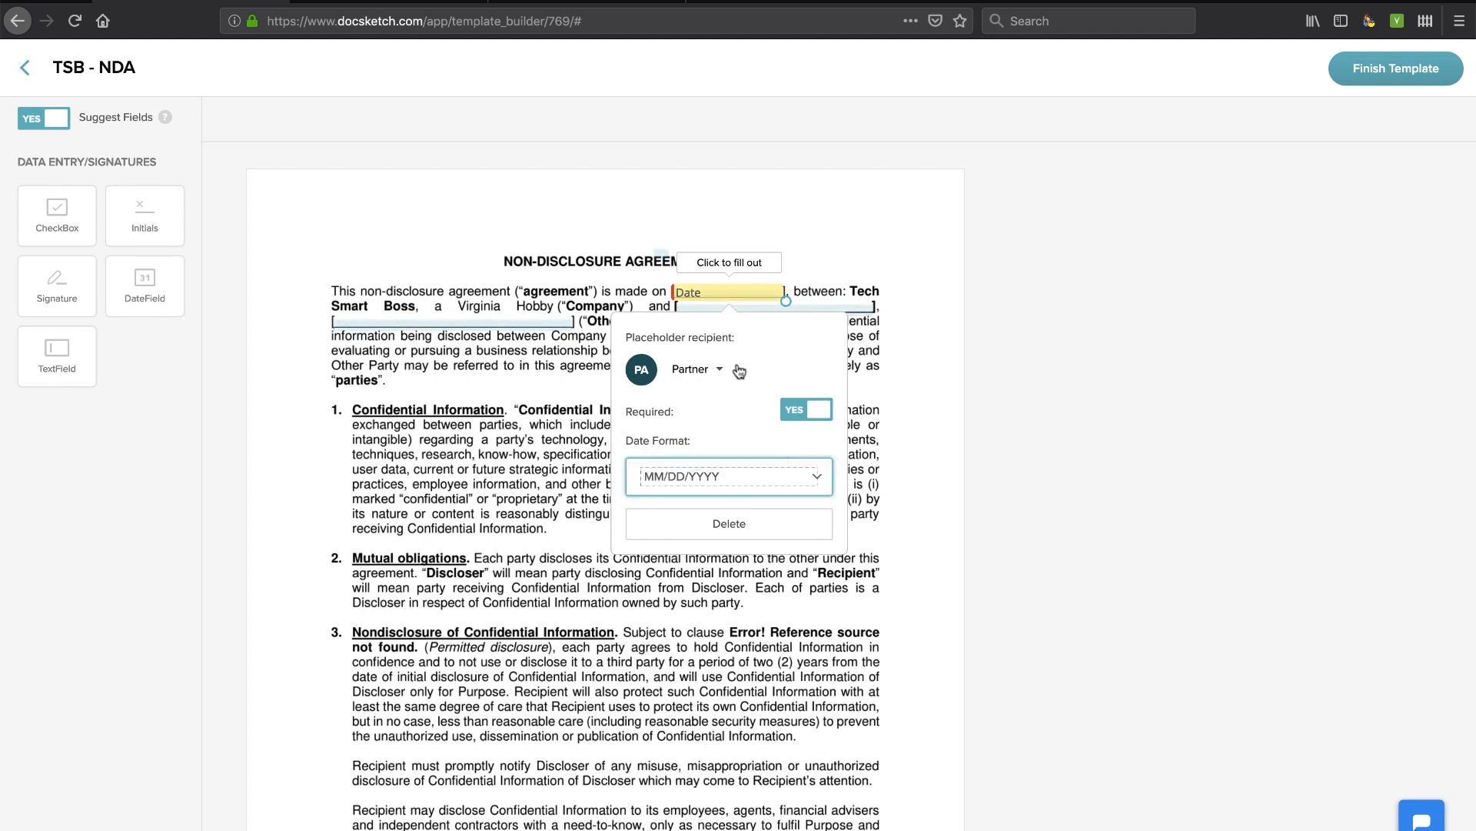
pyautogui.click(483, 306)
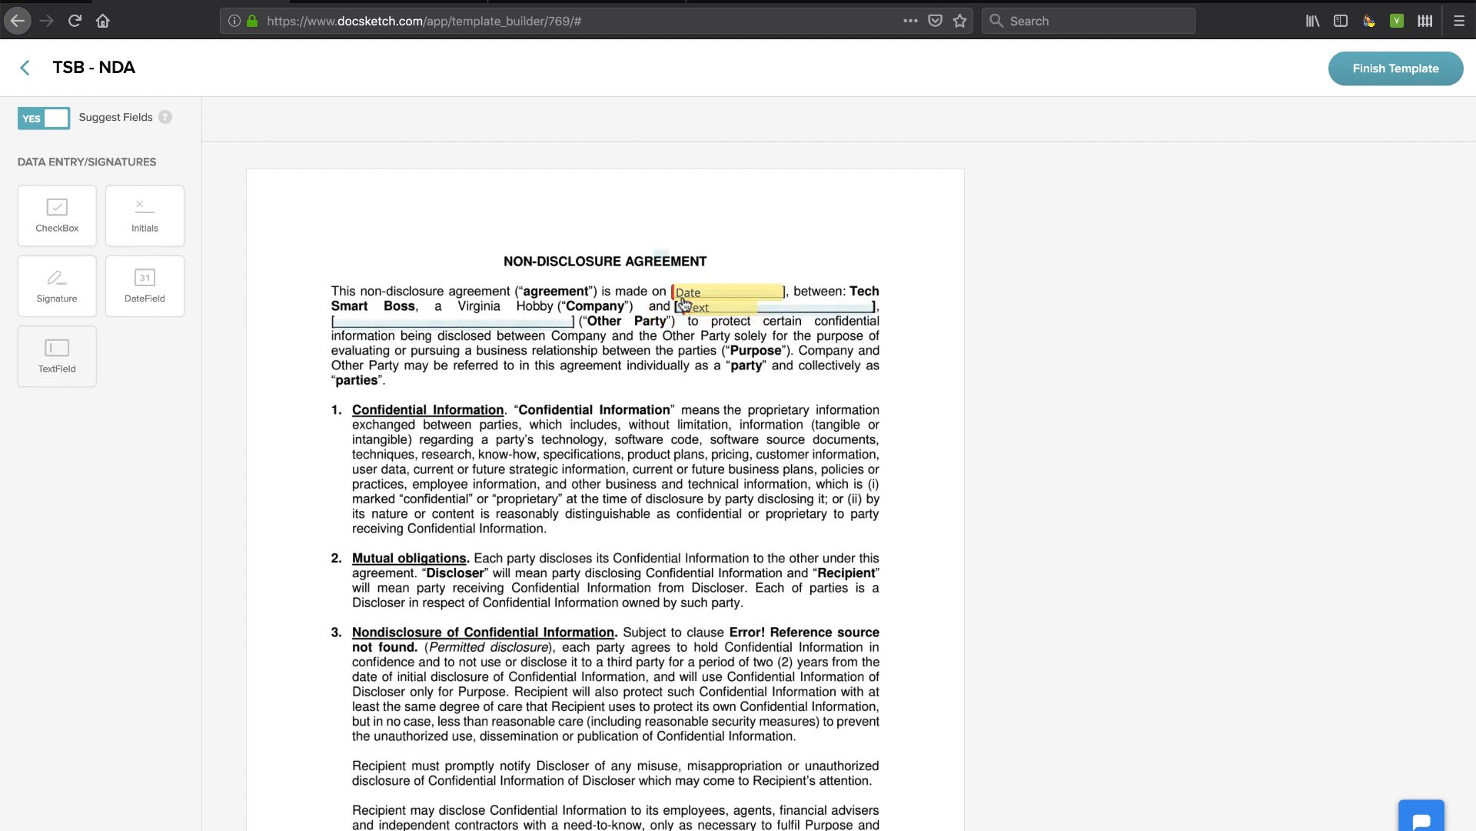
pyautogui.click(697, 306)
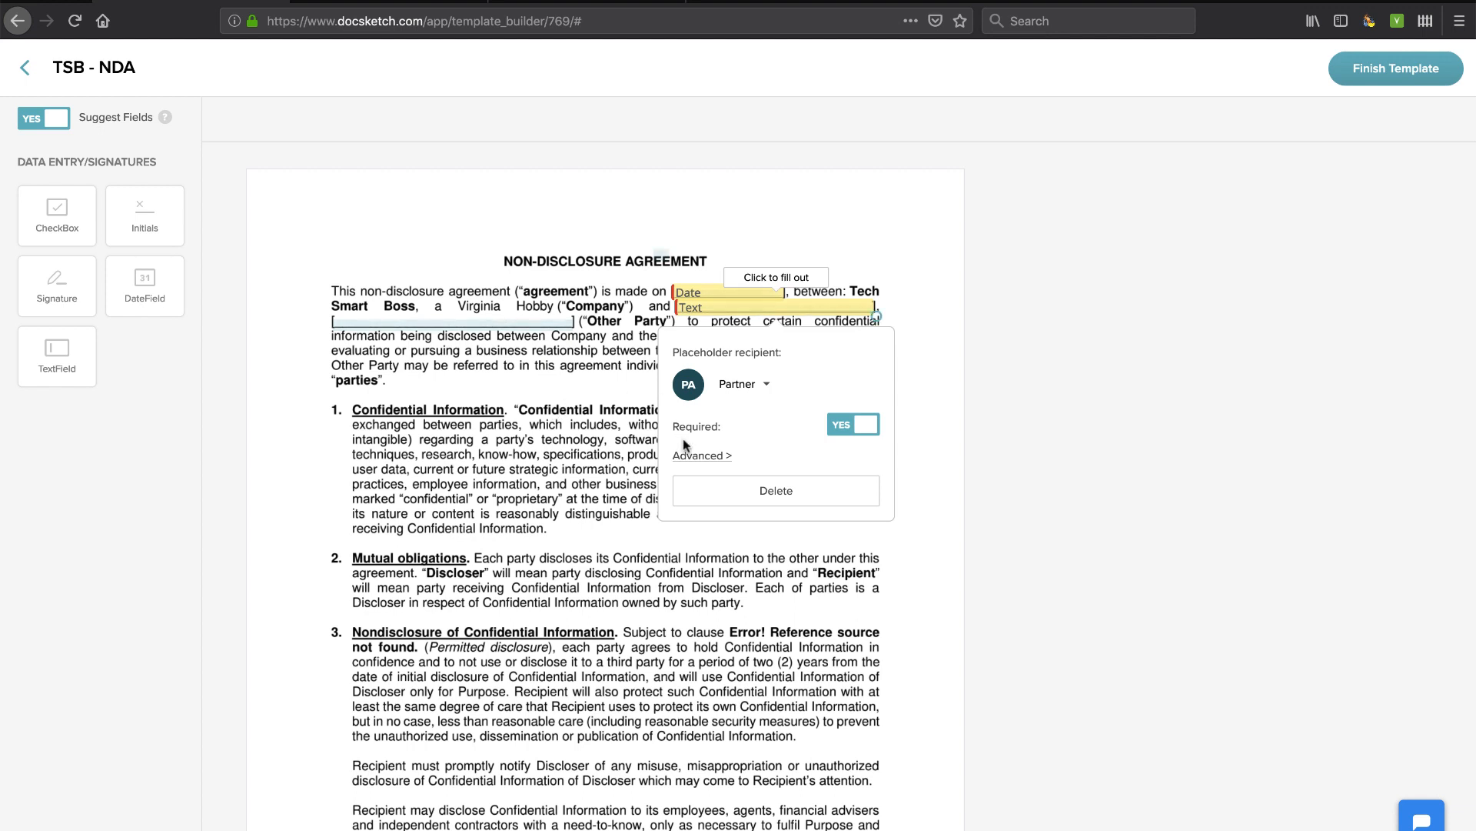
pyautogui.click(701, 456)
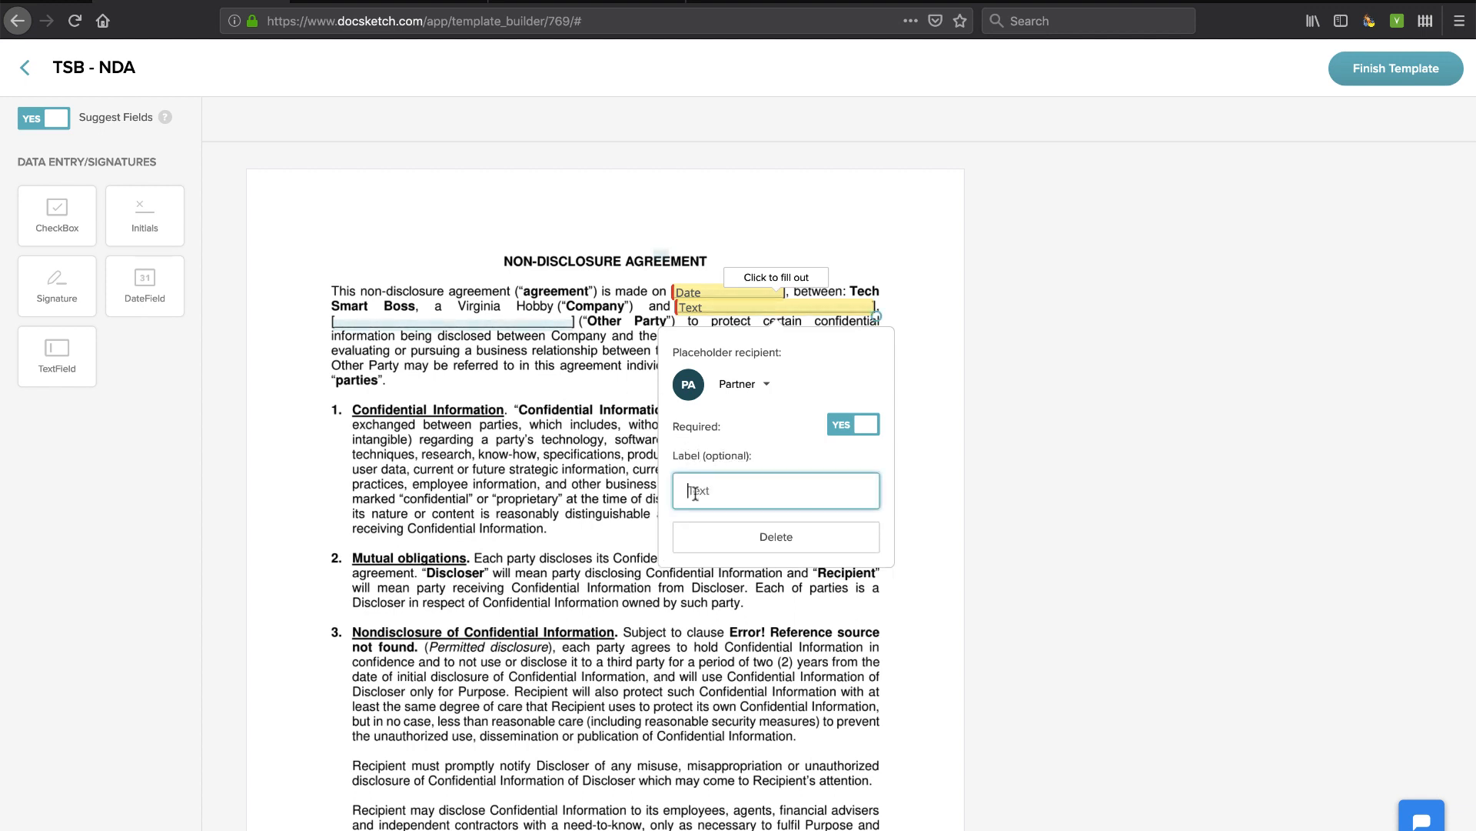
# Label the company blank's text field 'Company Name'
pyautogui.write('Company N')
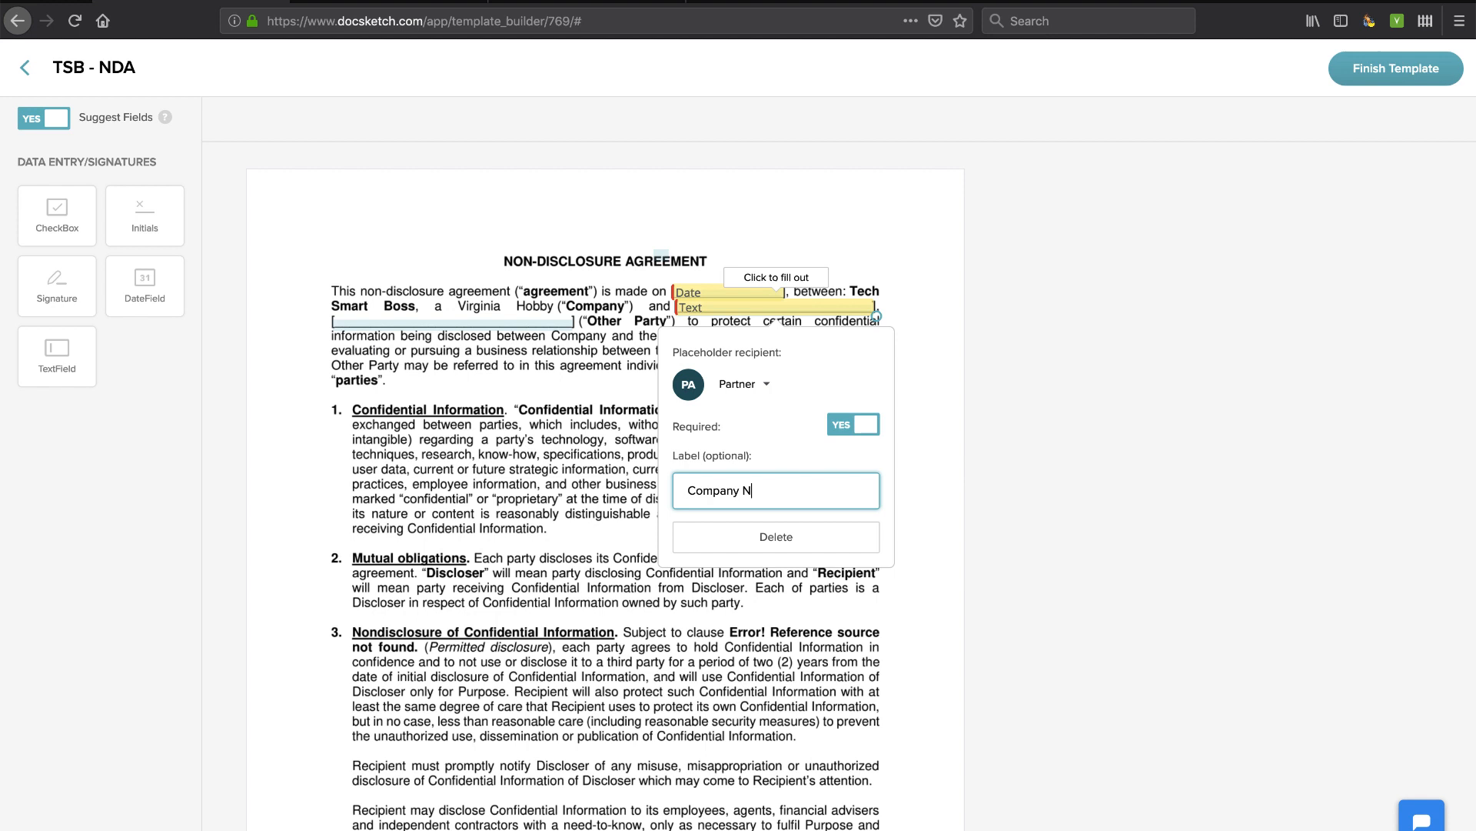
pyautogui.write('AME')
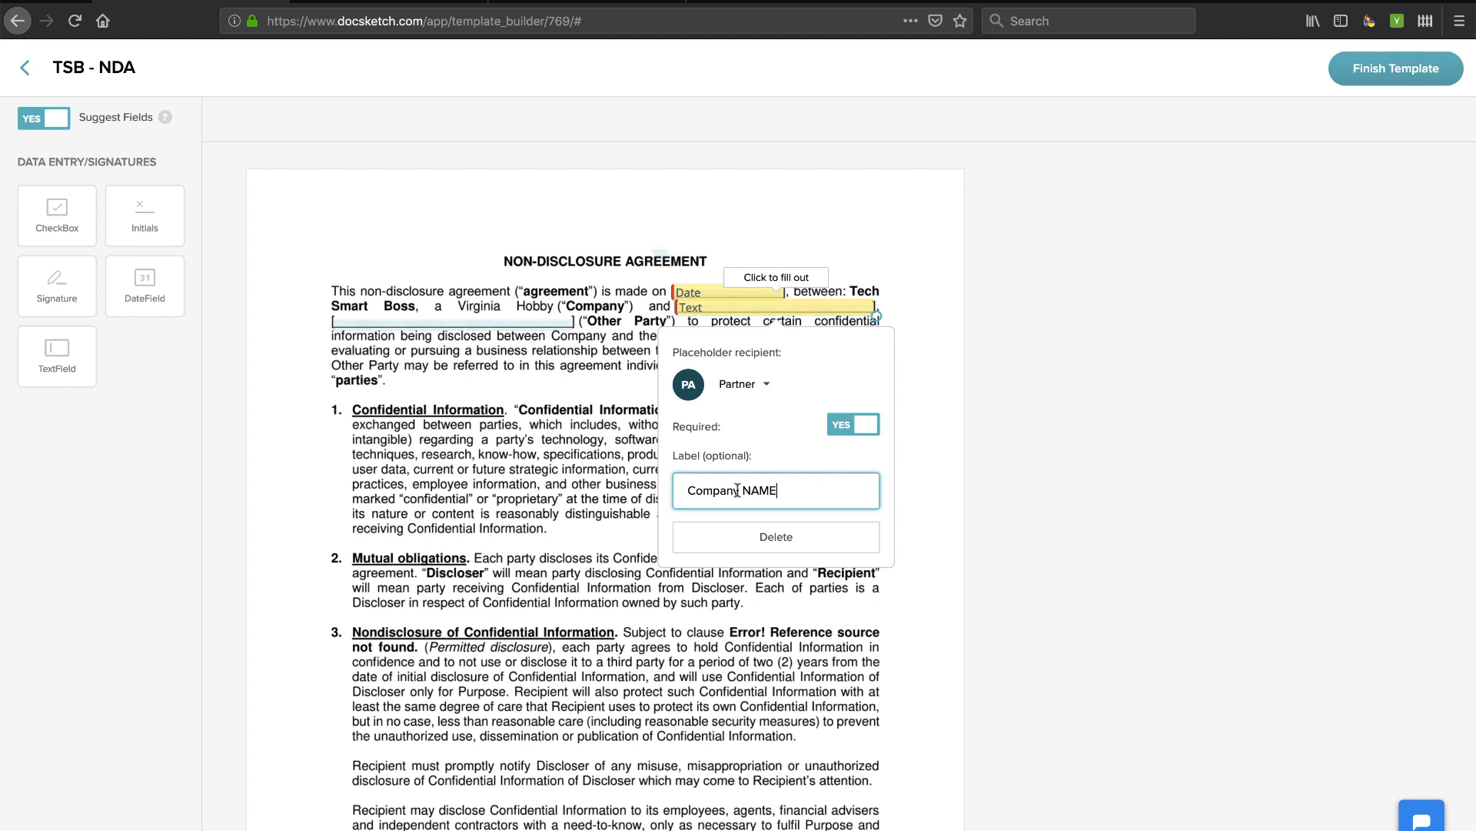
pyautogui.write('Company Name')
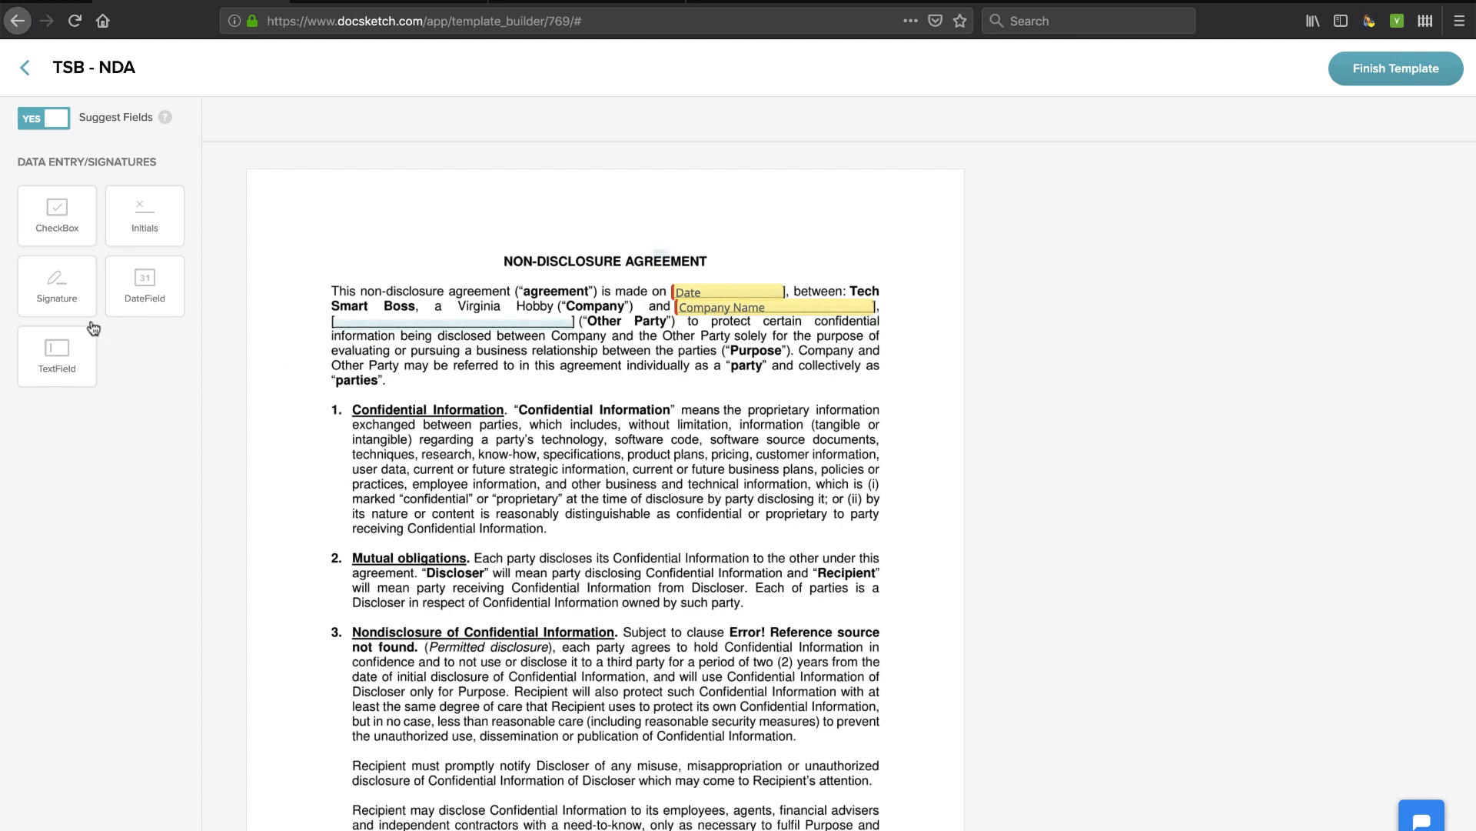
# Label the next text field 'State of Incorporation'
pyautogui.click(452, 322)
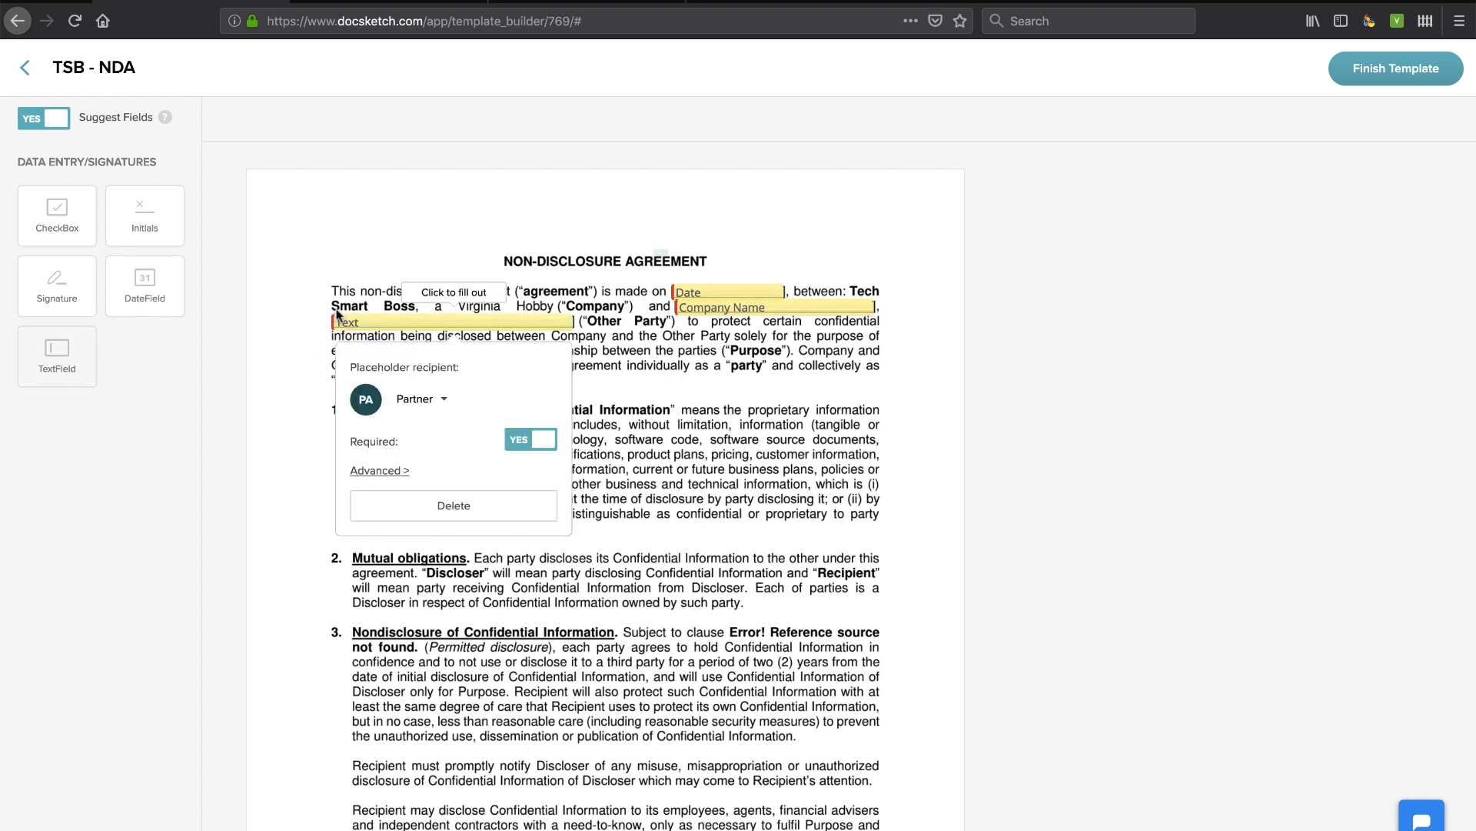
pyautogui.click(380, 470)
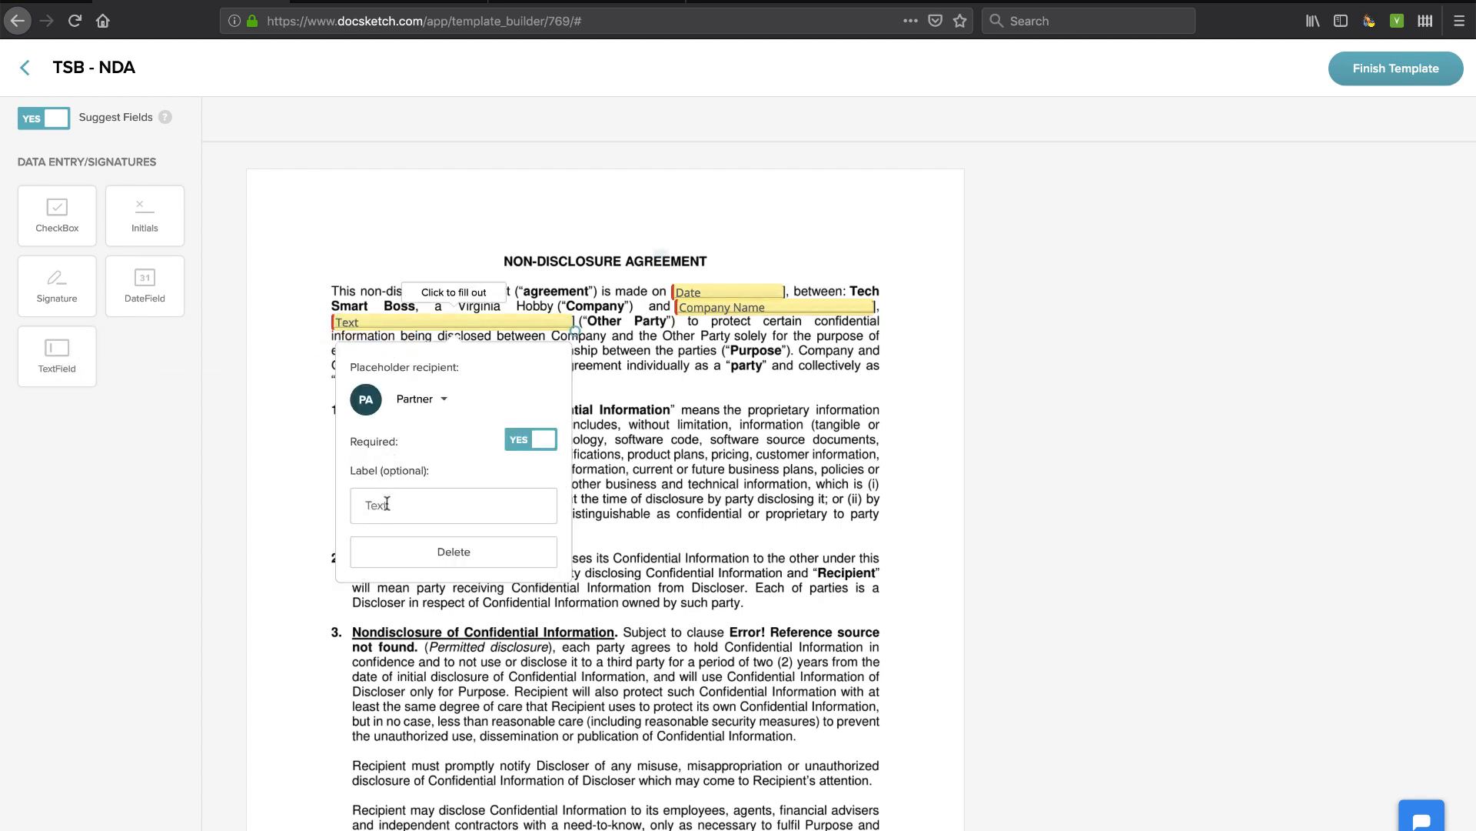
pyautogui.write('State o')
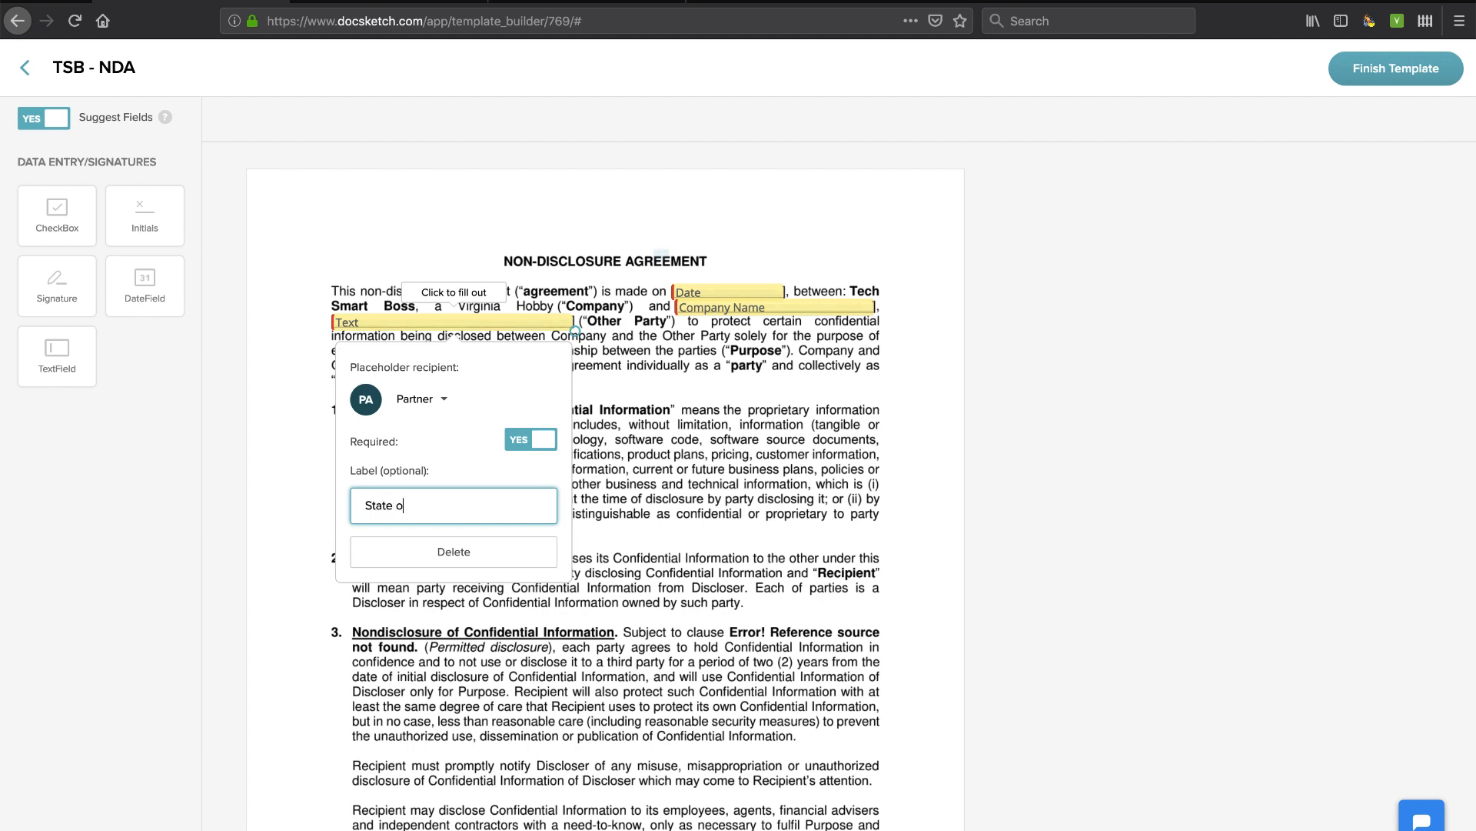
pyautogui.write('f Incorporate')
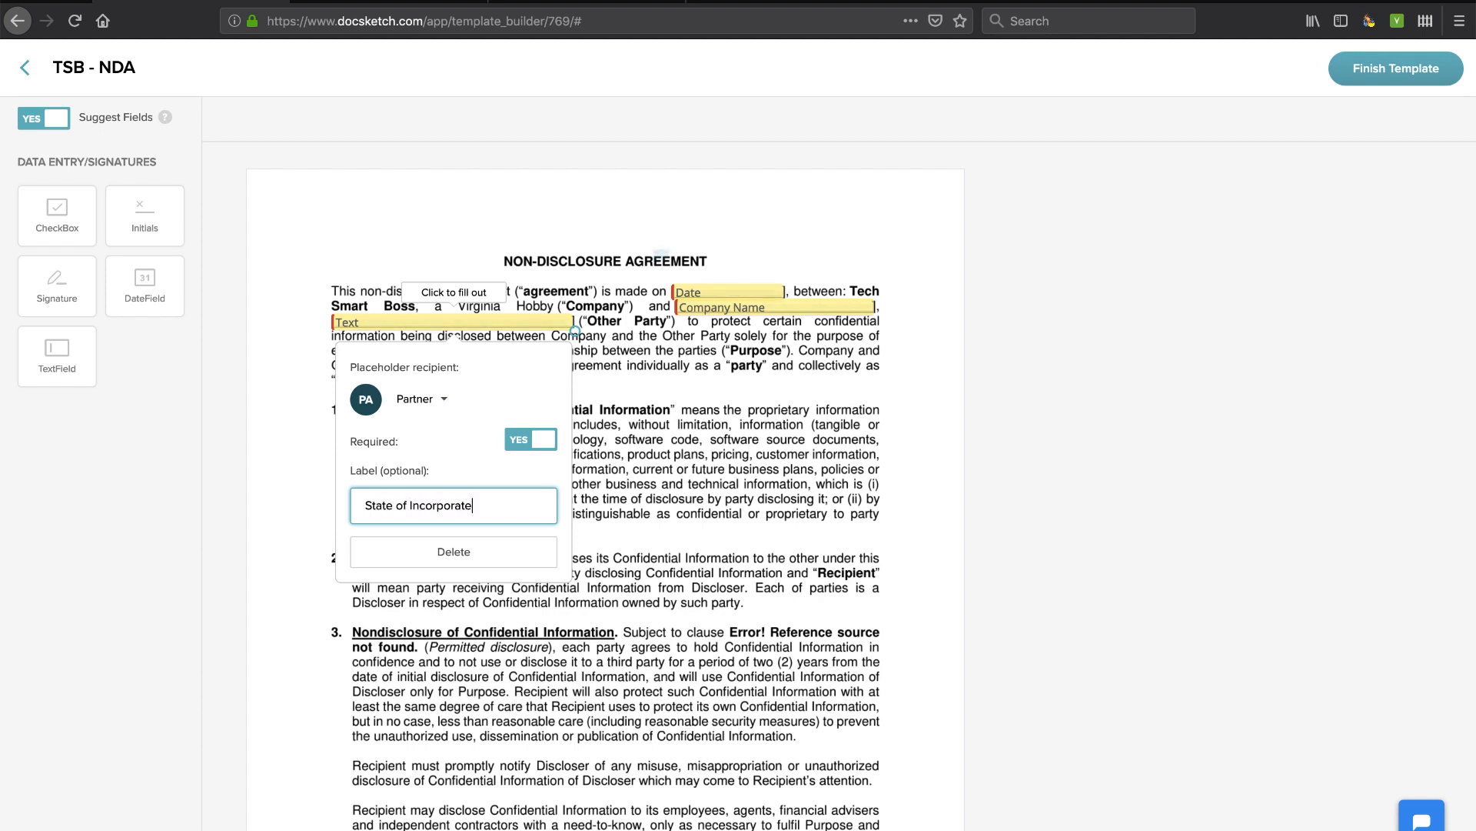
pyautogui.write('on')
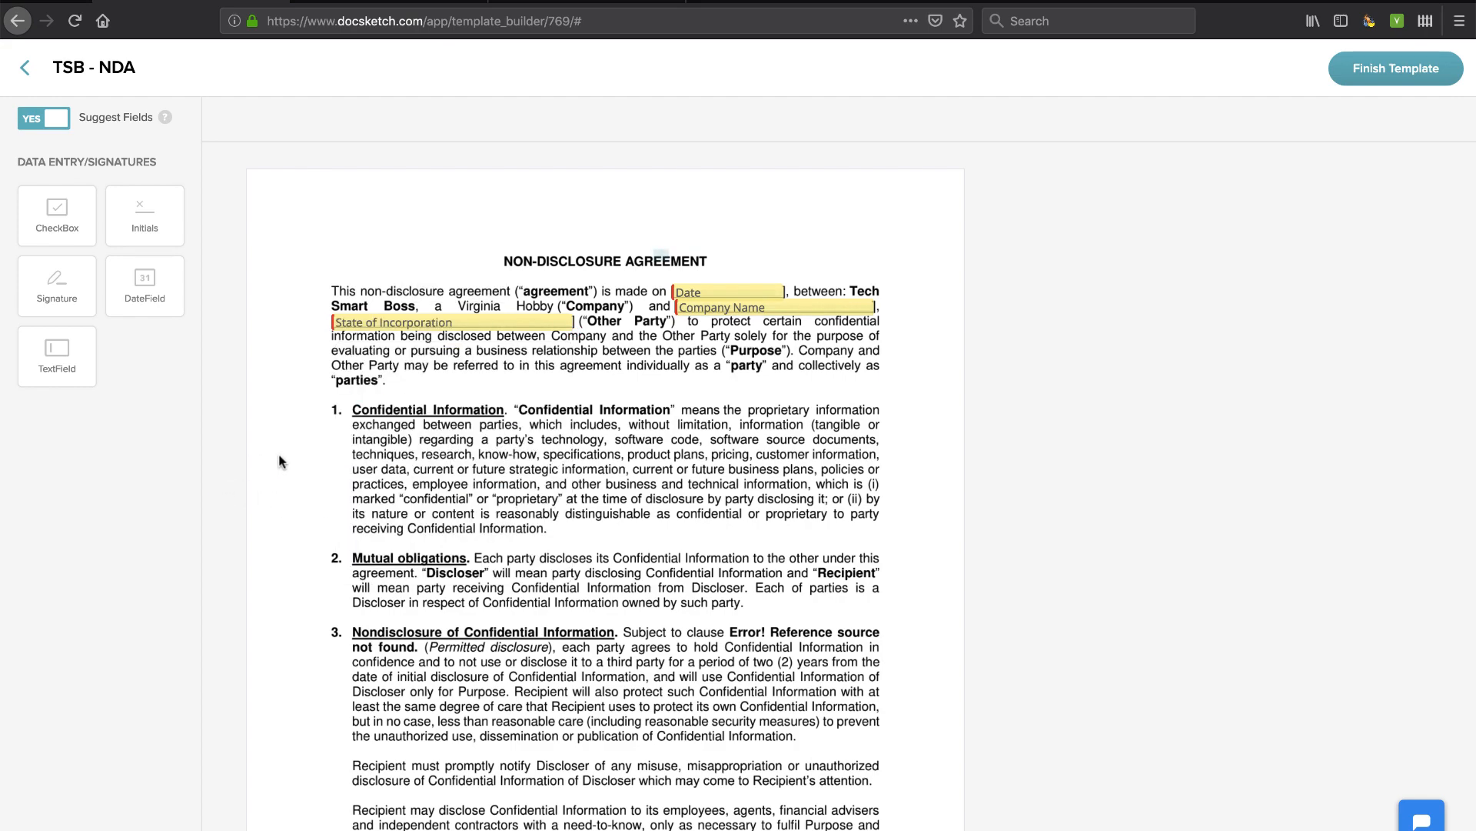
# Assign the Company By-line signature to Document Sender and the Other Party's to Partner
pyautogui.scroll(-3)
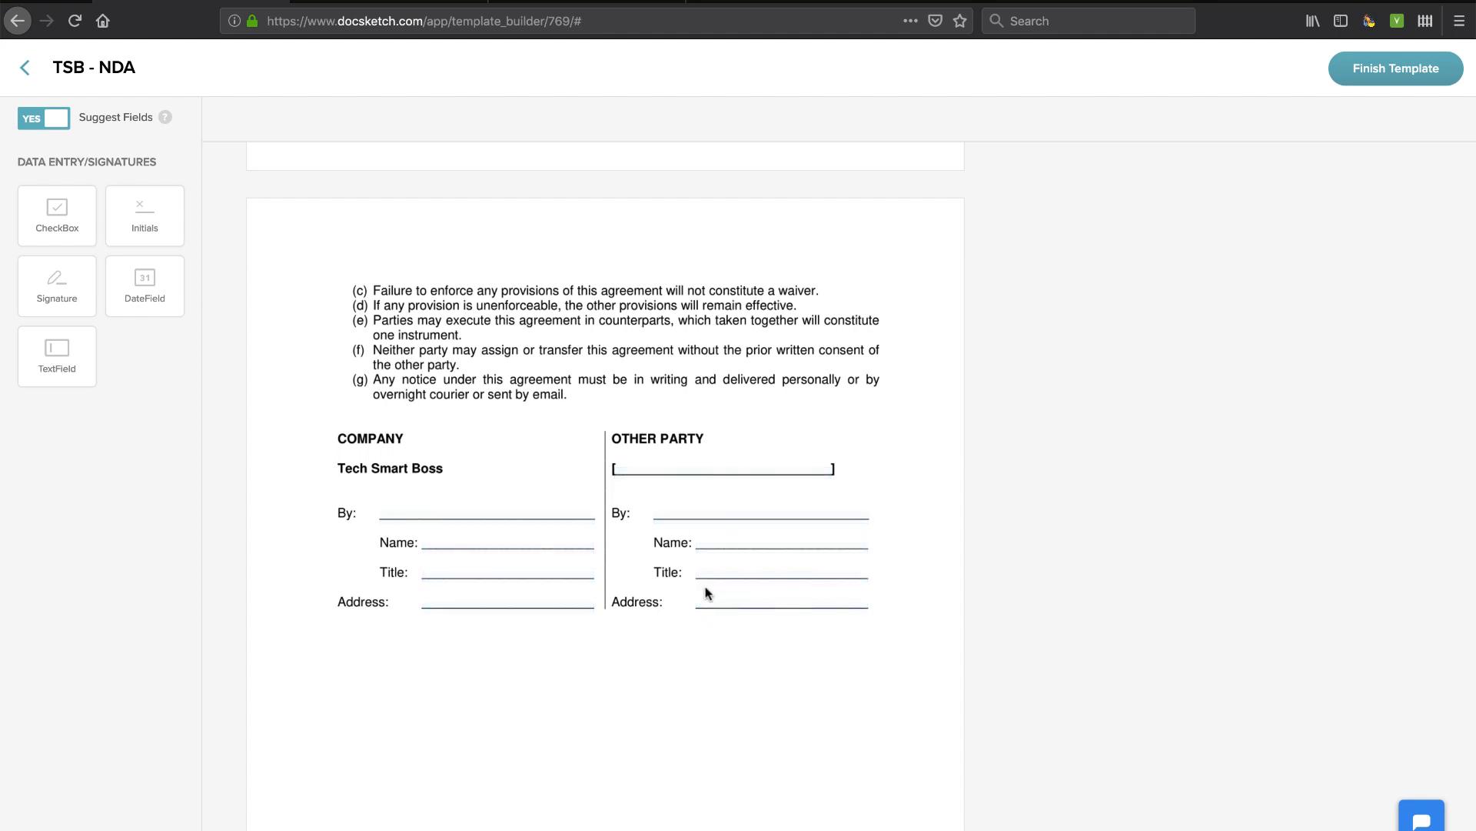
pyautogui.moveTo(87, 399)
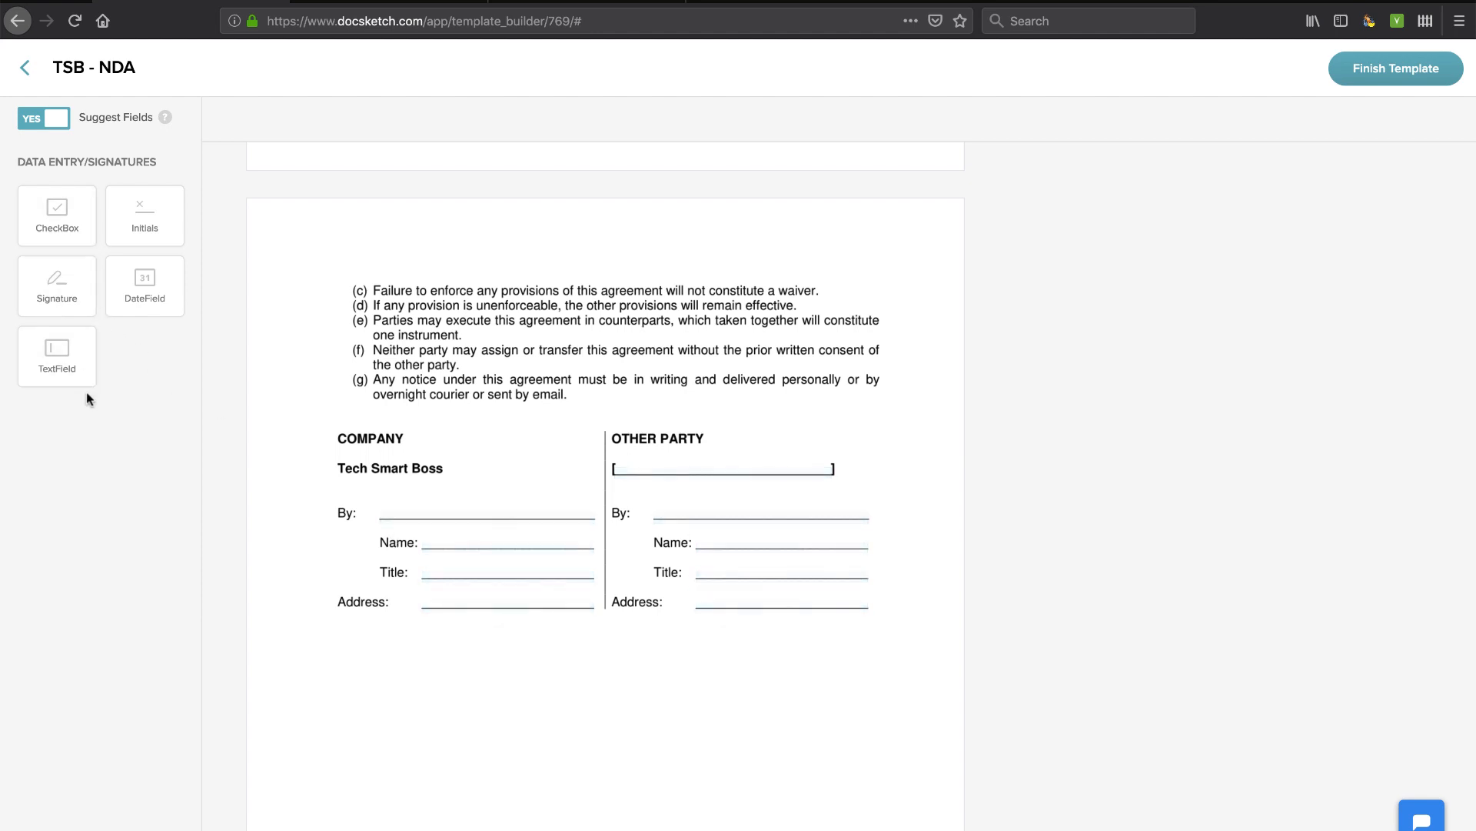
pyautogui.moveTo(338, 453)
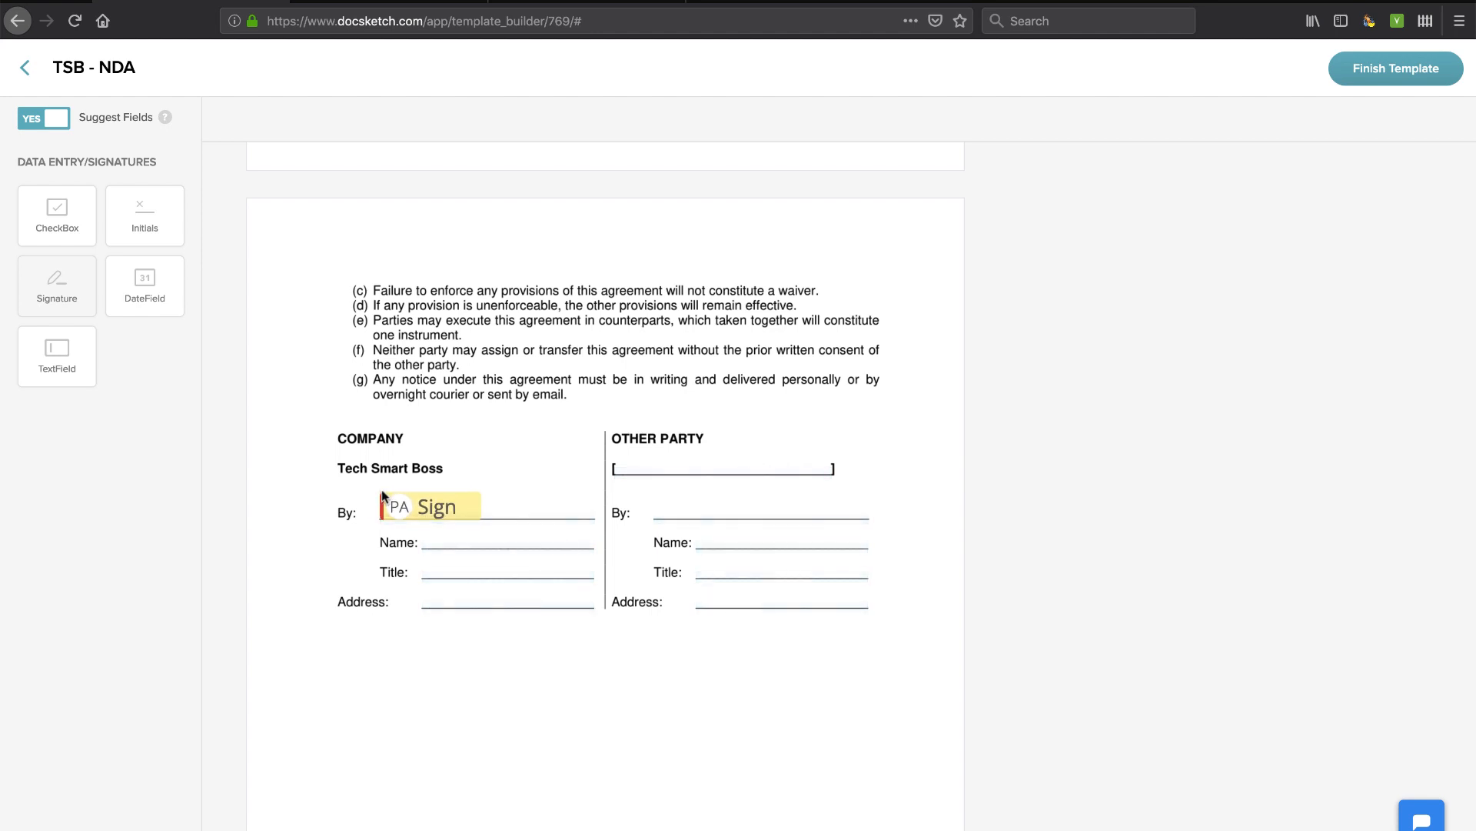
pyautogui.click(429, 508)
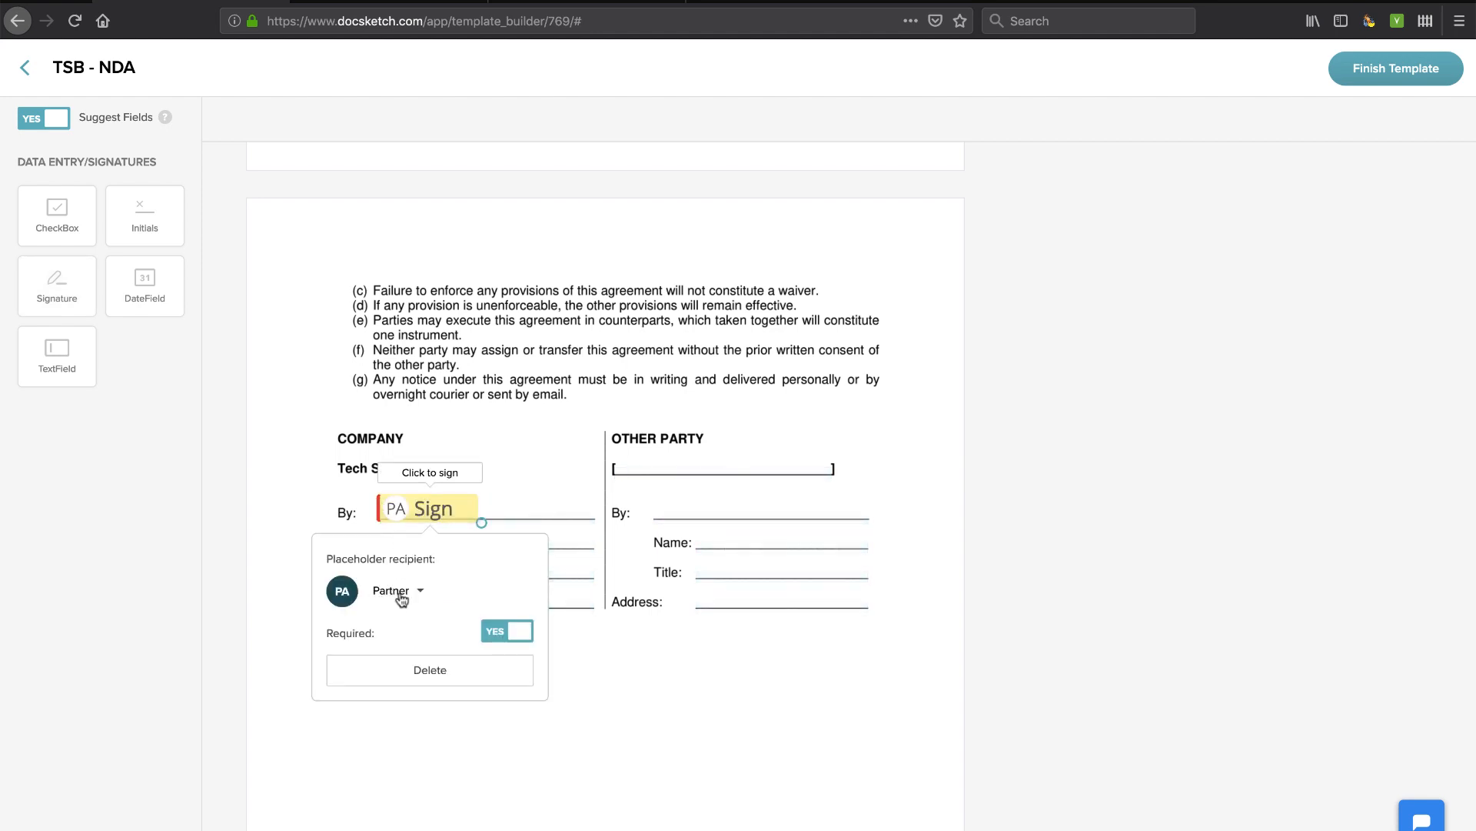
pyautogui.click(397, 590)
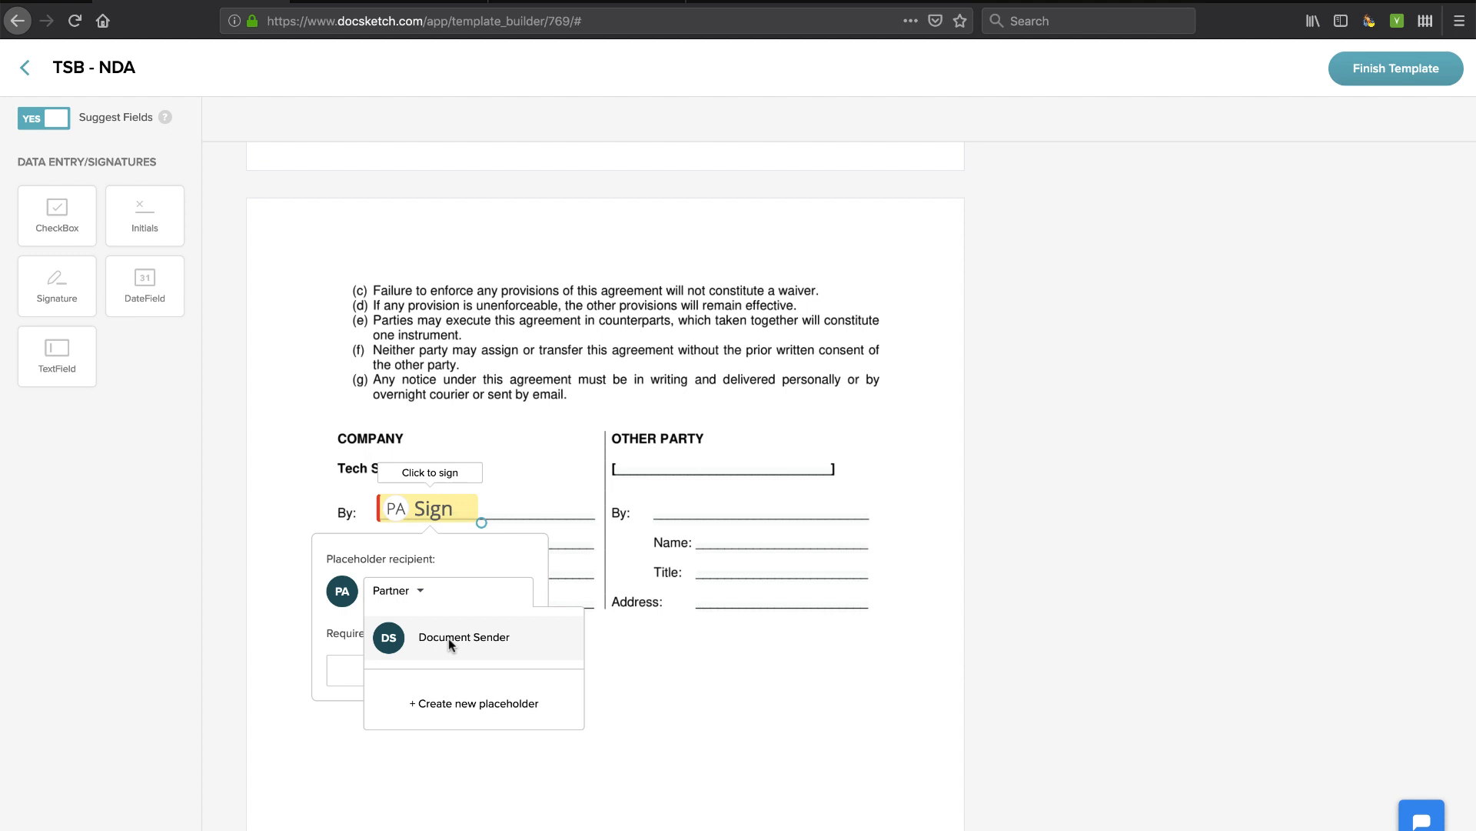
pyautogui.click(462, 637)
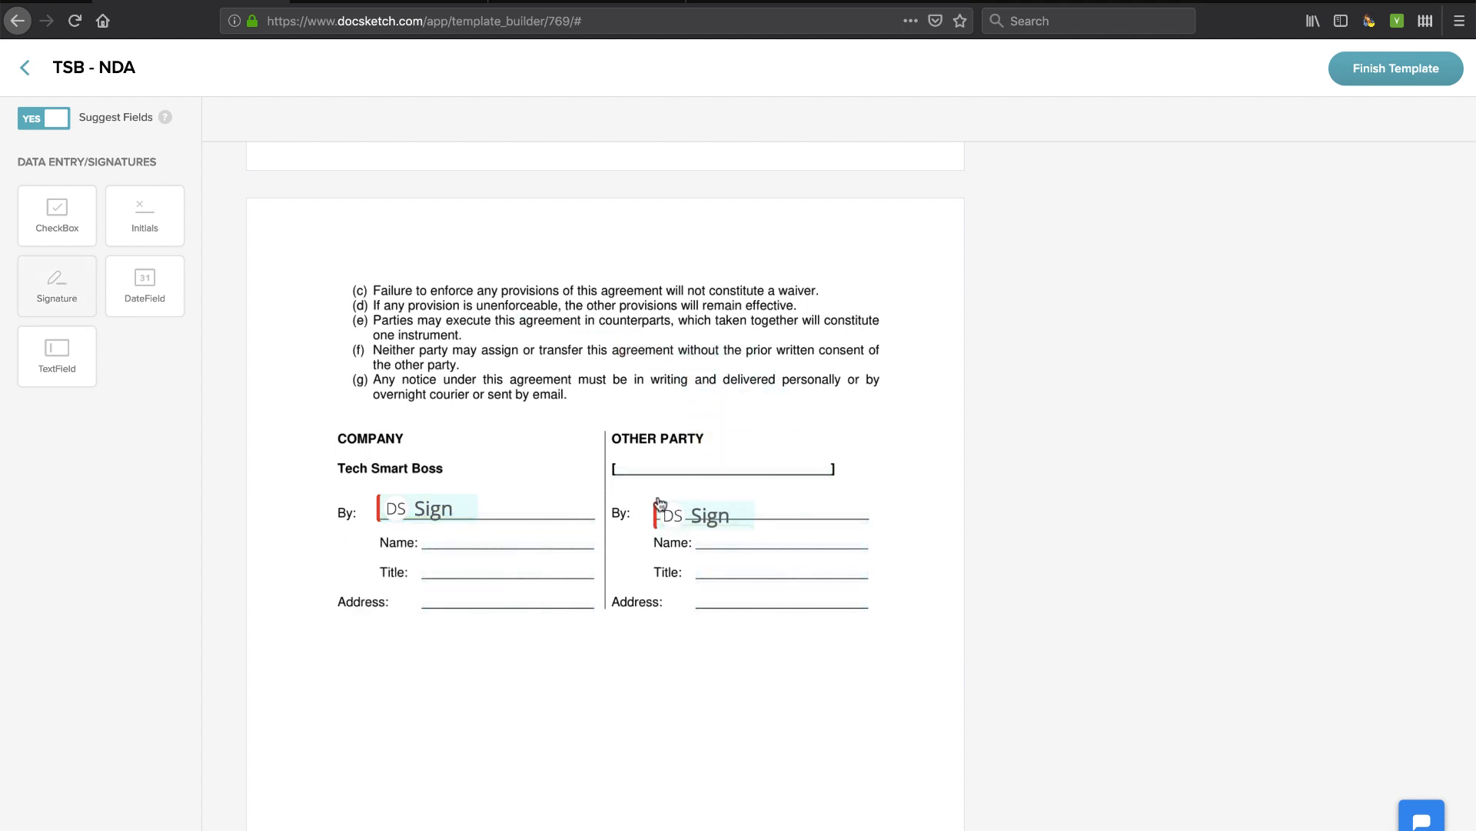
pyautogui.click(700, 508)
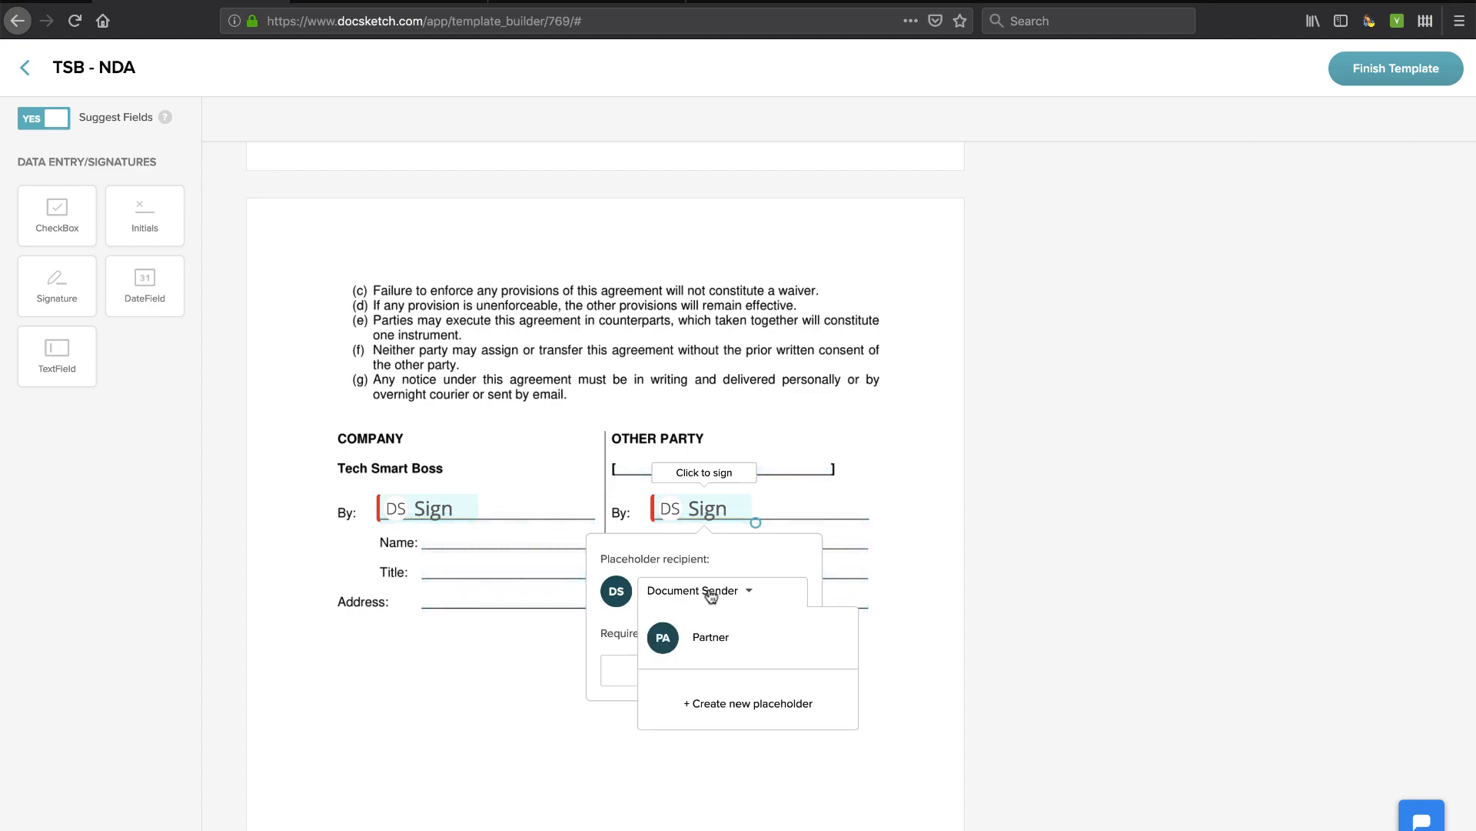
pyautogui.click(710, 637)
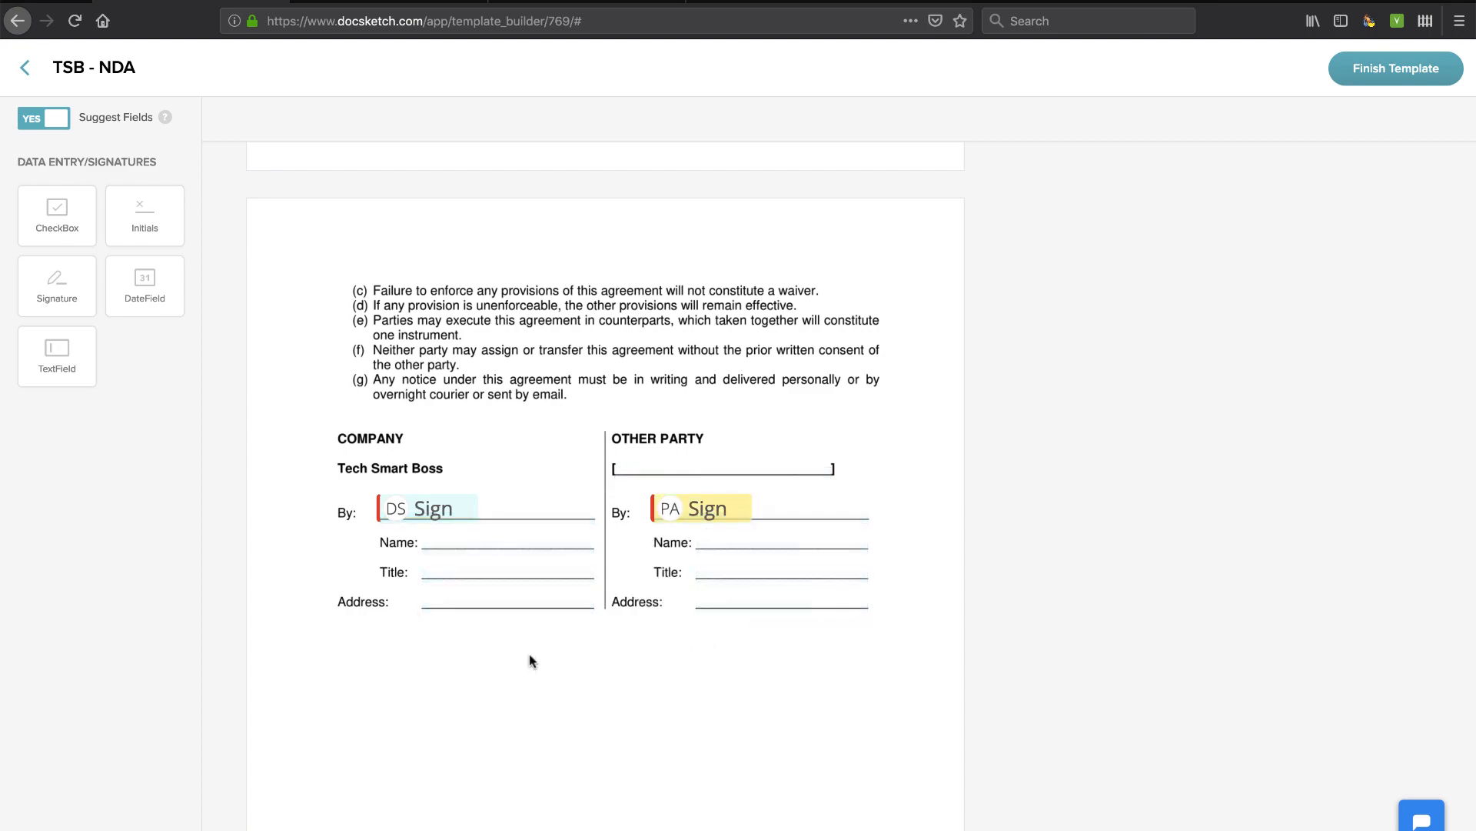
pyautogui.scroll(3)
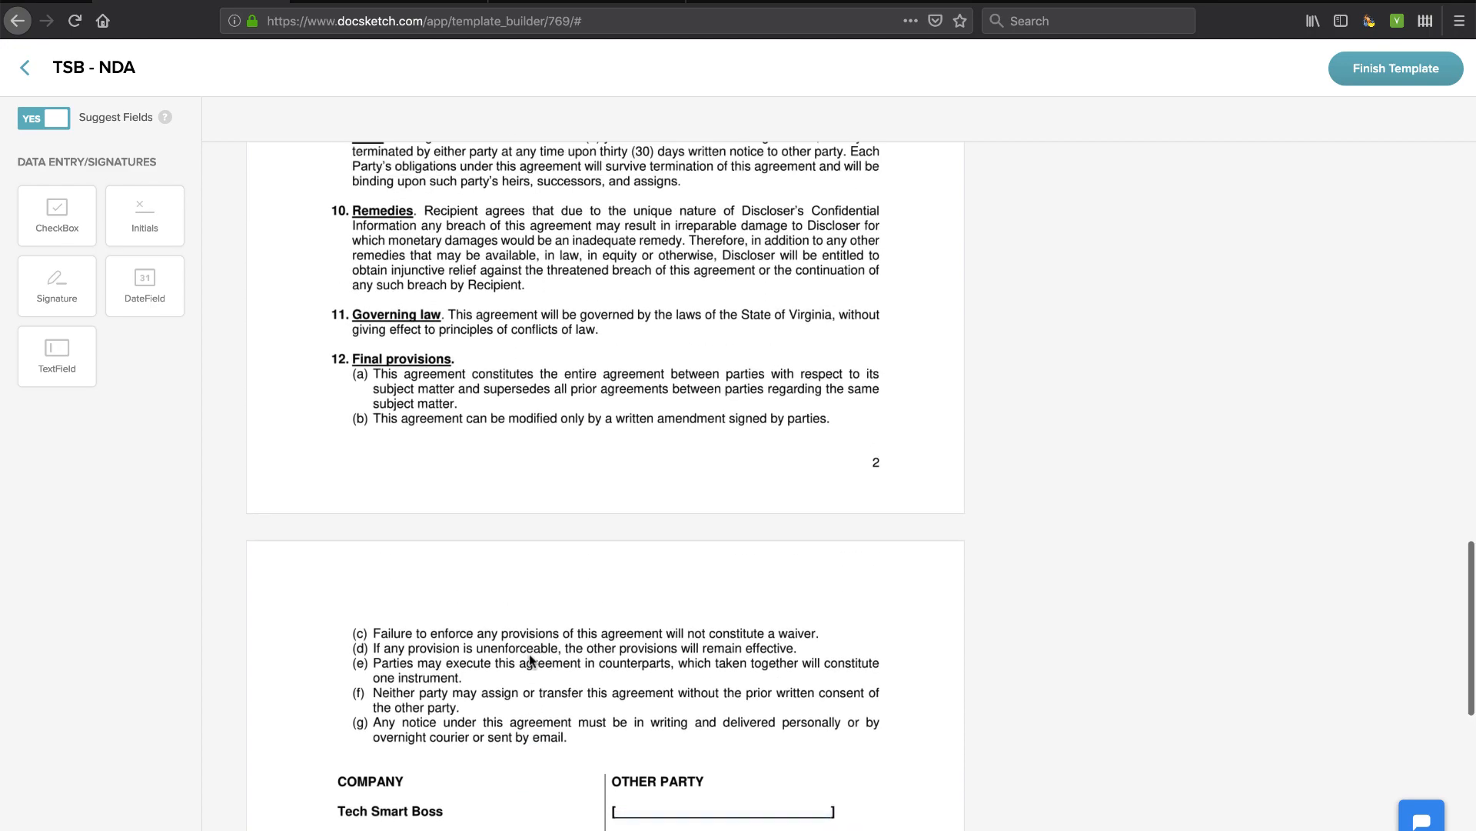
pyautogui.scroll(3)
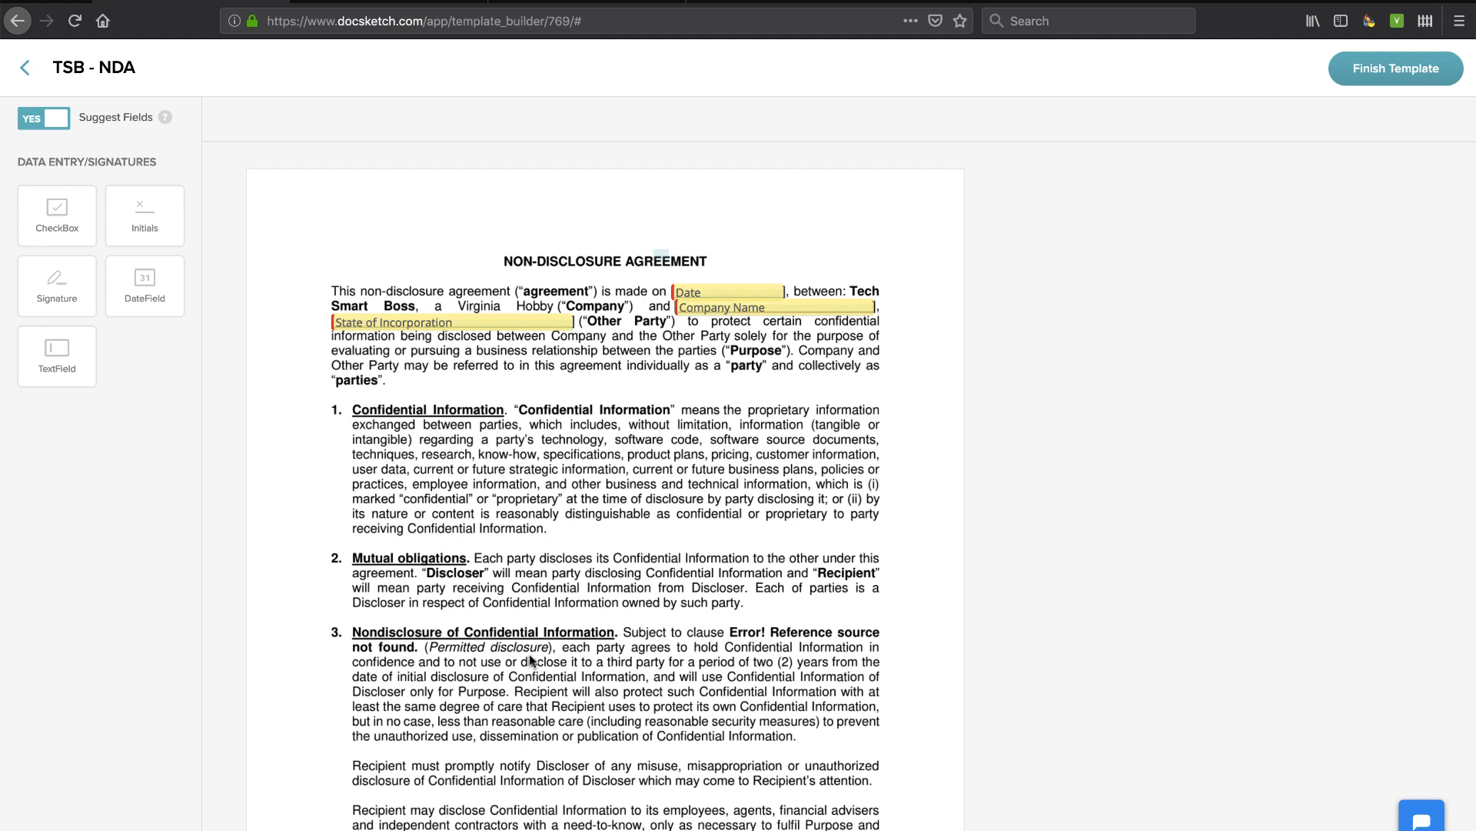
pyautogui.moveTo(751, 511)
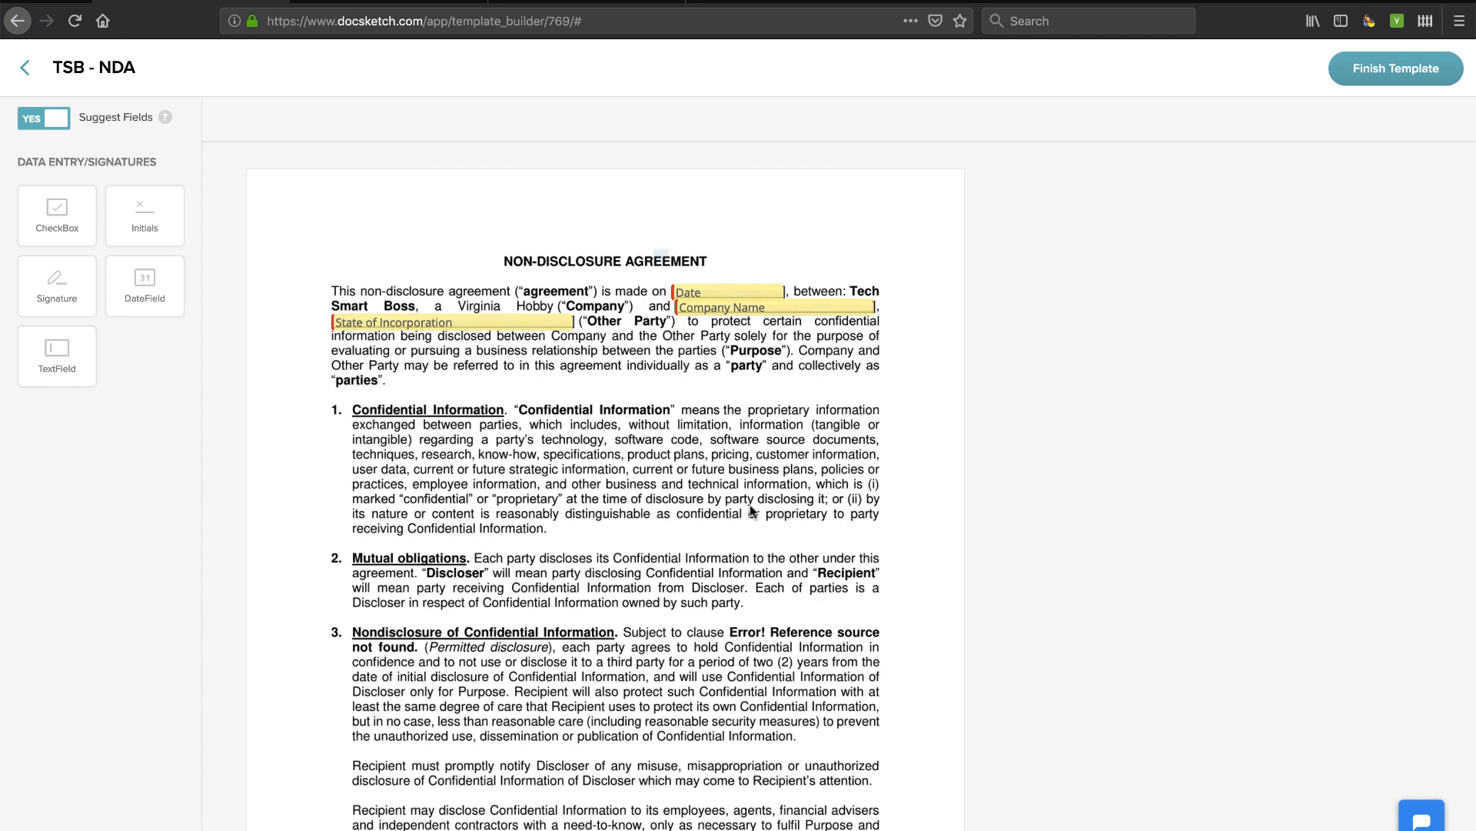
pyautogui.moveTo(570, 341)
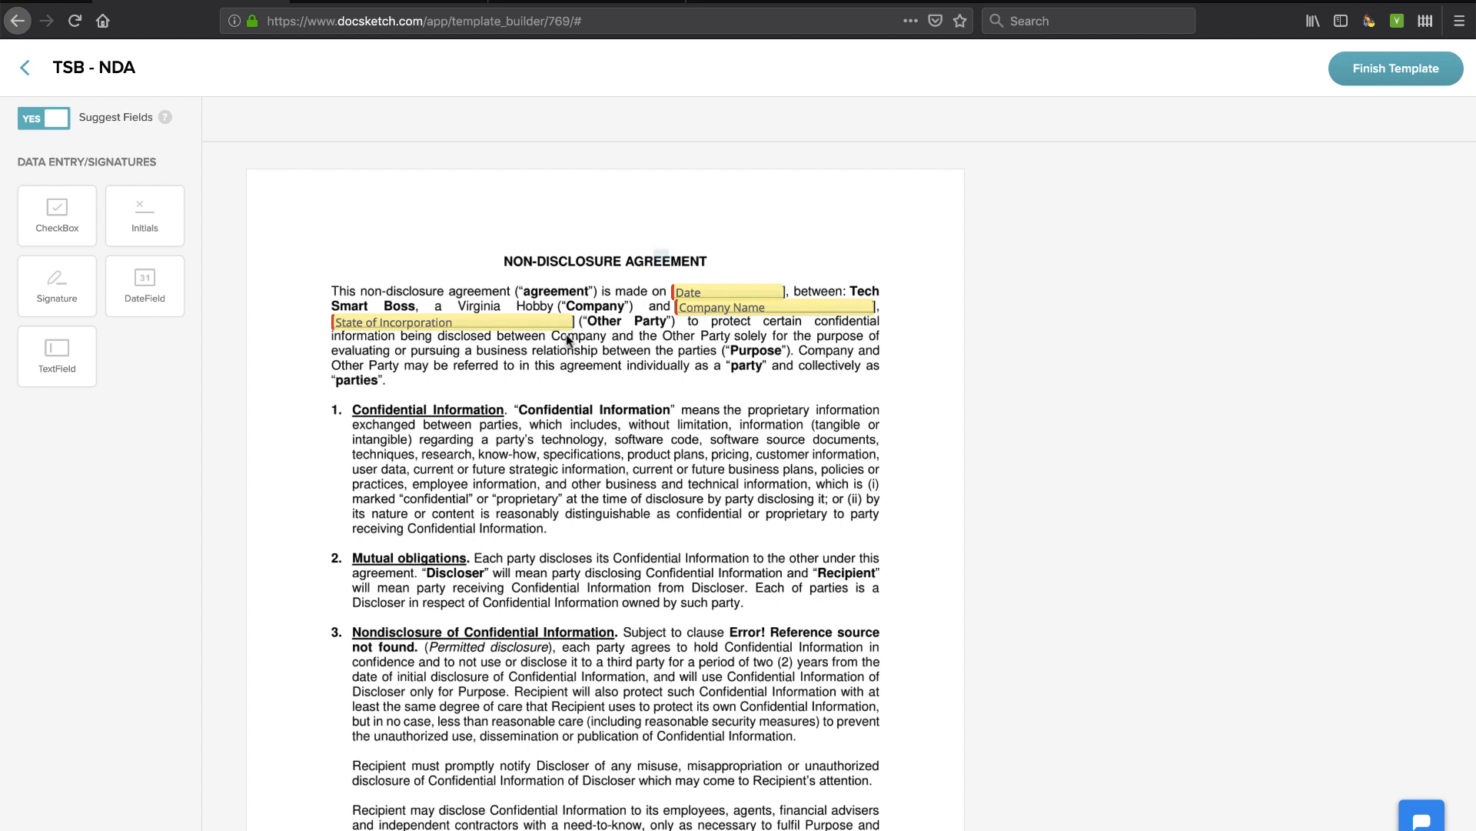
pyautogui.moveTo(663, 287)
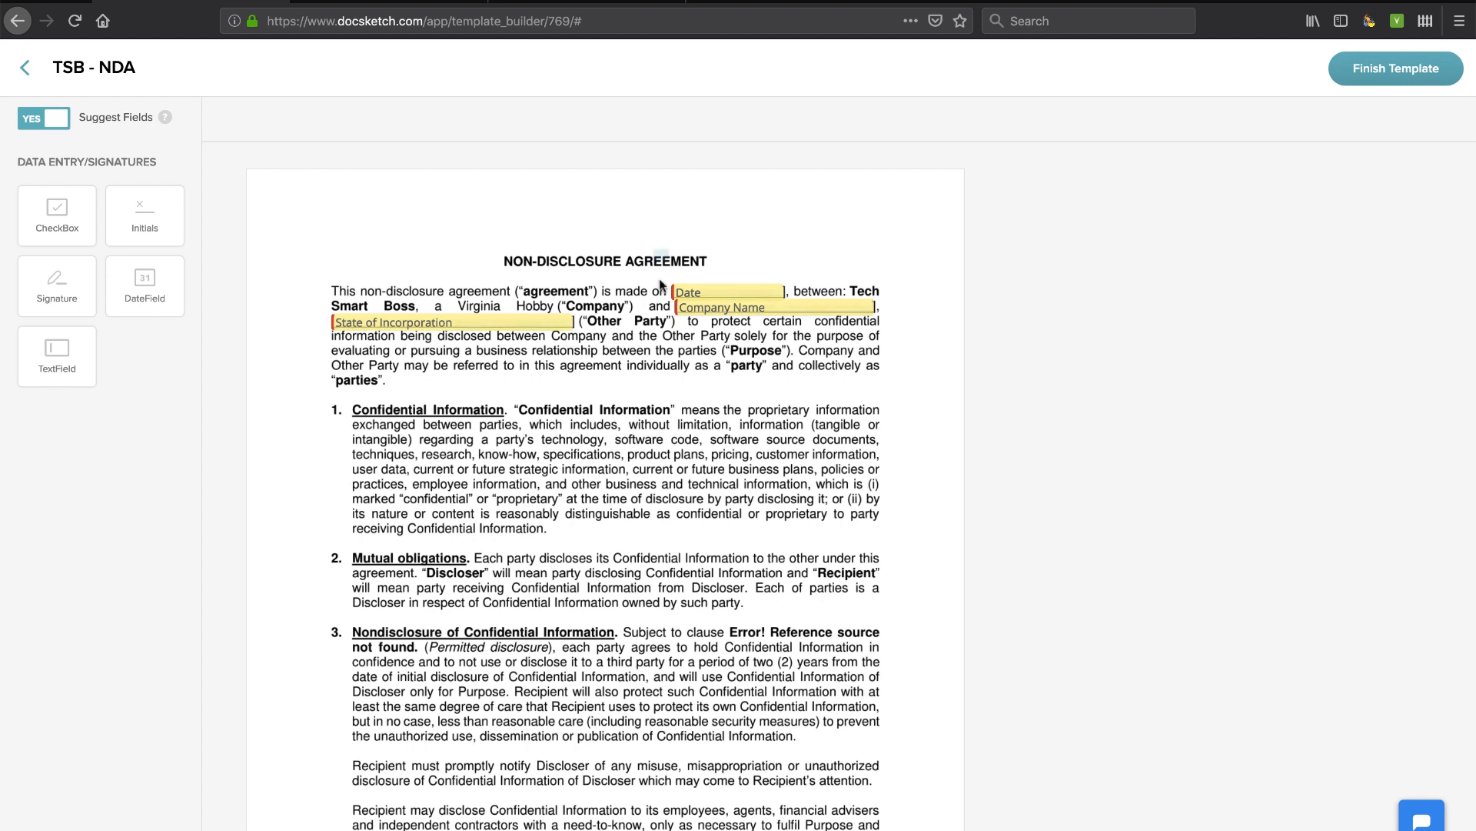
pyautogui.moveTo(498, 390)
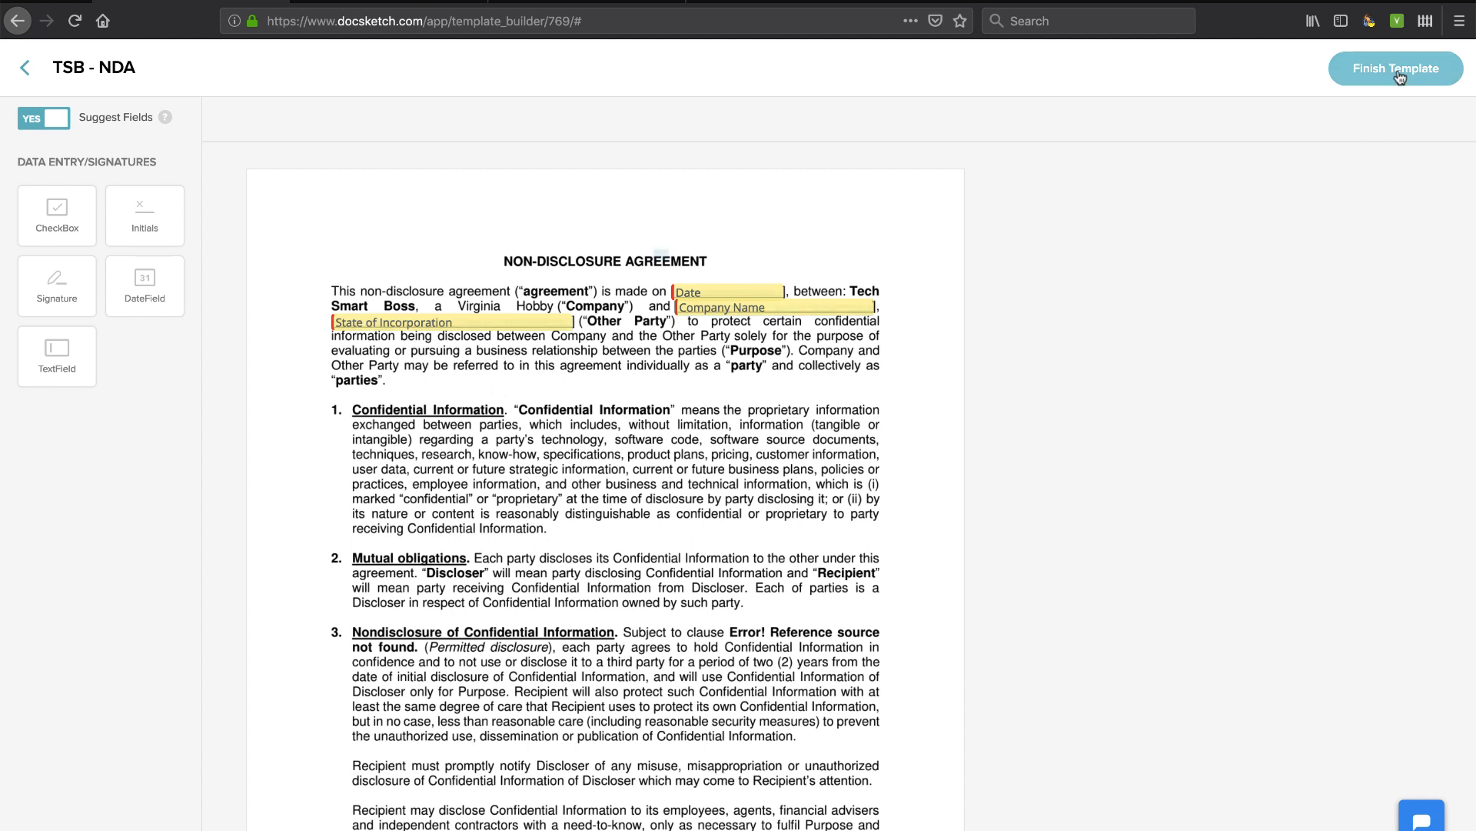
pyautogui.moveTo(695, 324)
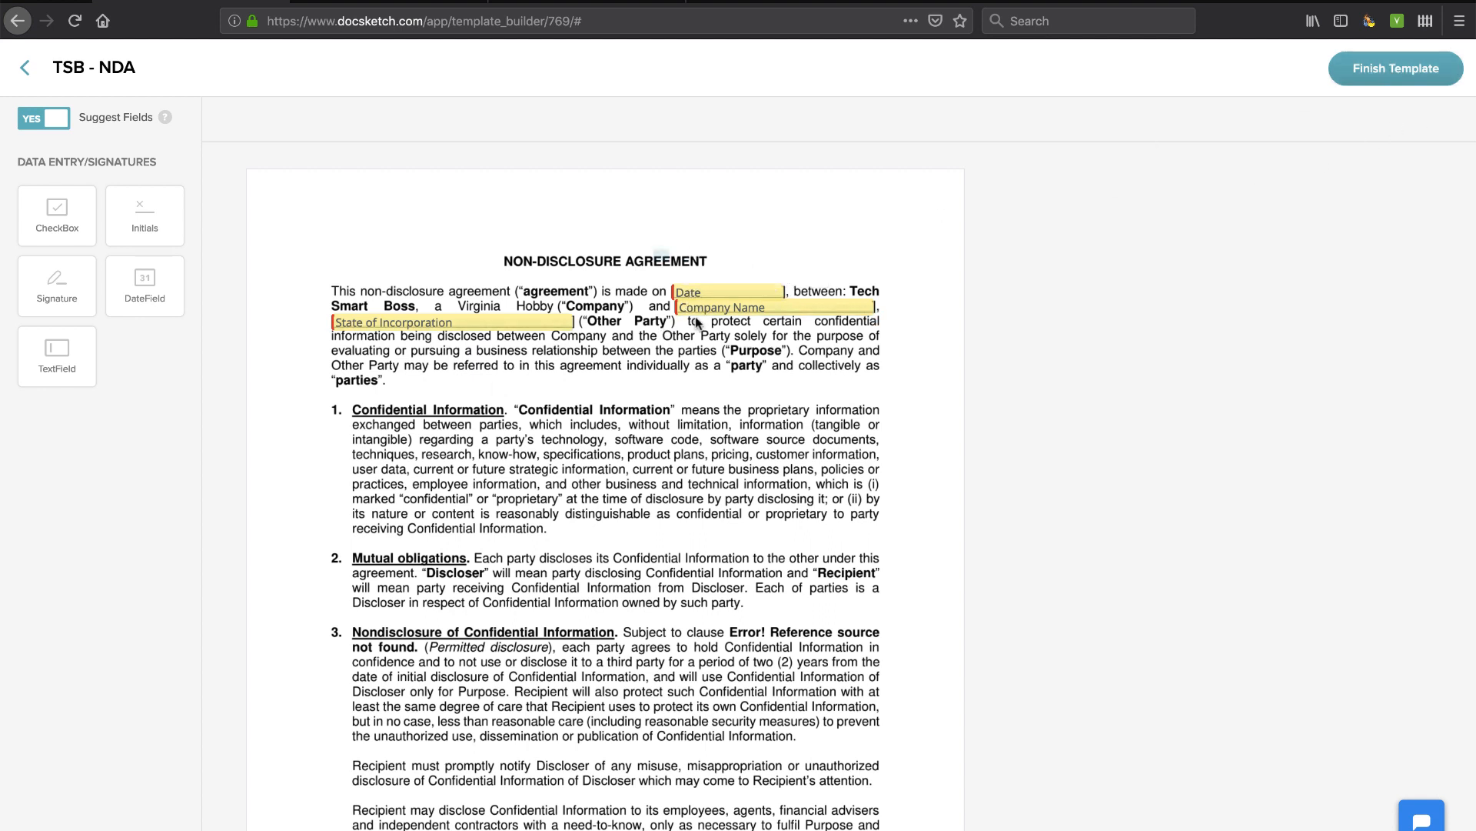
pyautogui.moveTo(1364, 100)
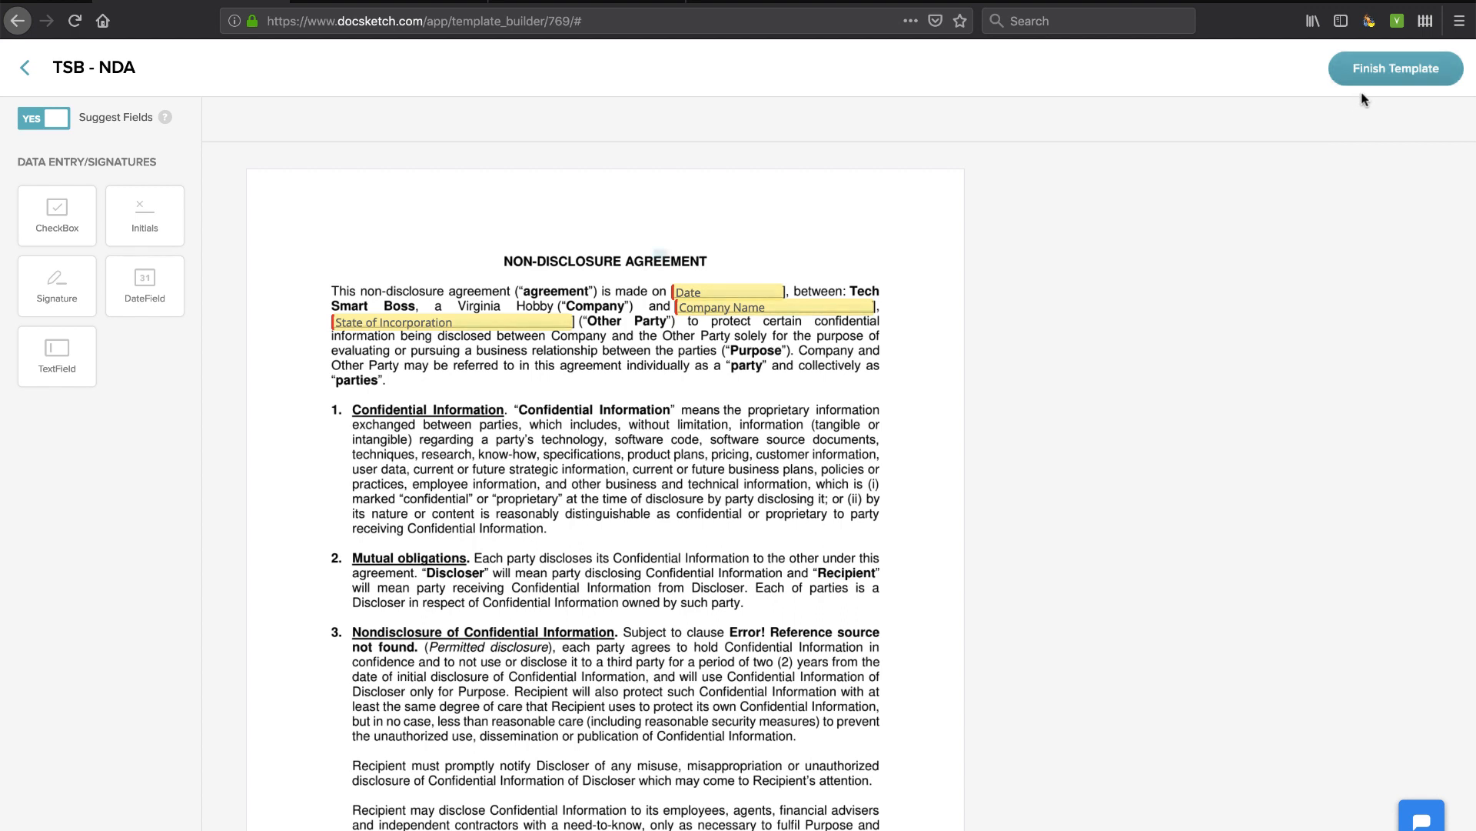
# Finish the TSB - NDA template and confirm it appears in the Templates list
pyautogui.click(1394, 68)
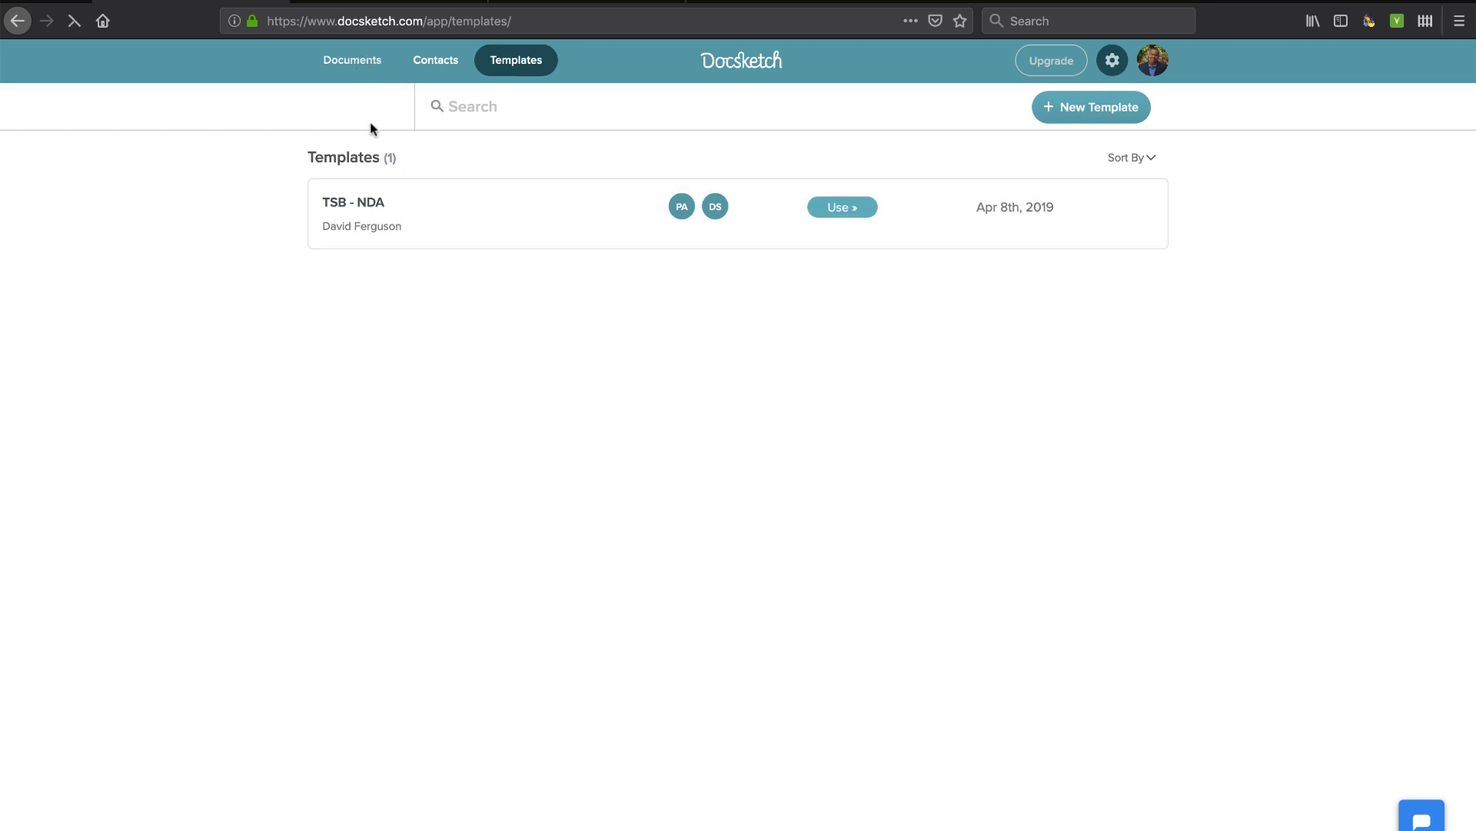
pyautogui.click(351, 59)
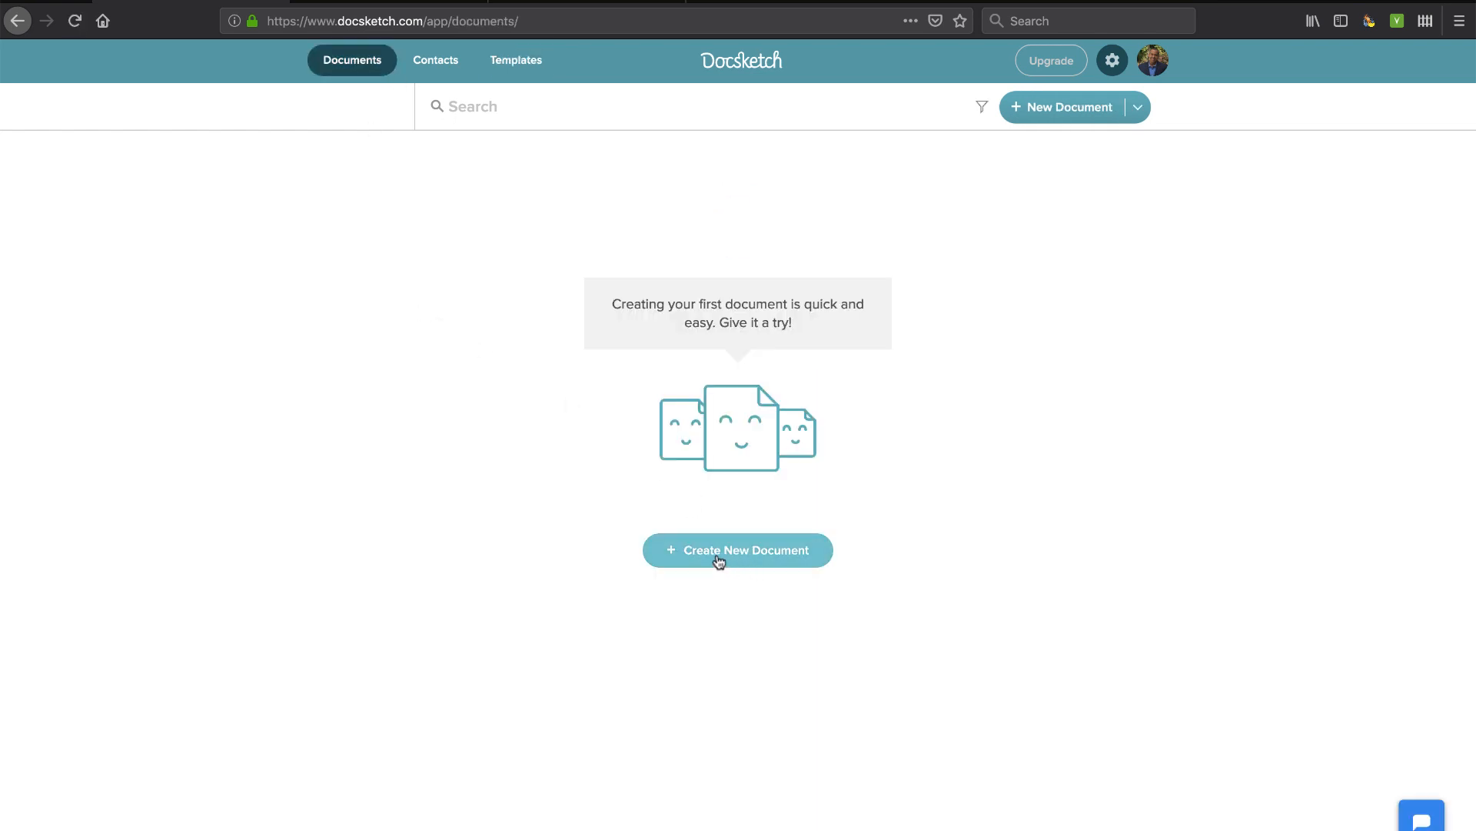
pyautogui.moveTo(515, 60)
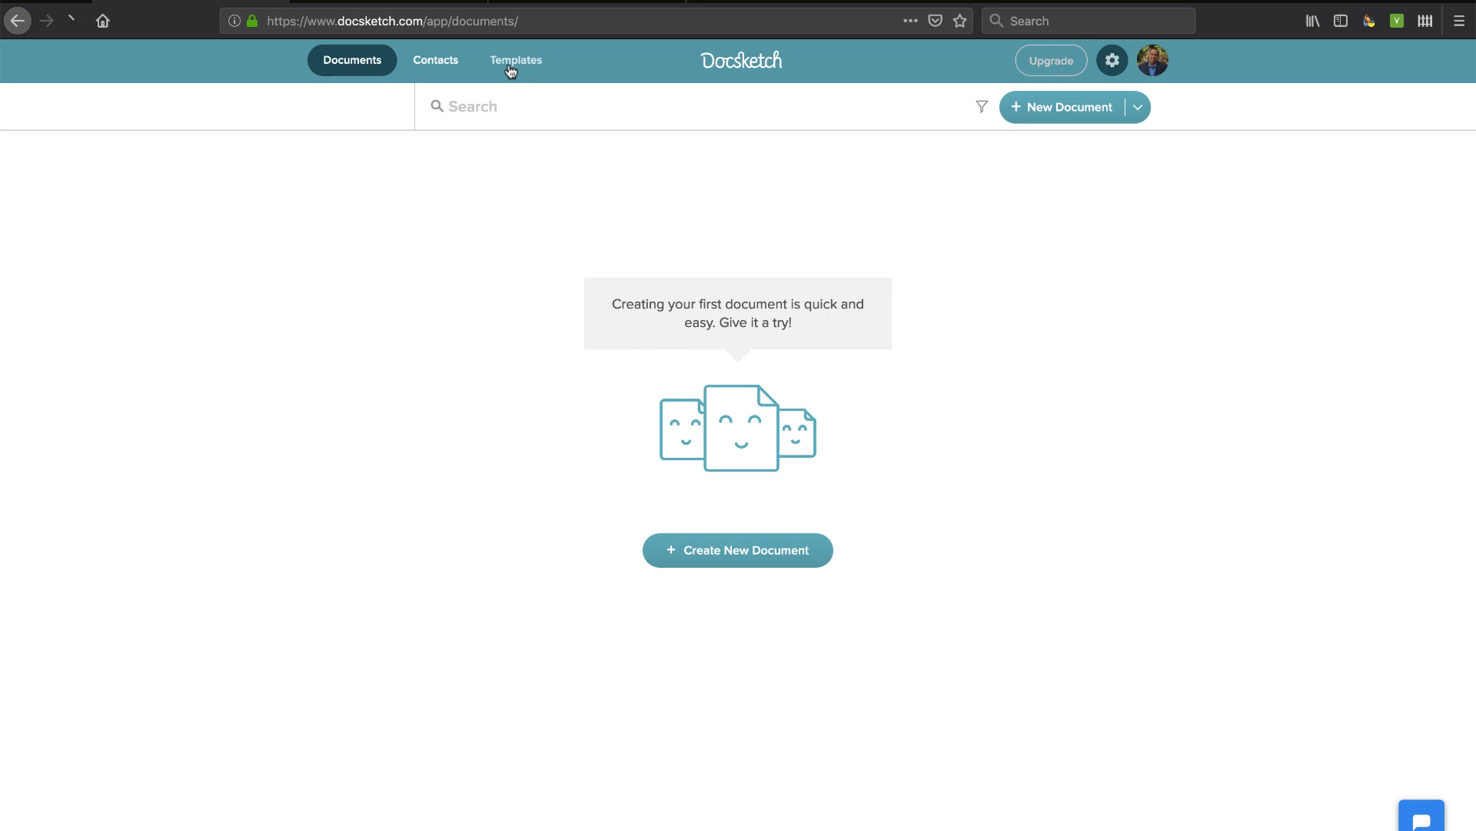
pyautogui.click(515, 59)
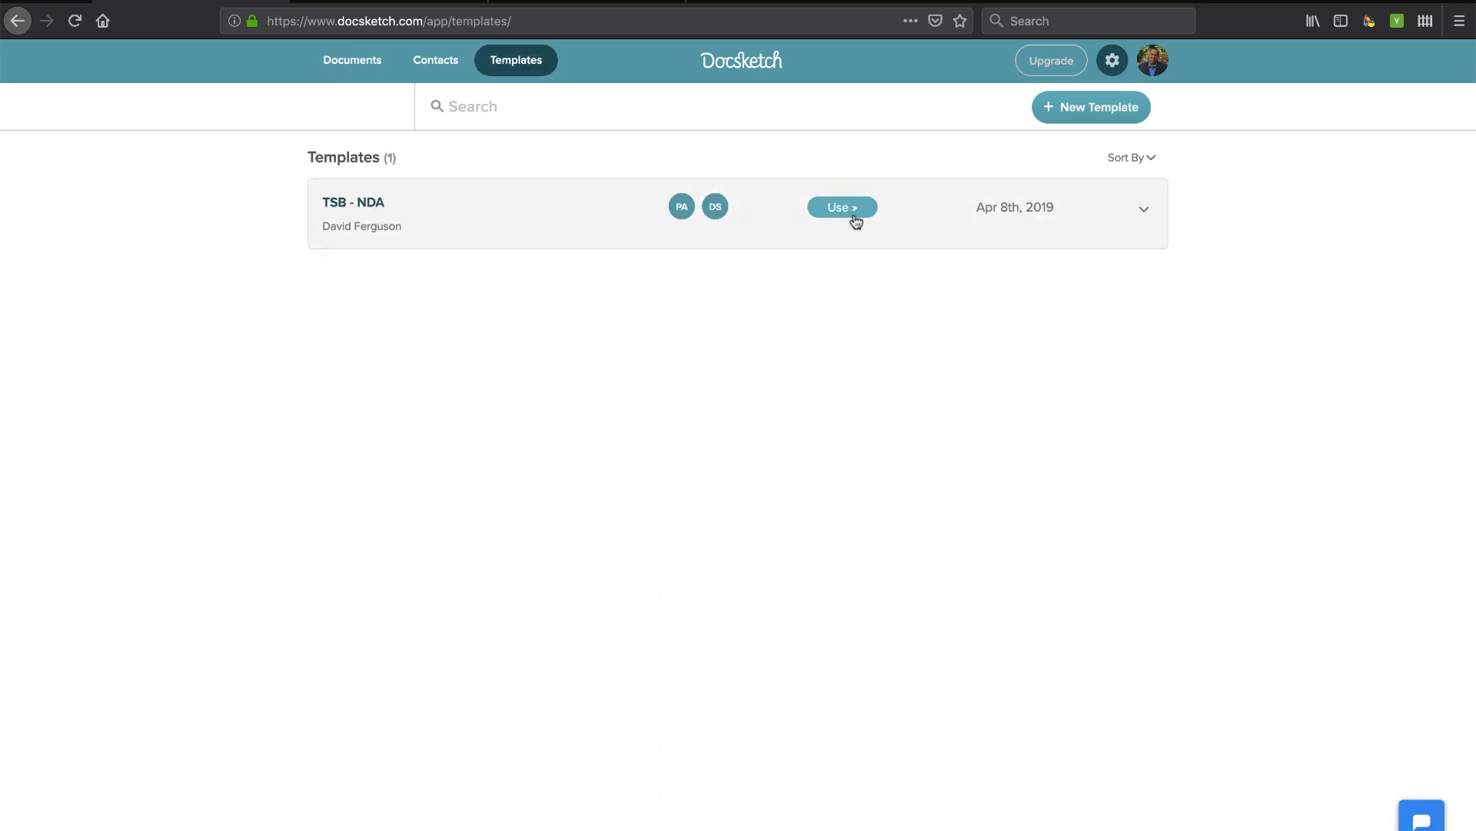
pyautogui.moveTo(901, 226)
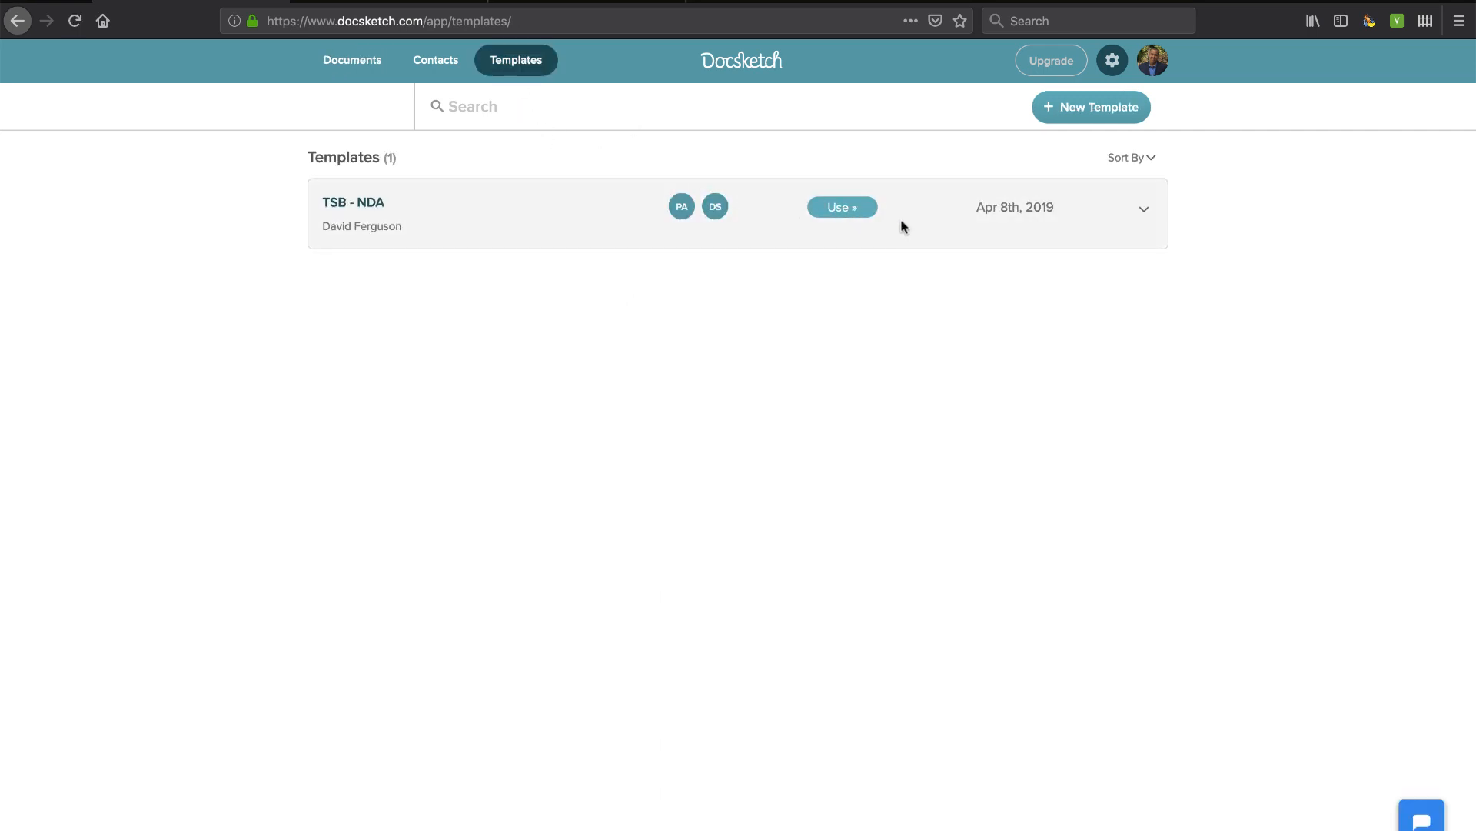
pyautogui.moveTo(841, 206)
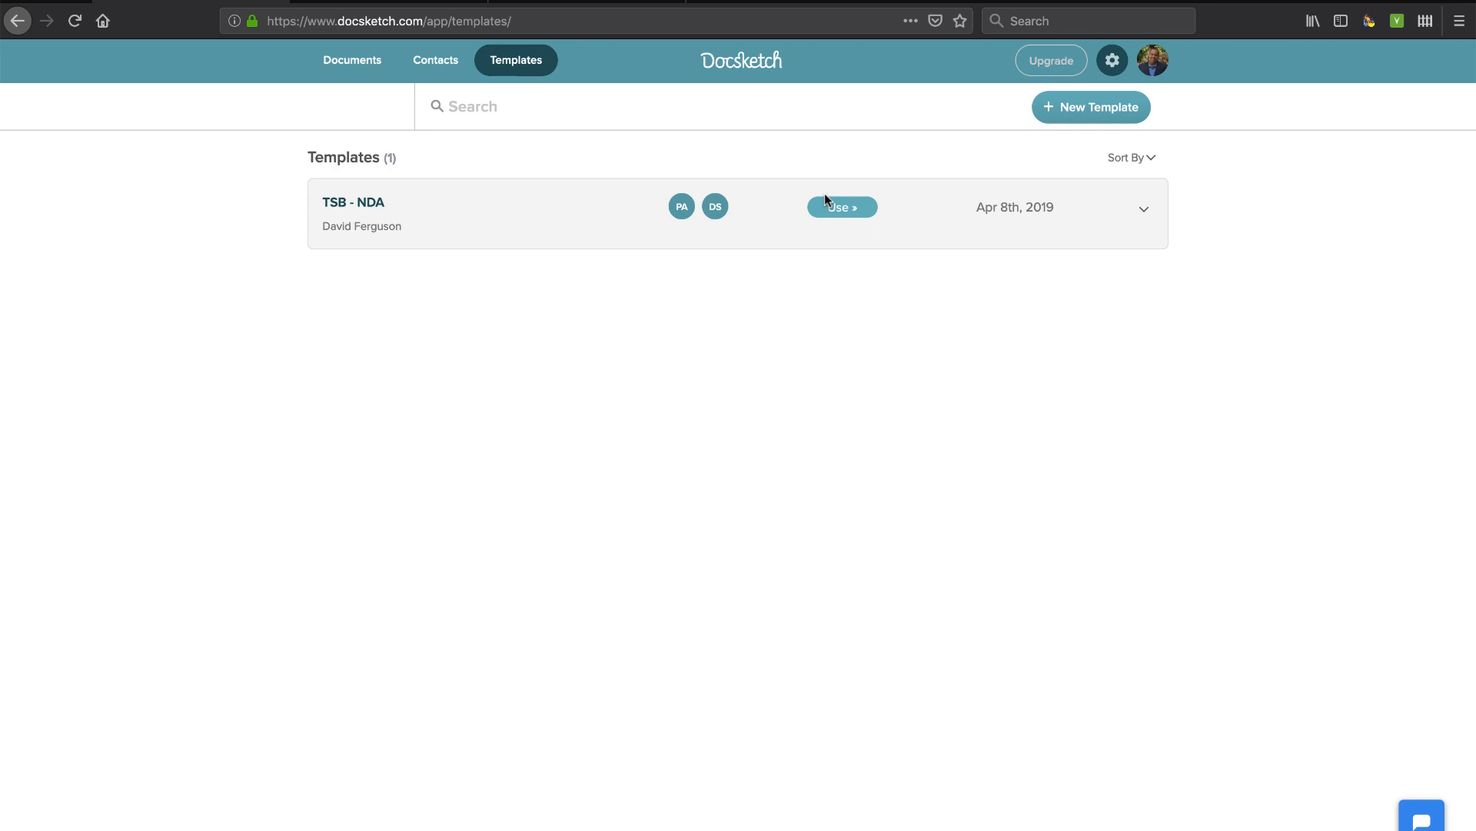
pyautogui.moveTo(948, 191)
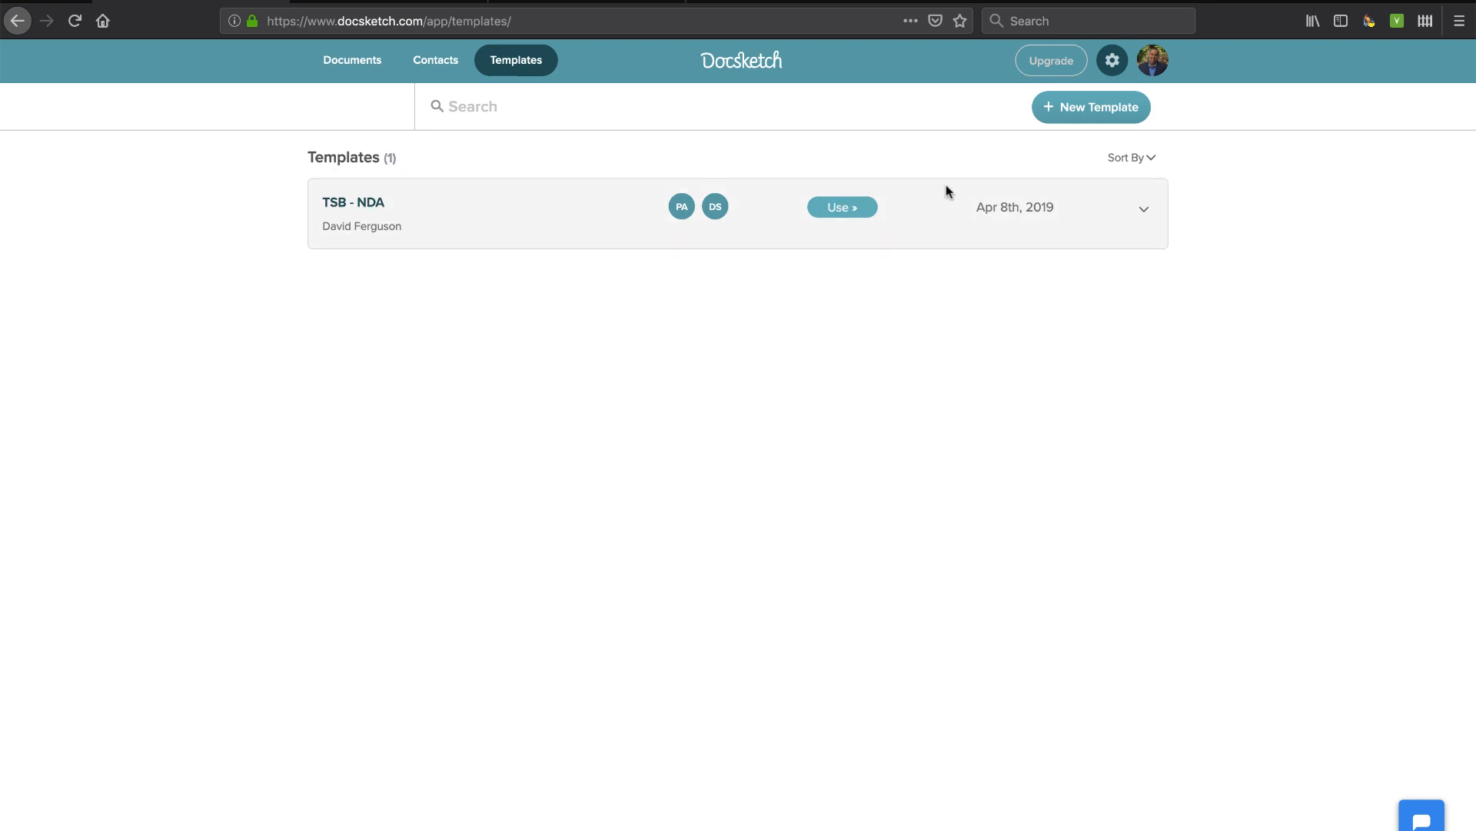
# Open Account Settings and try muting Docsketch branding, declining the Pro upgrade offer
pyautogui.click(1152, 60)
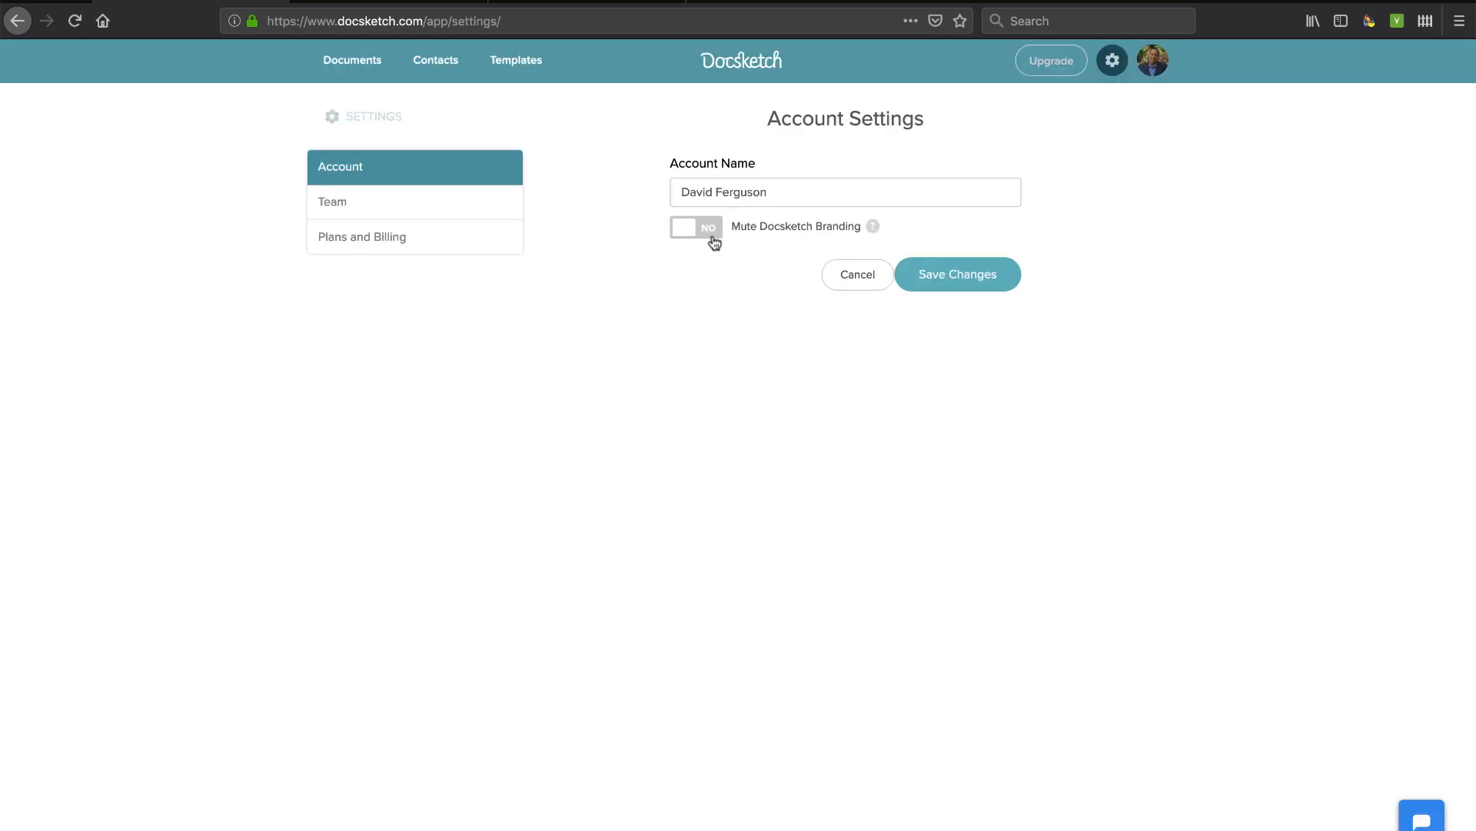
pyautogui.moveTo(872, 226)
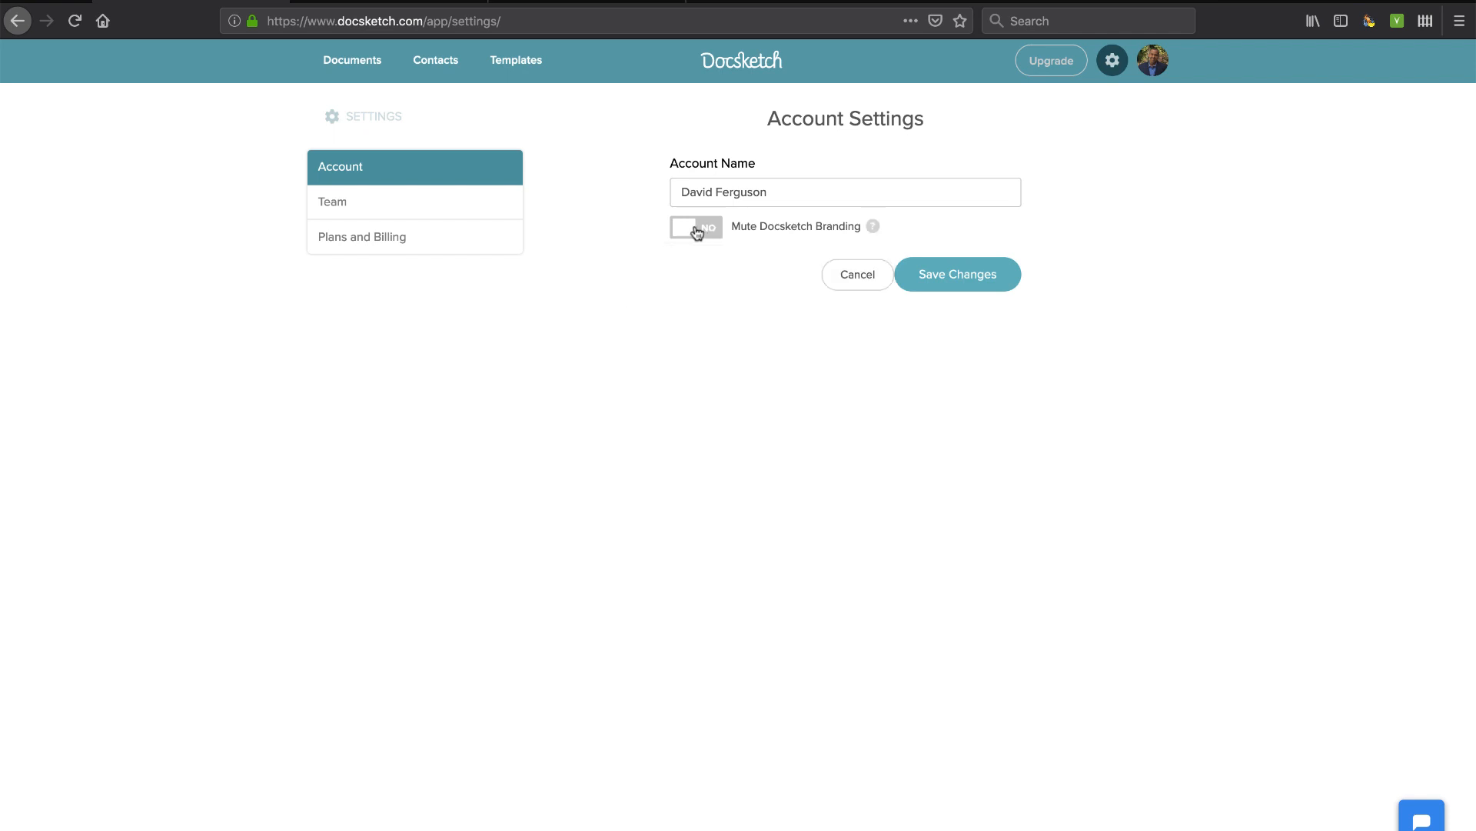
pyautogui.click(695, 230)
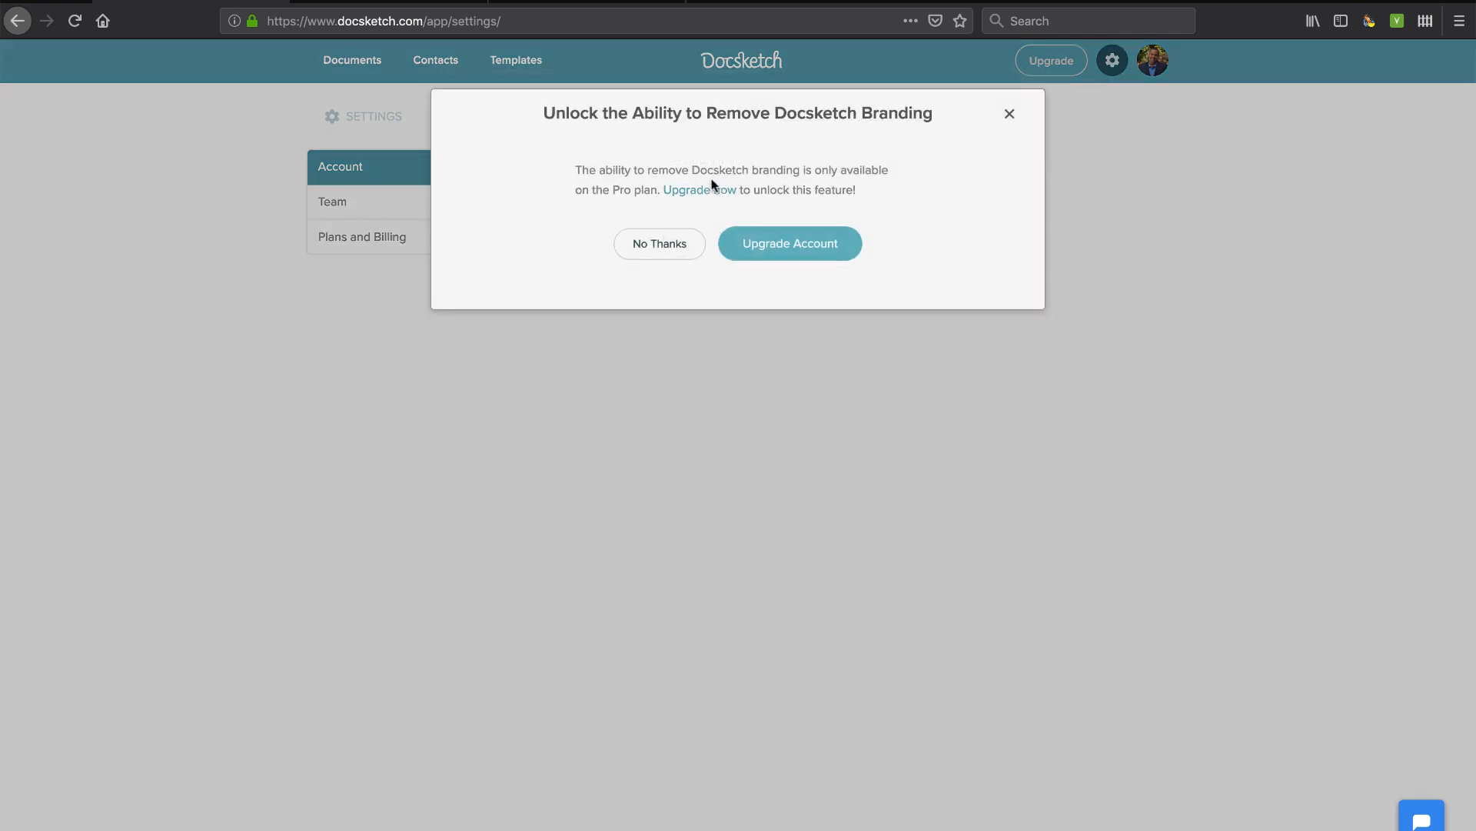
pyautogui.moveTo(660, 243)
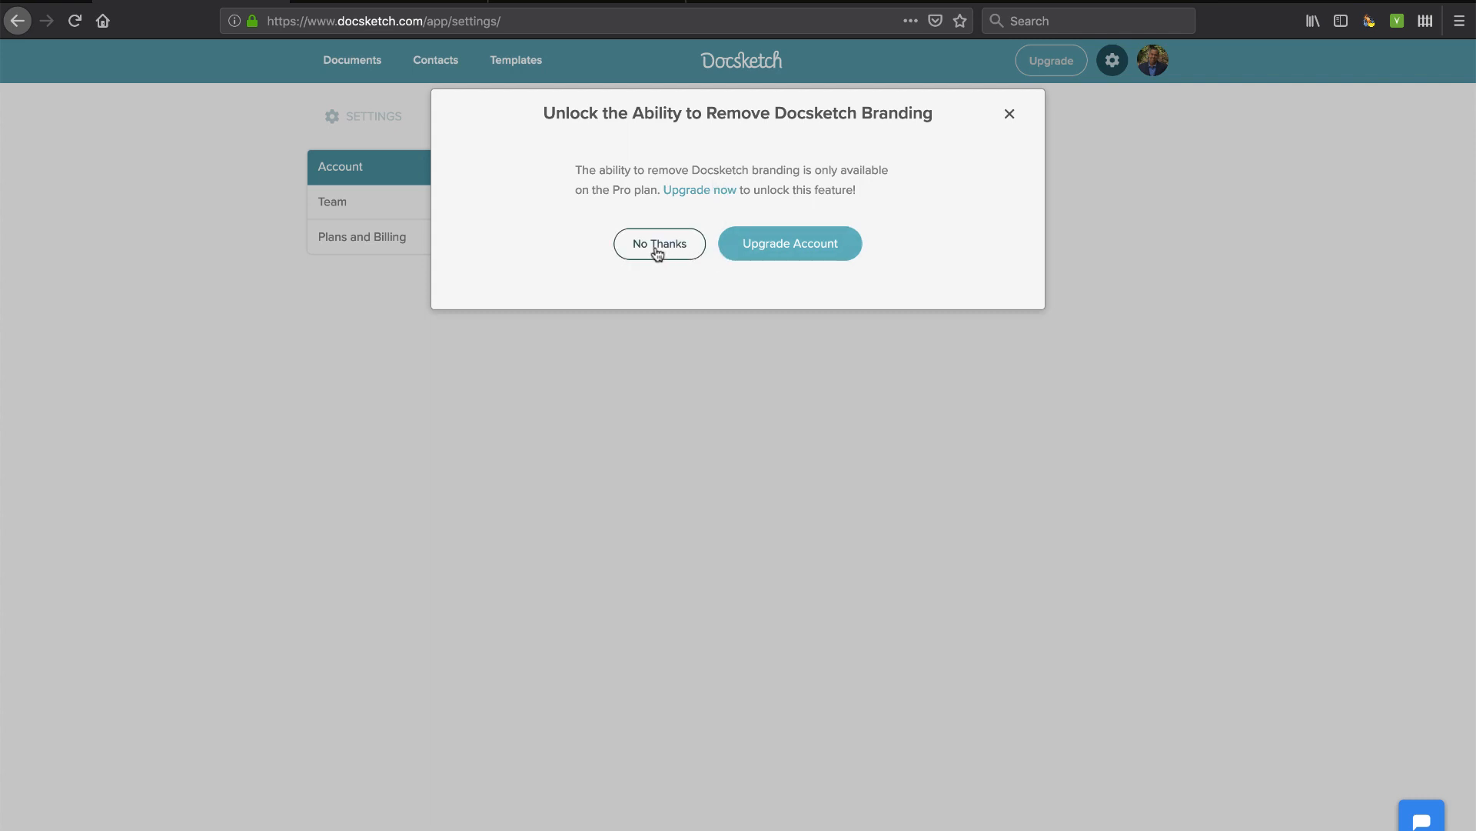
pyautogui.click(659, 243)
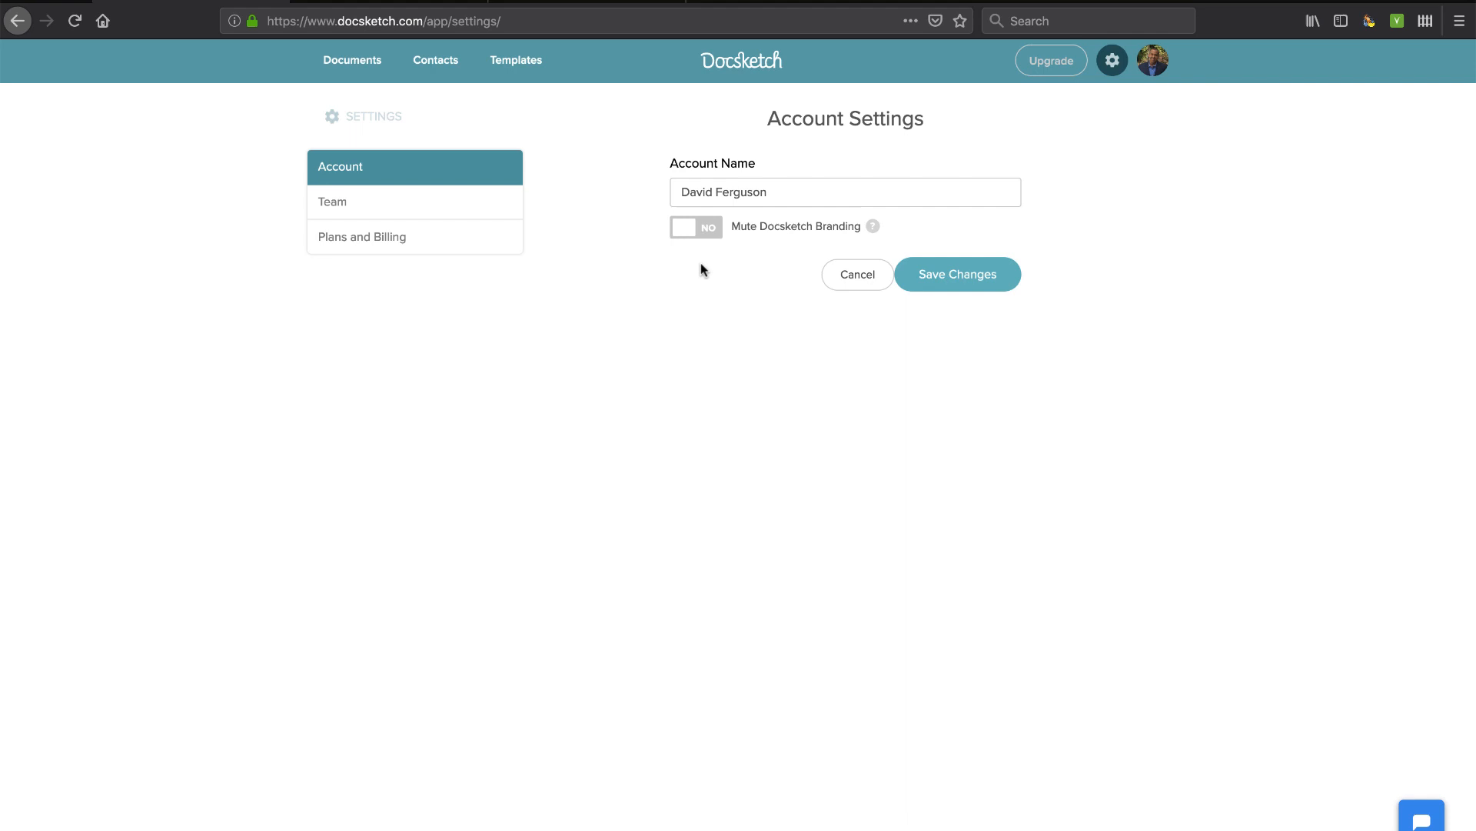
pyautogui.moveTo(780, 236)
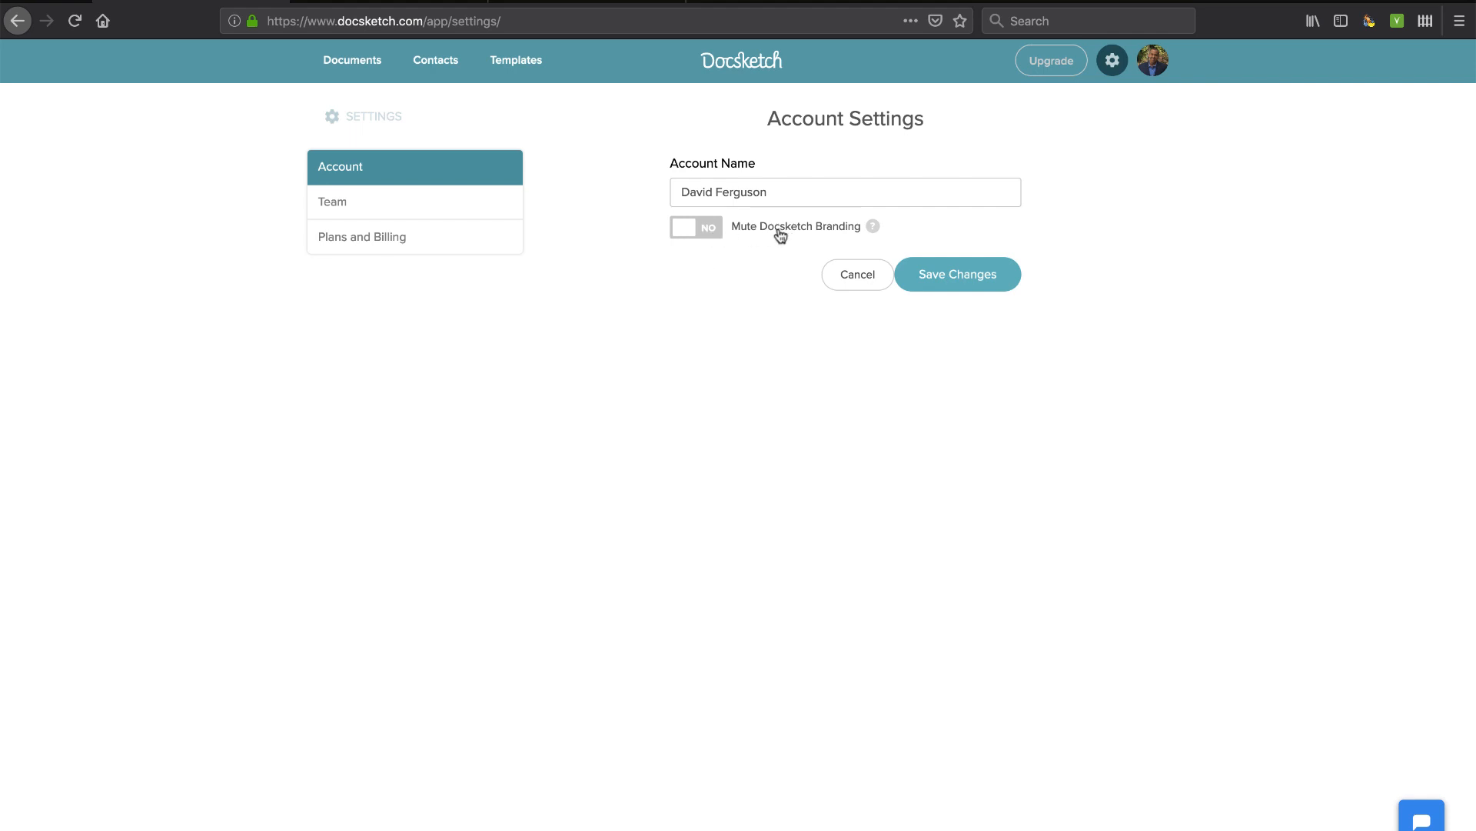
pyautogui.moveTo(821, 239)
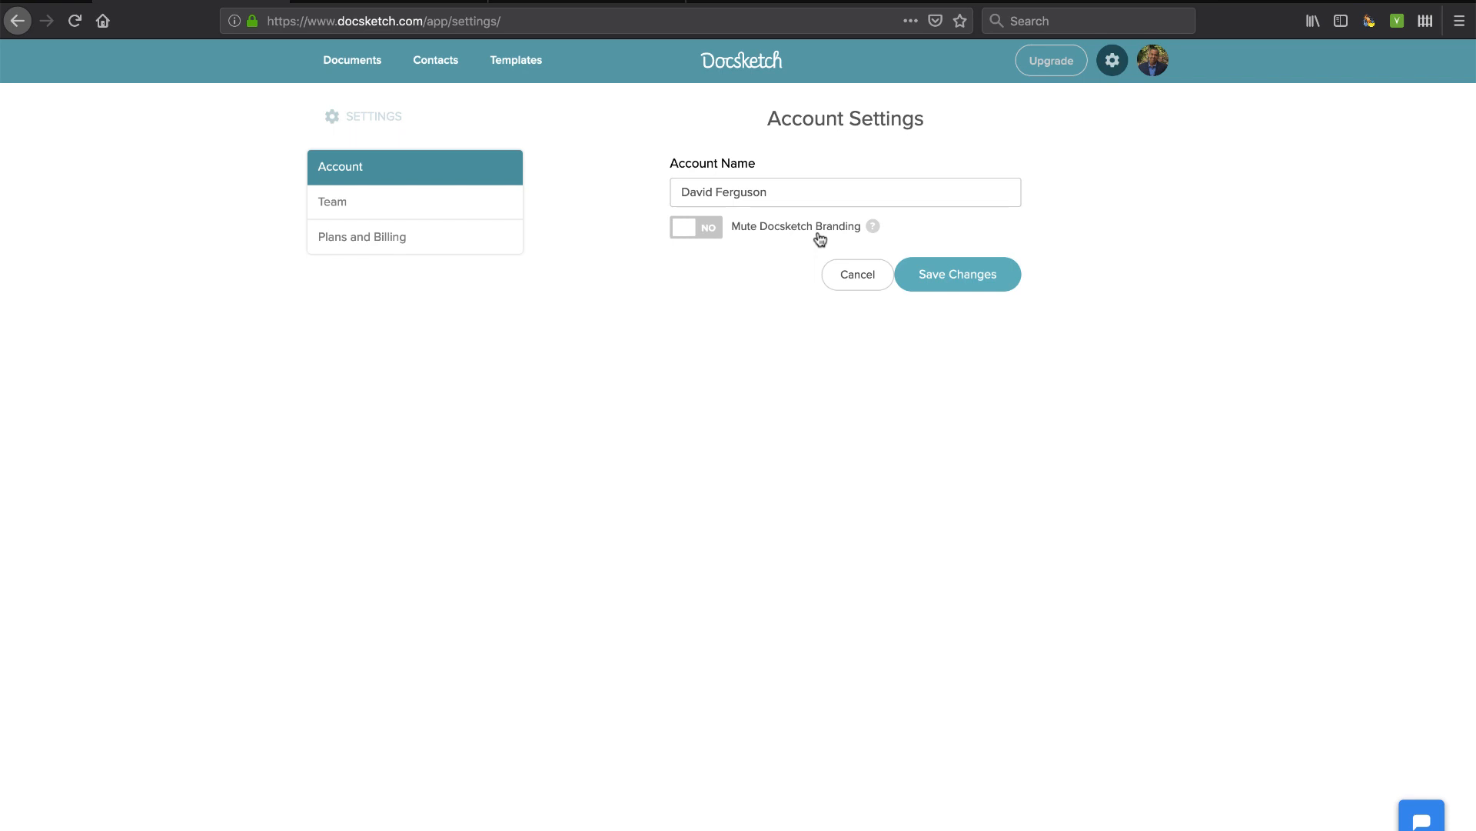
# Review Team members and the Free Plan billing details, then return to Templates
pyautogui.click(331, 202)
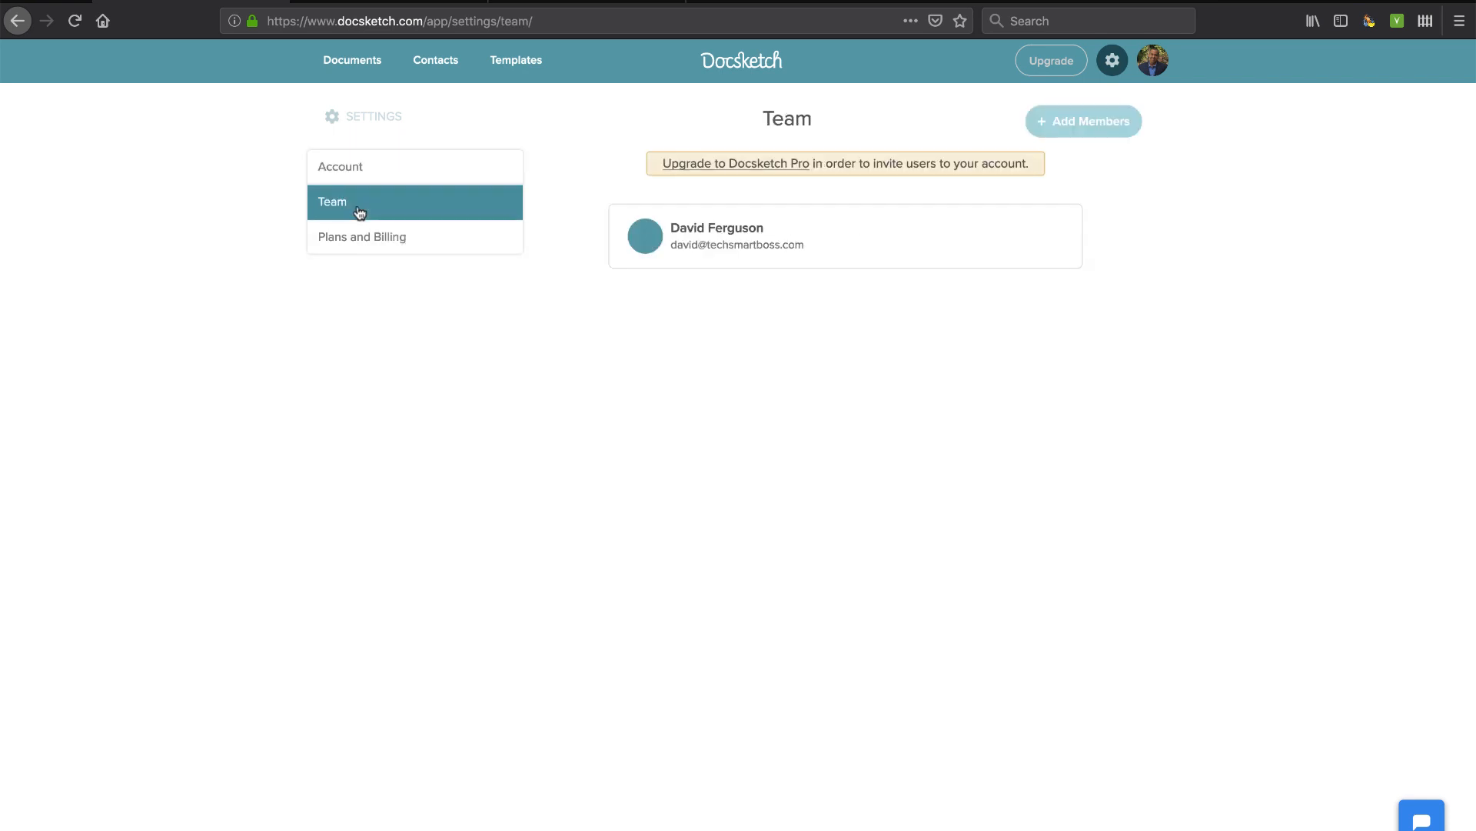
pyautogui.click(361, 236)
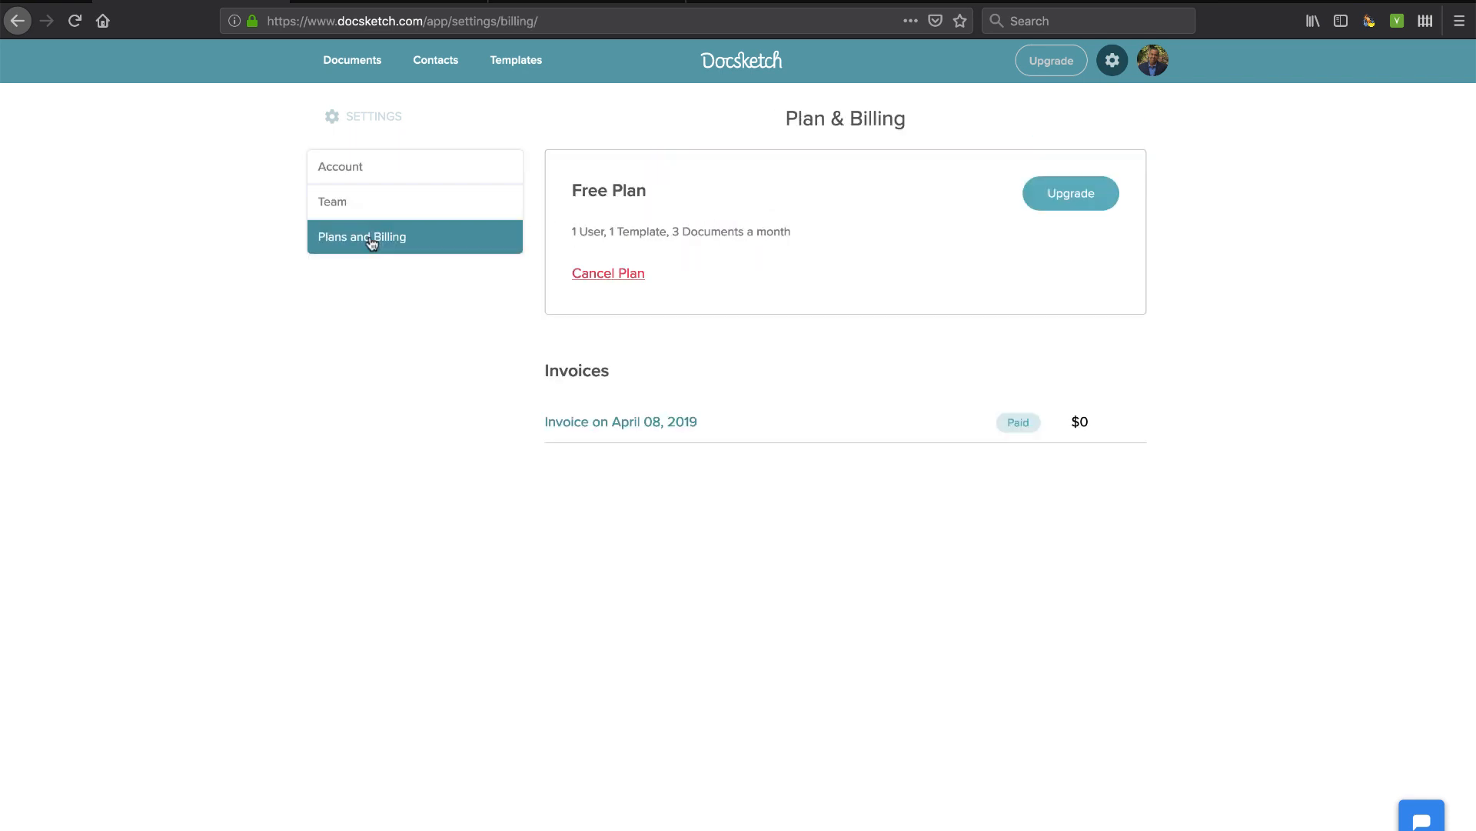
pyautogui.moveTo(1178, 109)
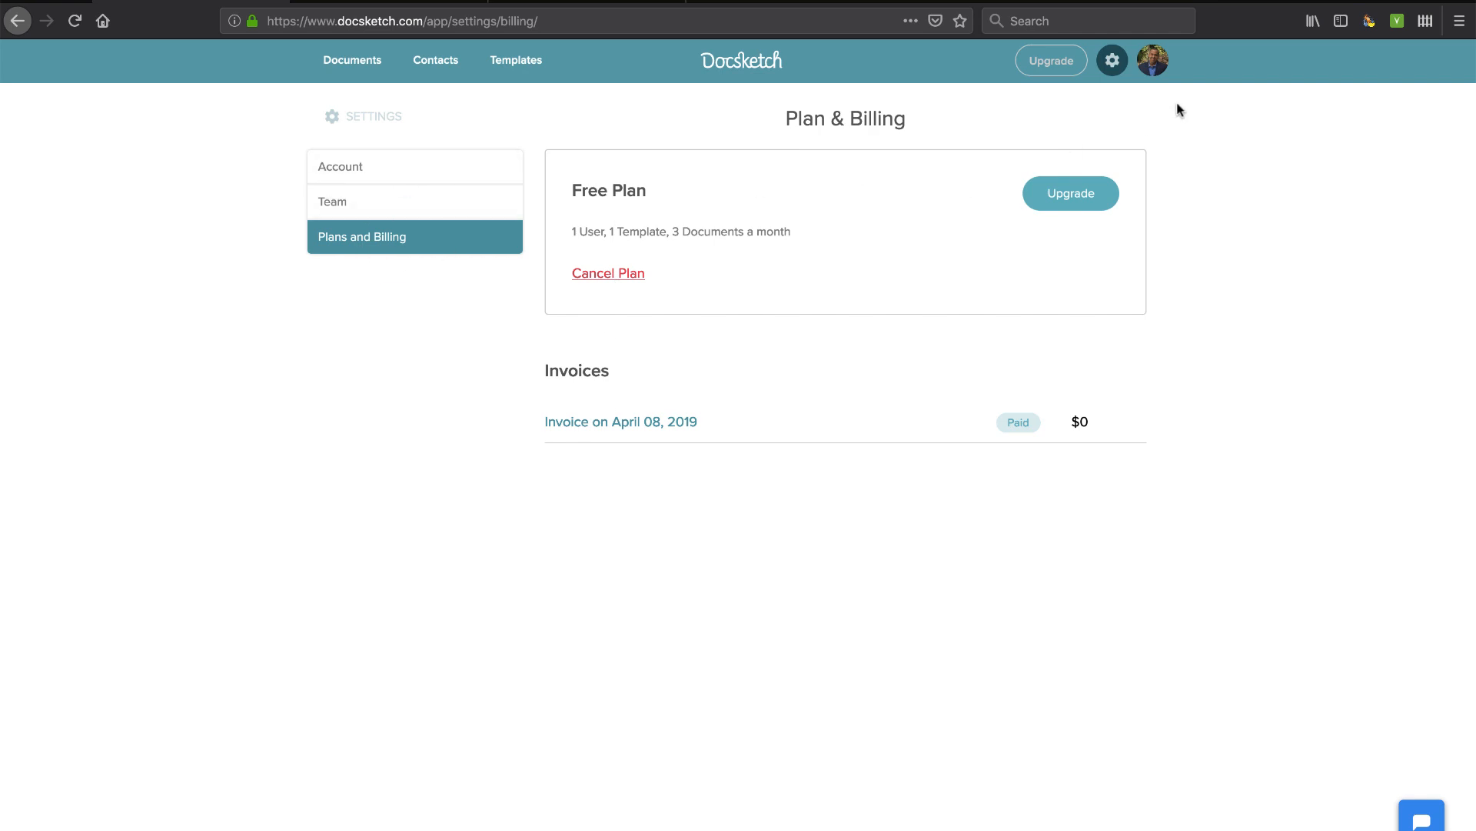
pyautogui.moveTo(516, 60)
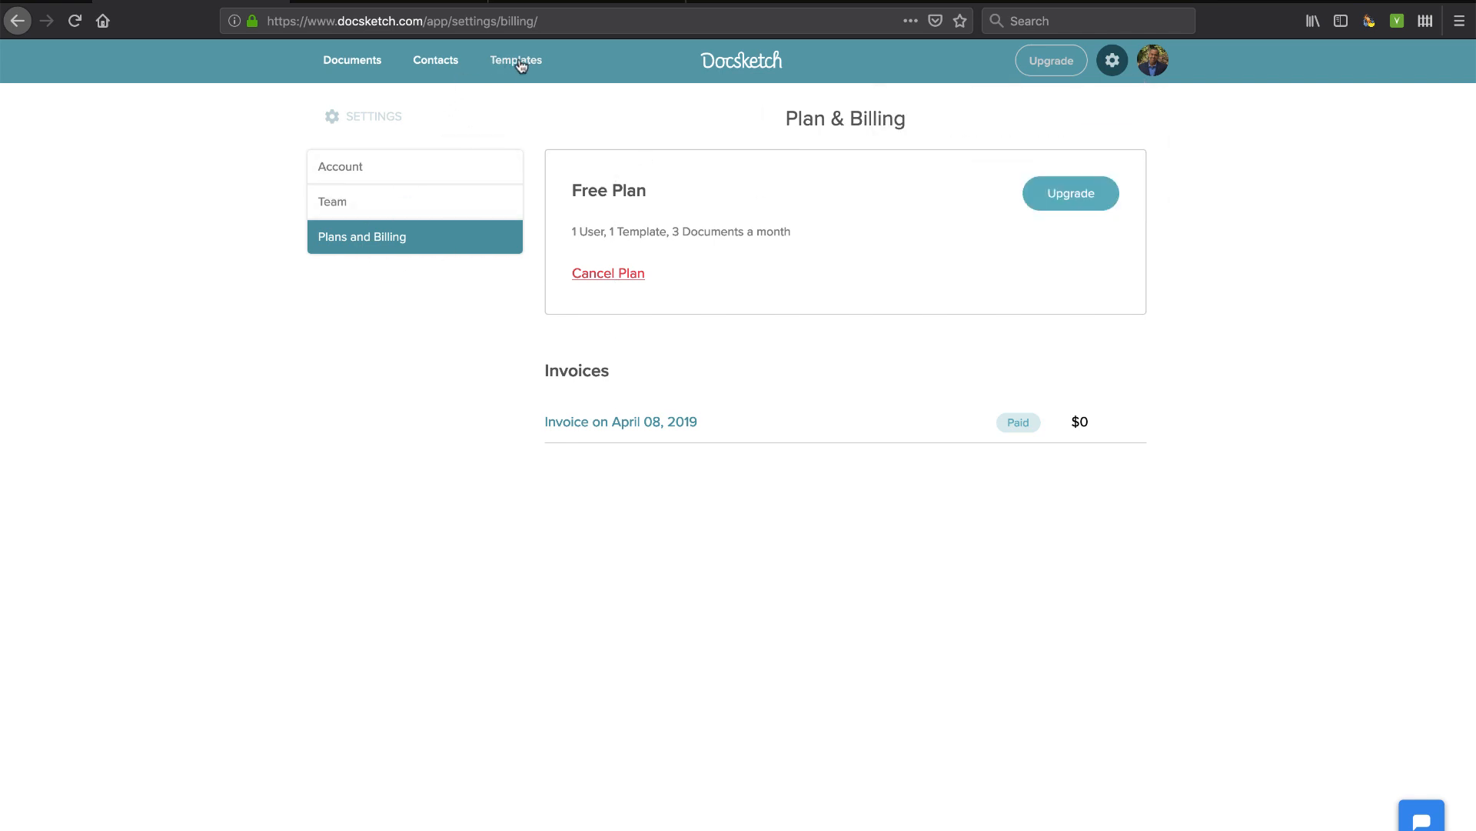
pyautogui.click(516, 59)
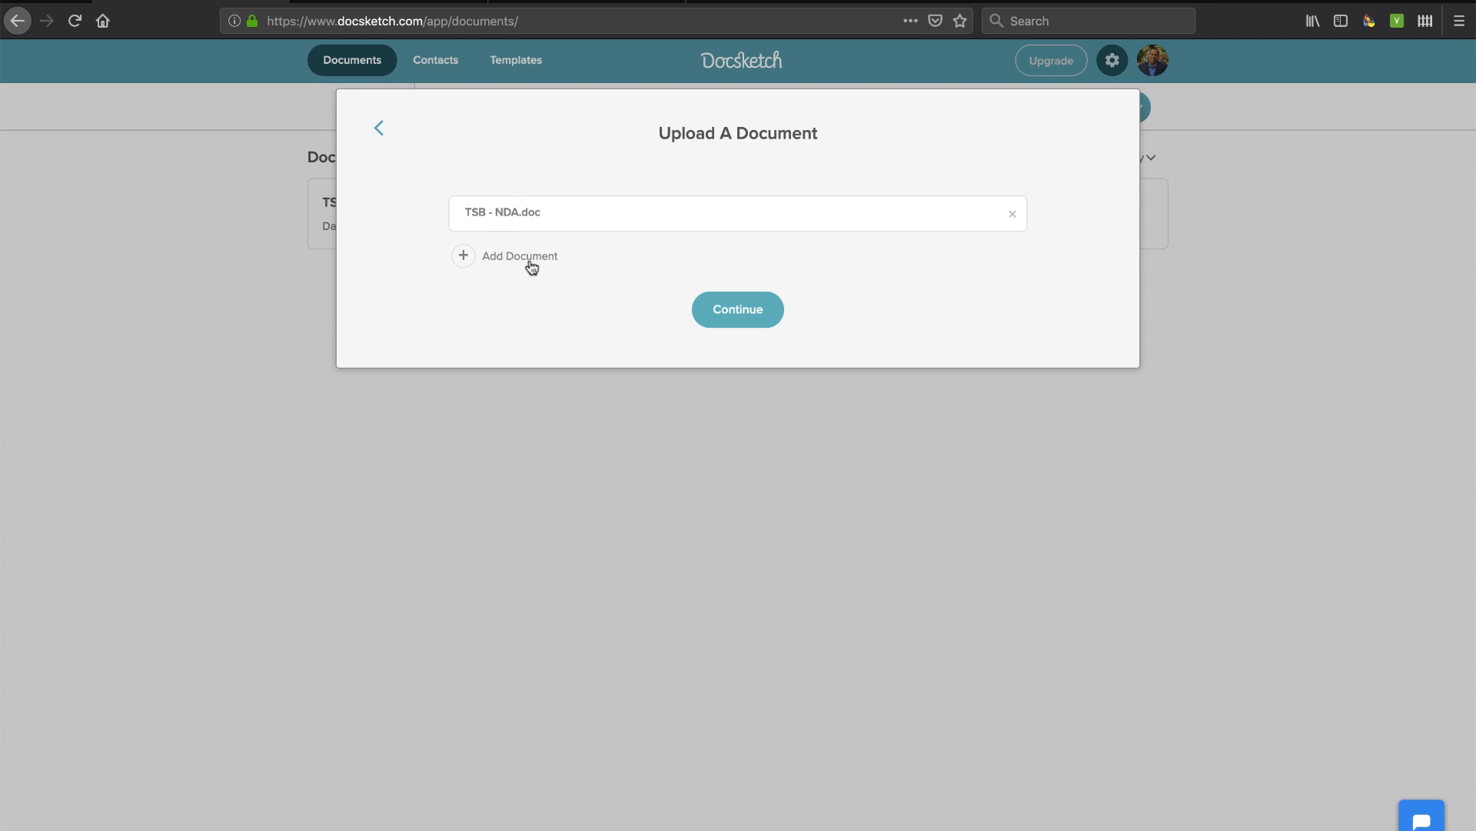
pyautogui.moveTo(482, 255)
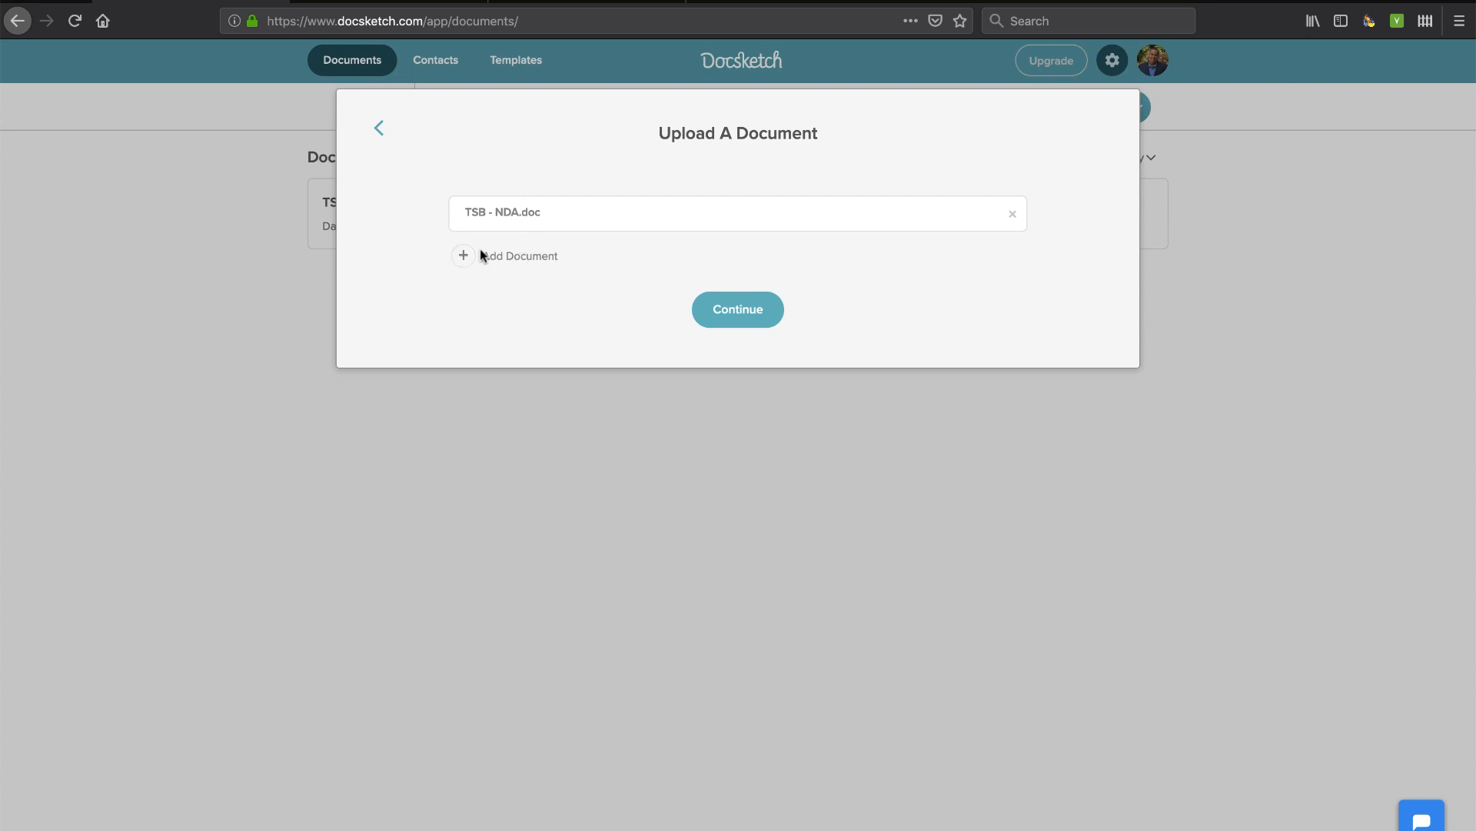
# Continue past the TSB - NDA.doc upload to contact assignment
pyautogui.click(738, 309)
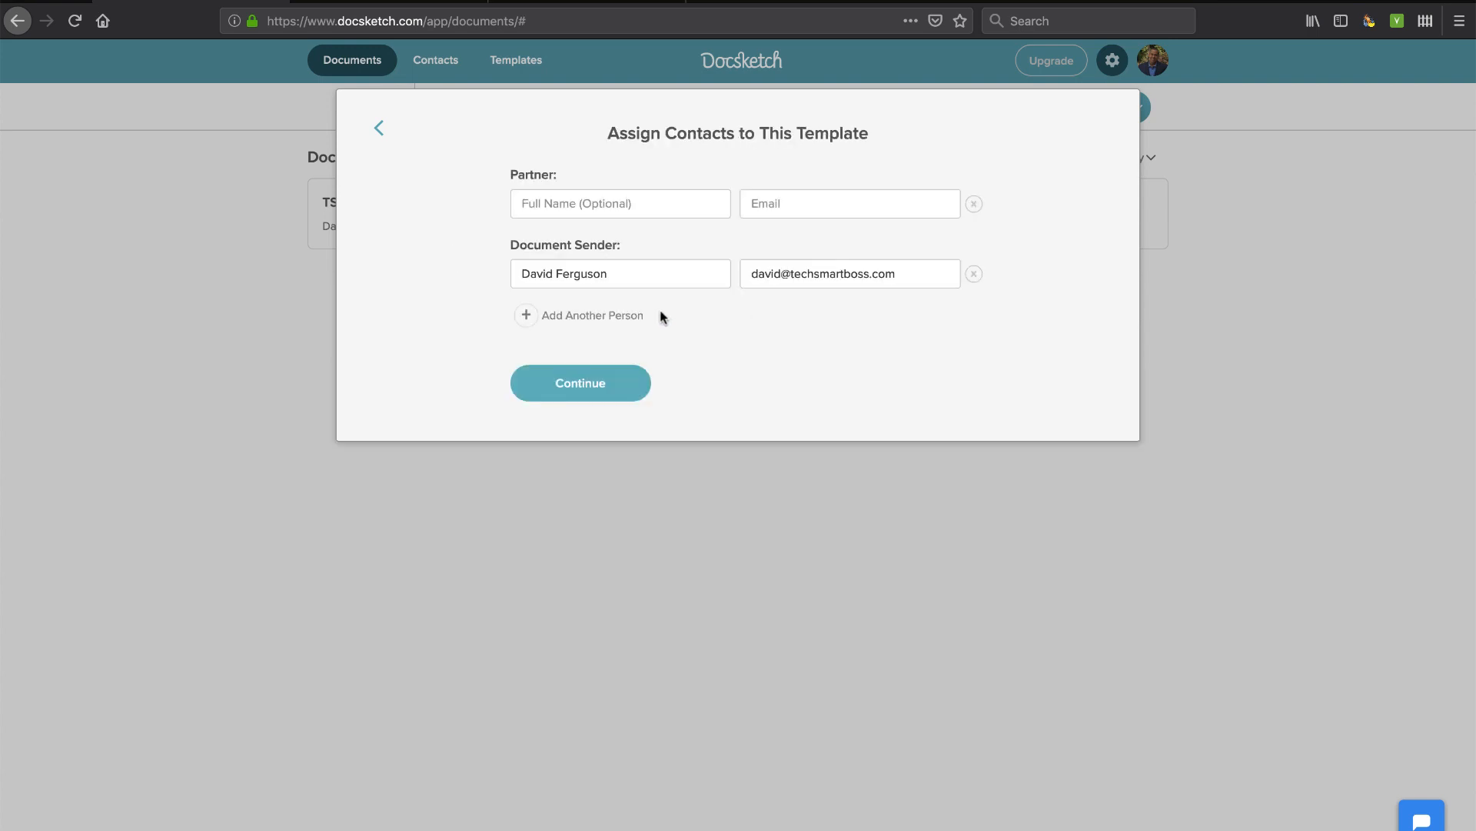
pyautogui.click(620, 203)
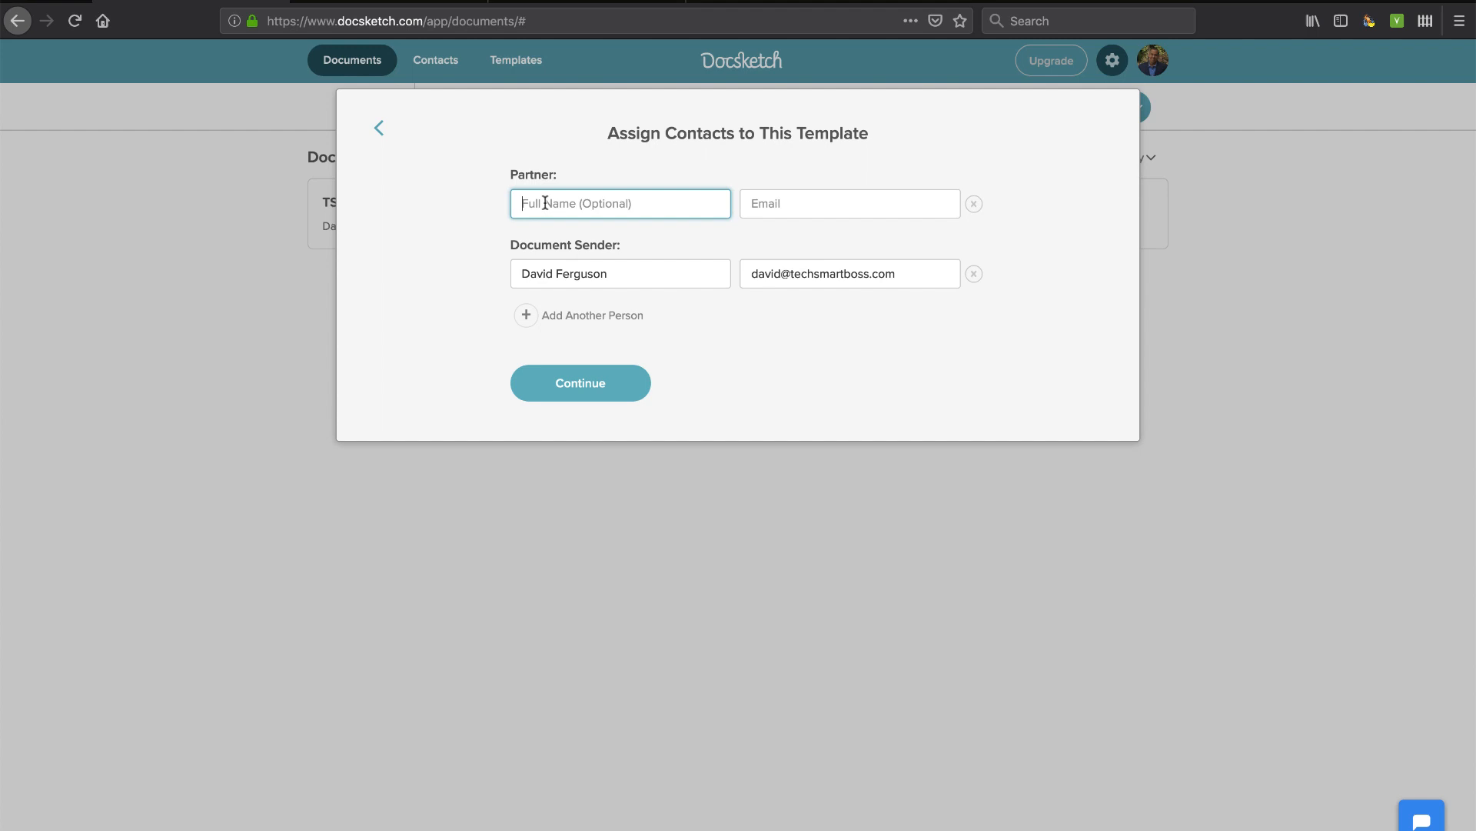
pyautogui.write('Tech S')
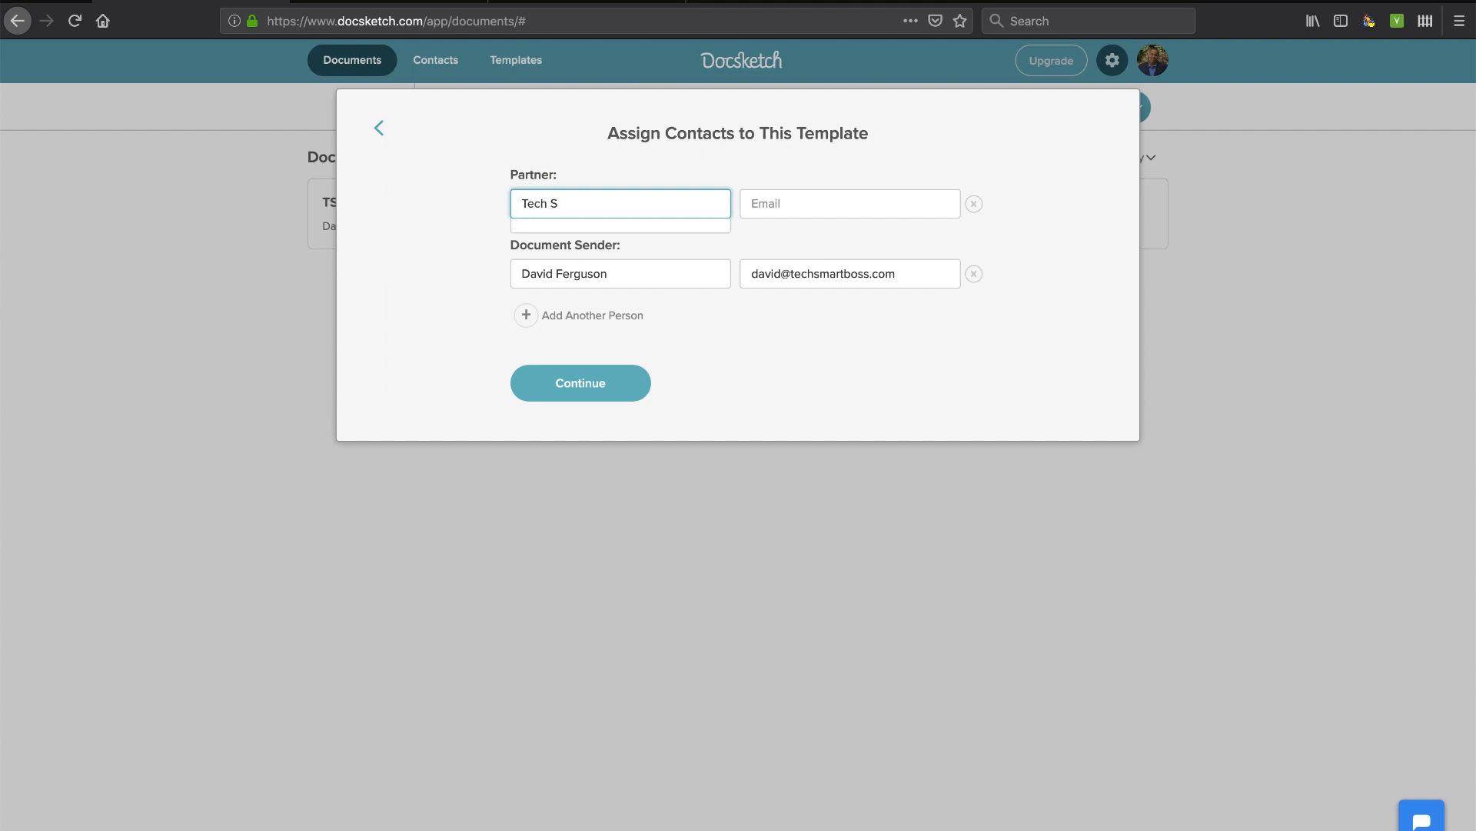
pyautogui.write('mart Boss Support')
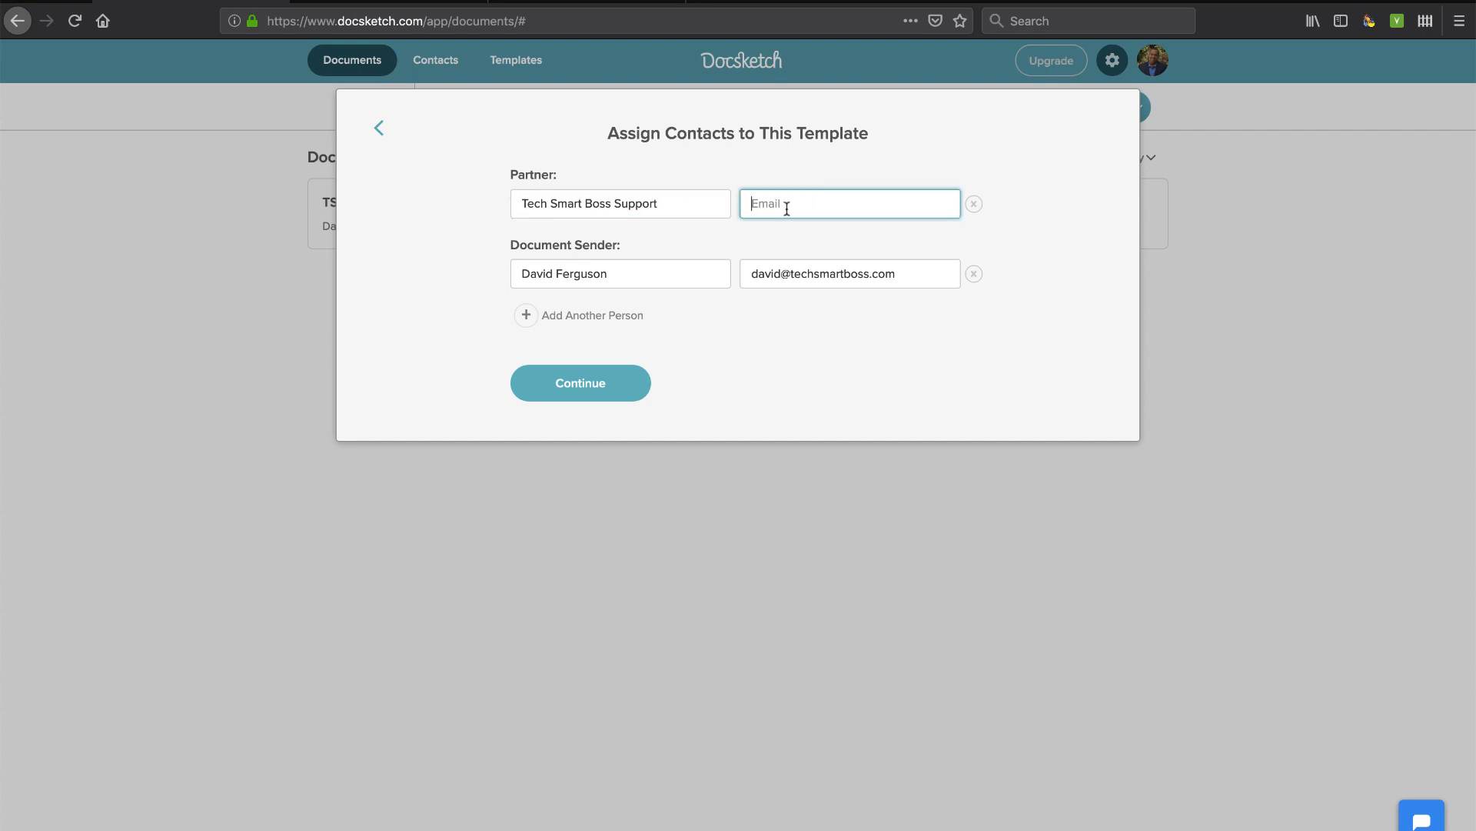
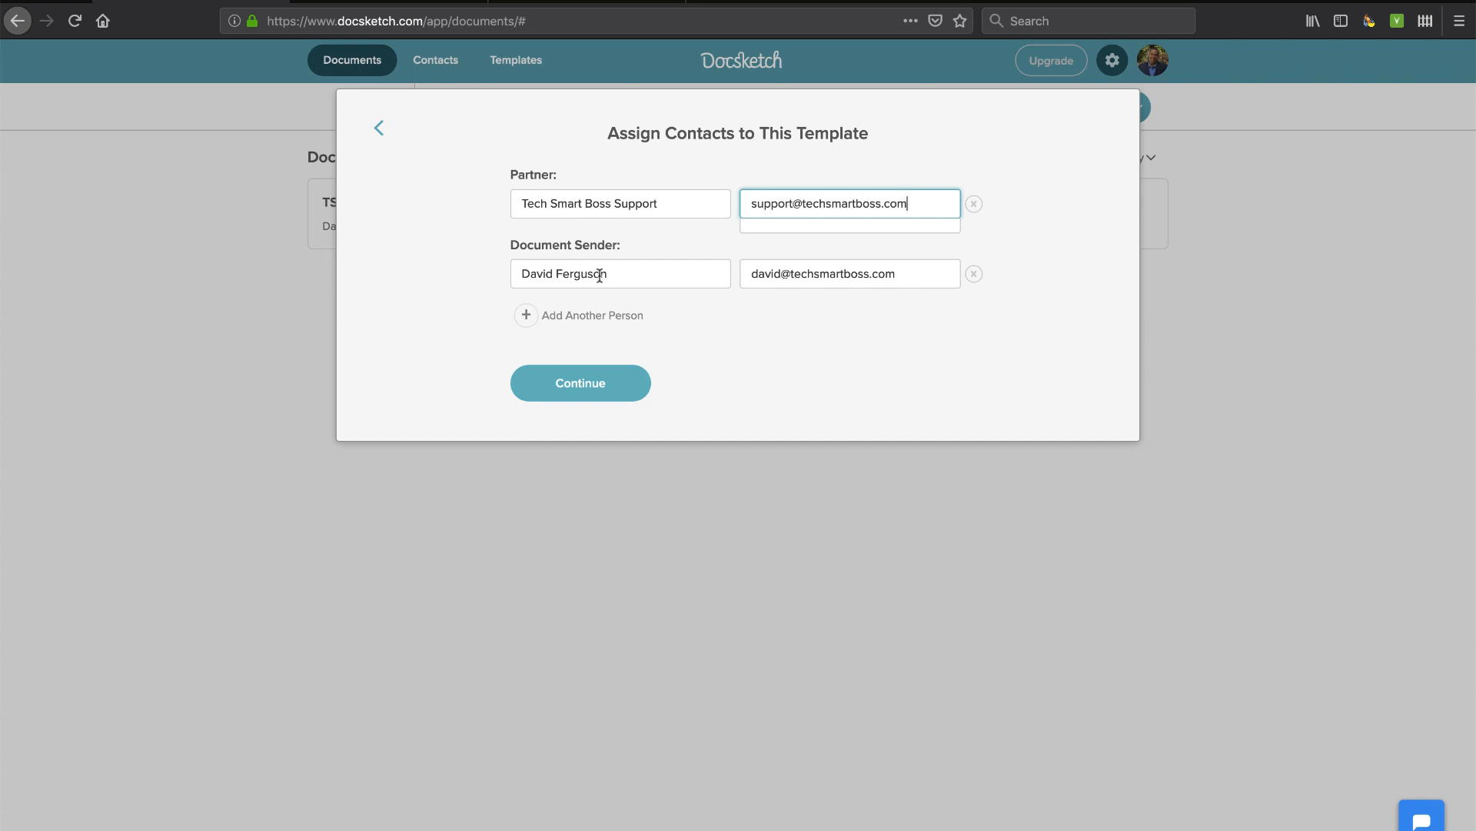
pyautogui.click(621, 273)
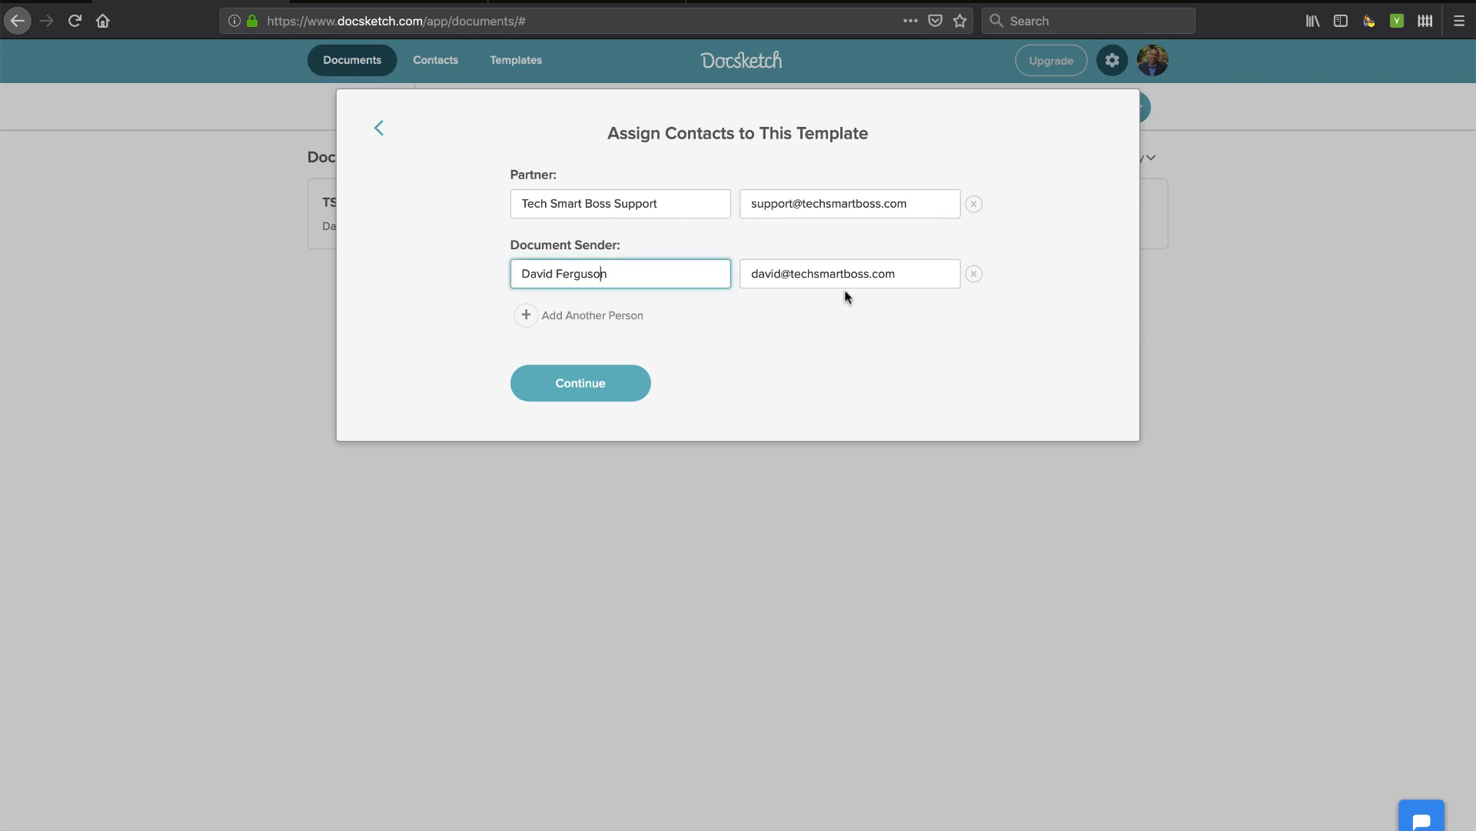
pyautogui.moveTo(800, 278)
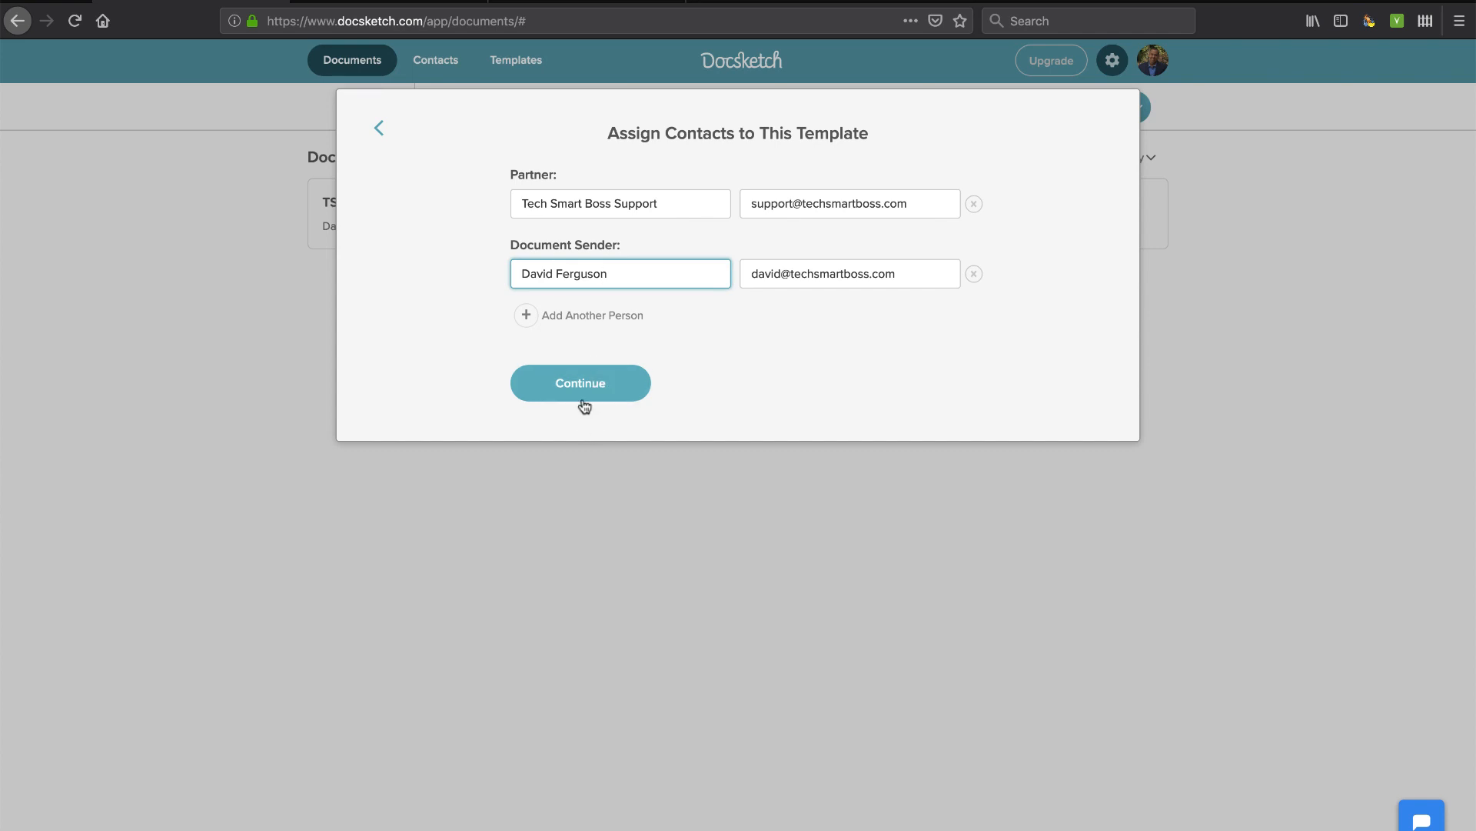
pyautogui.click(580, 382)
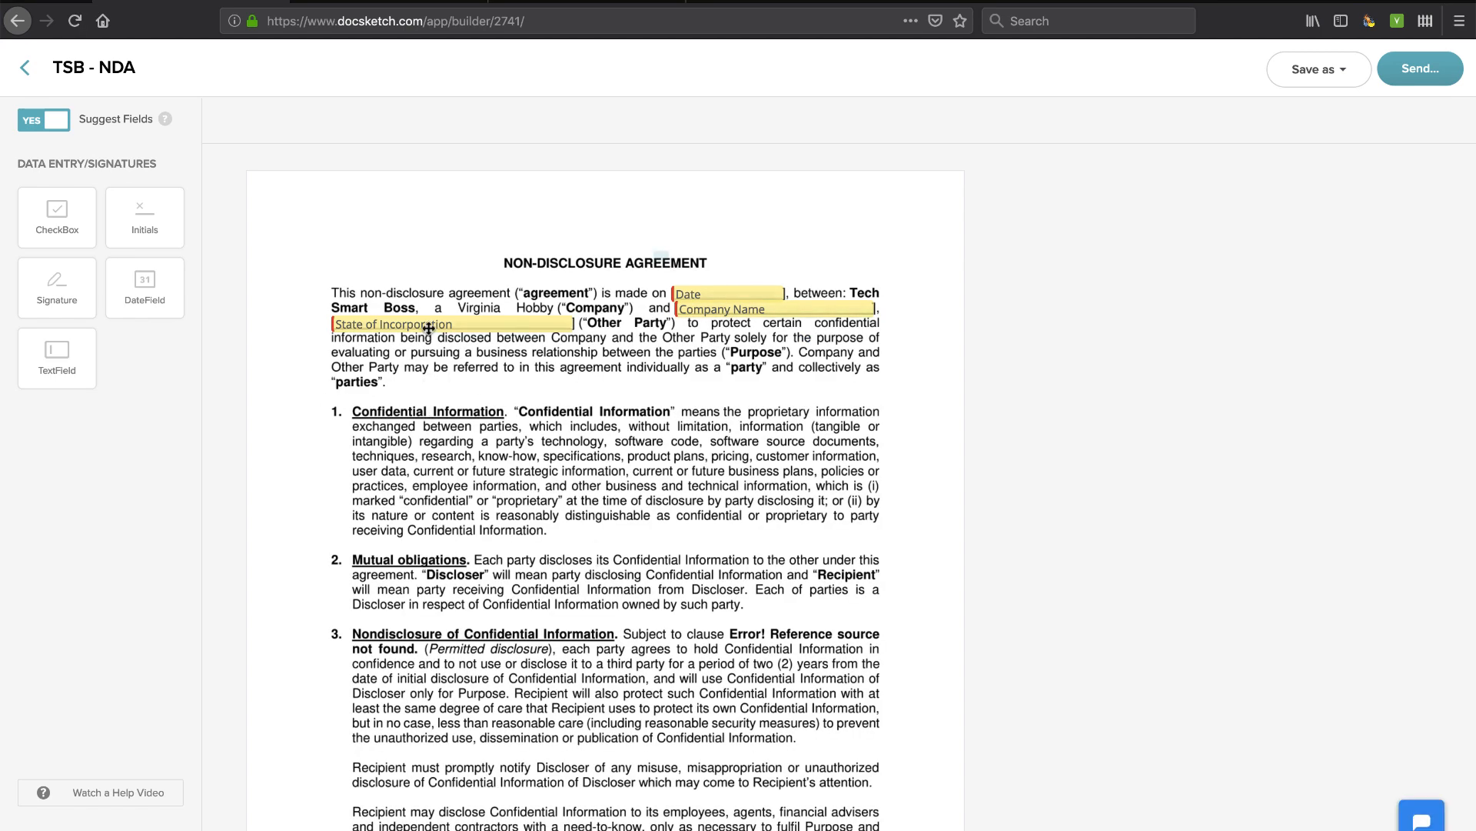
pyautogui.moveTo(382, 261)
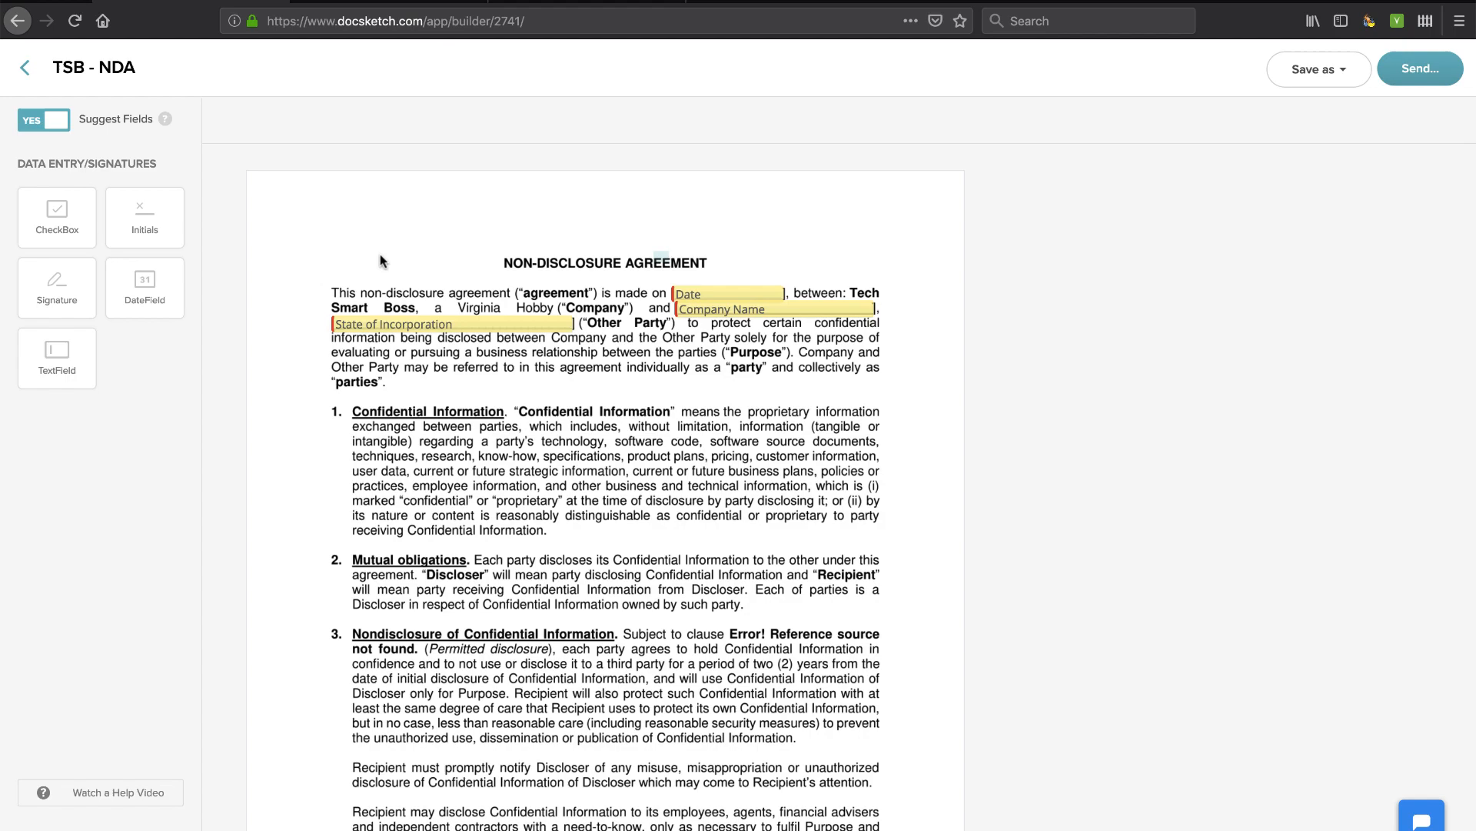
# Scroll through the NDA's fields and signature blocks, then open the Send Document dialog
pyautogui.scroll(-3)
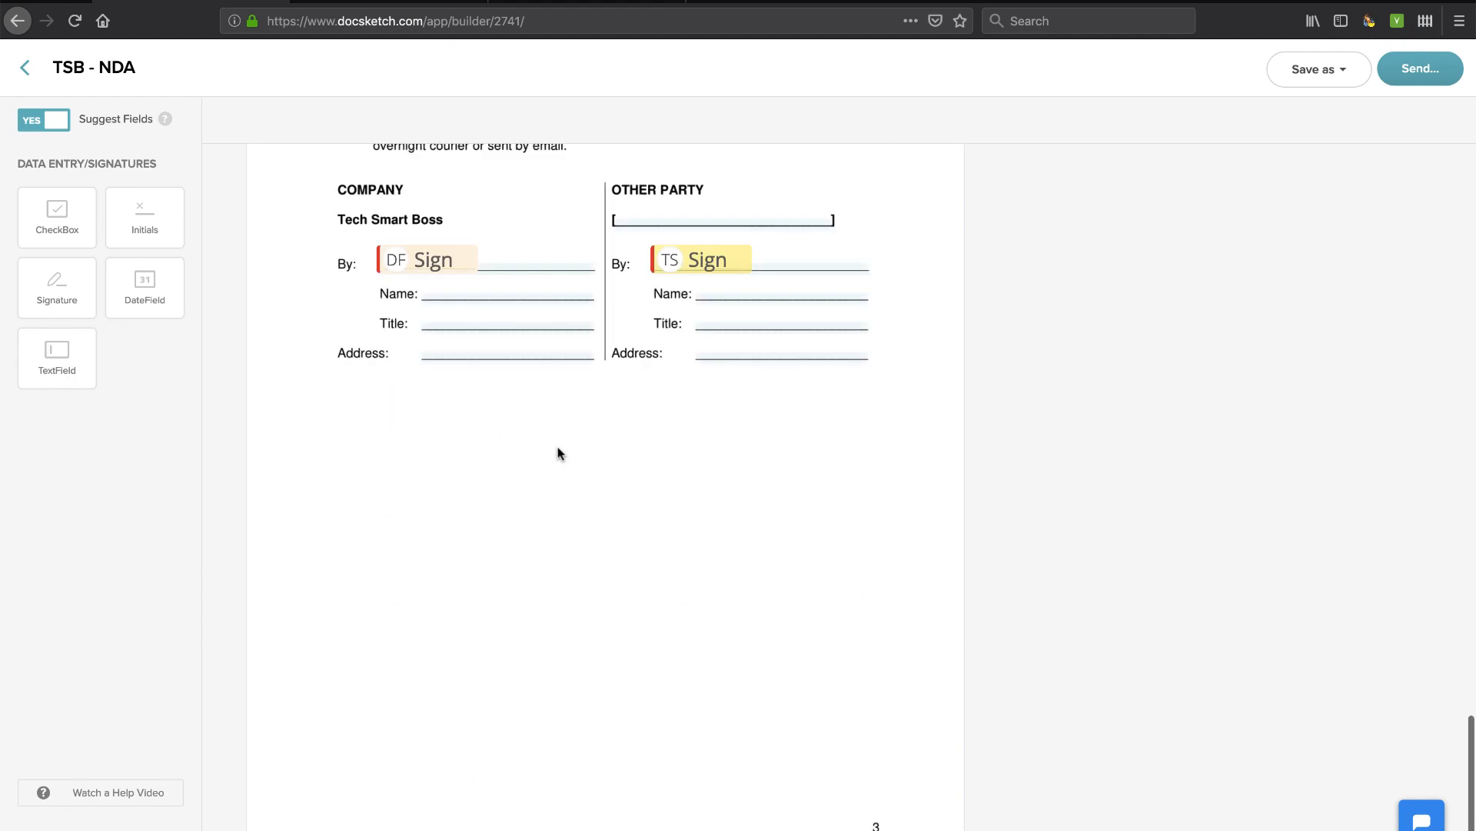
pyautogui.scroll(3)
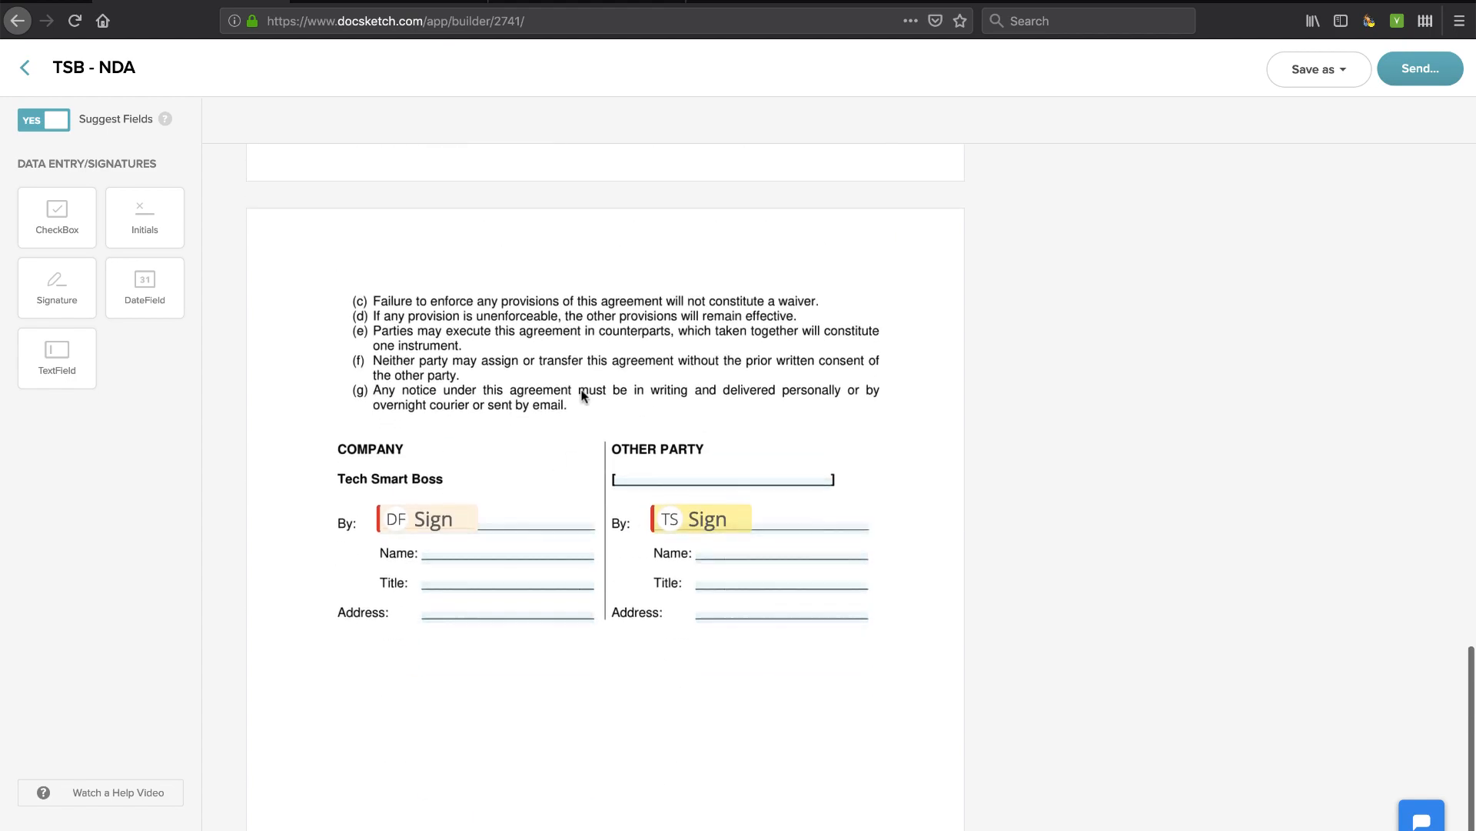
pyautogui.scroll(3)
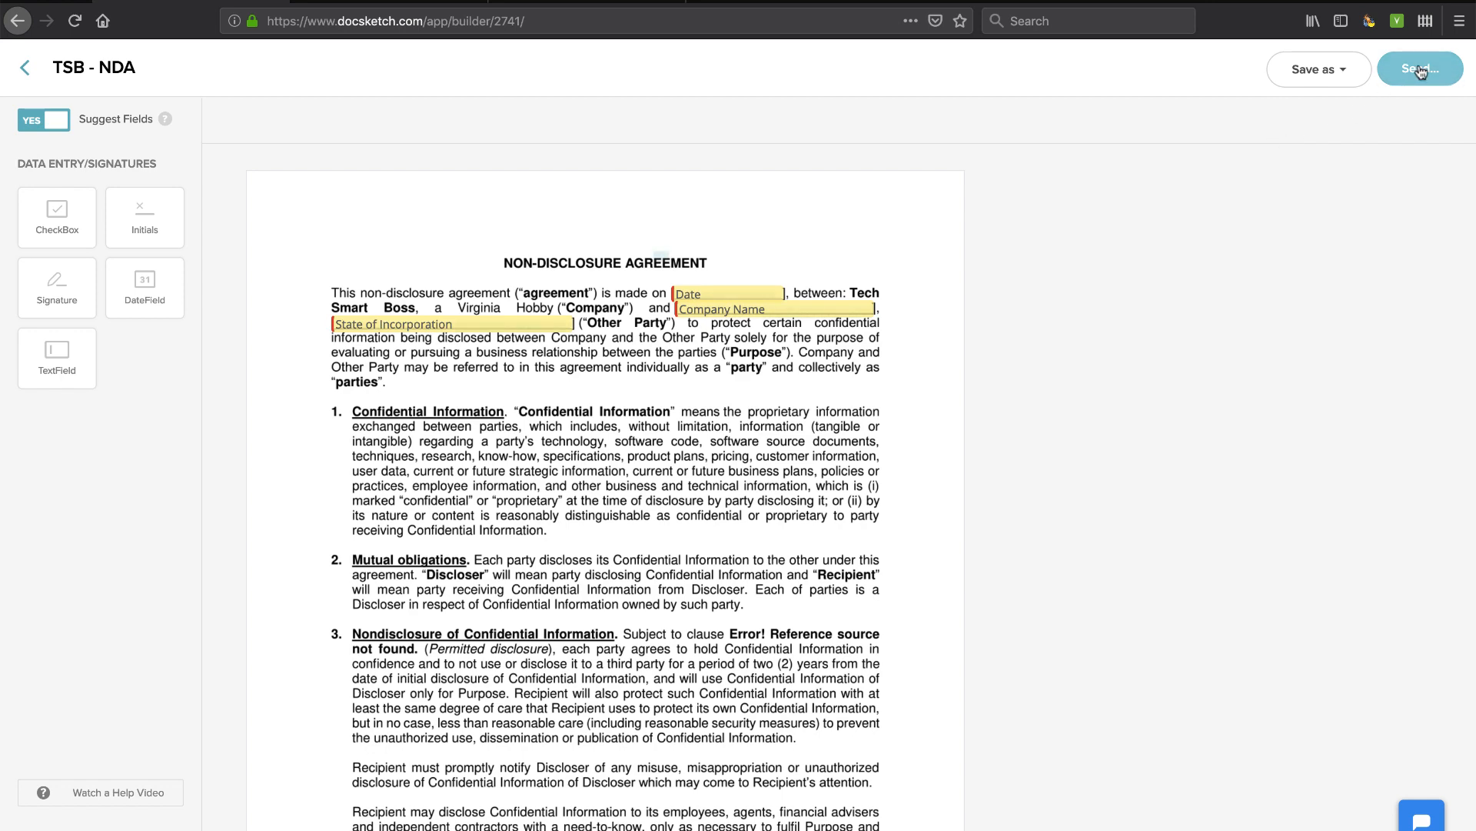
pyautogui.click(1420, 68)
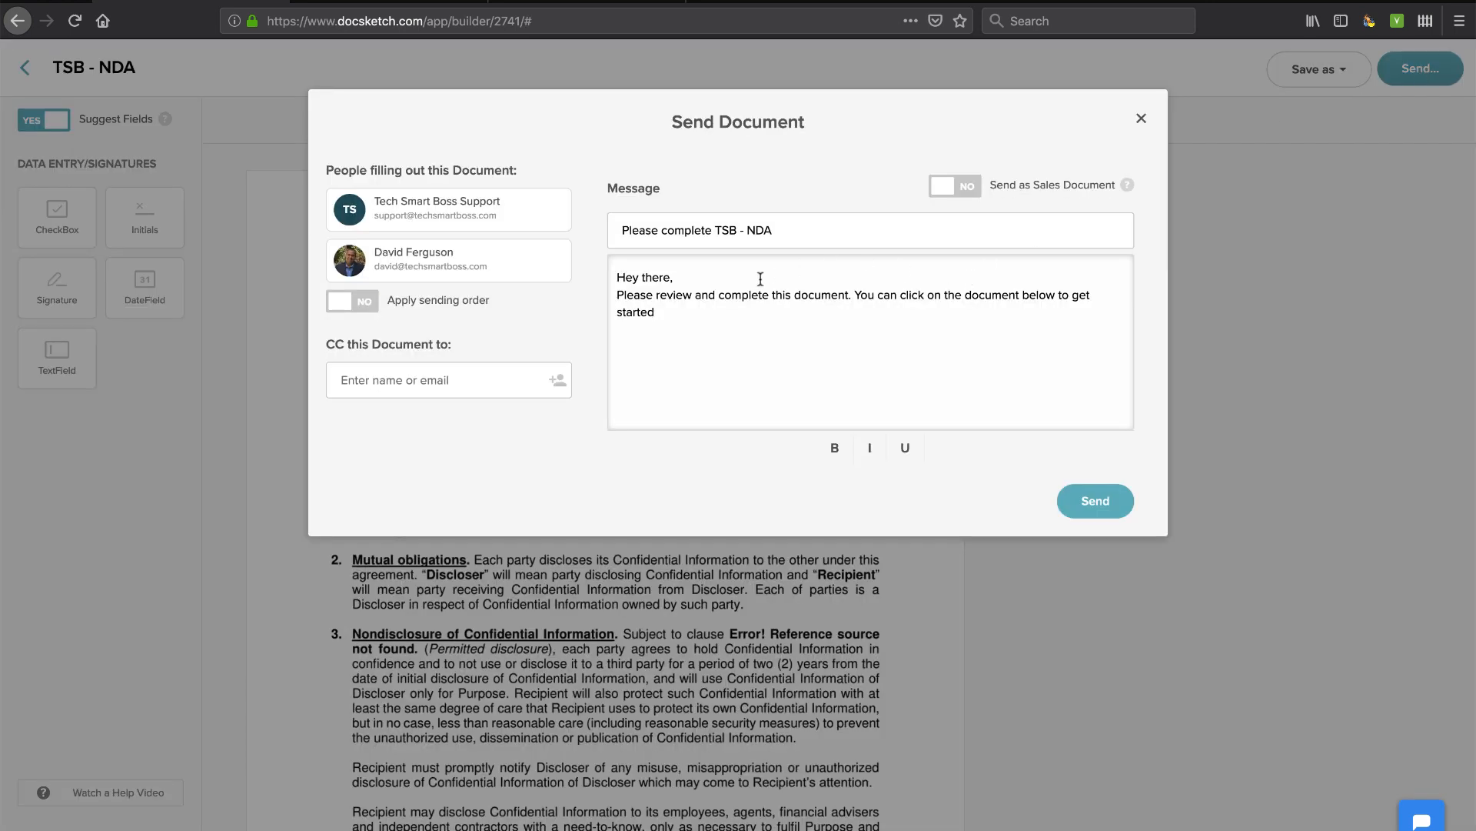
# Add a 'Thanks, David' sign-off, bold part of the message, and send TSB - NDA
pyautogui.click(847, 230)
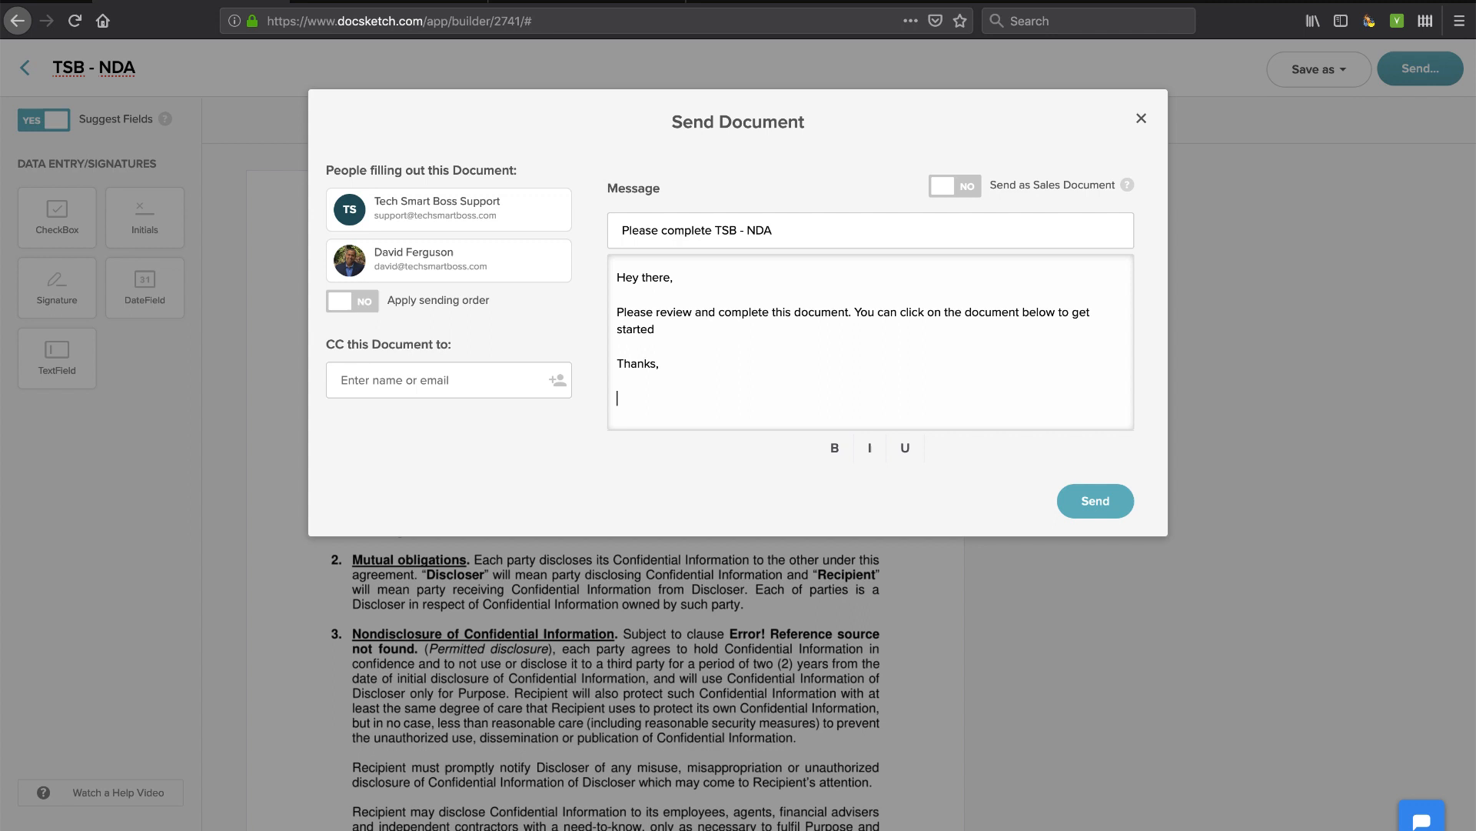
pyautogui.write('David')
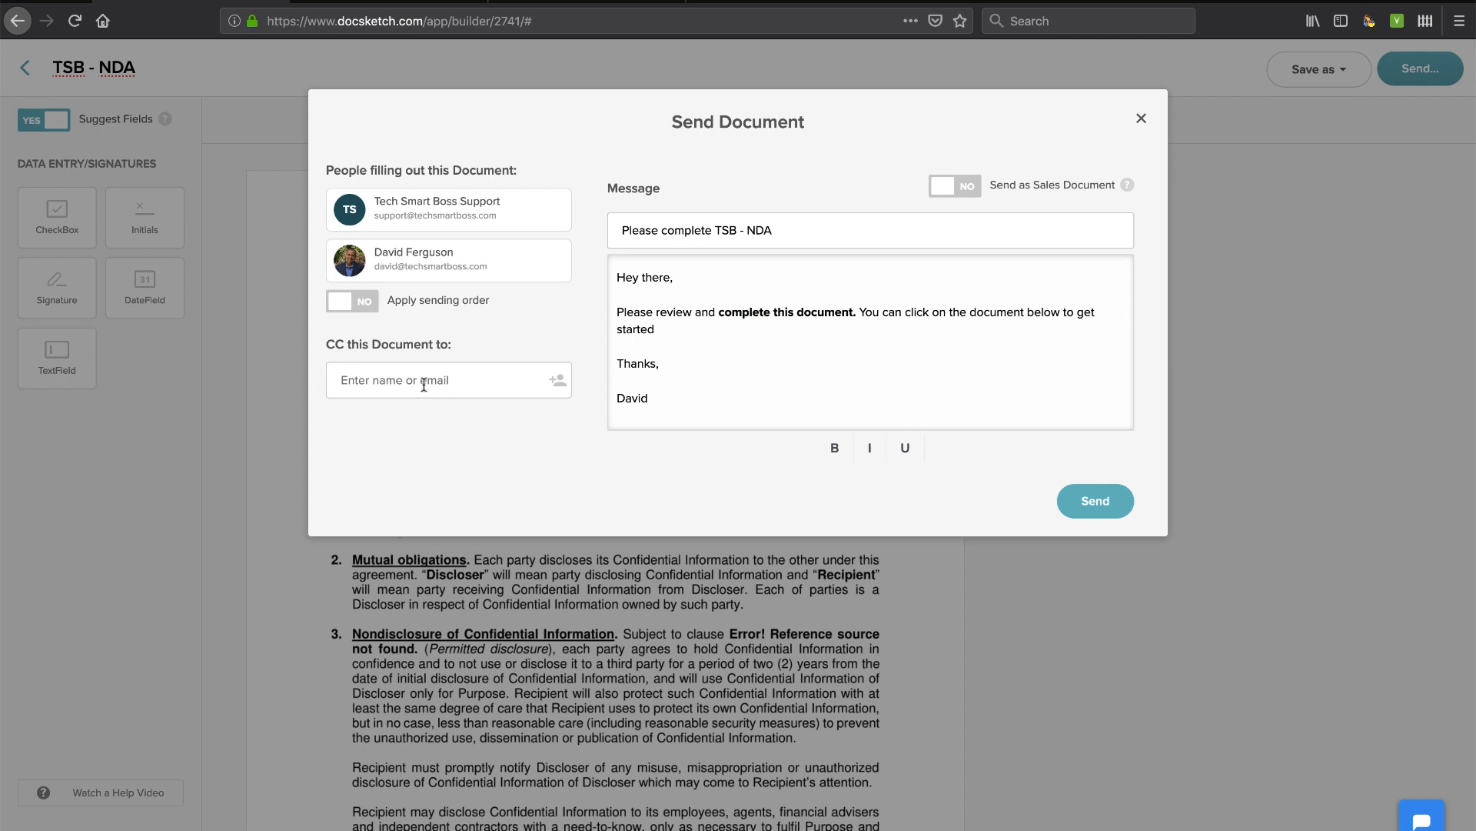
pyautogui.click(443, 379)
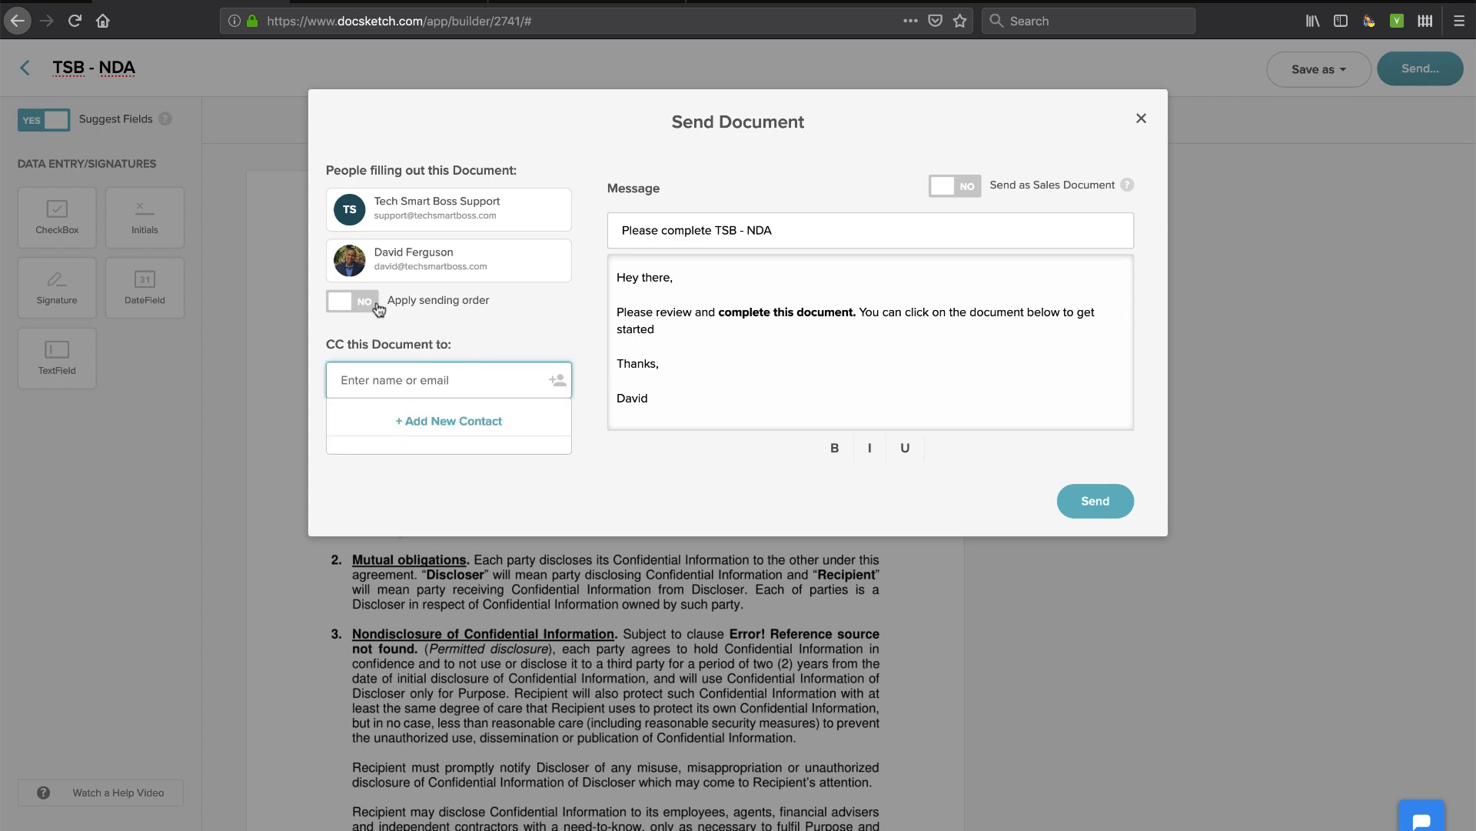
pyautogui.moveTo(401, 289)
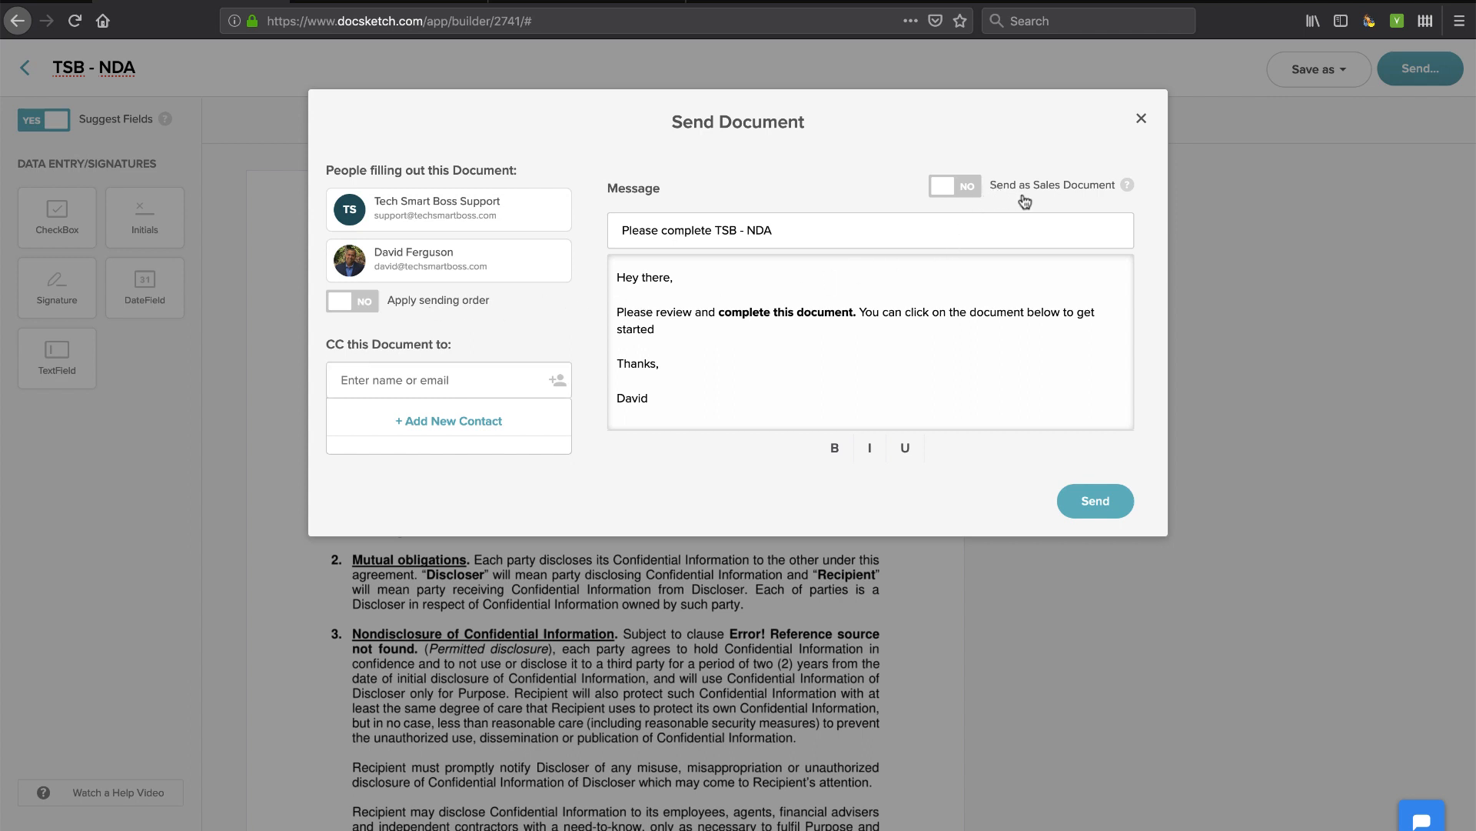
pyautogui.click(616, 294)
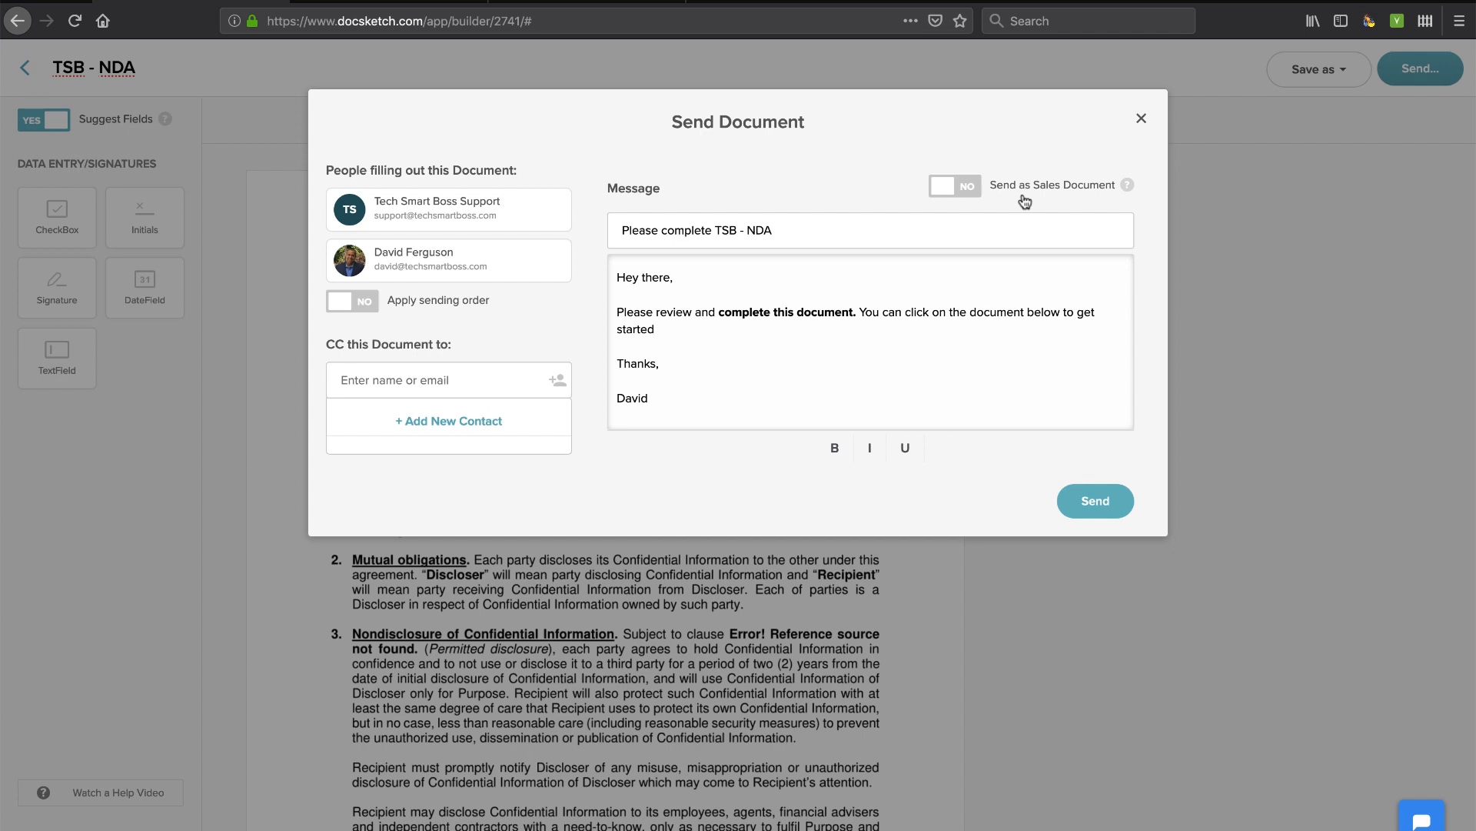
pyautogui.click(617, 295)
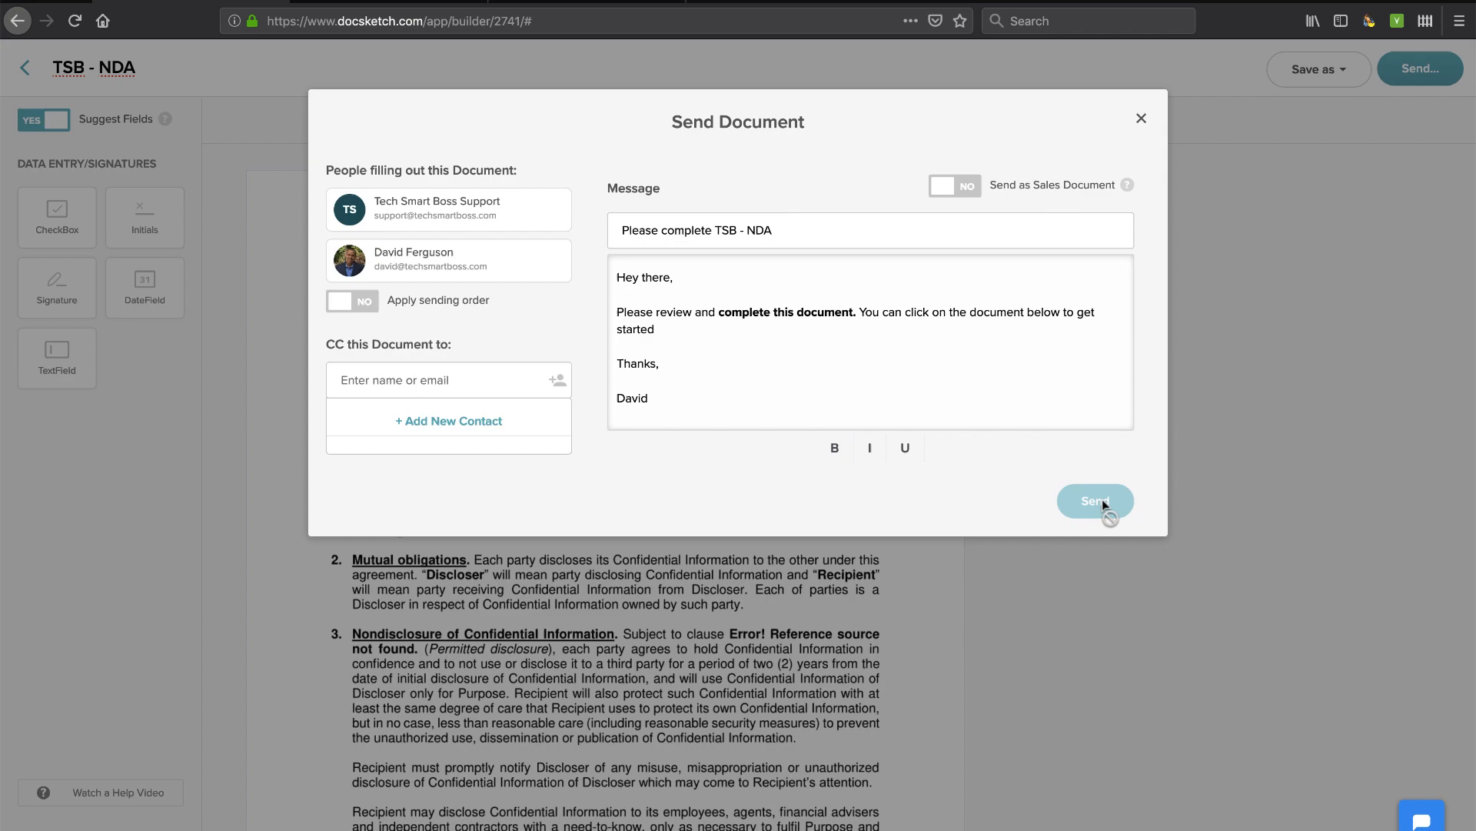
pyautogui.click(1095, 501)
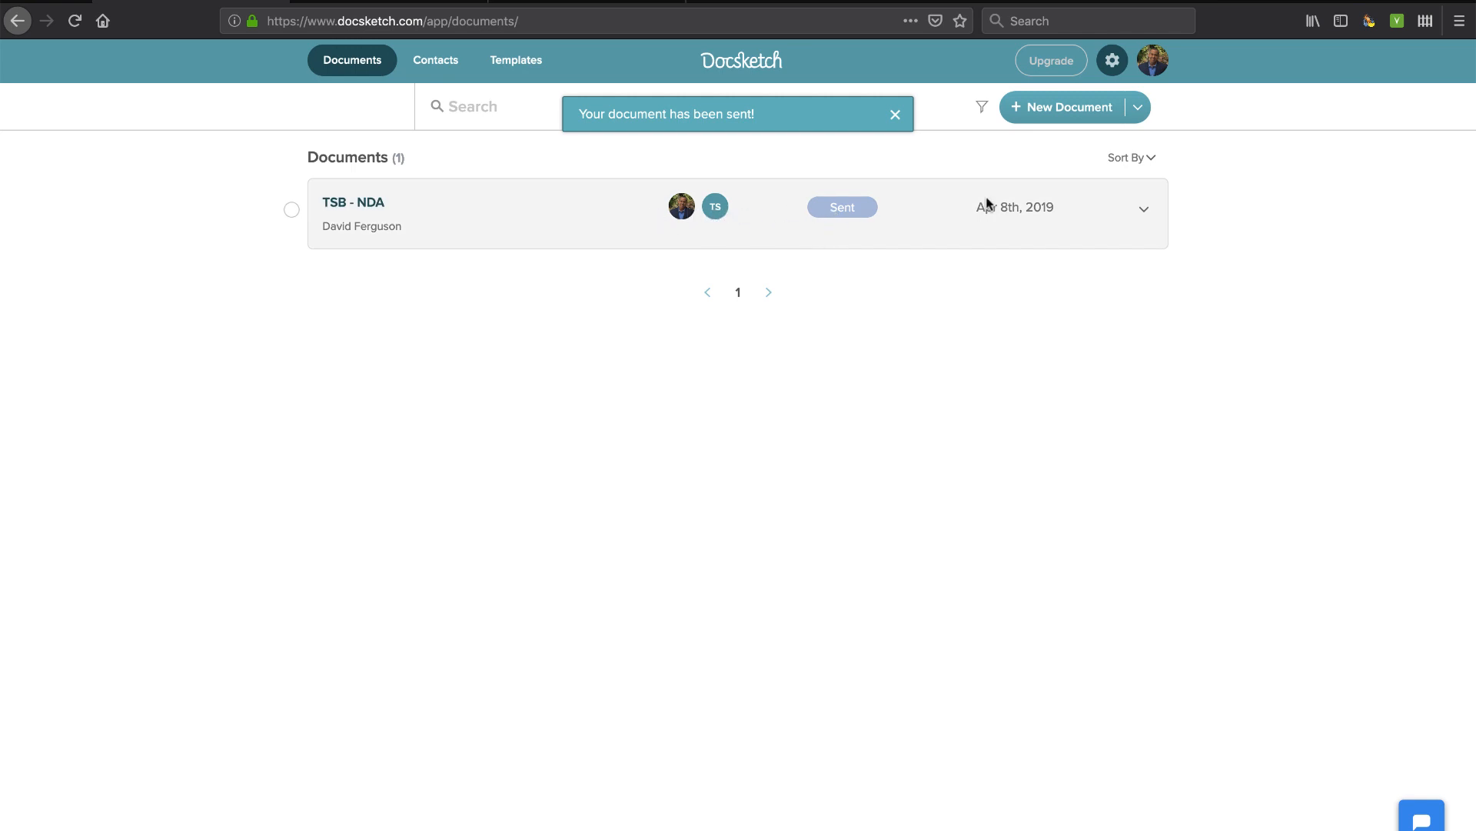
pyautogui.click(1143, 208)
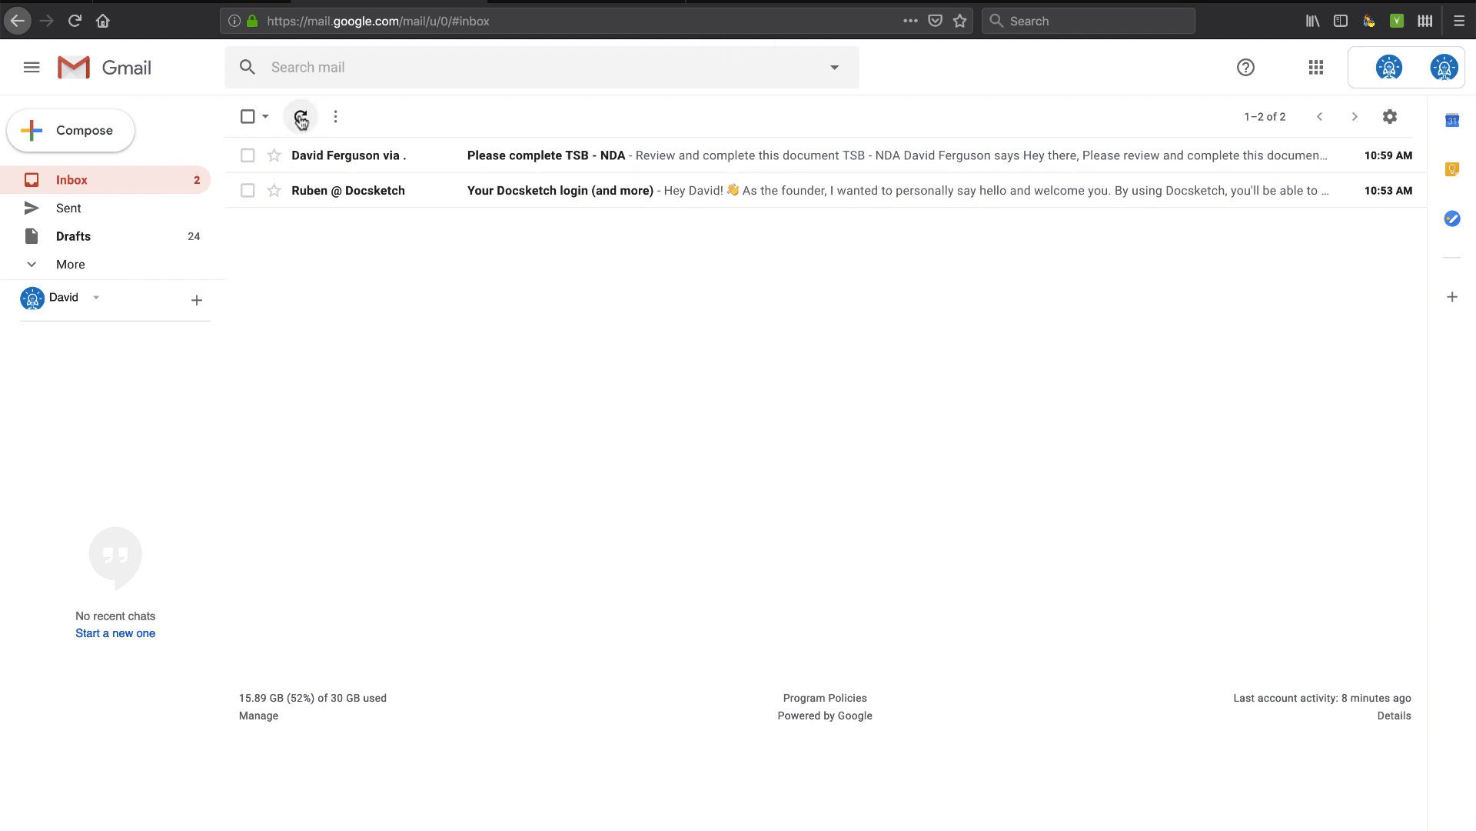
pyautogui.moveTo(611, 178)
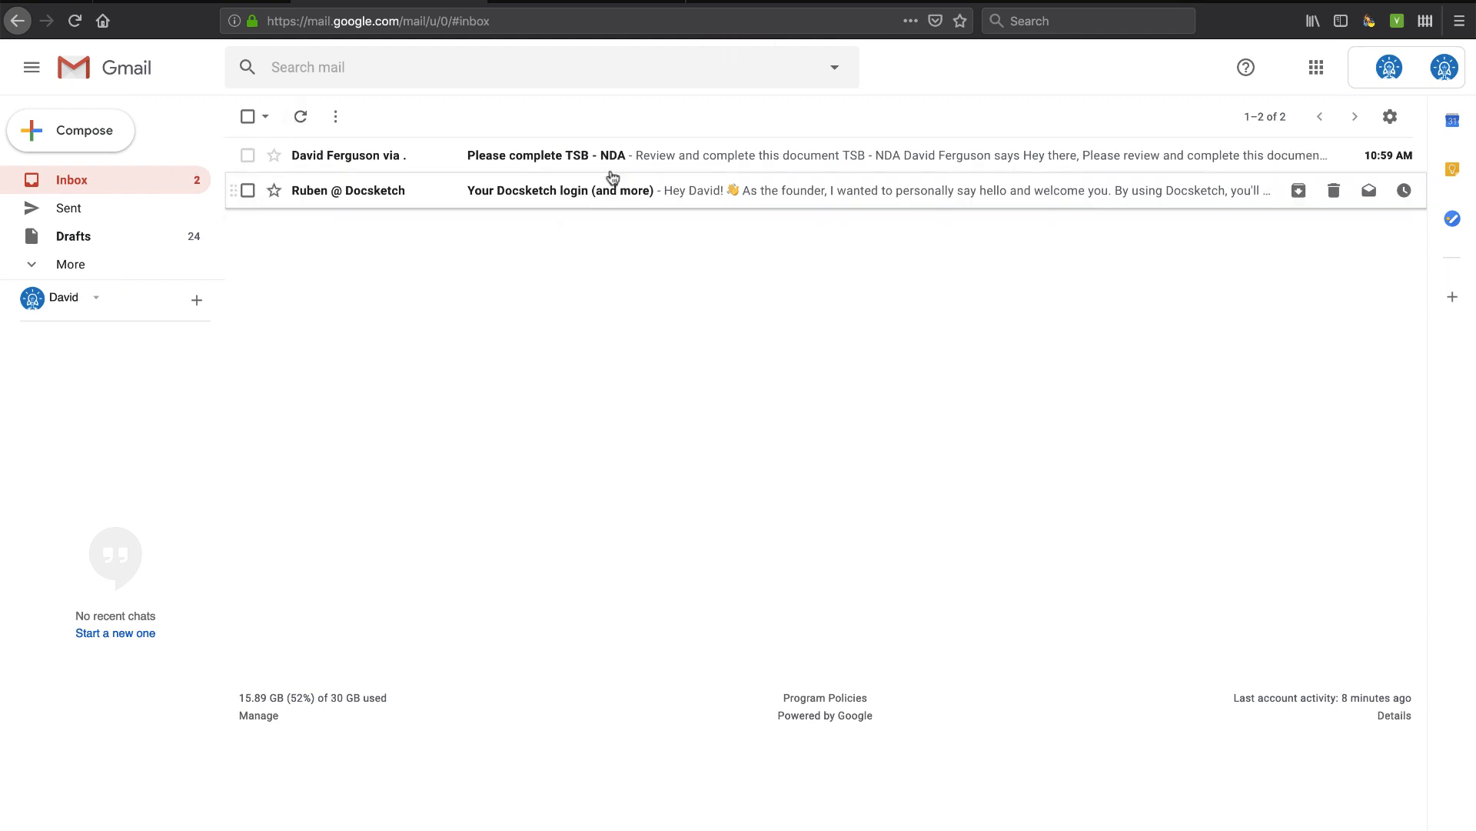
pyautogui.moveTo(636, 206)
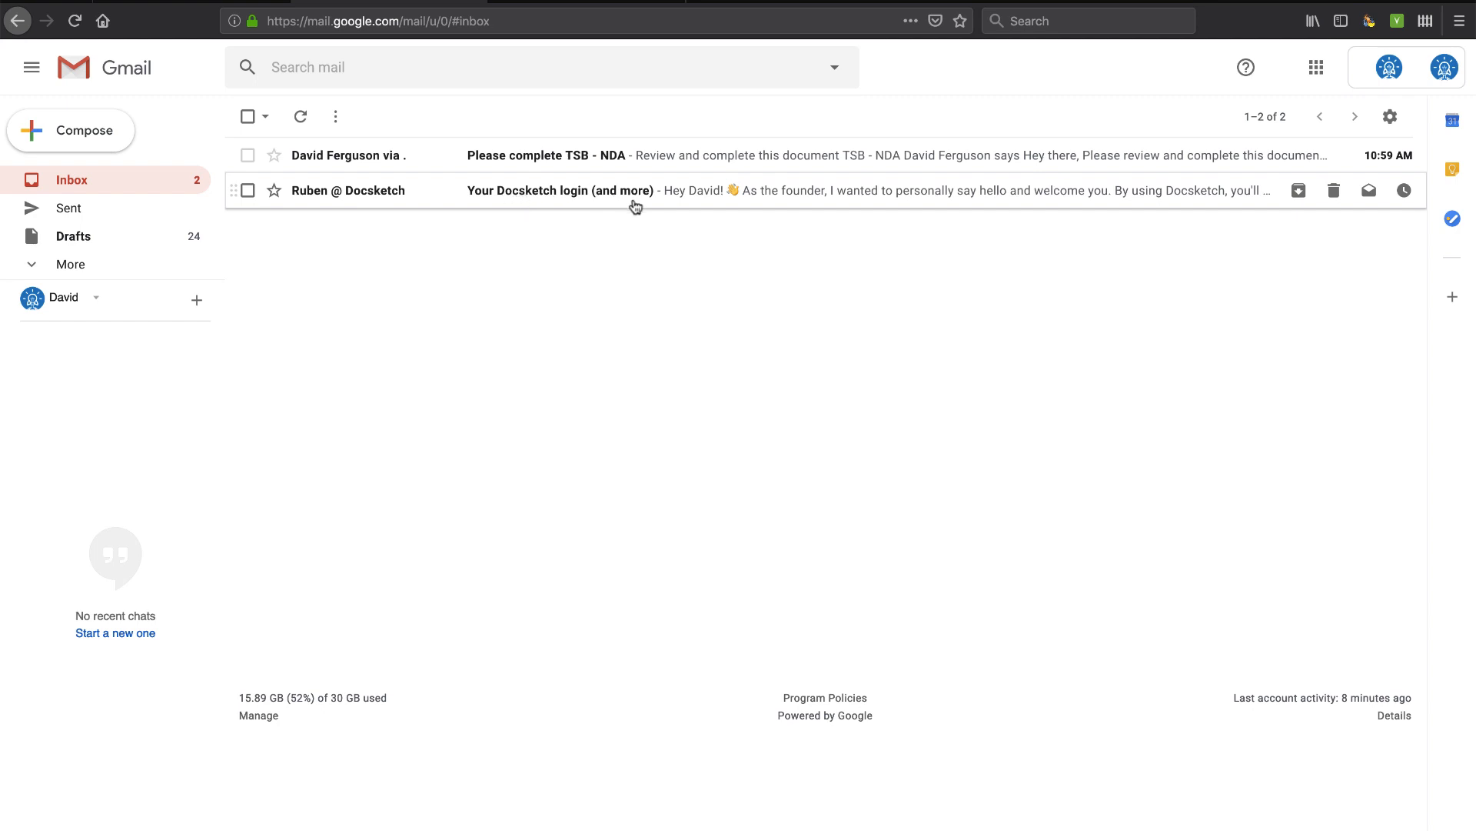
pyautogui.moveTo(553, 249)
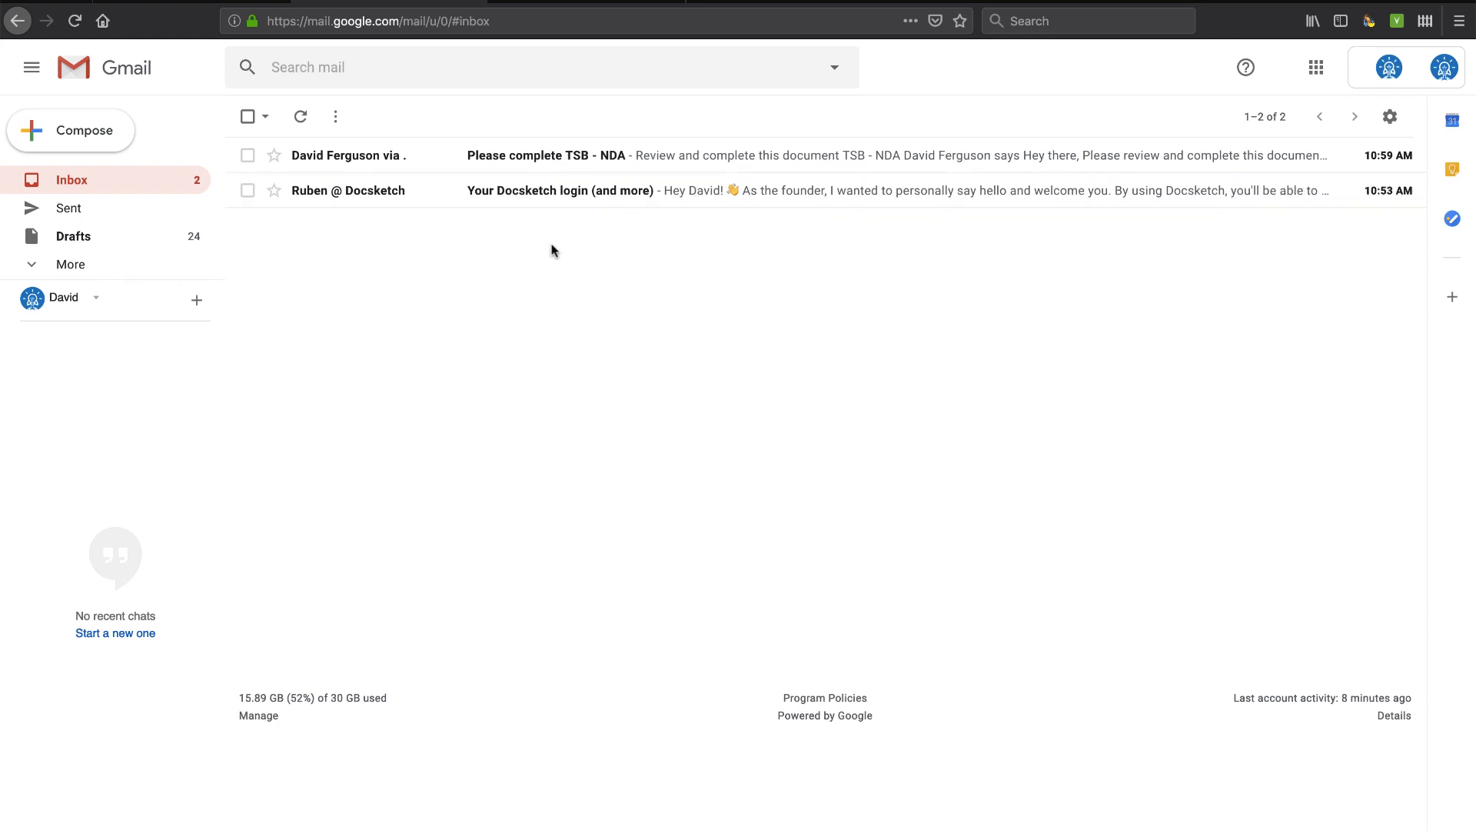
pyautogui.moveTo(624, 189)
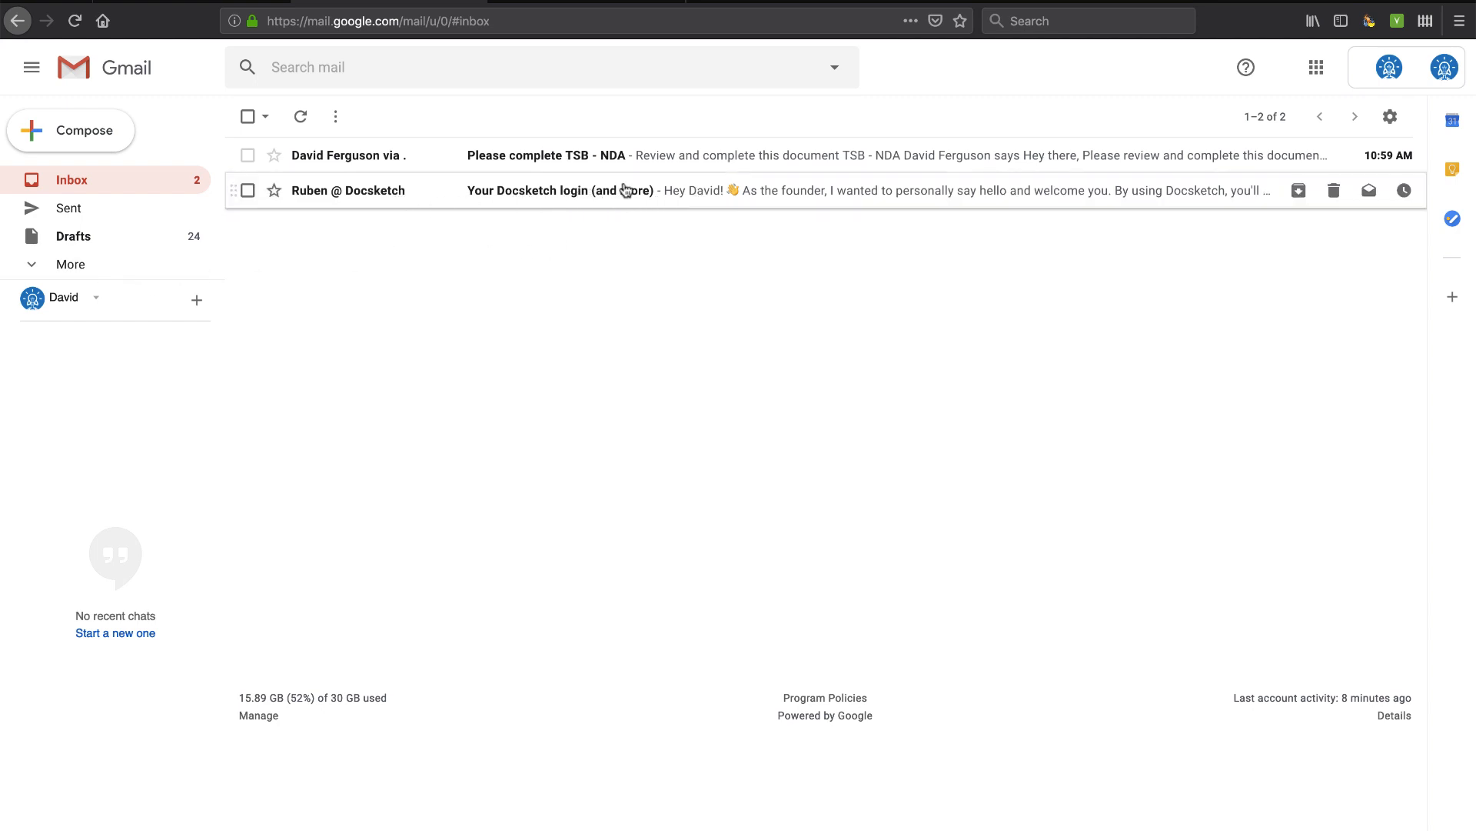
pyautogui.moveTo(541, 160)
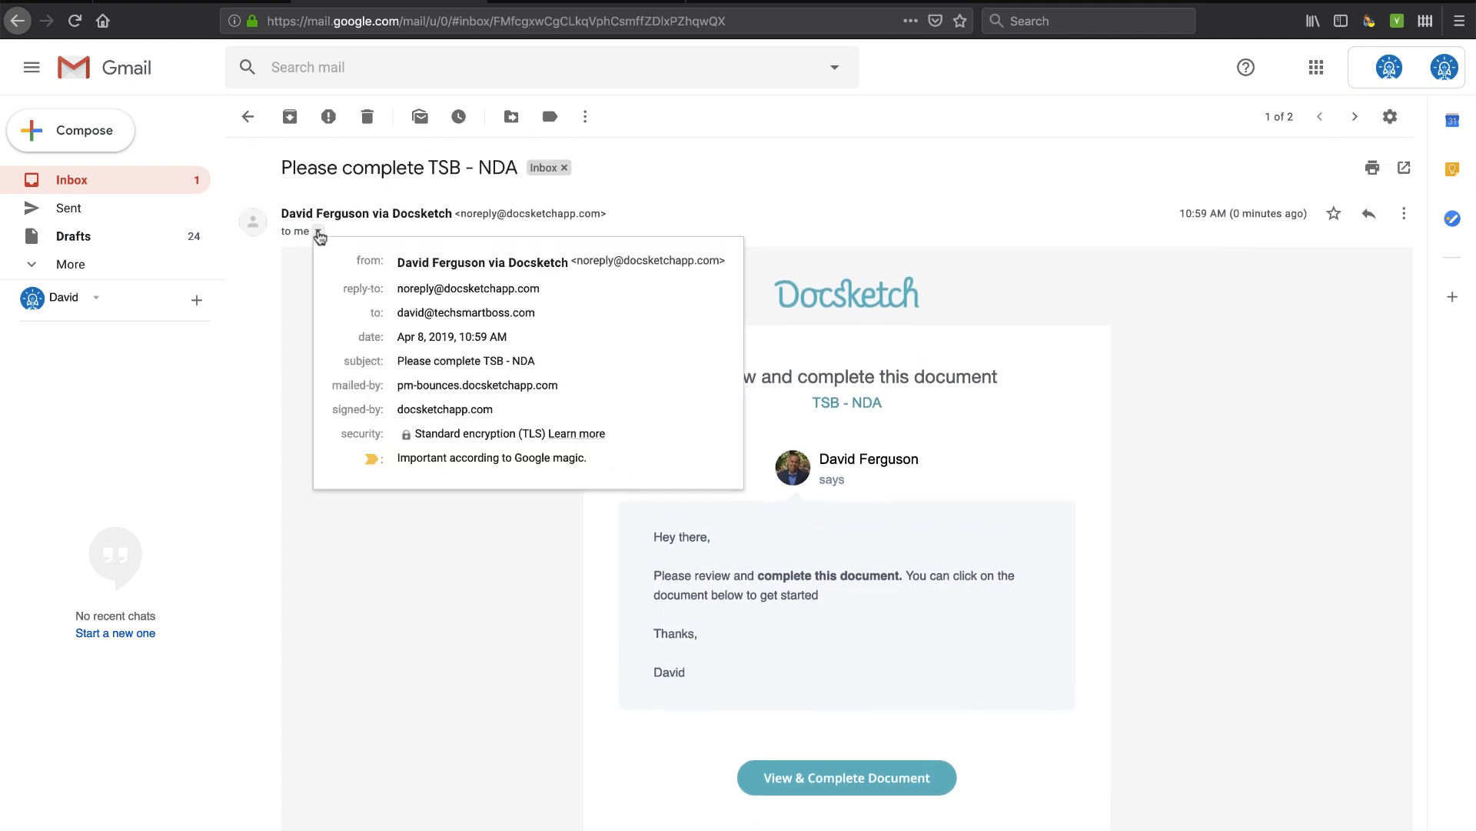
# Close the recipient details popup and scroll the NDA email down to its page previews
pyautogui.doubleClick(465, 313)
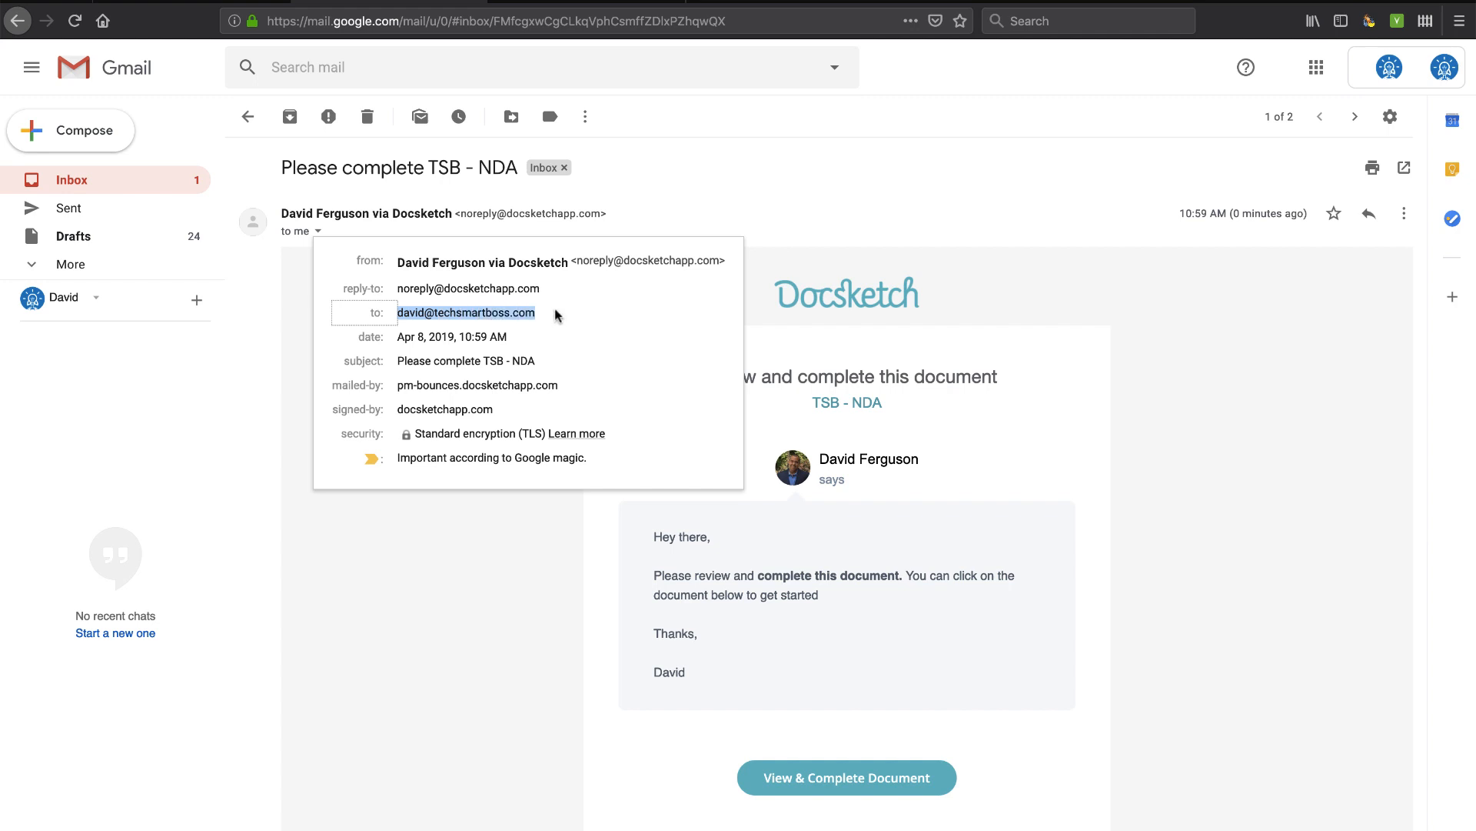
pyautogui.click(897, 446)
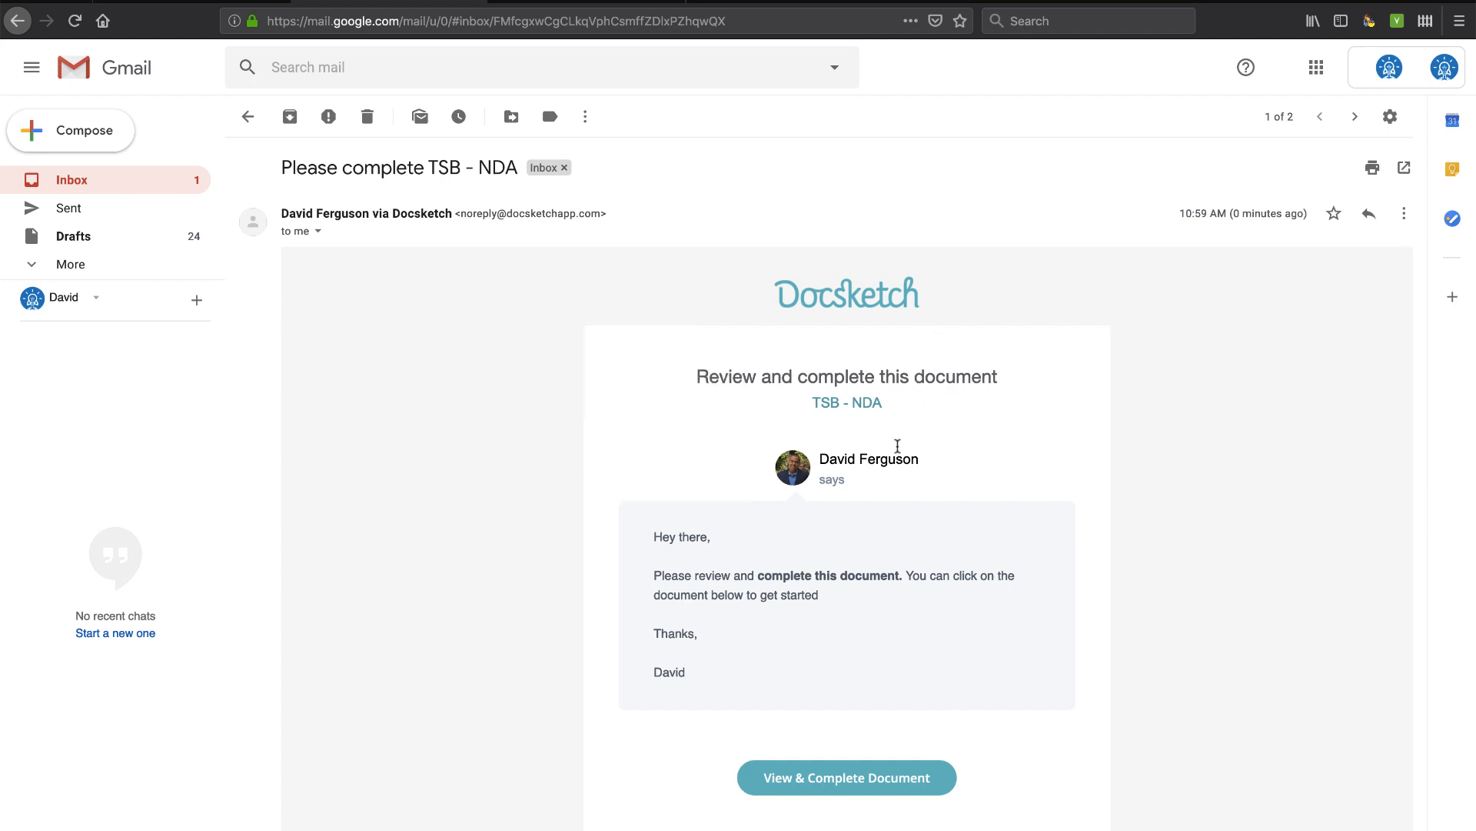
pyautogui.scroll(-3)
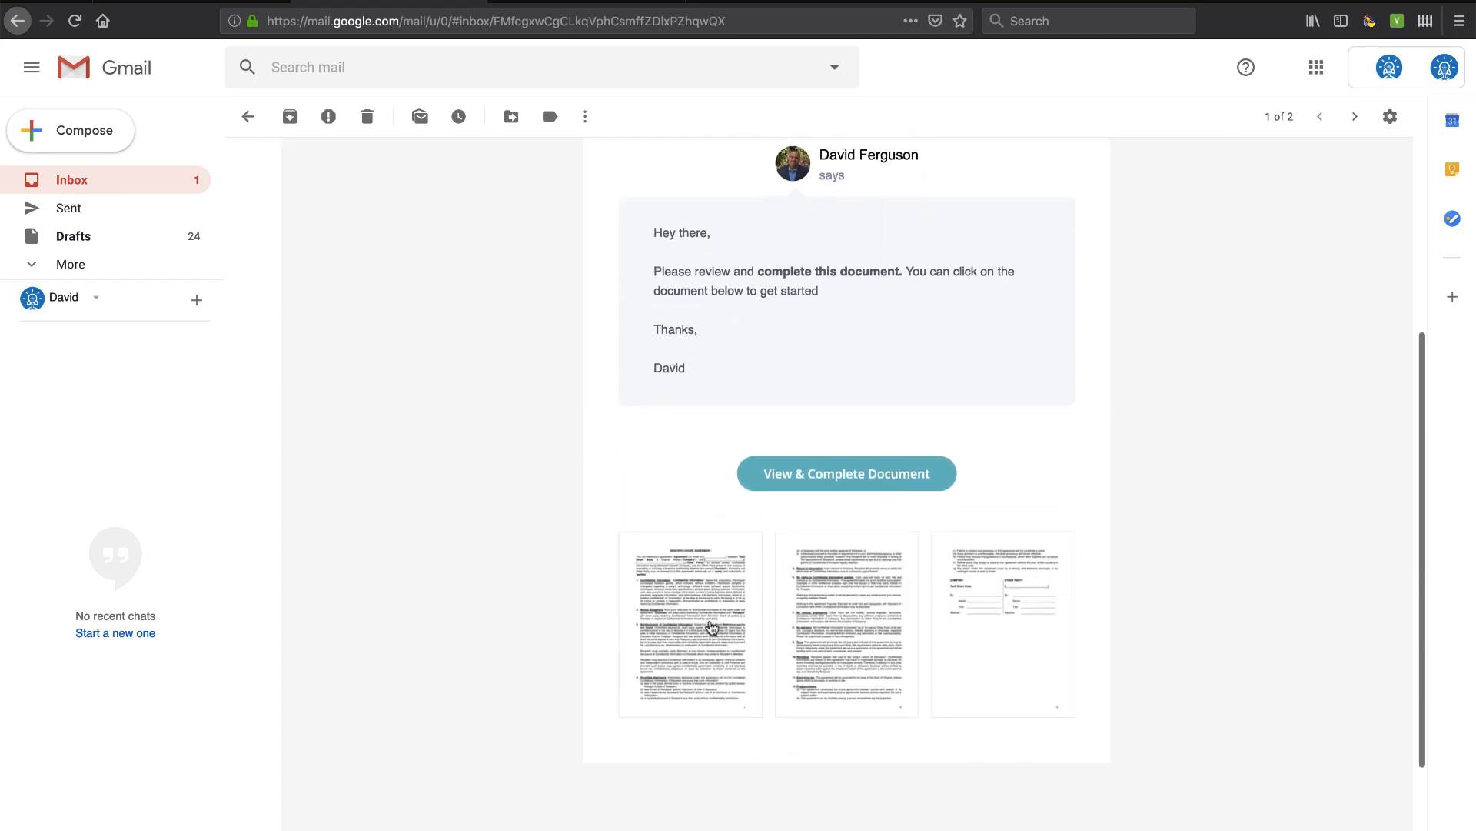
pyautogui.scroll(-3)
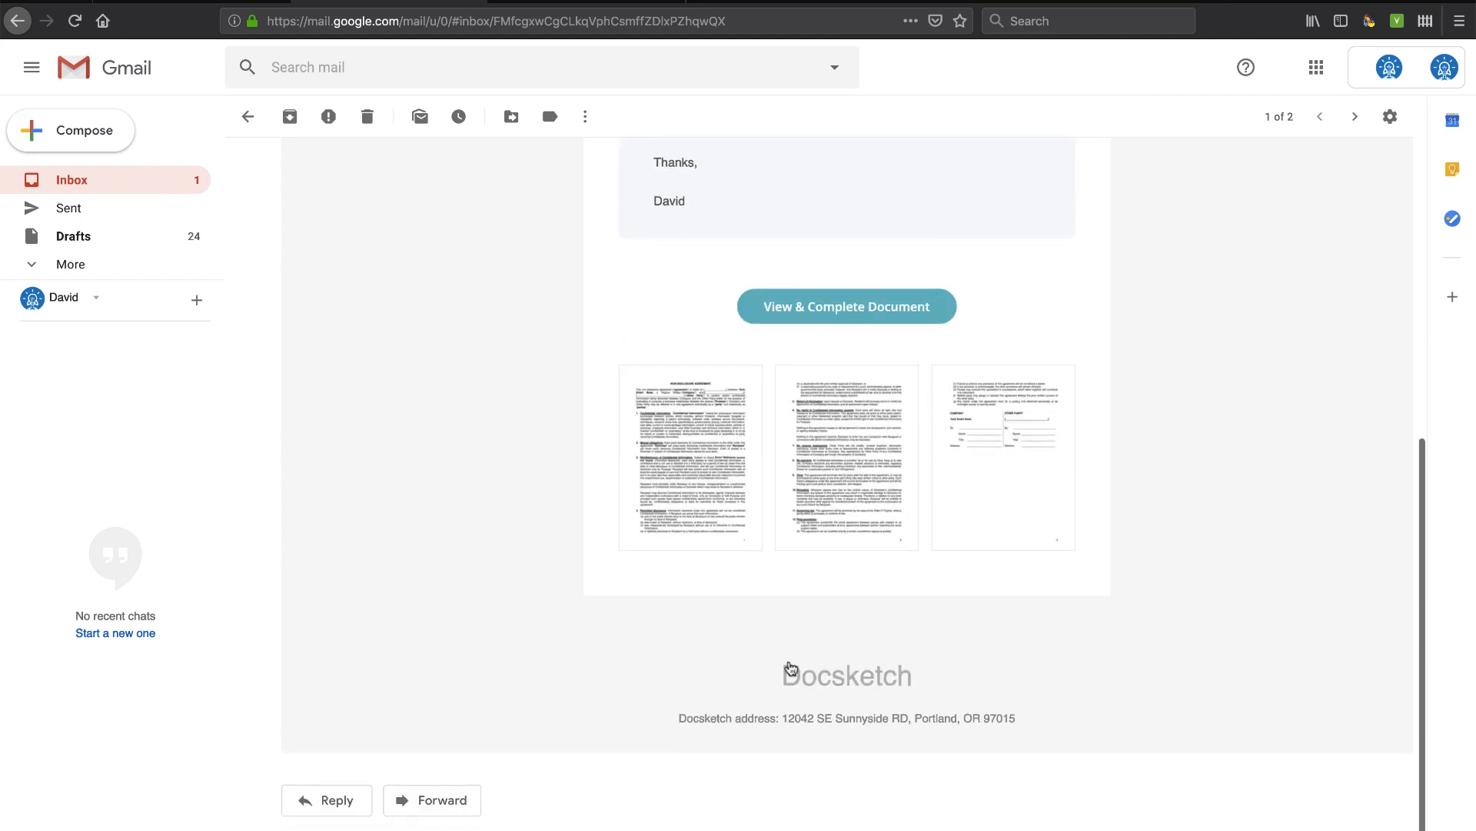
pyautogui.scroll(3)
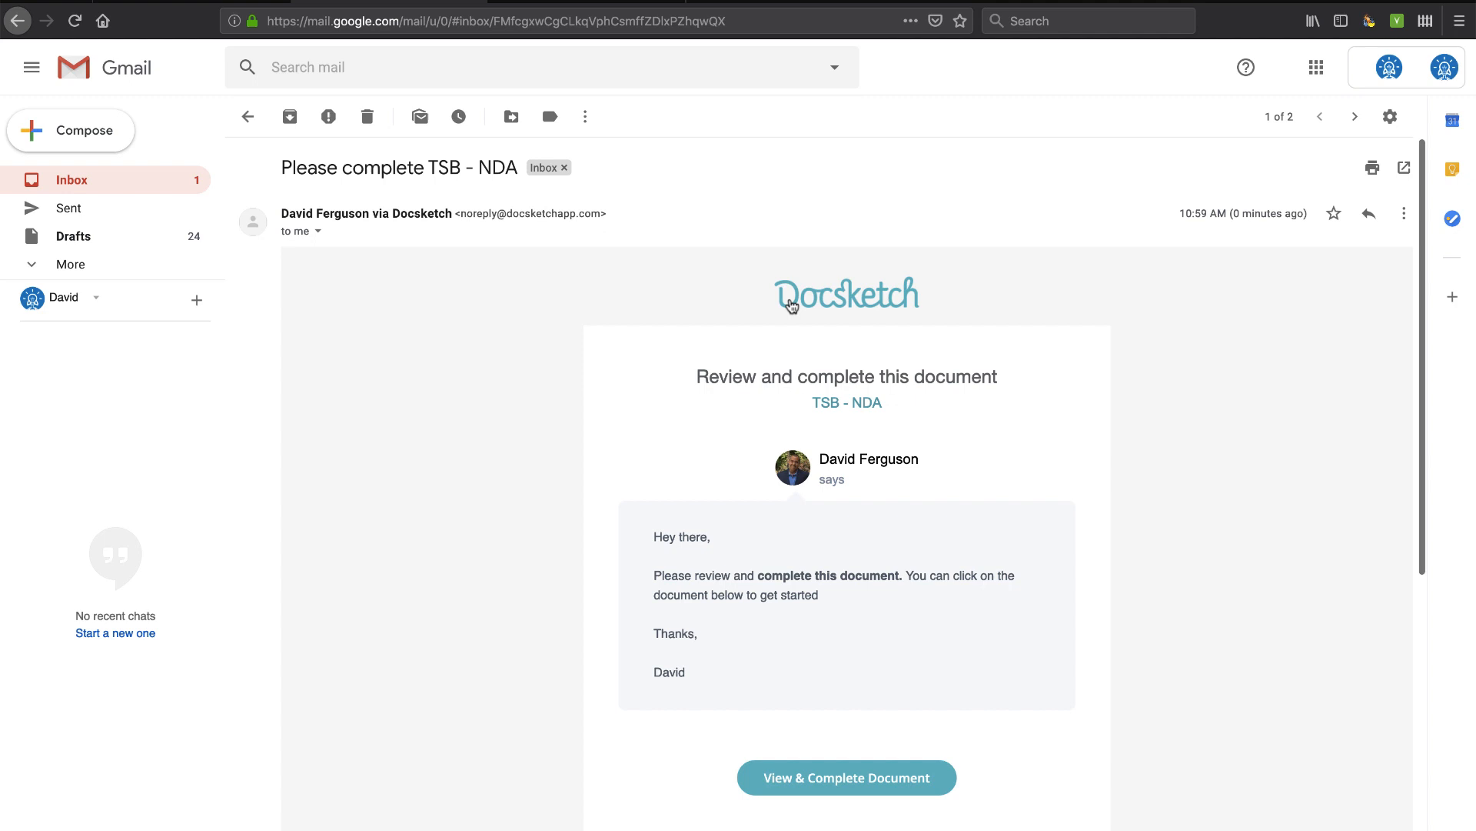
pyautogui.moveTo(781, 332)
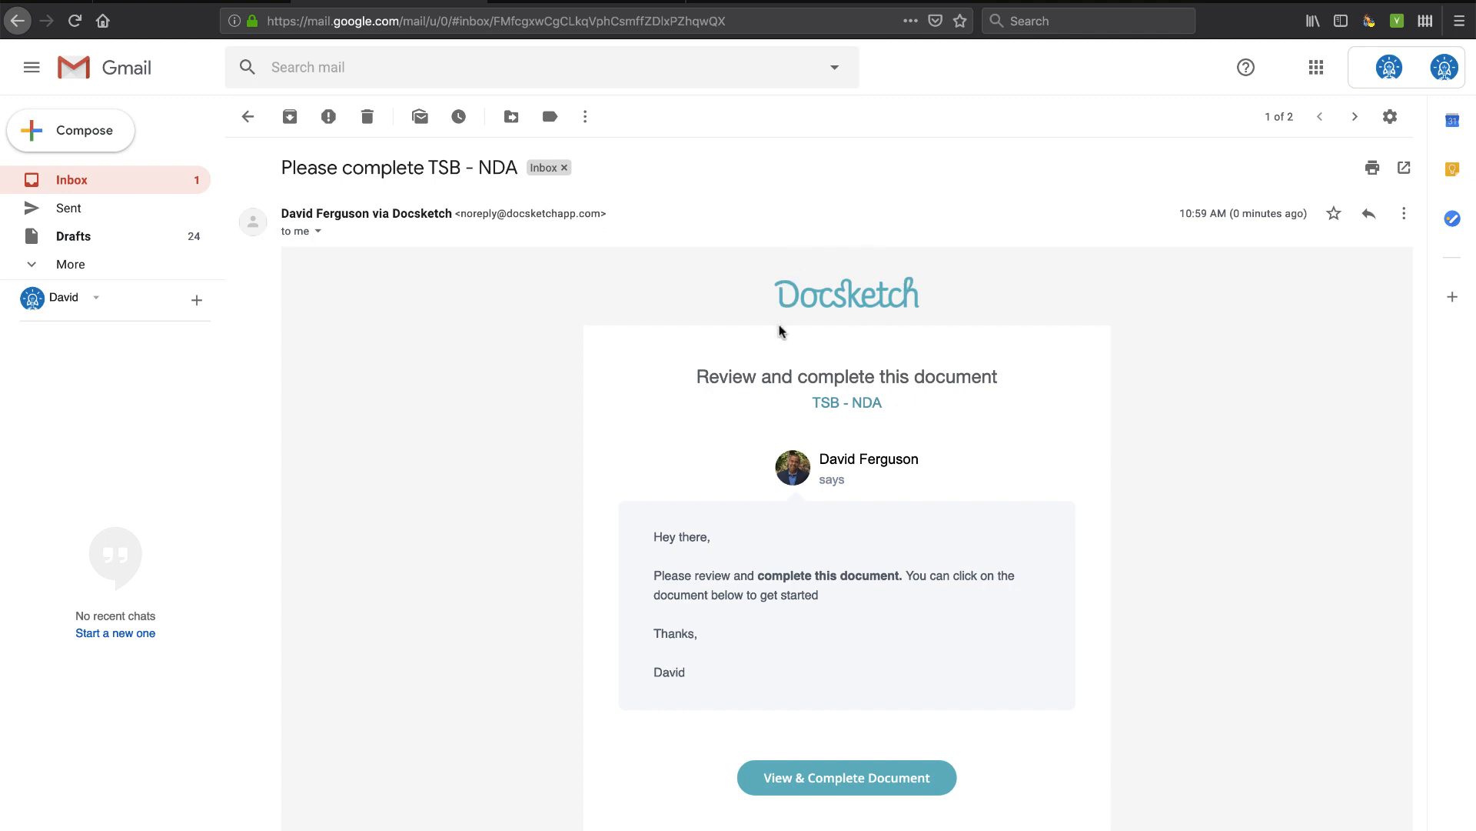
pyautogui.scroll(-3)
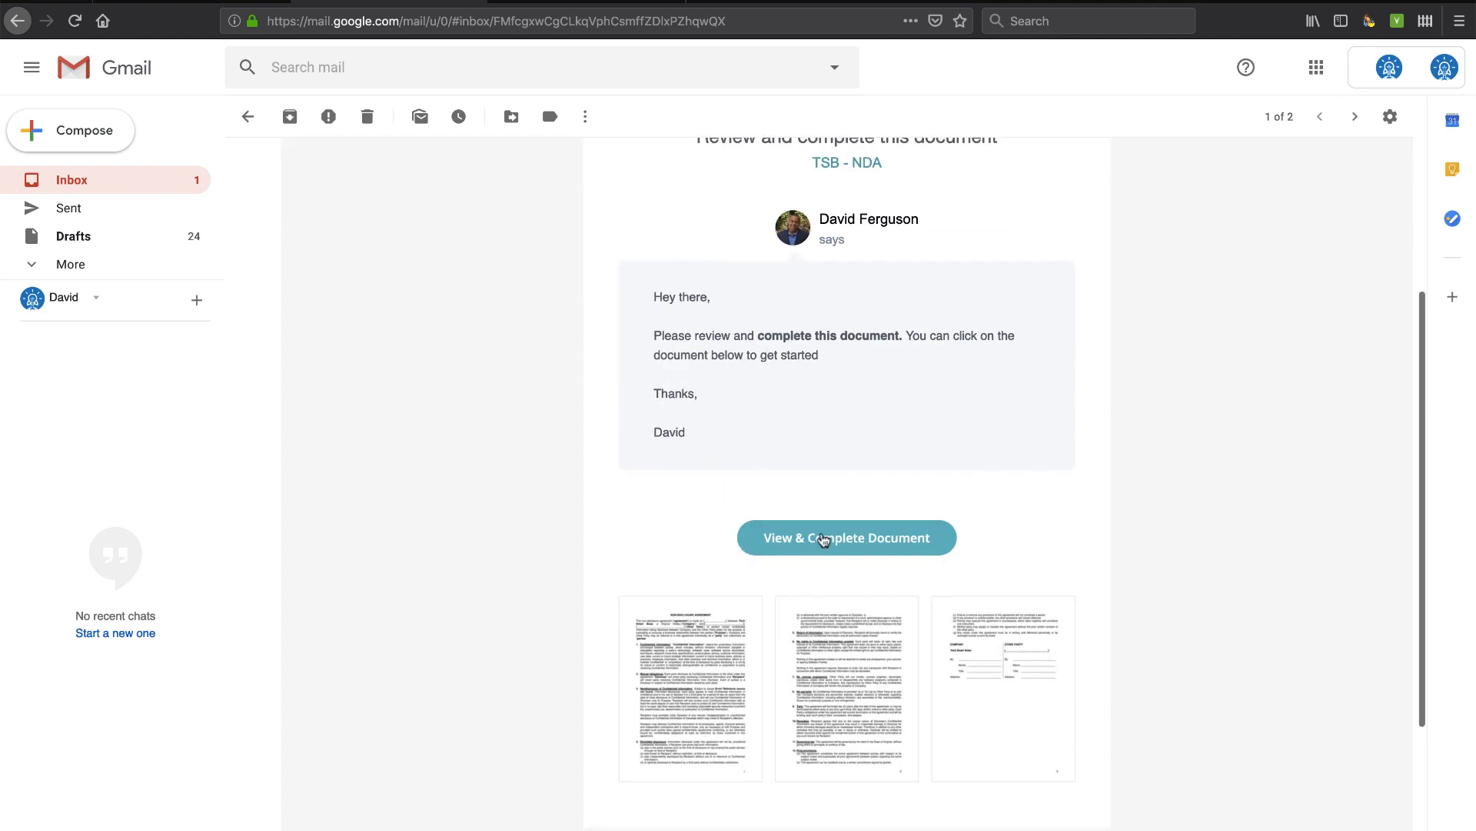
pyautogui.moveTo(863, 549)
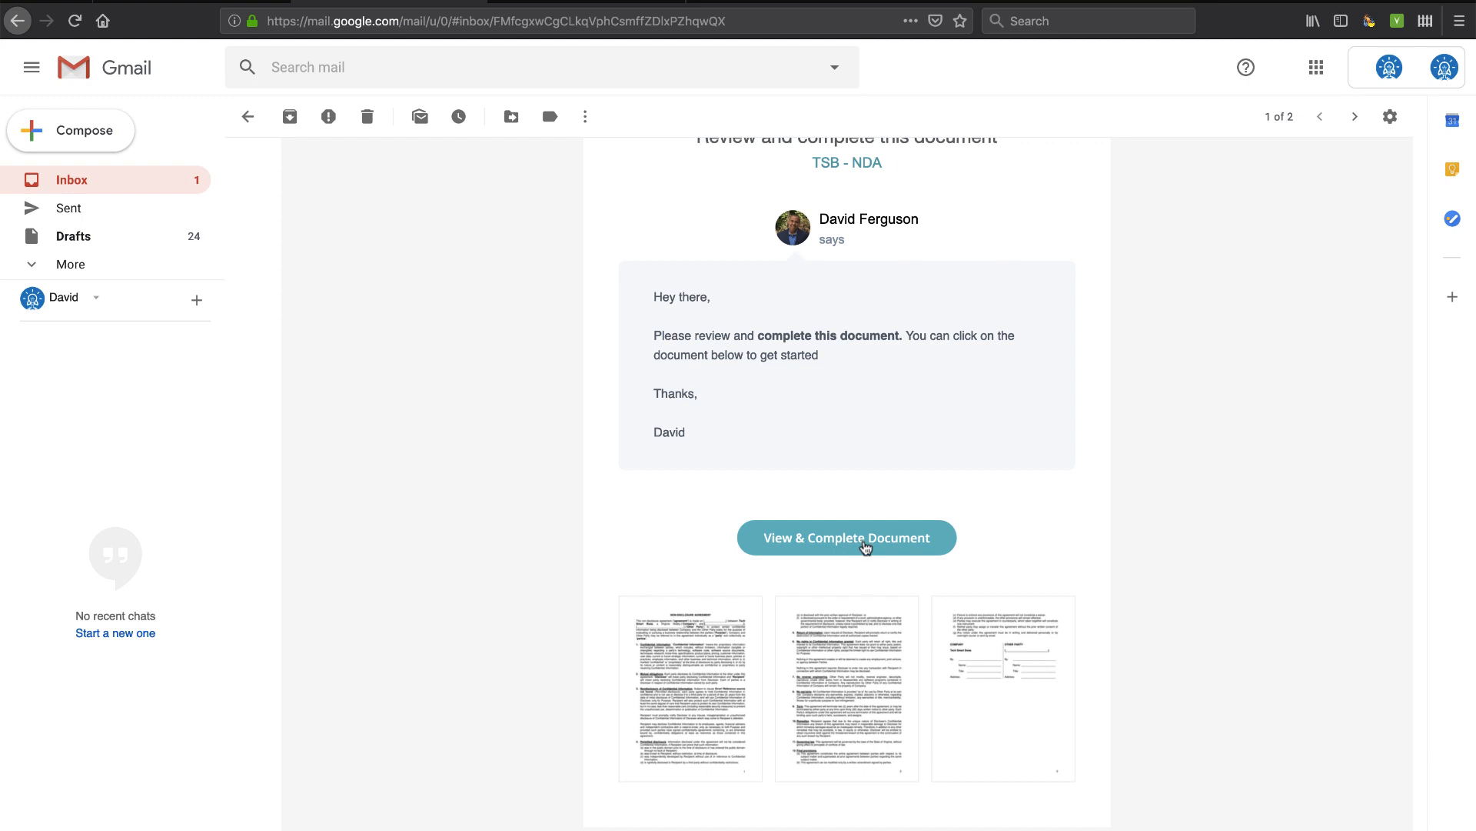
# Open the View & Complete Document link in a new private window
pyautogui.rightClick(846, 537)
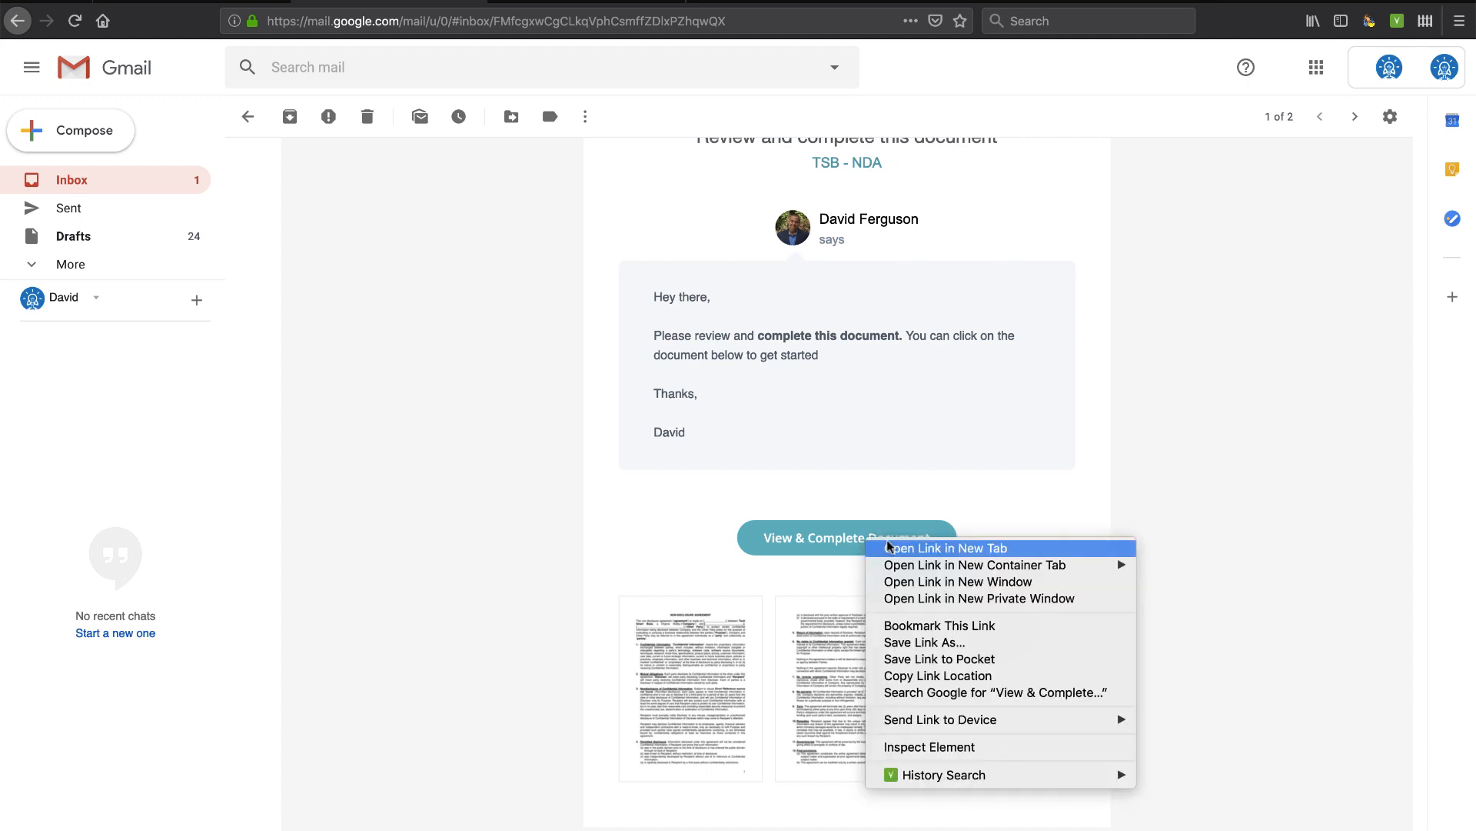
pyautogui.moveTo(934, 599)
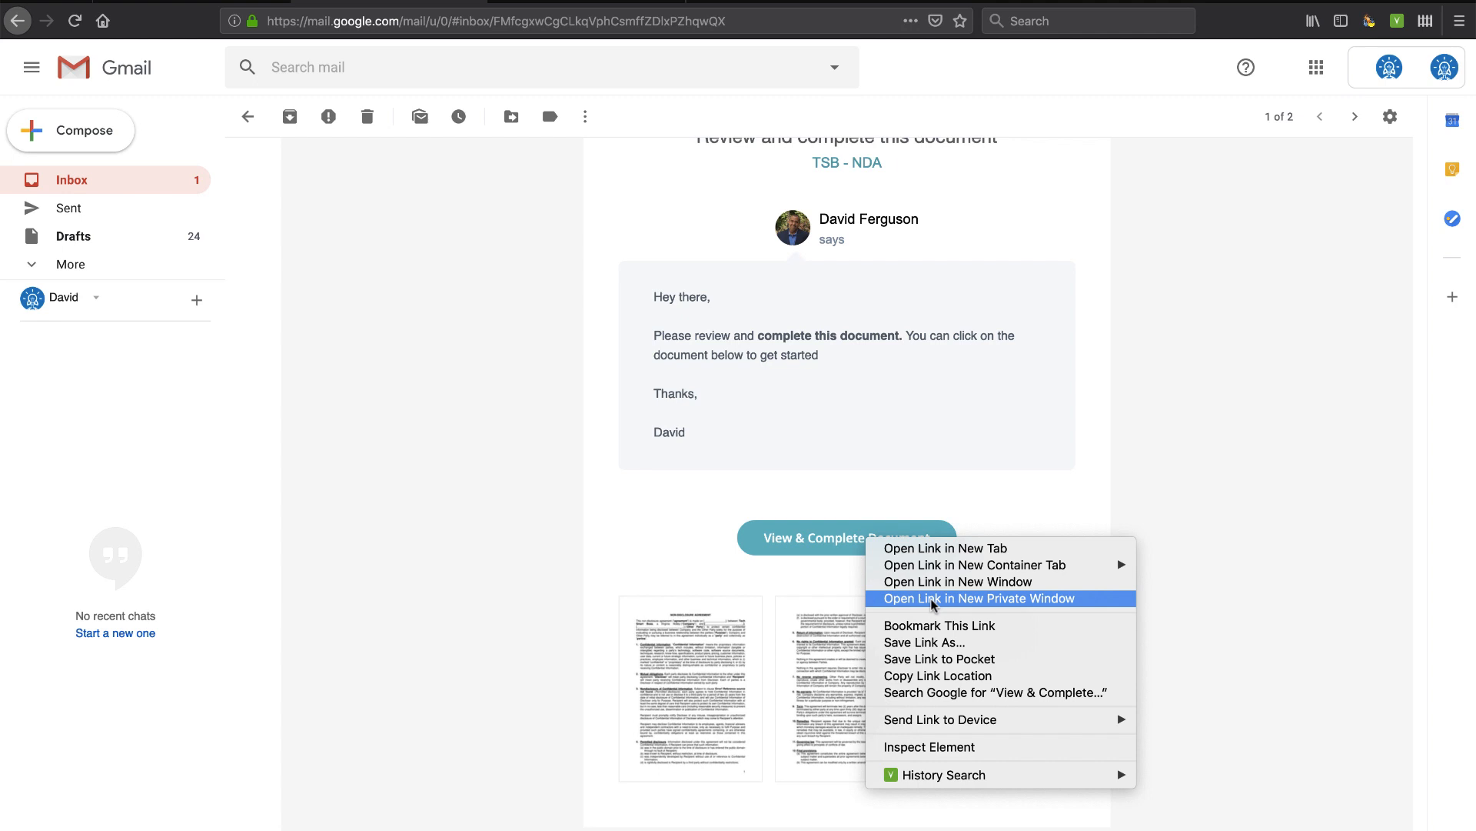
pyautogui.moveTo(976, 604)
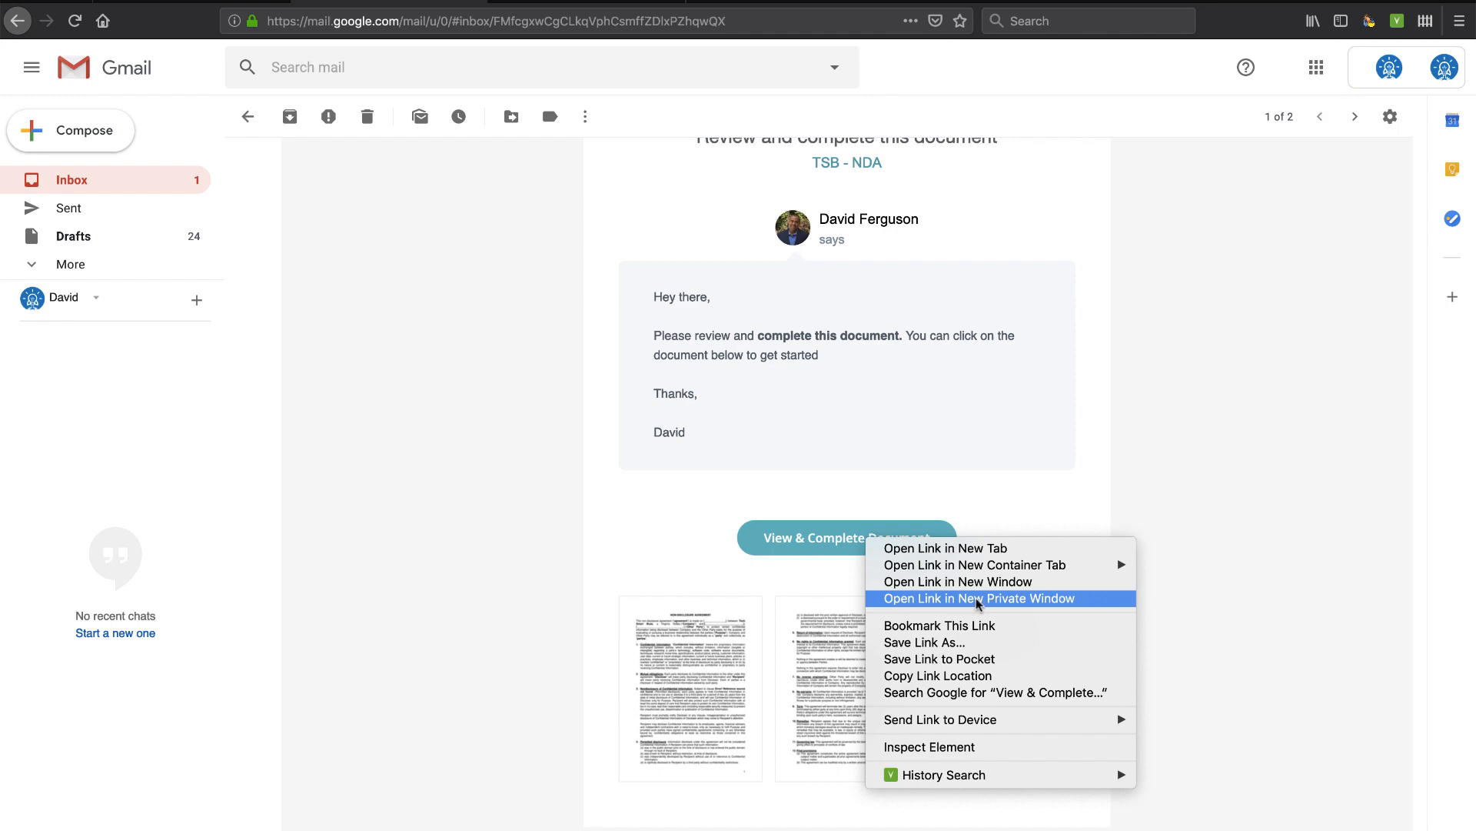
pyautogui.click(979, 598)
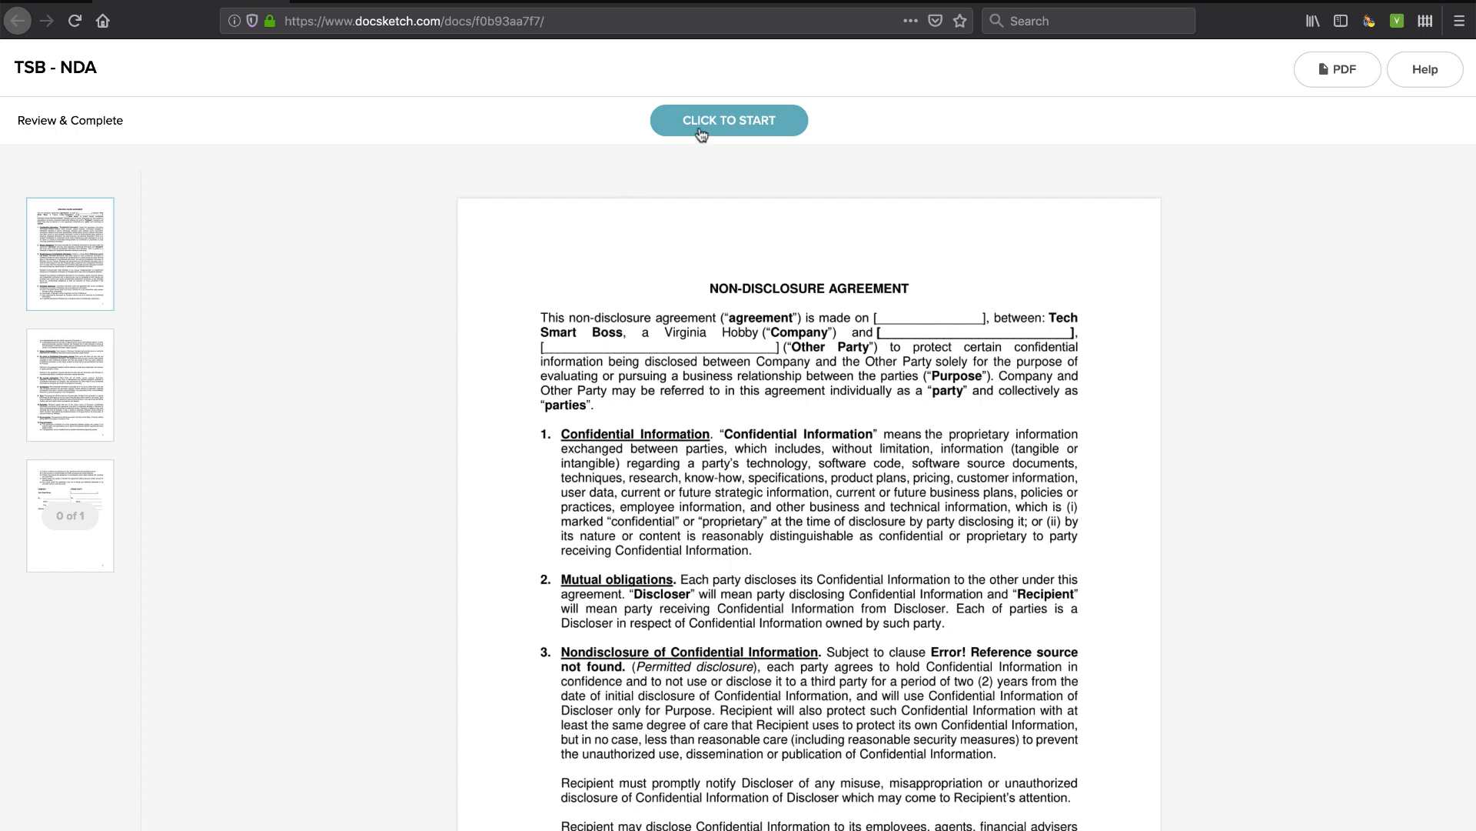
pyautogui.moveTo(725, 143)
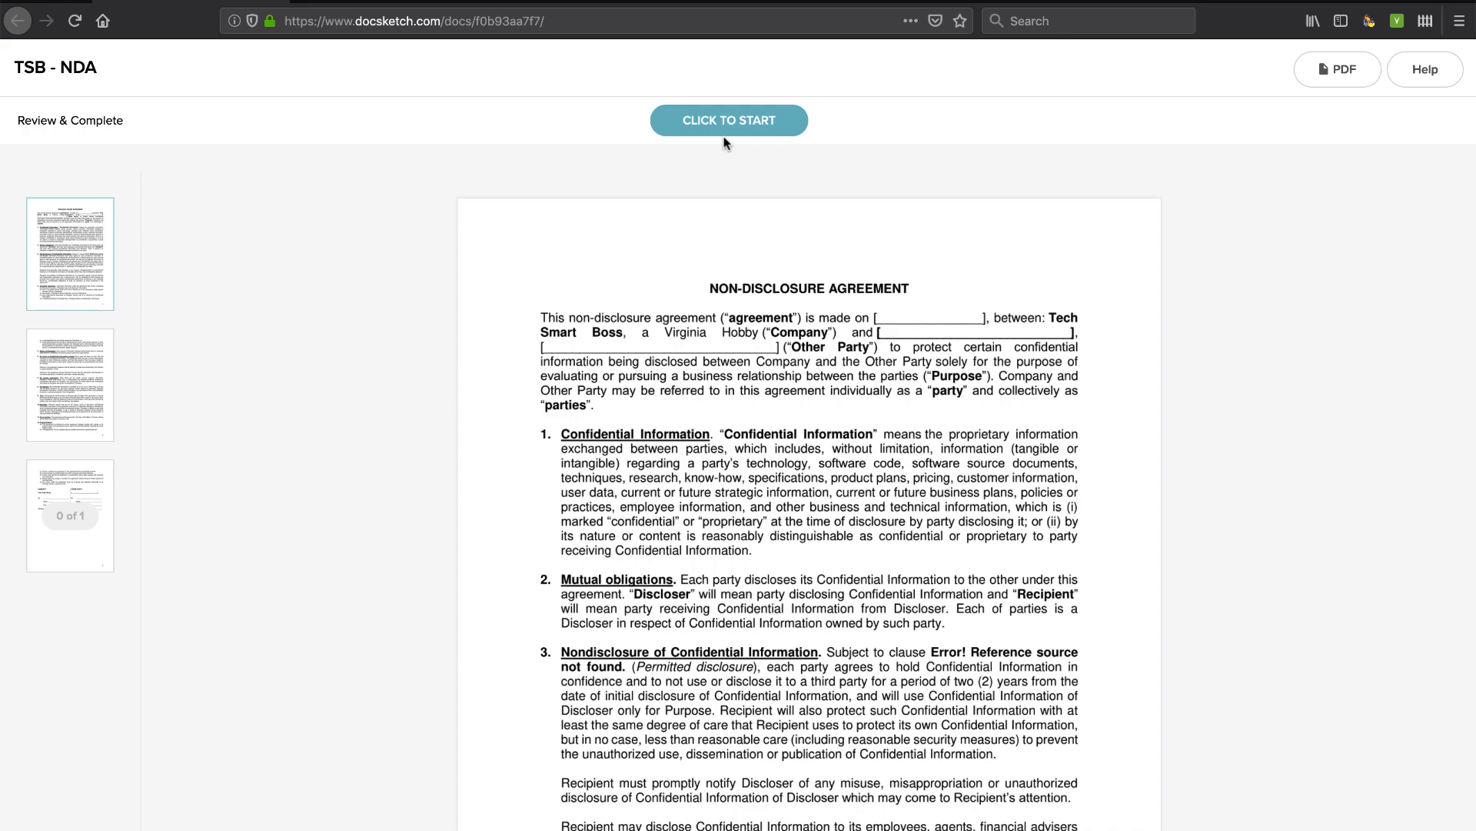
pyautogui.moveTo(734, 140)
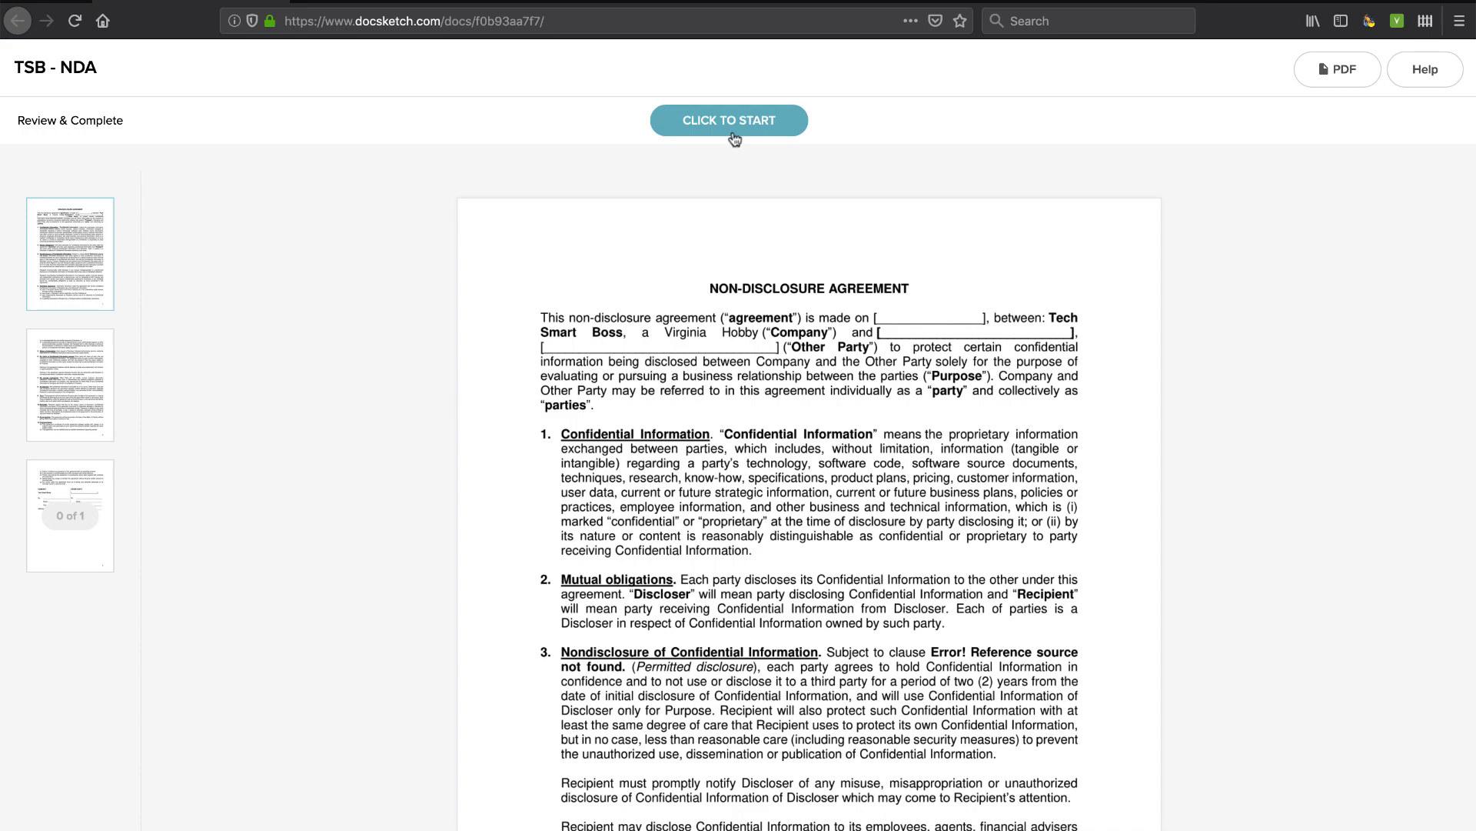
pyautogui.moveTo(729, 129)
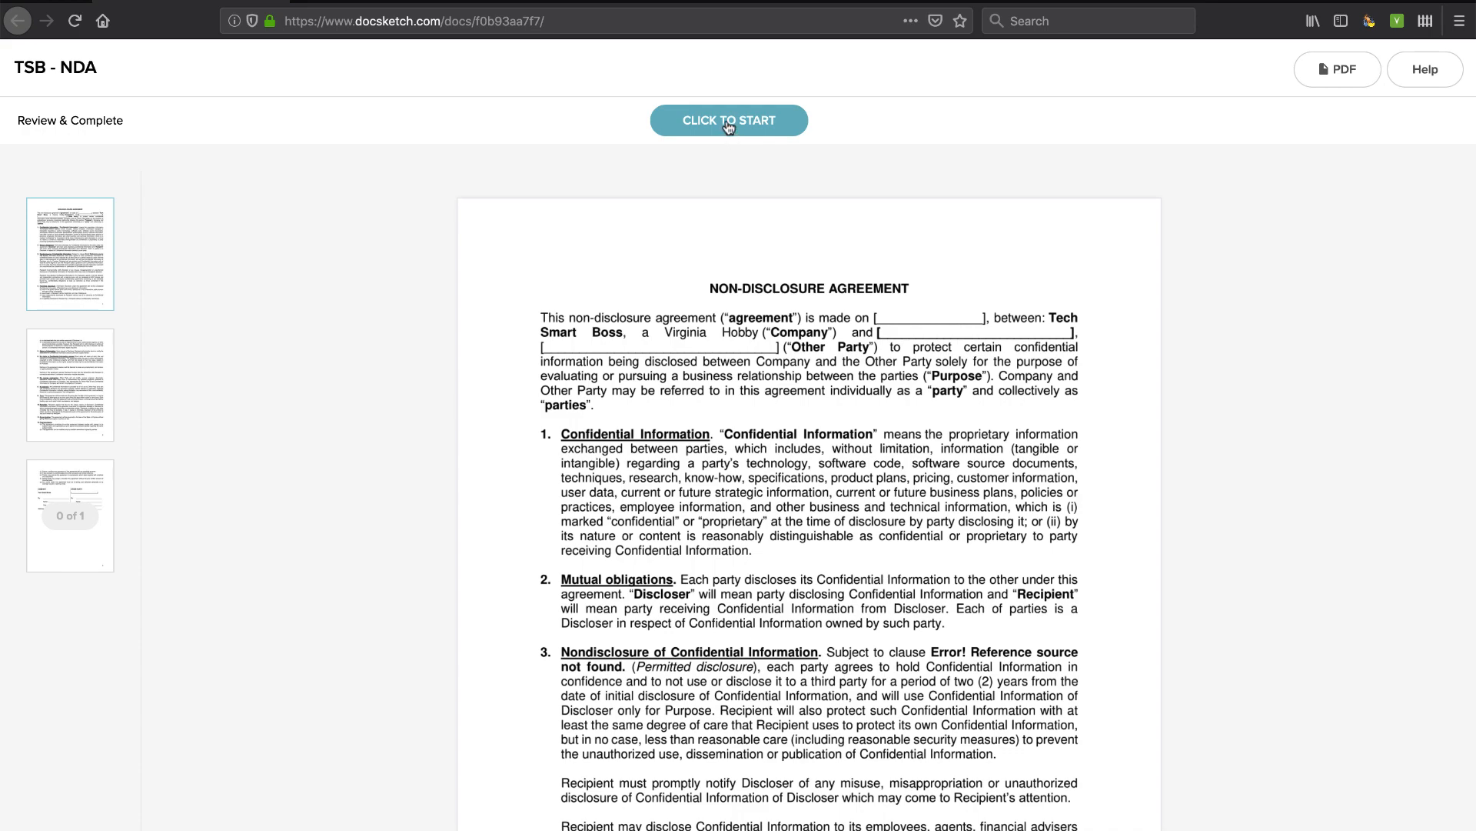
# Start completing the NDA and open signing for the Tech Smart Boss 'By:' line
pyautogui.click(729, 120)
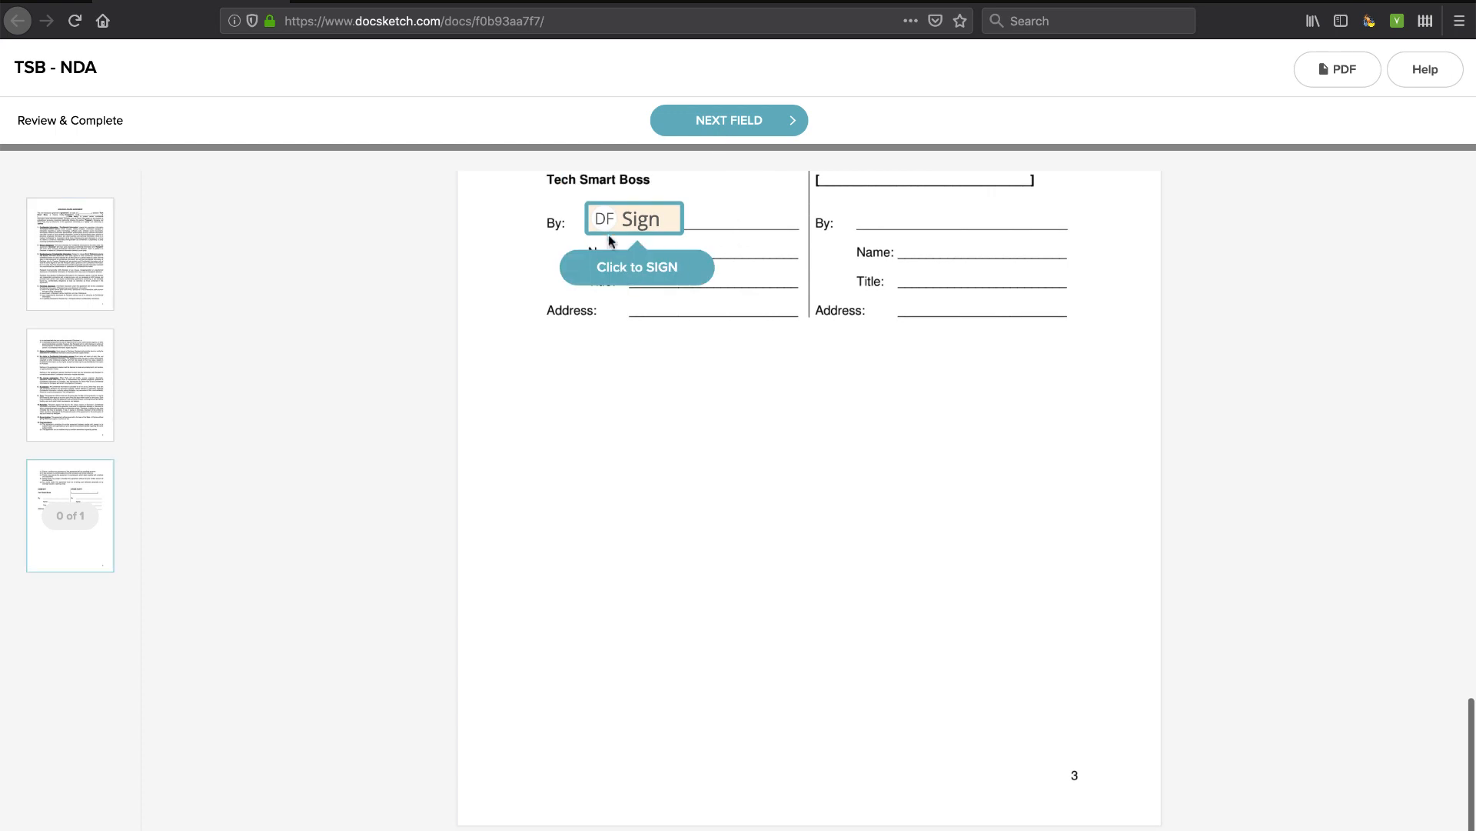
pyautogui.moveTo(644, 247)
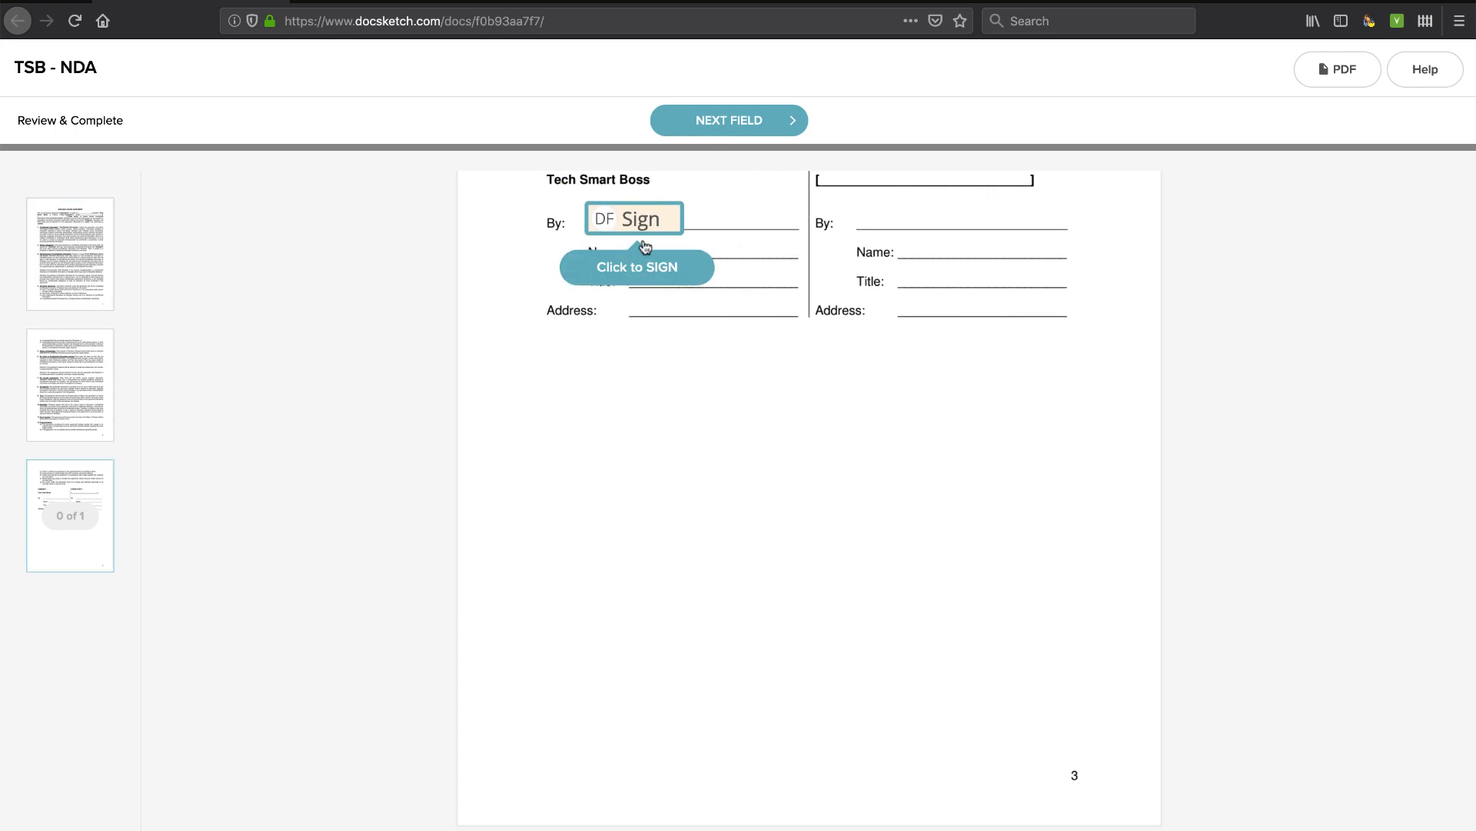
pyautogui.click(636, 267)
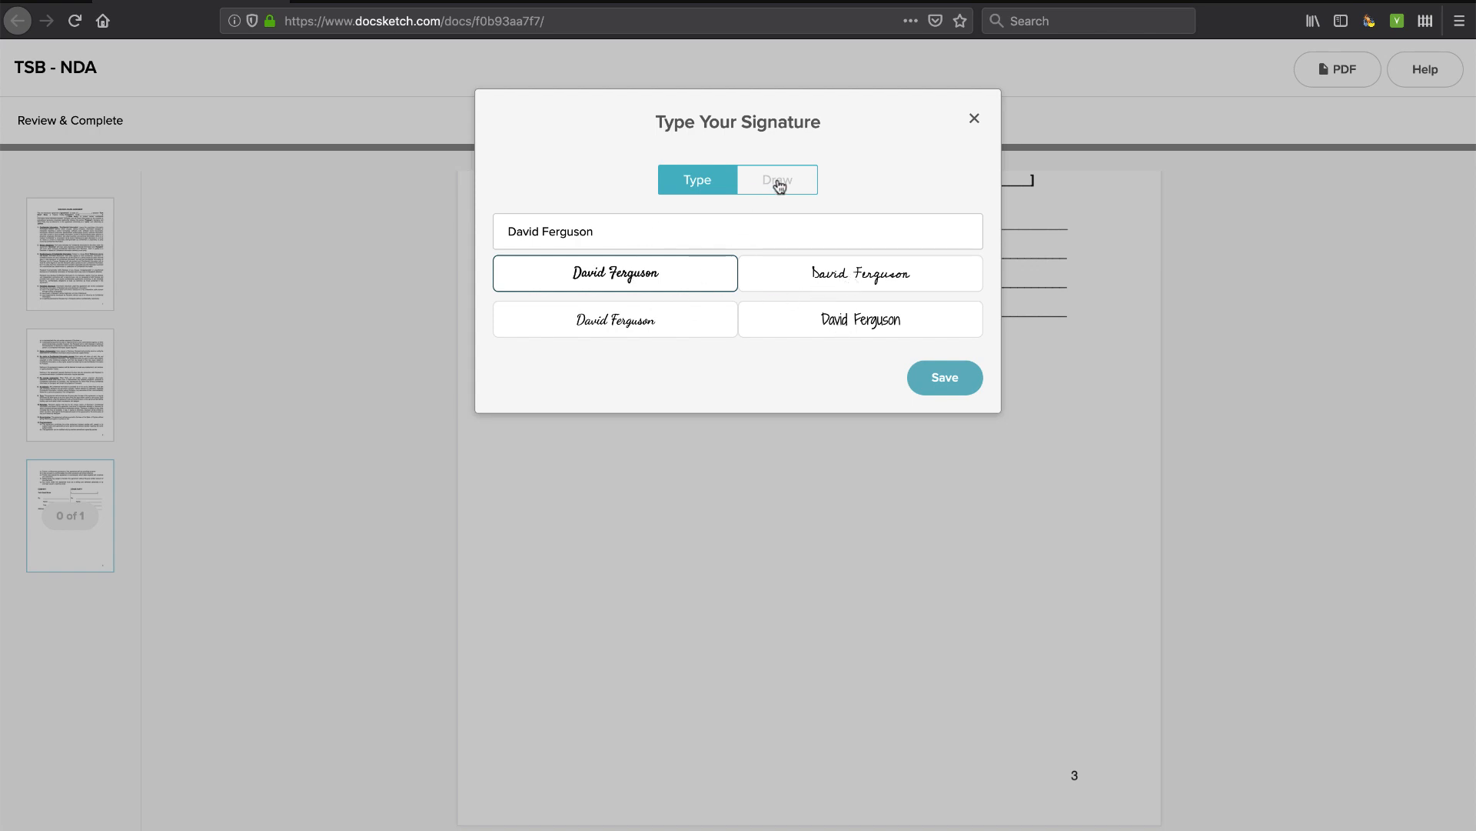
pyautogui.click(776, 180)
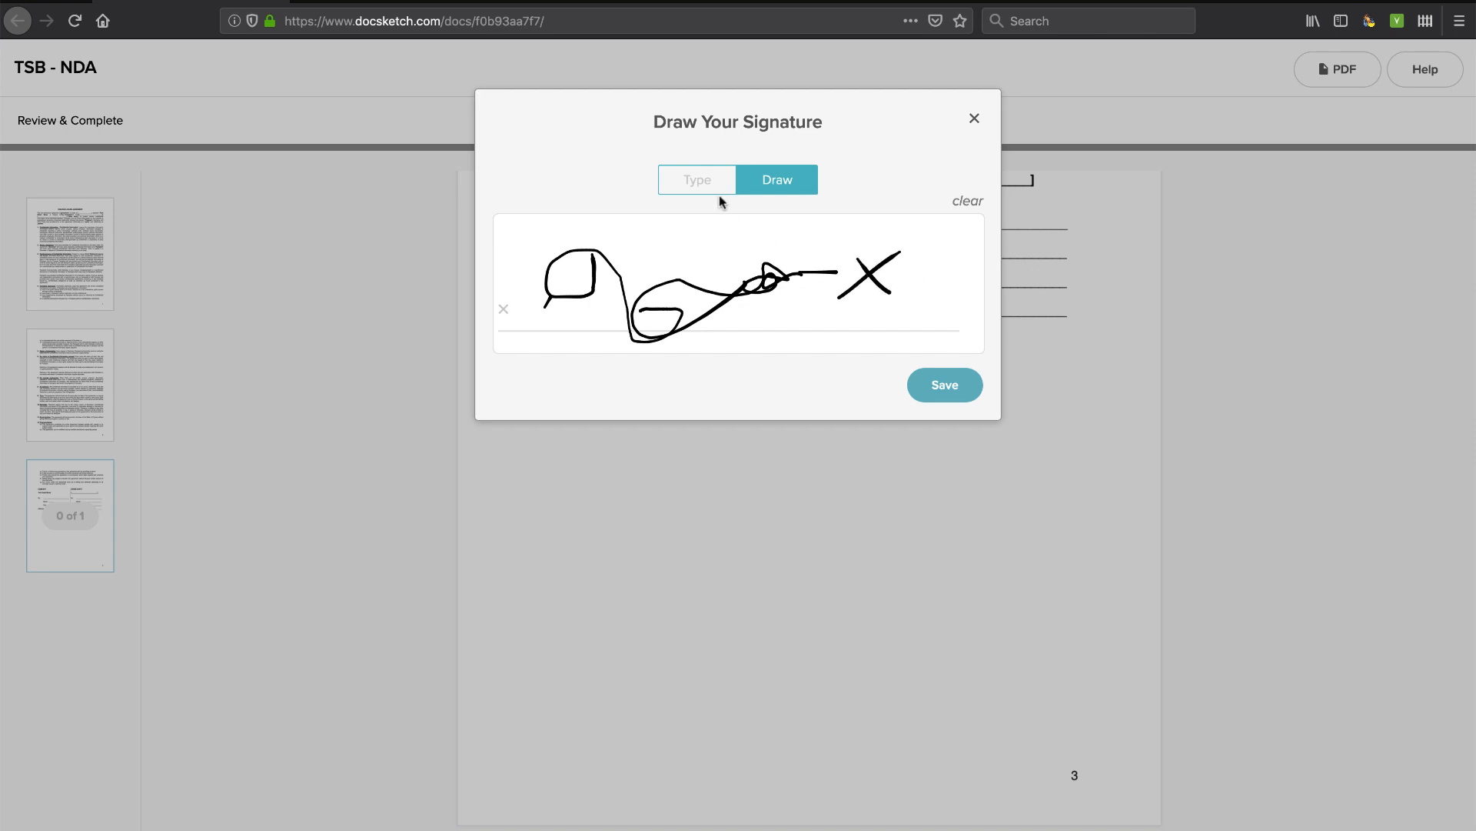
pyautogui.moveTo(848, 209)
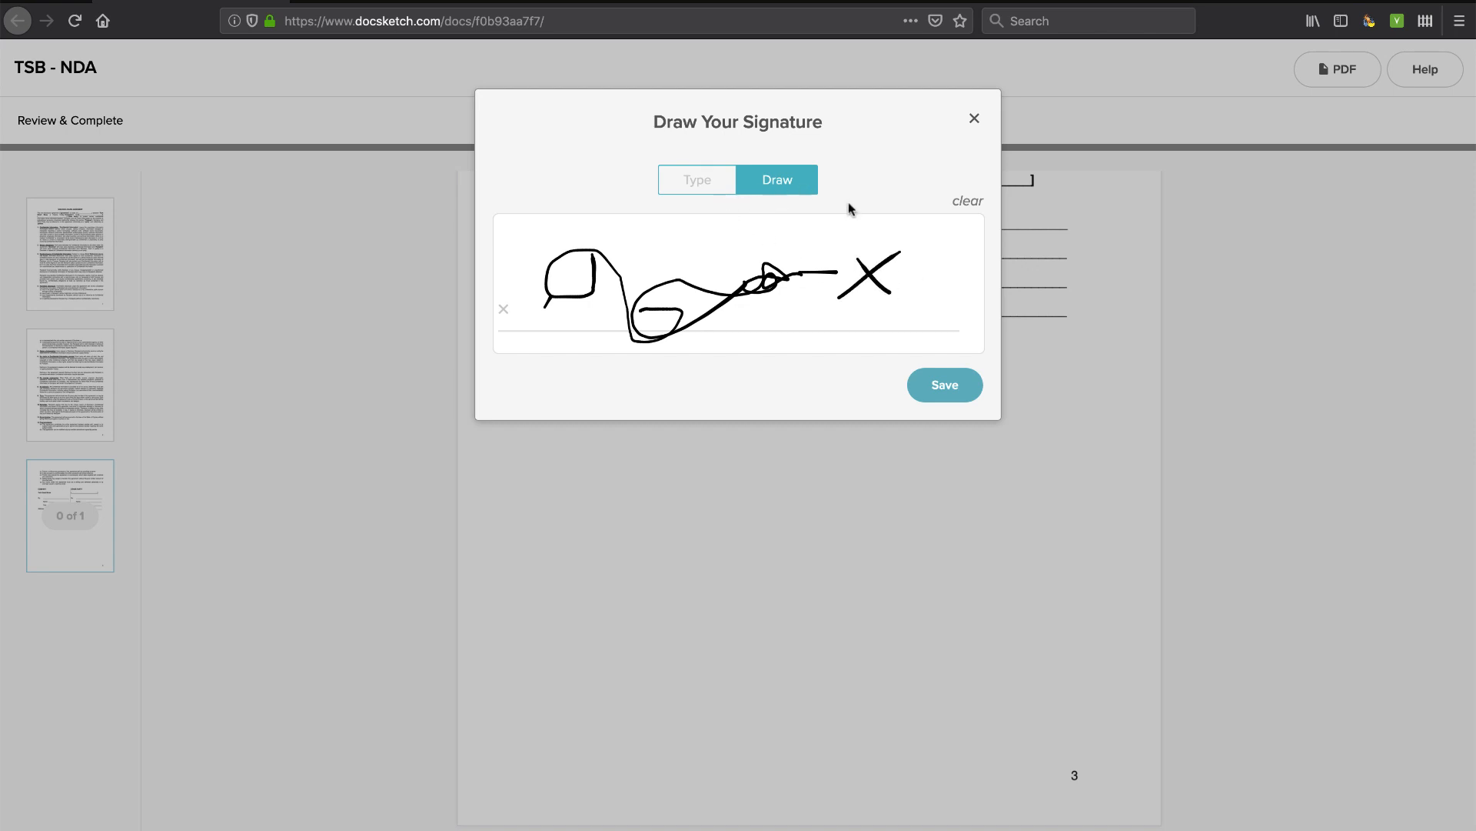
pyautogui.click(696, 179)
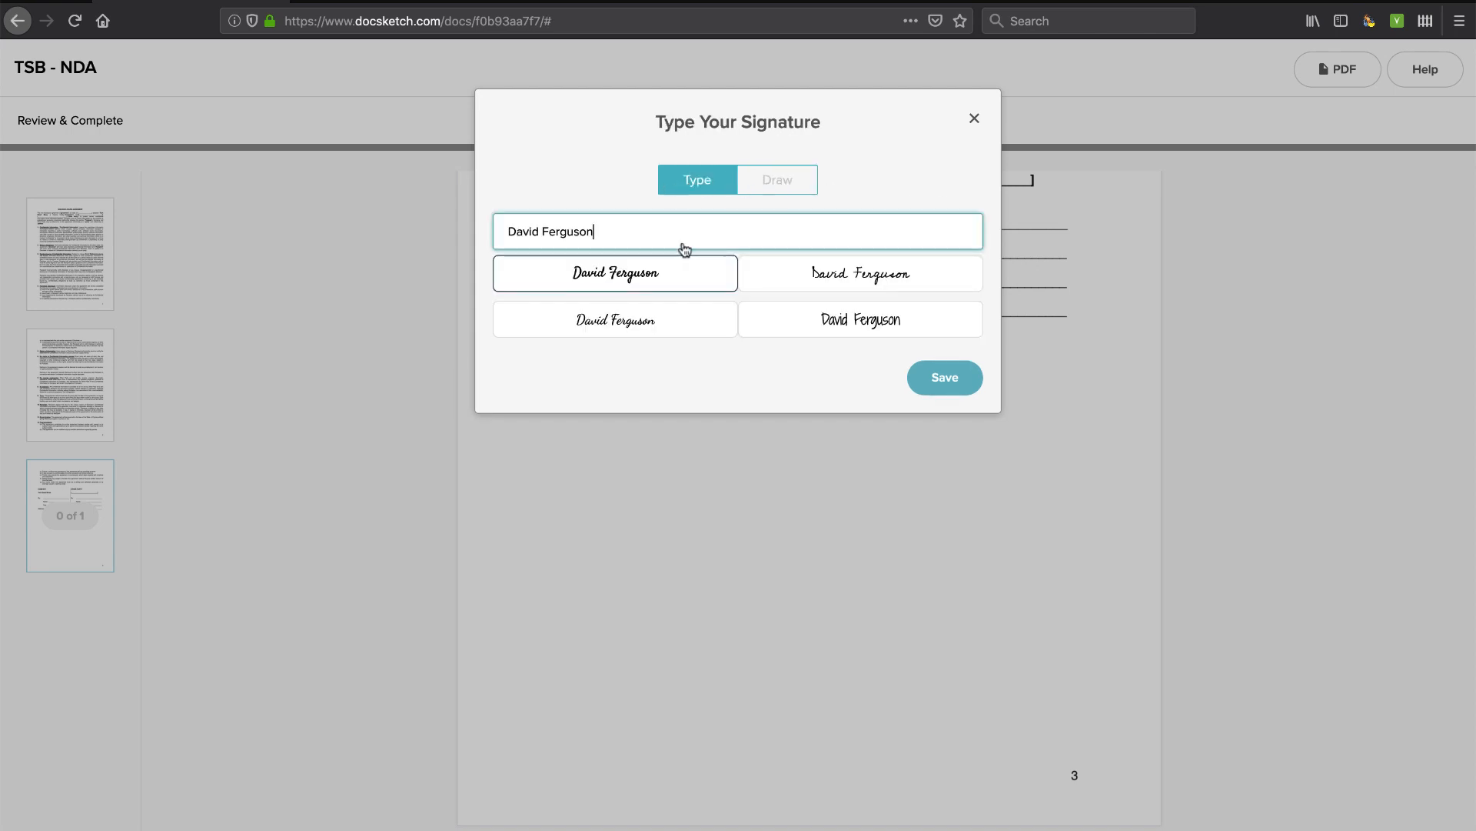
pyautogui.click(859, 318)
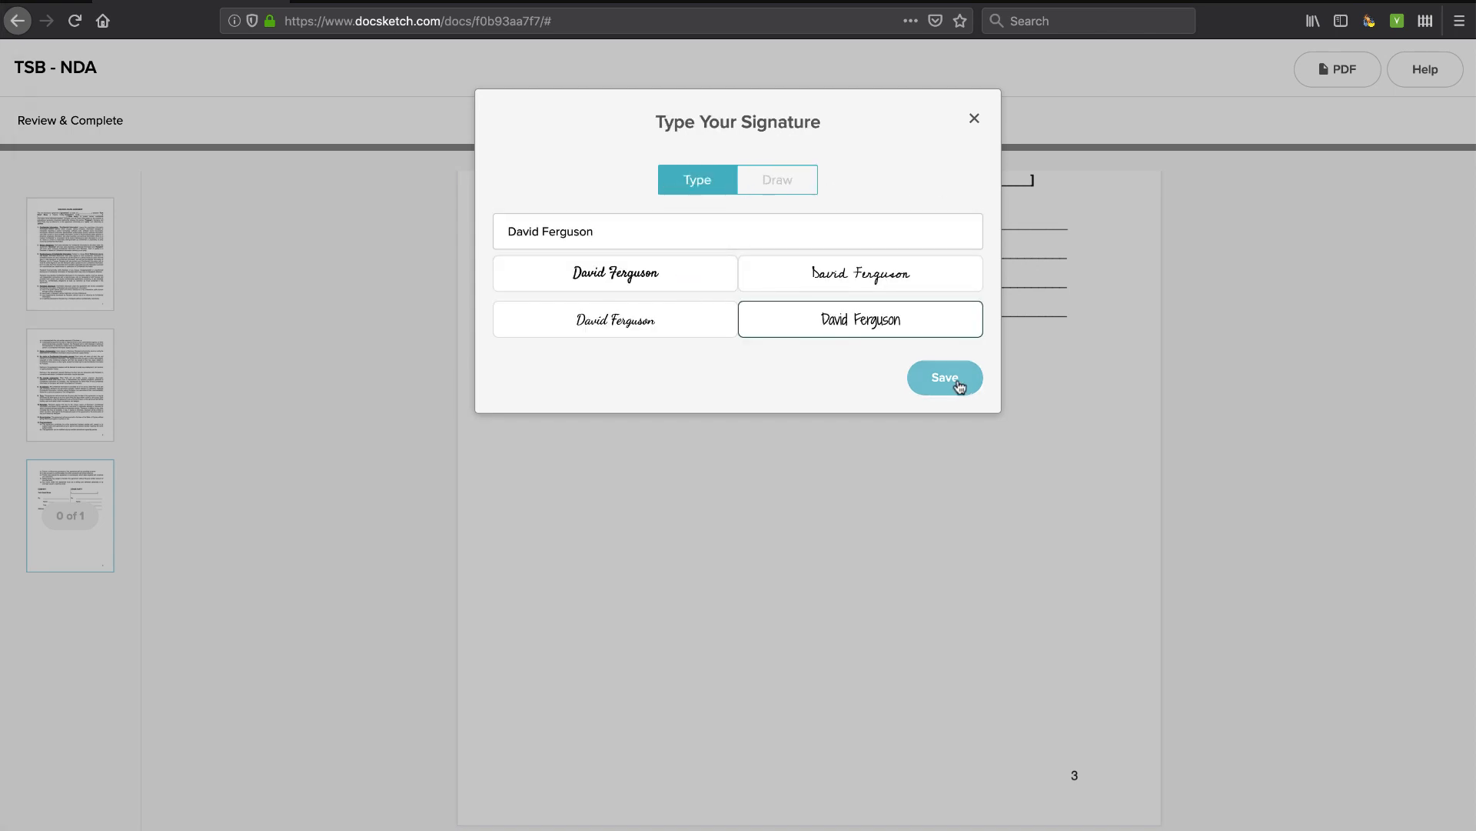
pyautogui.click(945, 378)
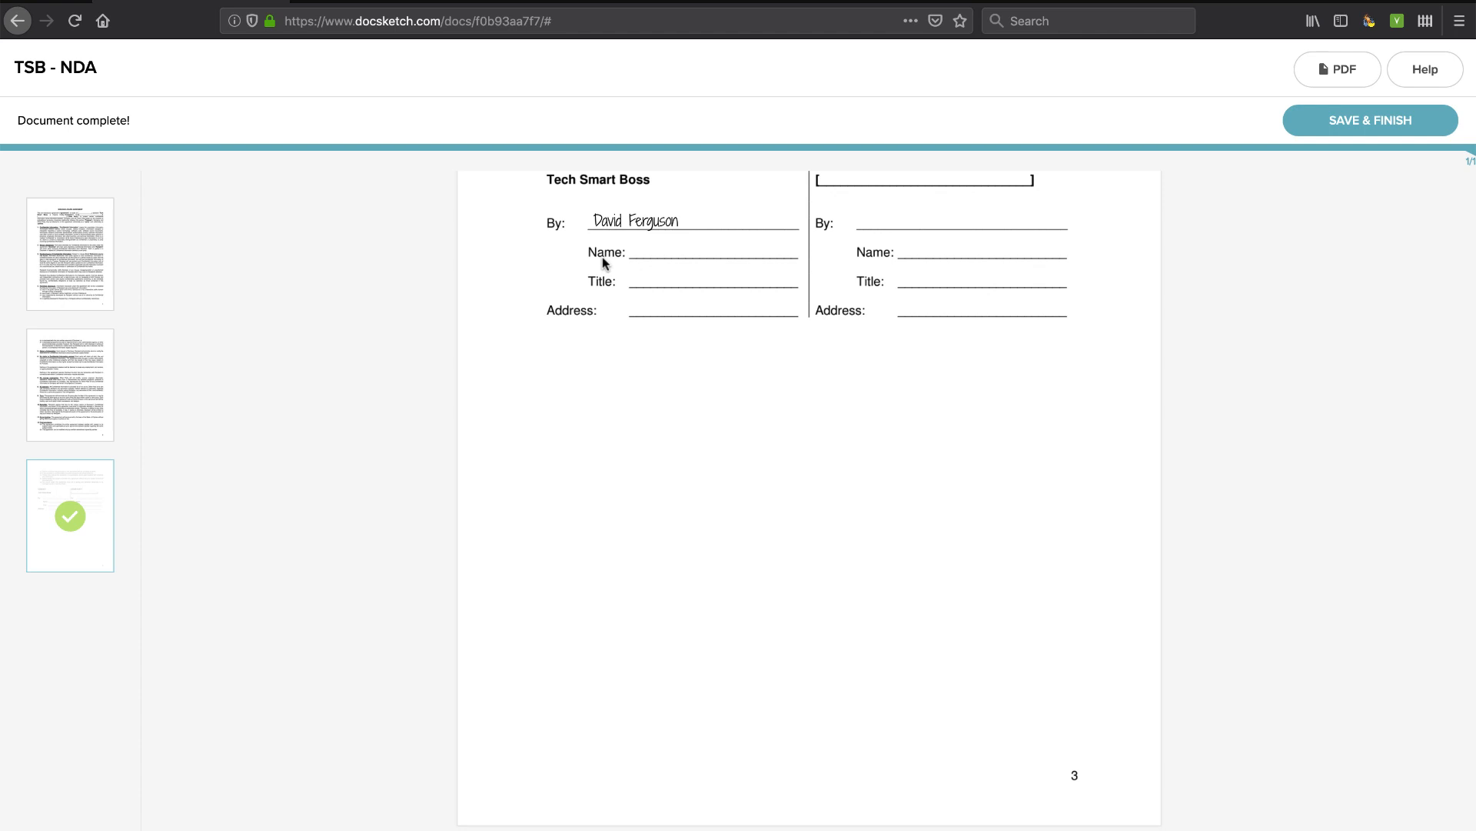
pyautogui.moveTo(1381, 126)
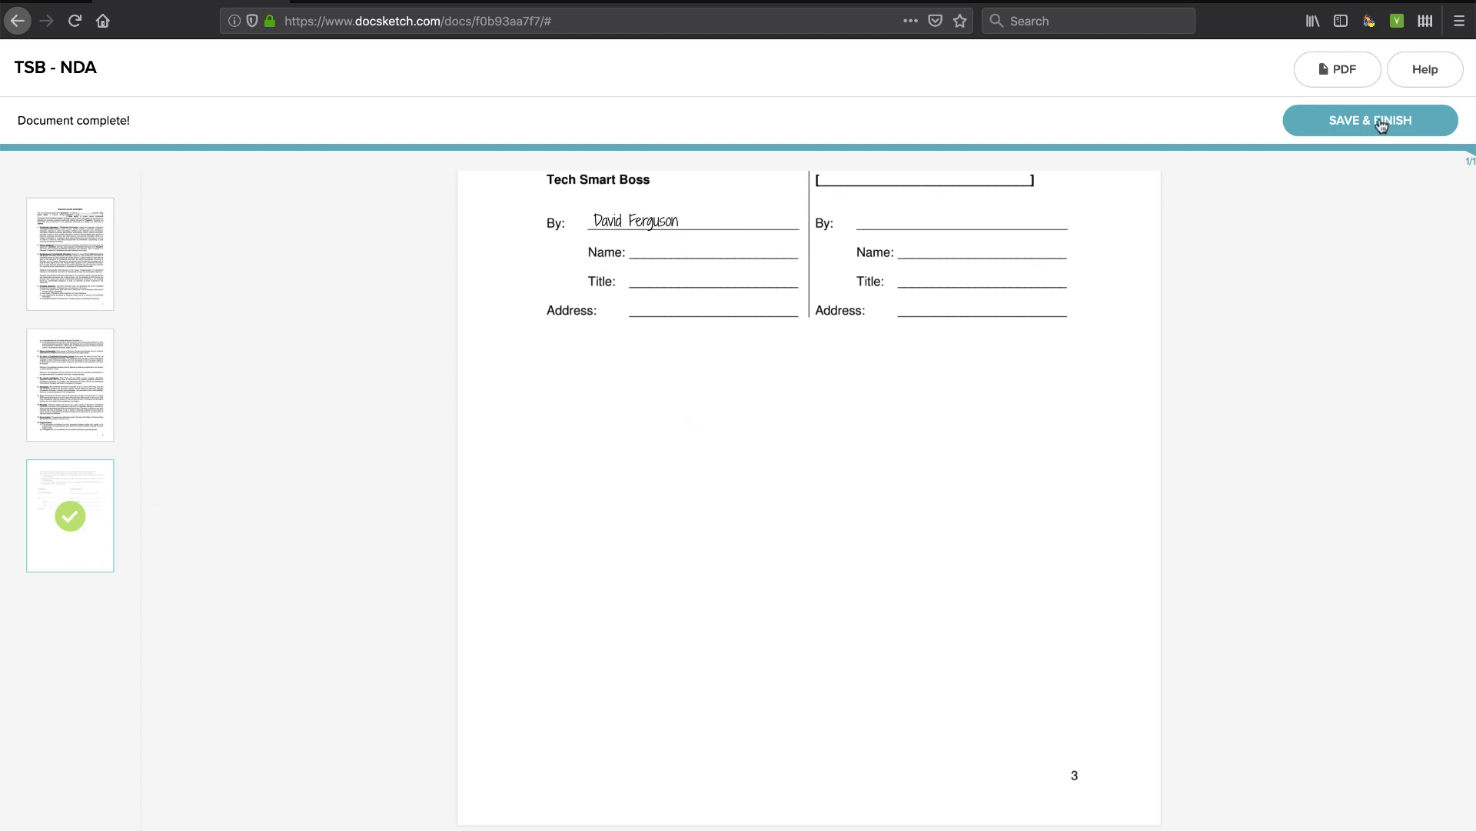
# Finish the signed NDA so it shows Pending for the other party
pyautogui.click(1371, 121)
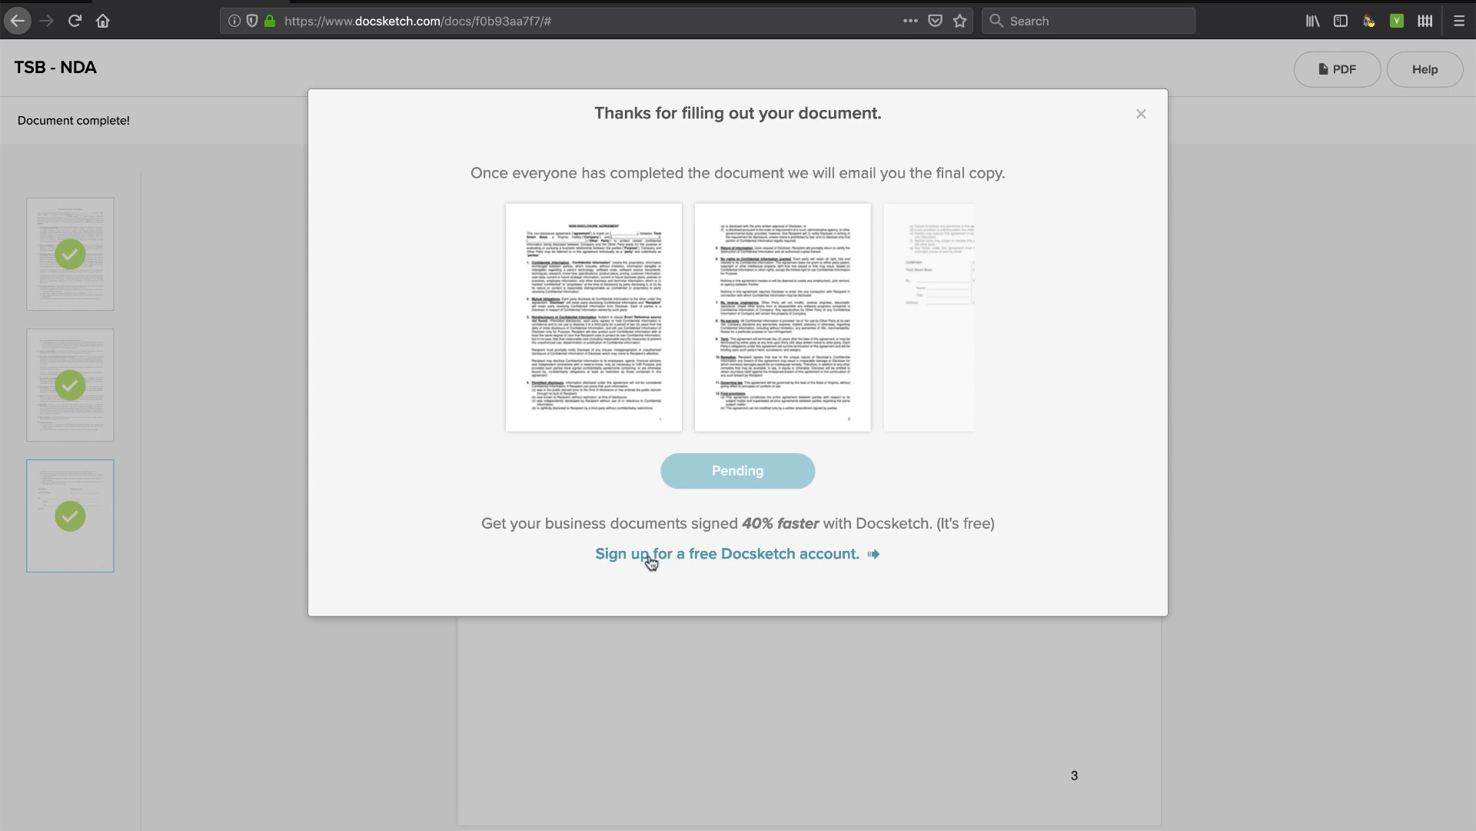
pyautogui.moveTo(801, 565)
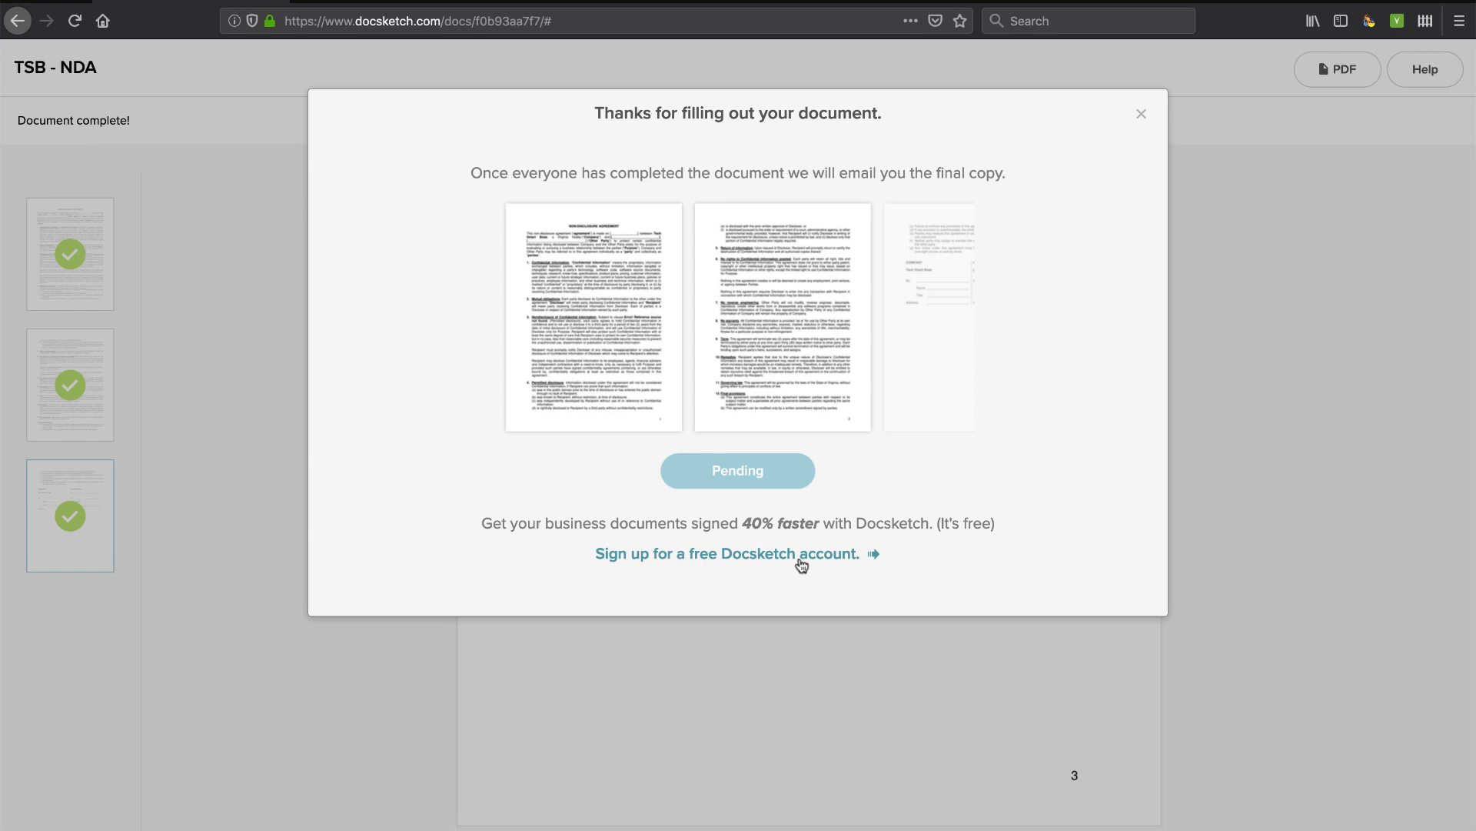
pyautogui.moveTo(700, 395)
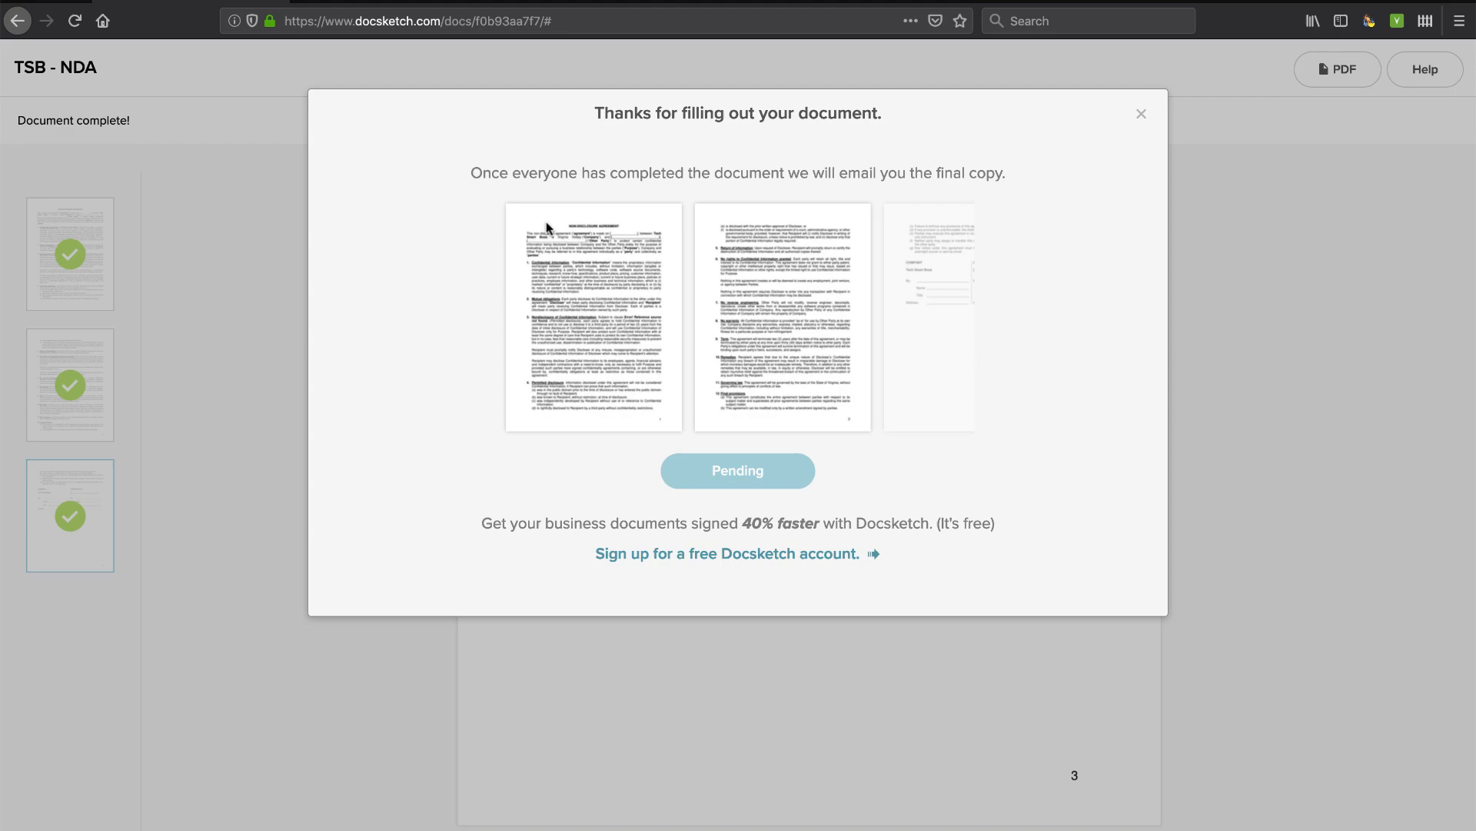
pyautogui.moveTo(550, 231)
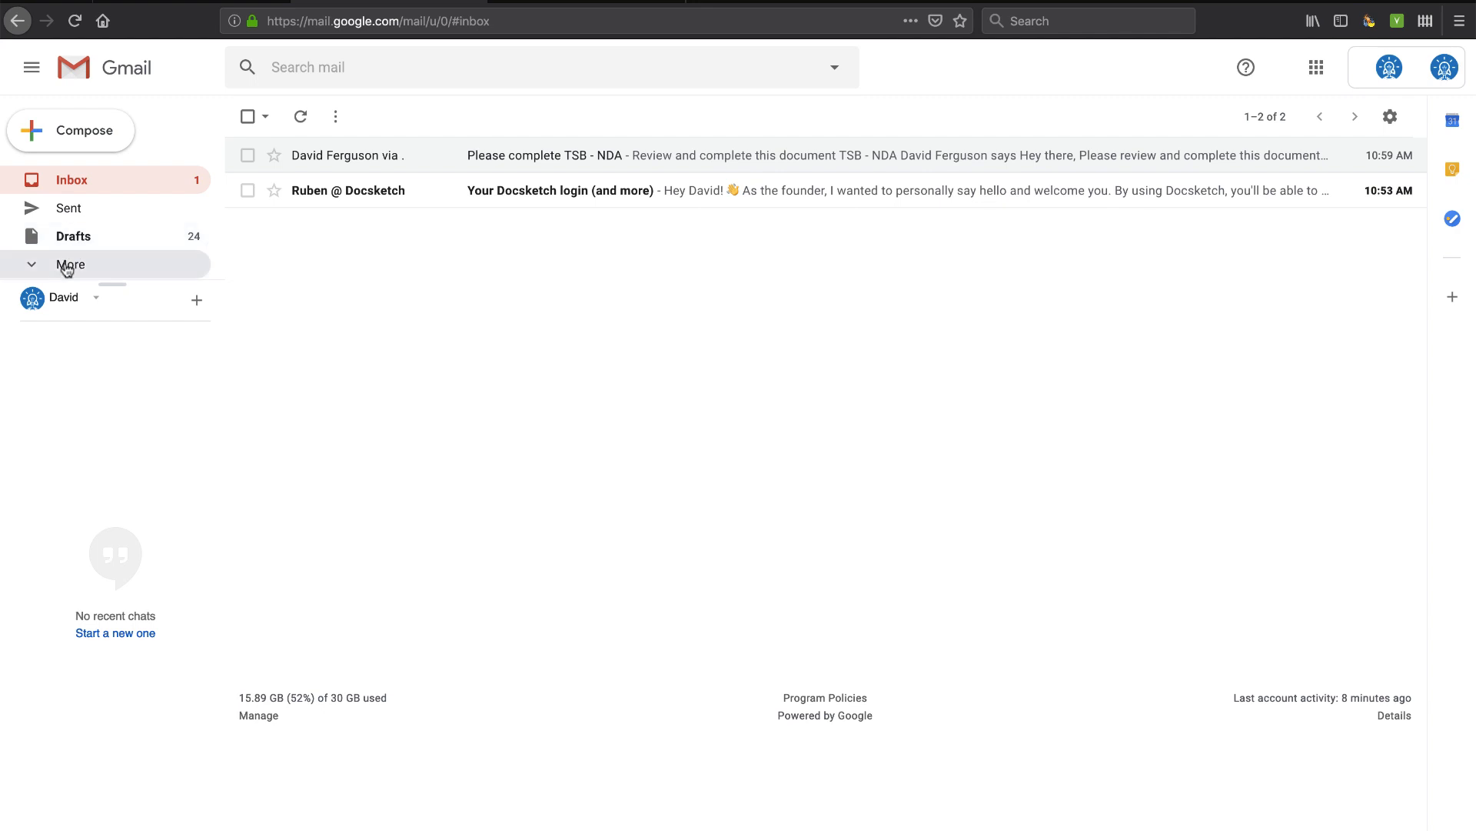
# Expand and collapse the extra Gmail sidebar folders with More and Less
pyautogui.click(72, 264)
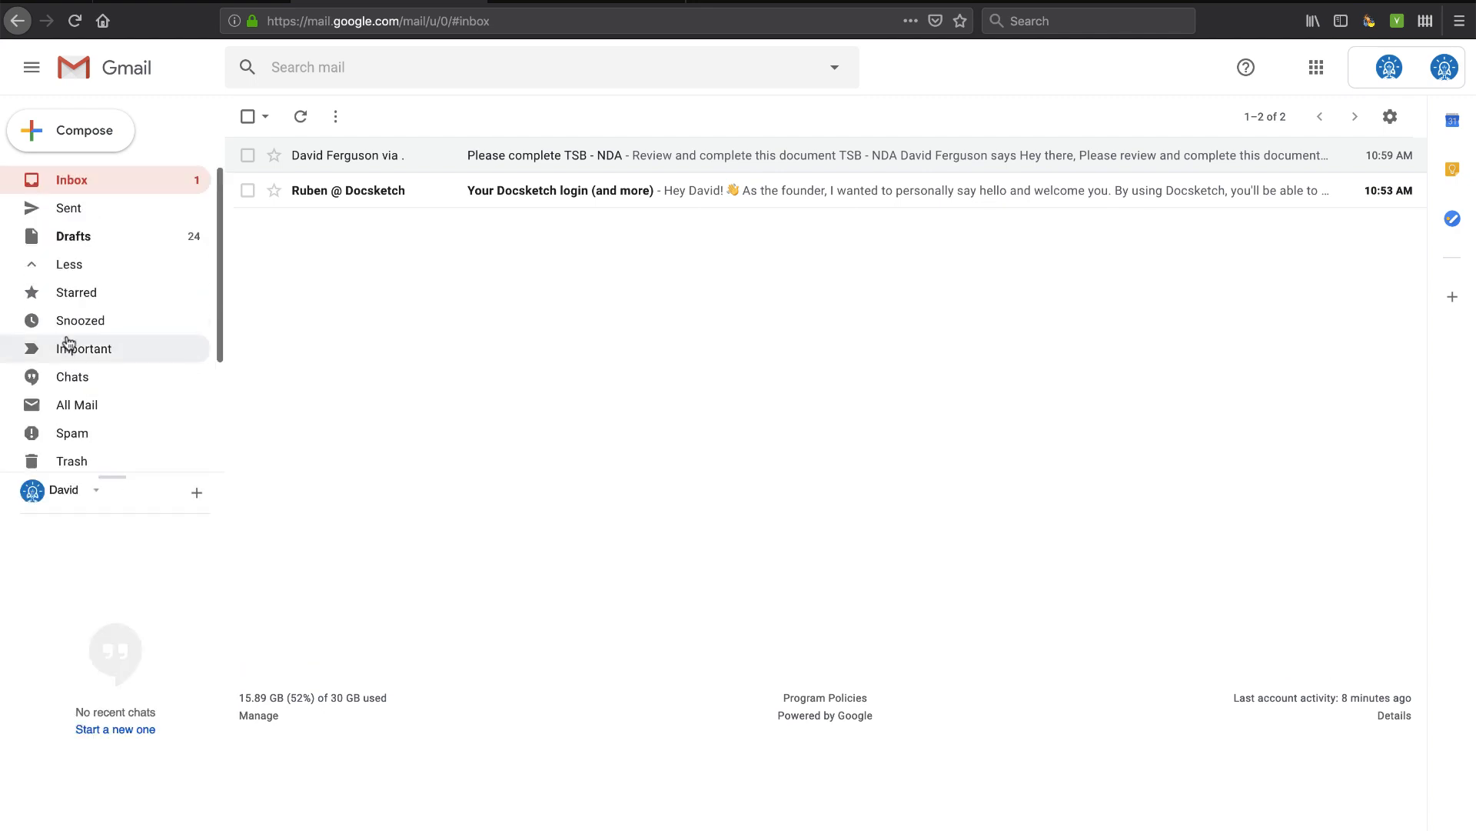
pyautogui.click(69, 263)
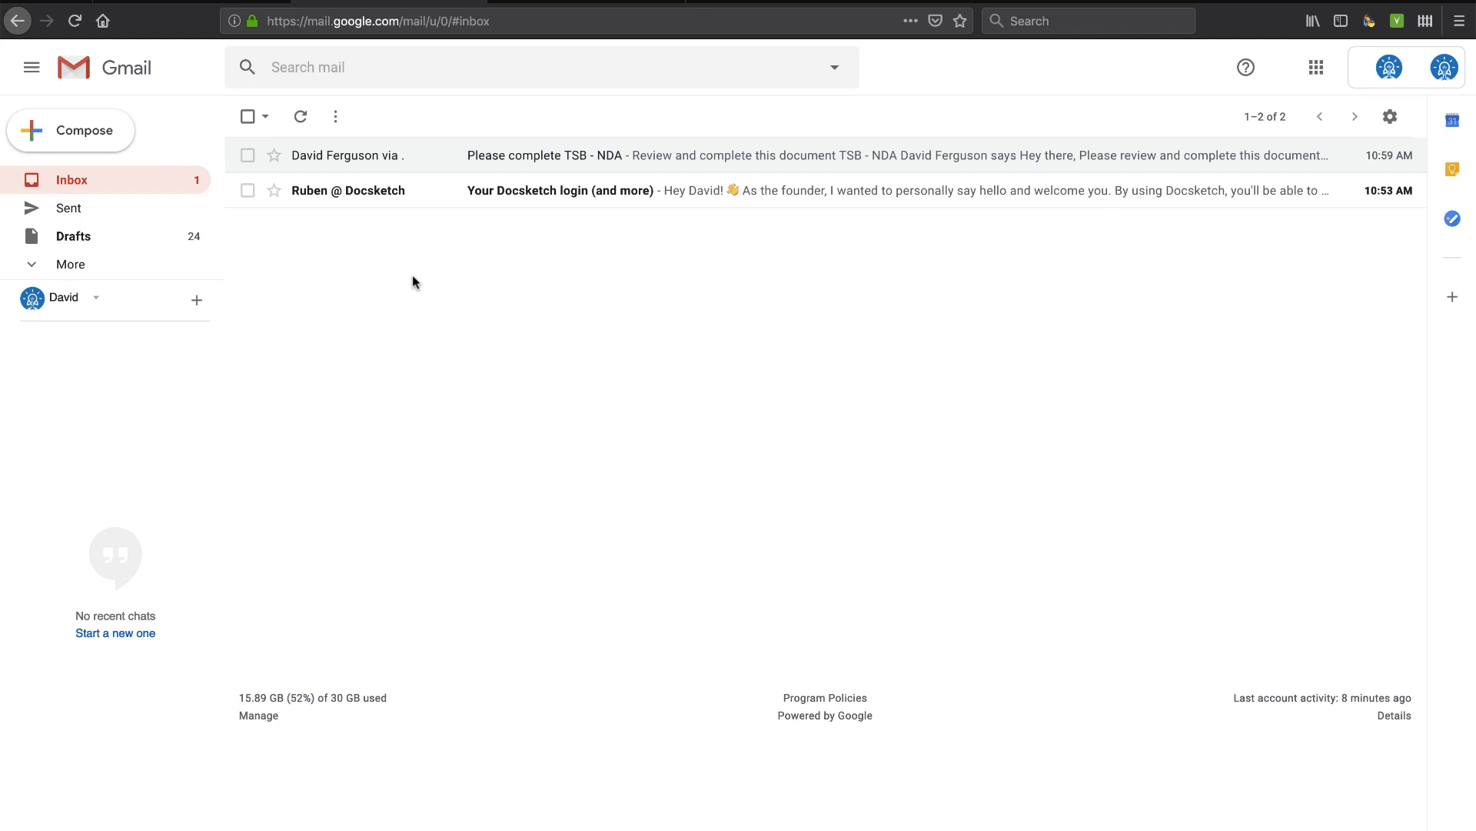
pyautogui.moveTo(513, 141)
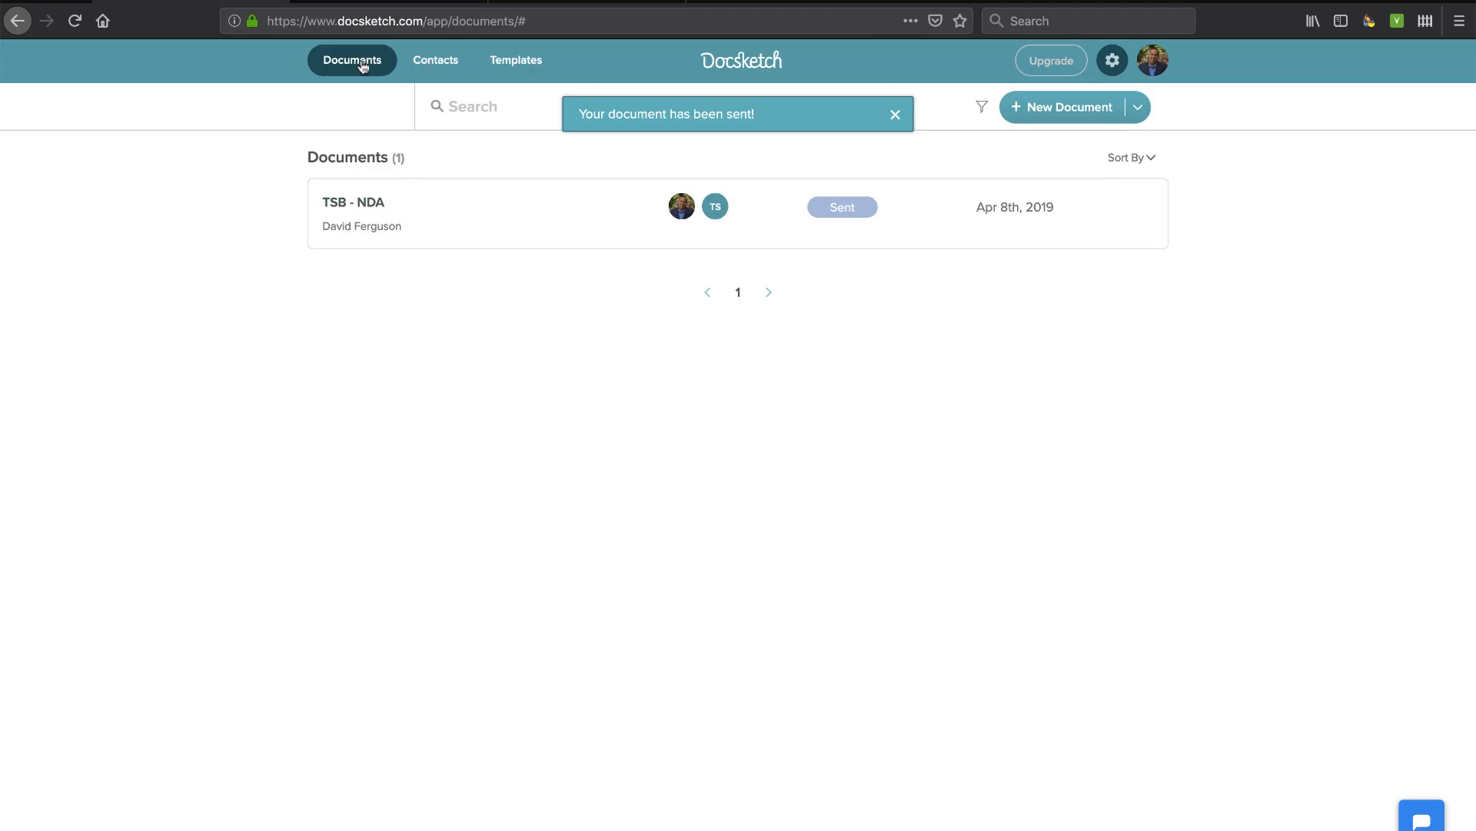
# Refresh the Documents list to show TSB - NDA as Pending and open it
pyautogui.click(895, 114)
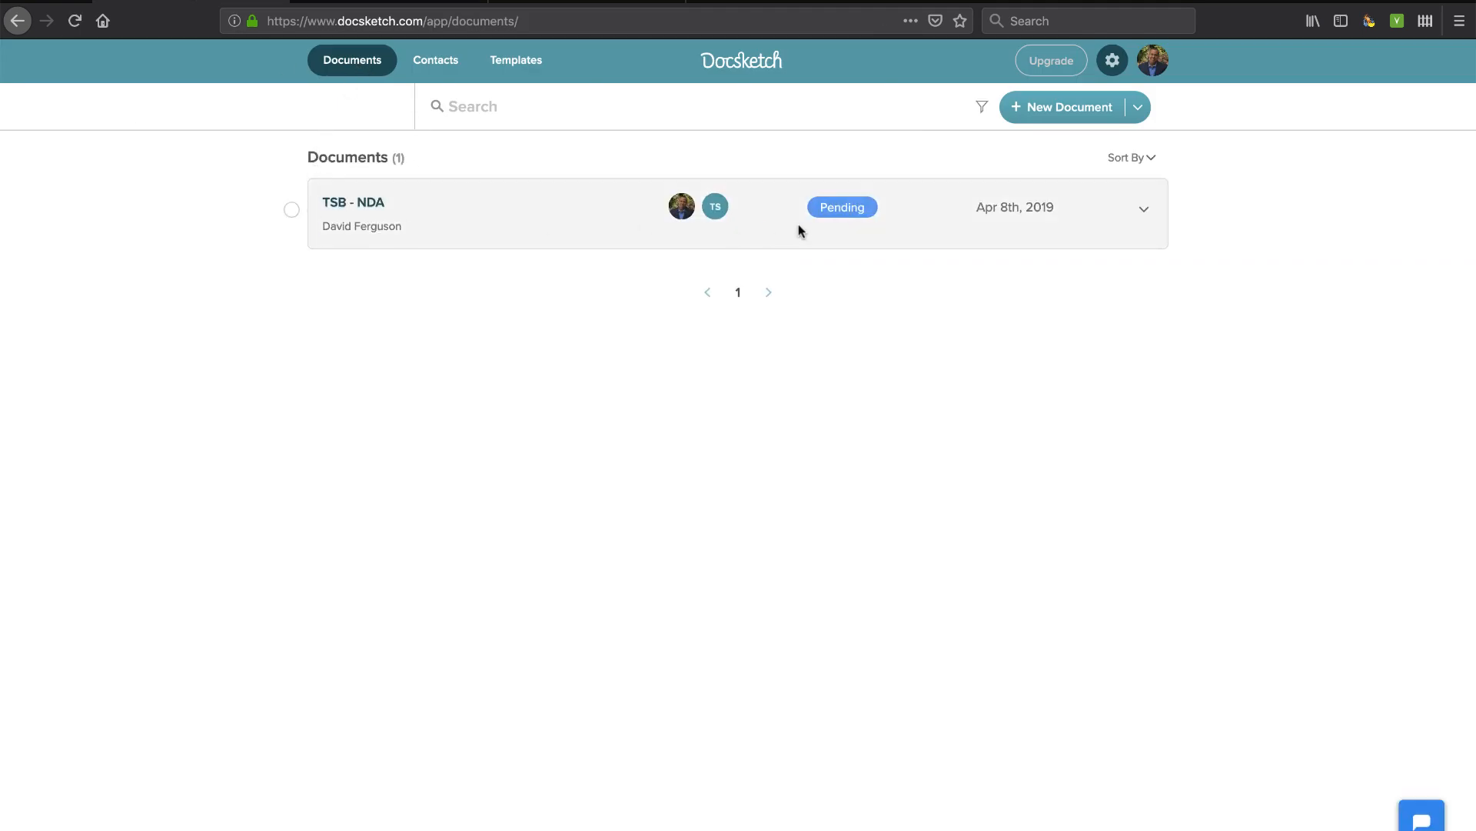
pyautogui.moveTo(810, 192)
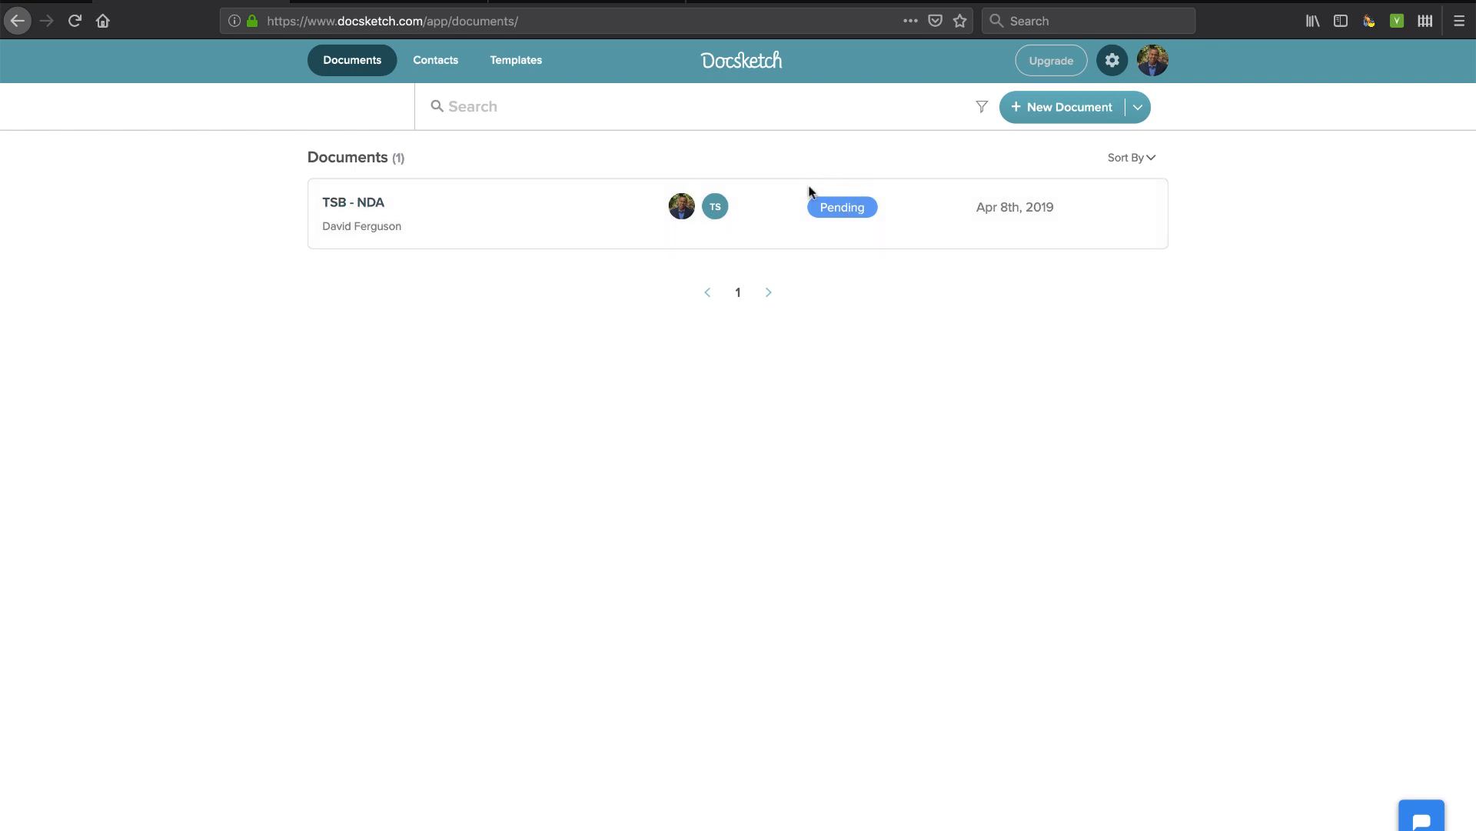
pyautogui.moveTo(742, 214)
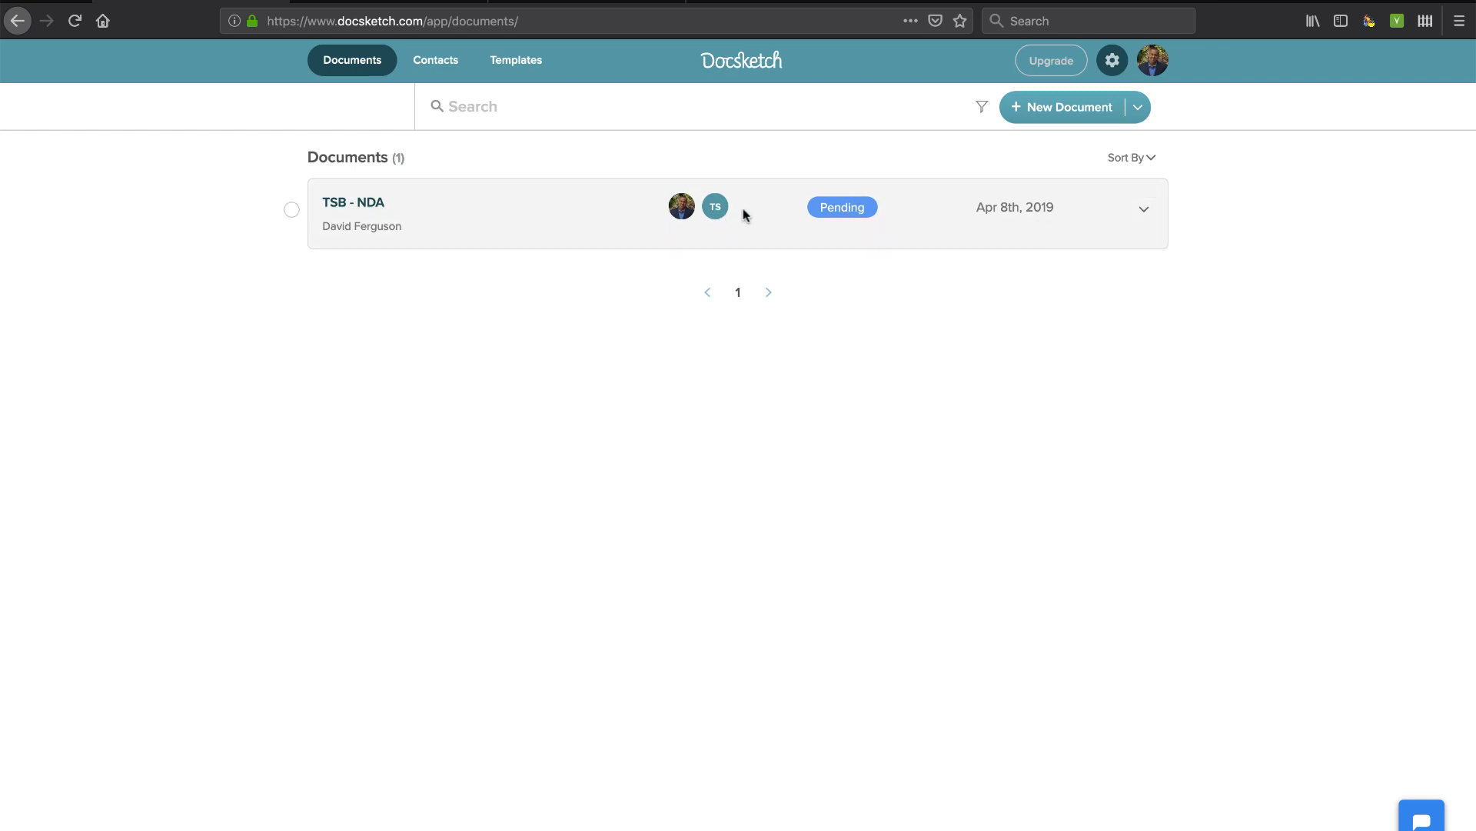
pyautogui.click(352, 202)
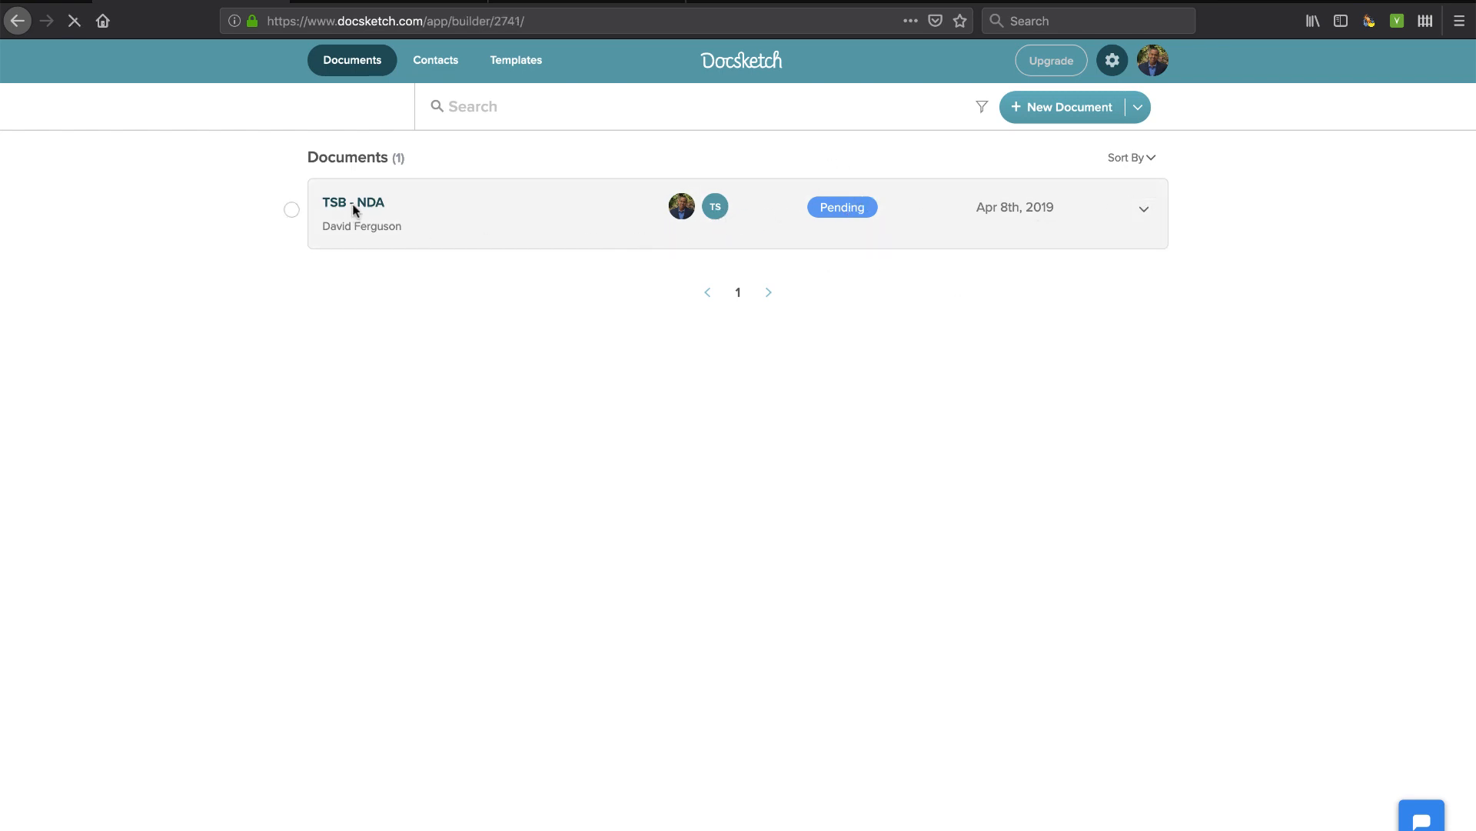
pyautogui.click(353, 202)
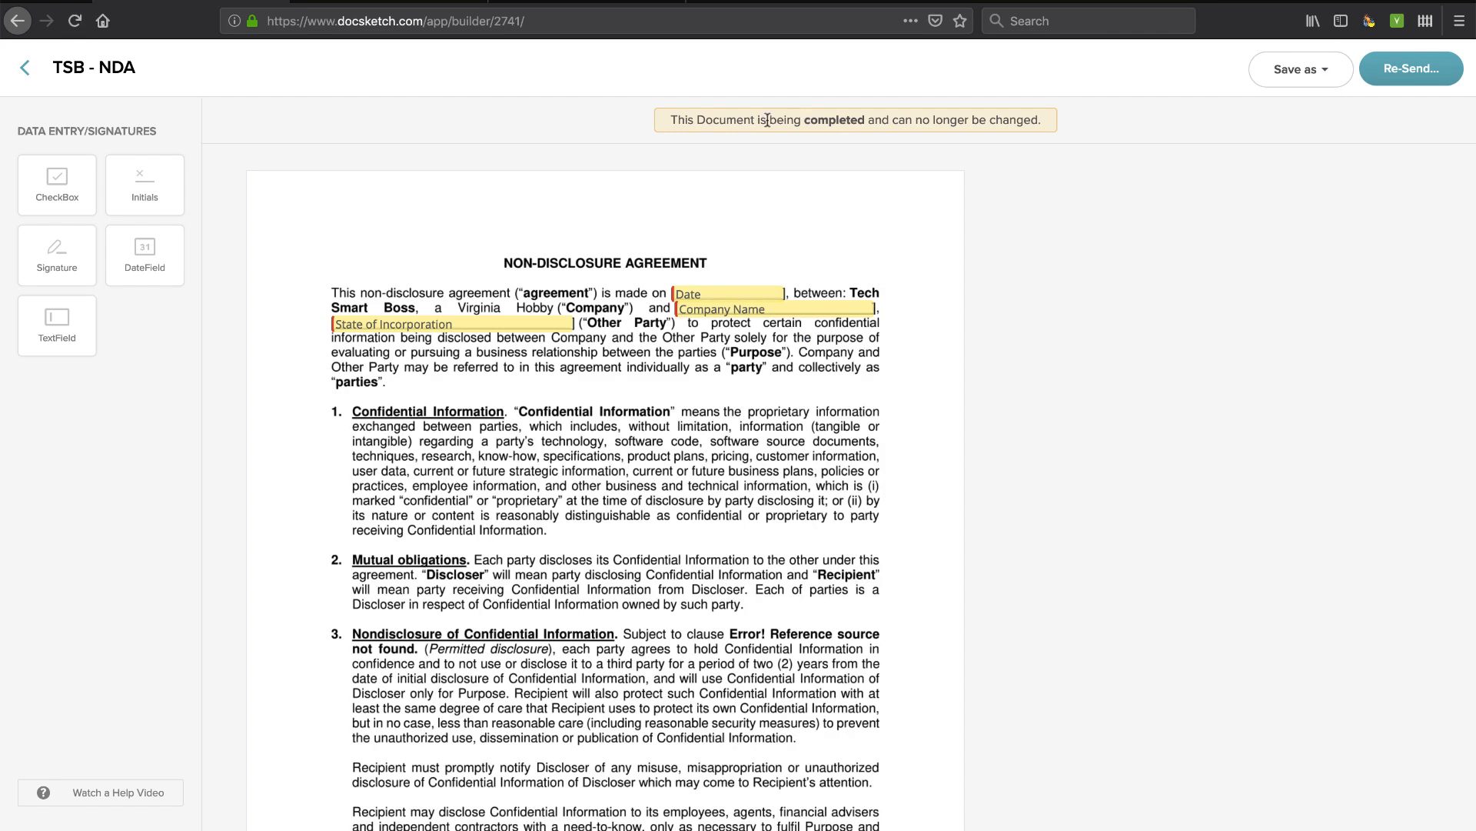
pyautogui.moveTo(995, 125)
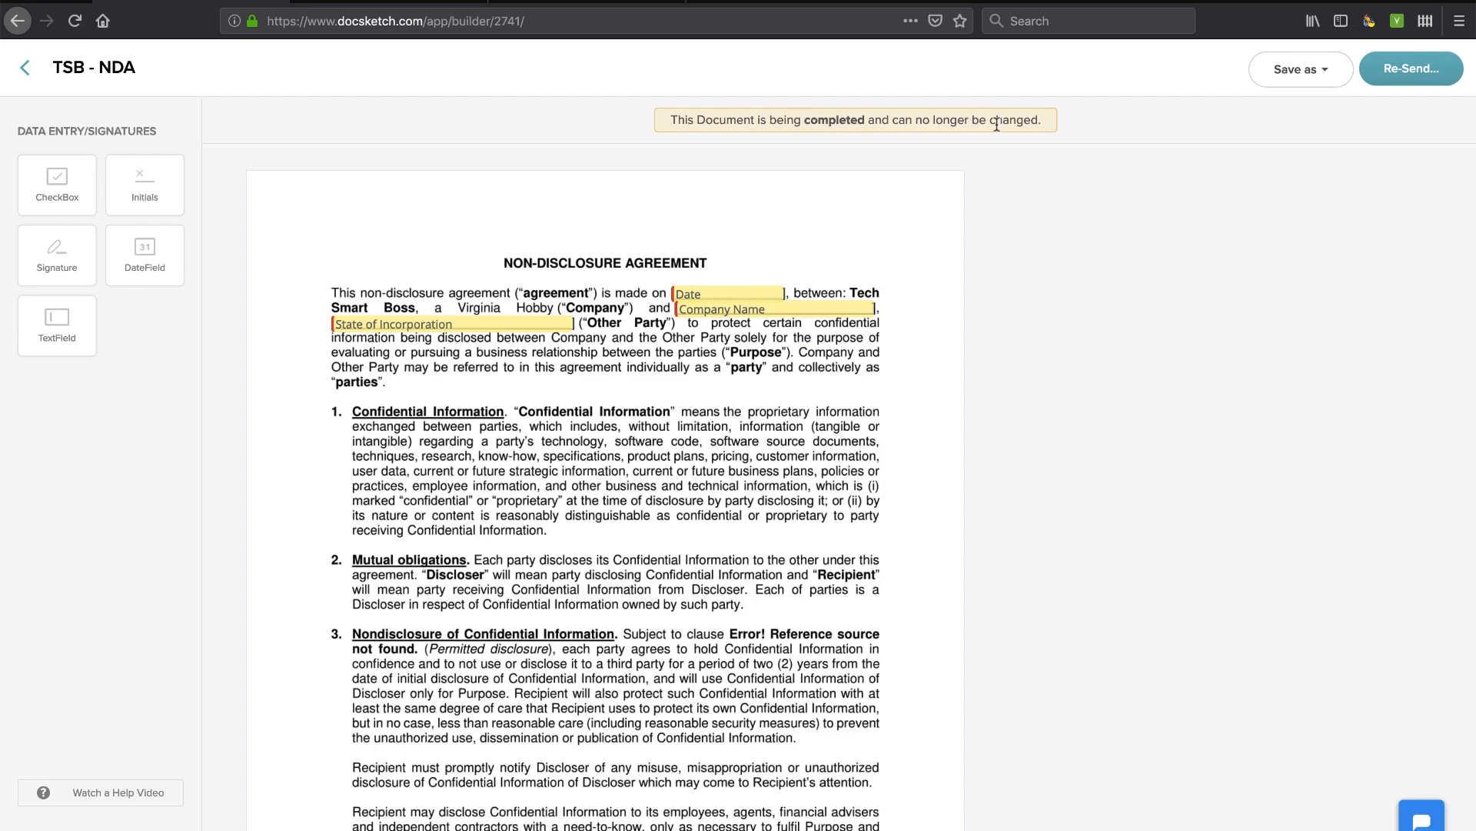
pyautogui.scroll(-3)
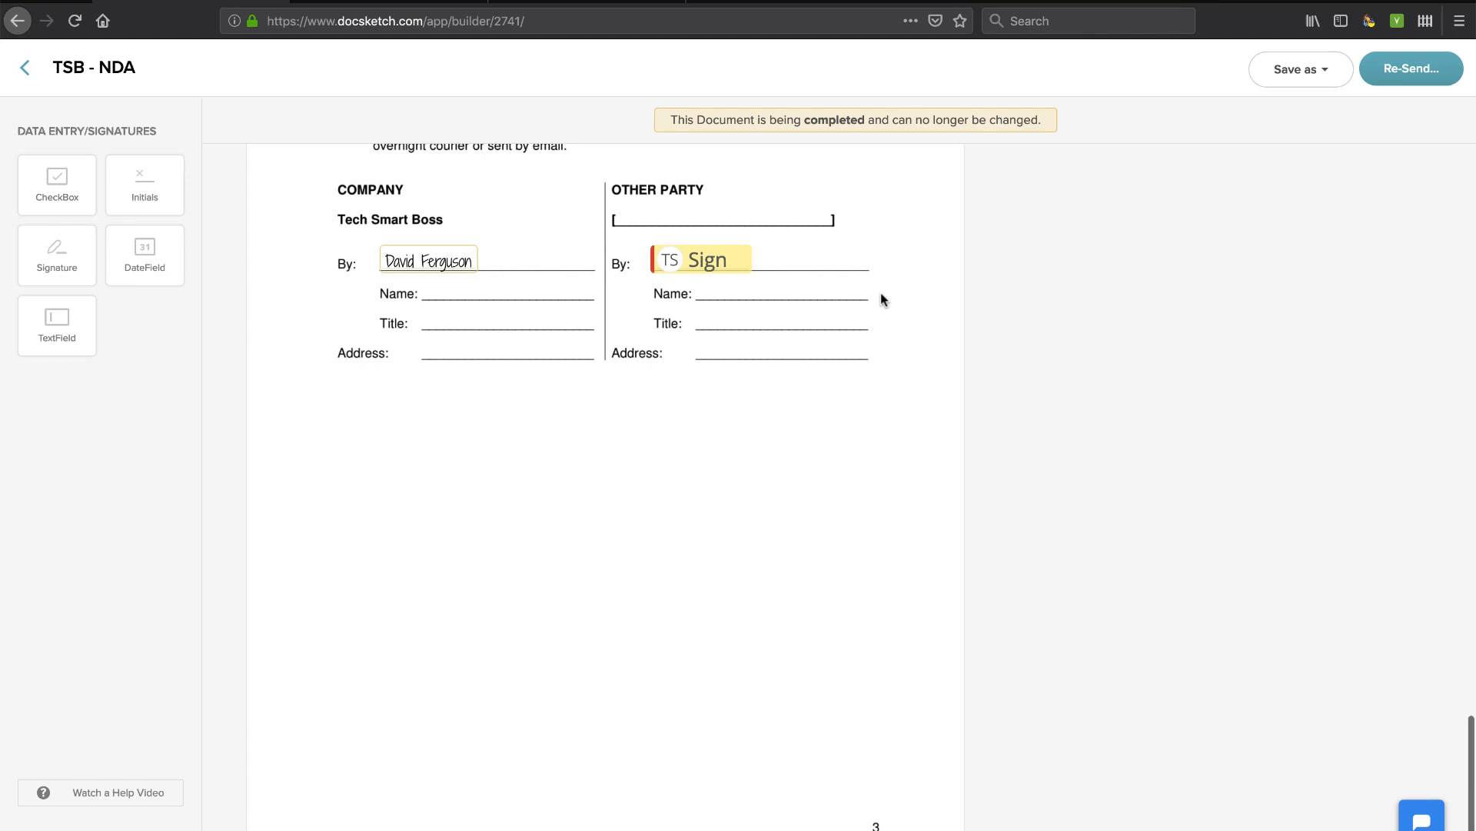
pyautogui.scroll(3)
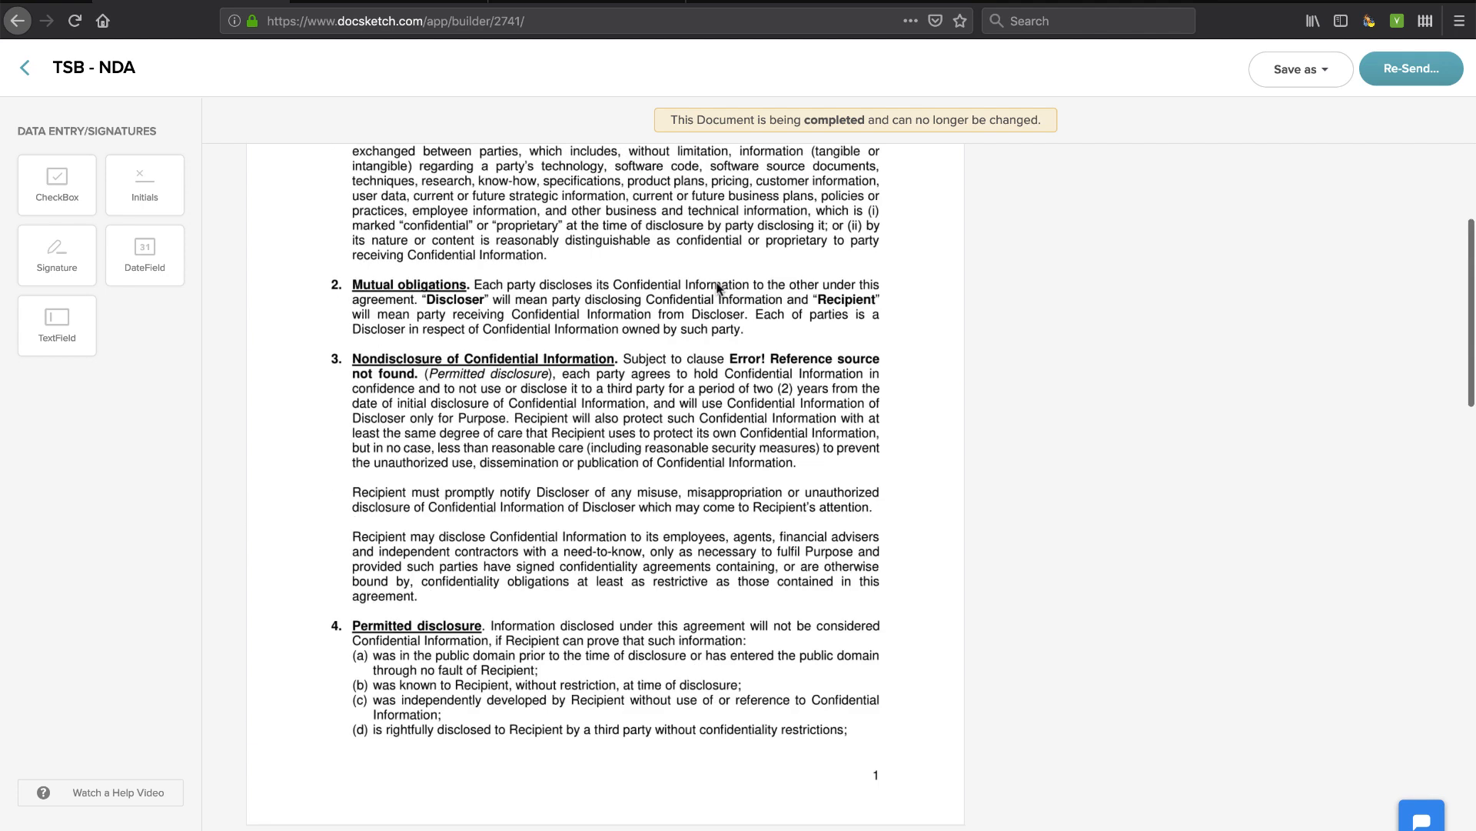
pyautogui.scroll(3)
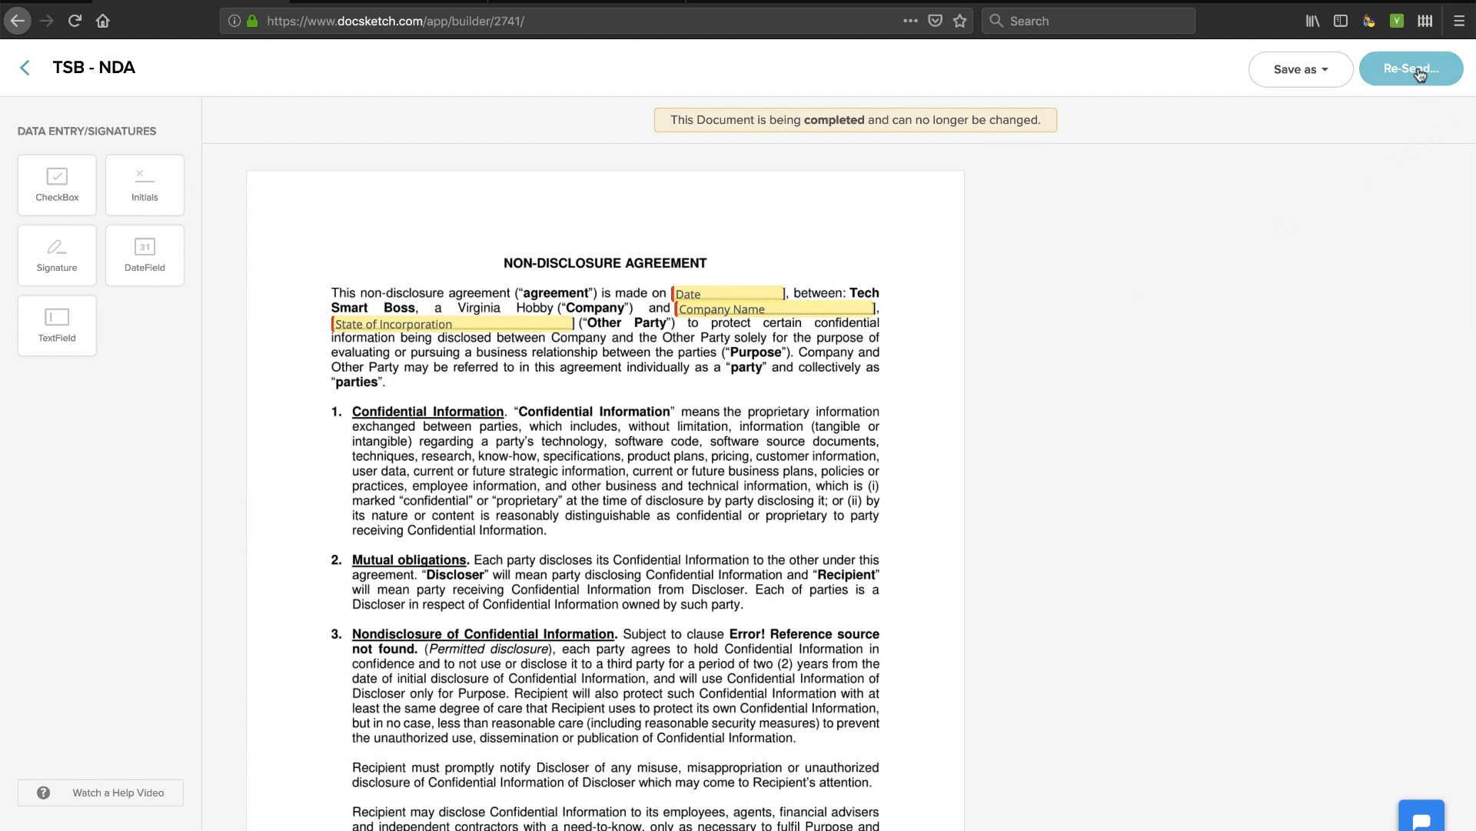
# Re-send the NDA to both signers with the existing completion request message
pyautogui.click(1410, 68)
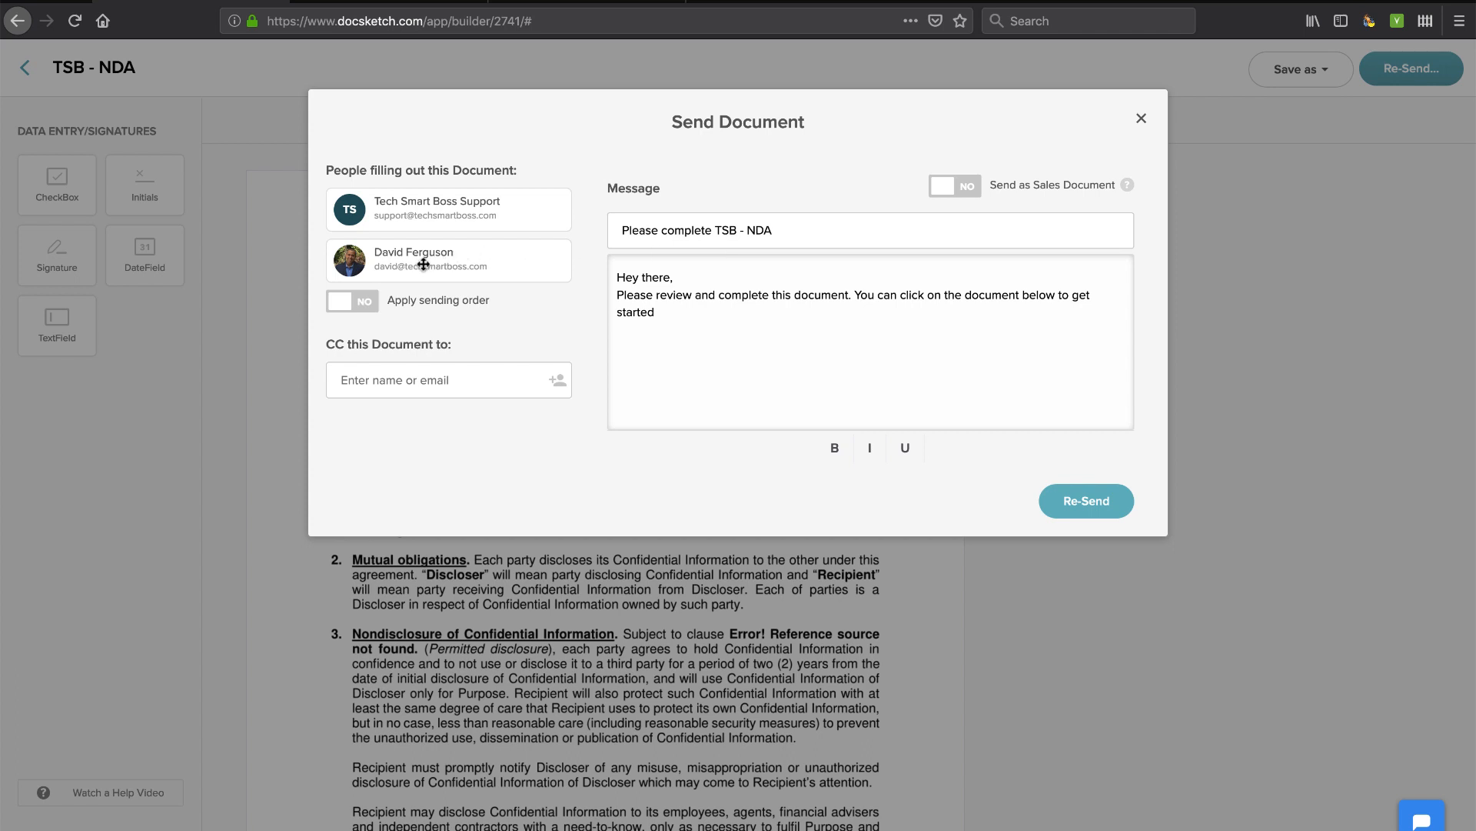
pyautogui.moveTo(408, 227)
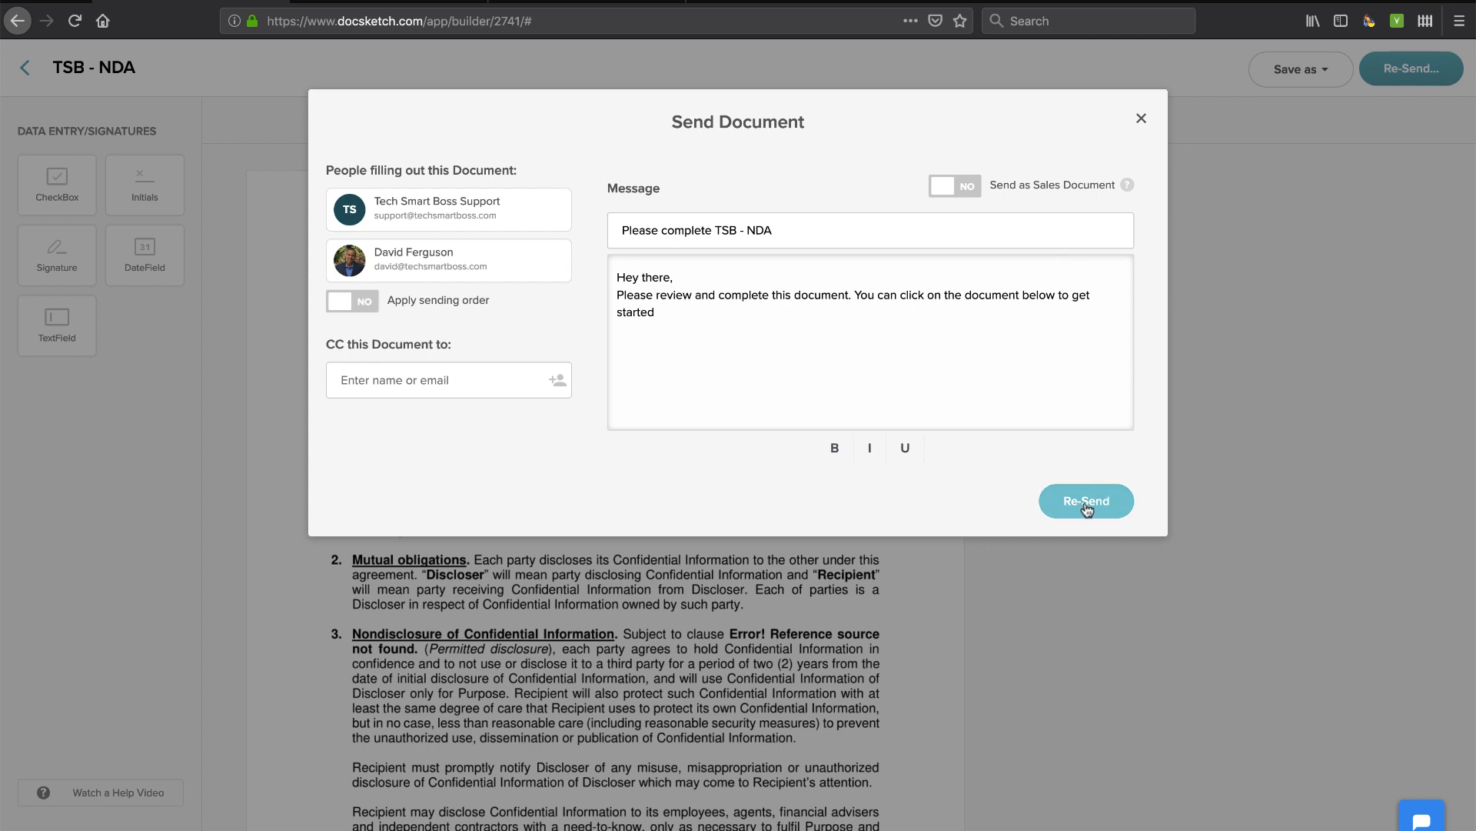
pyautogui.click(1086, 499)
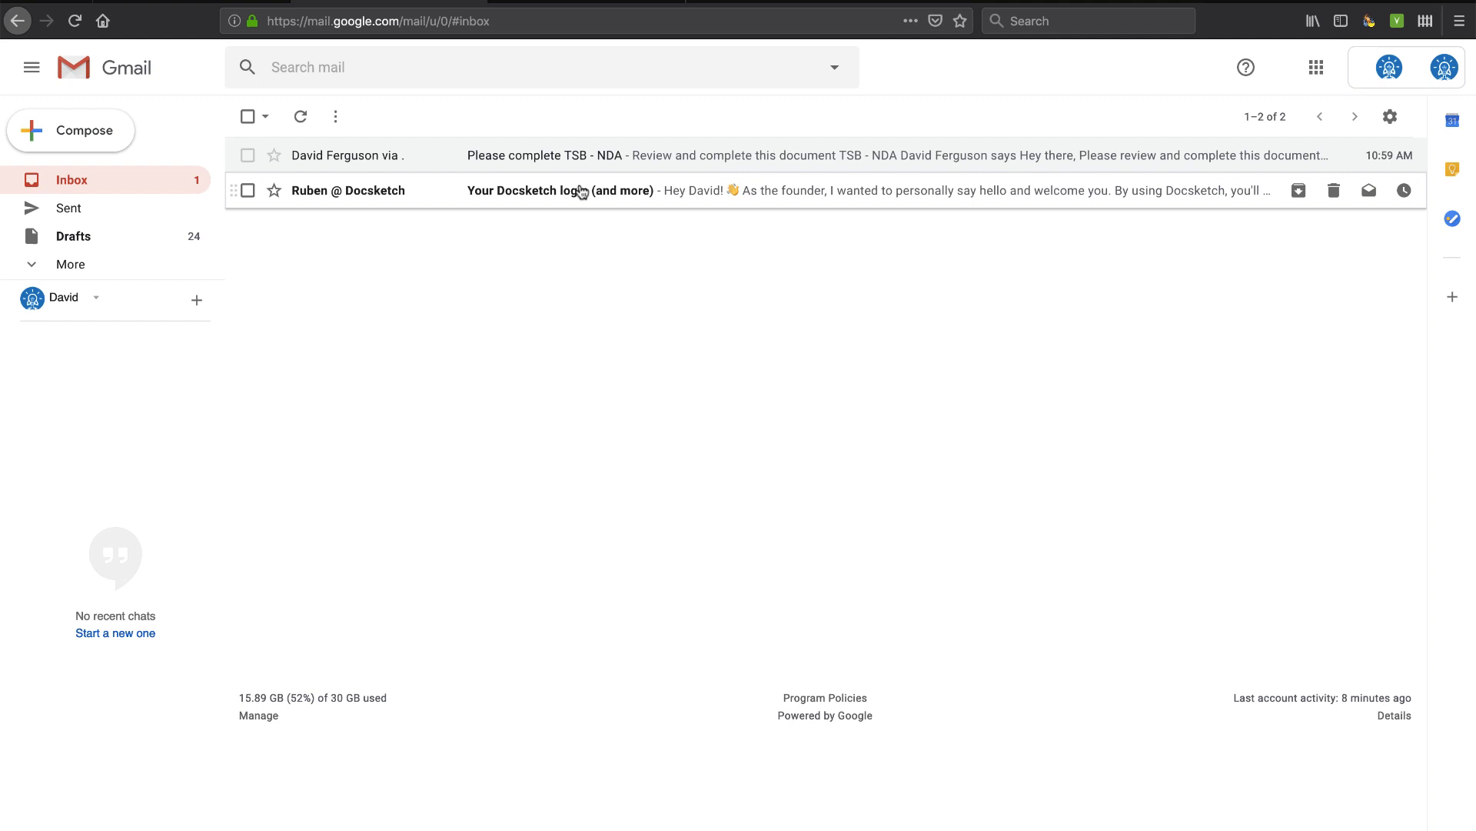
pyautogui.moveTo(129, 167)
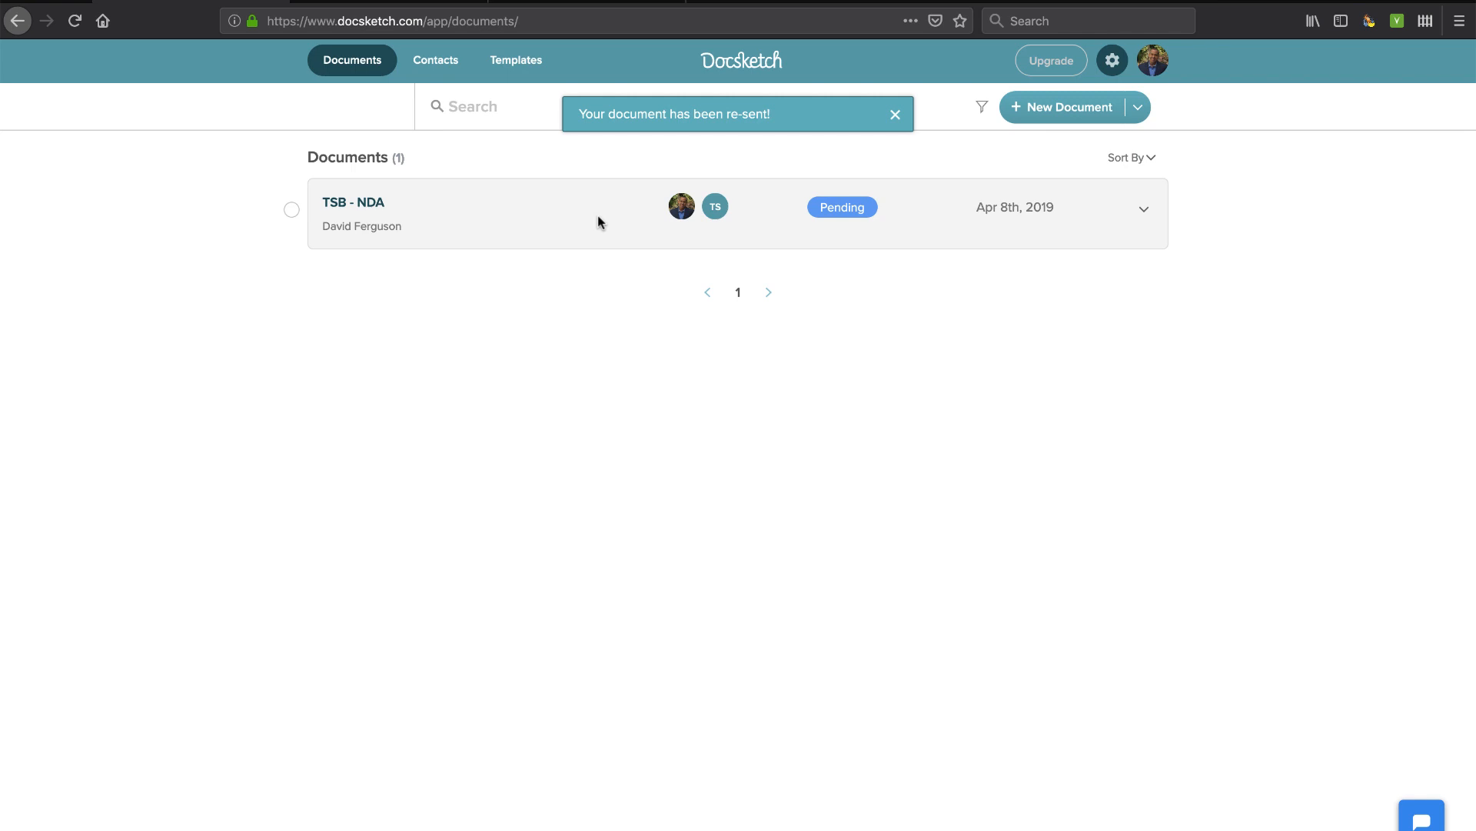
pyautogui.moveTo(590, 272)
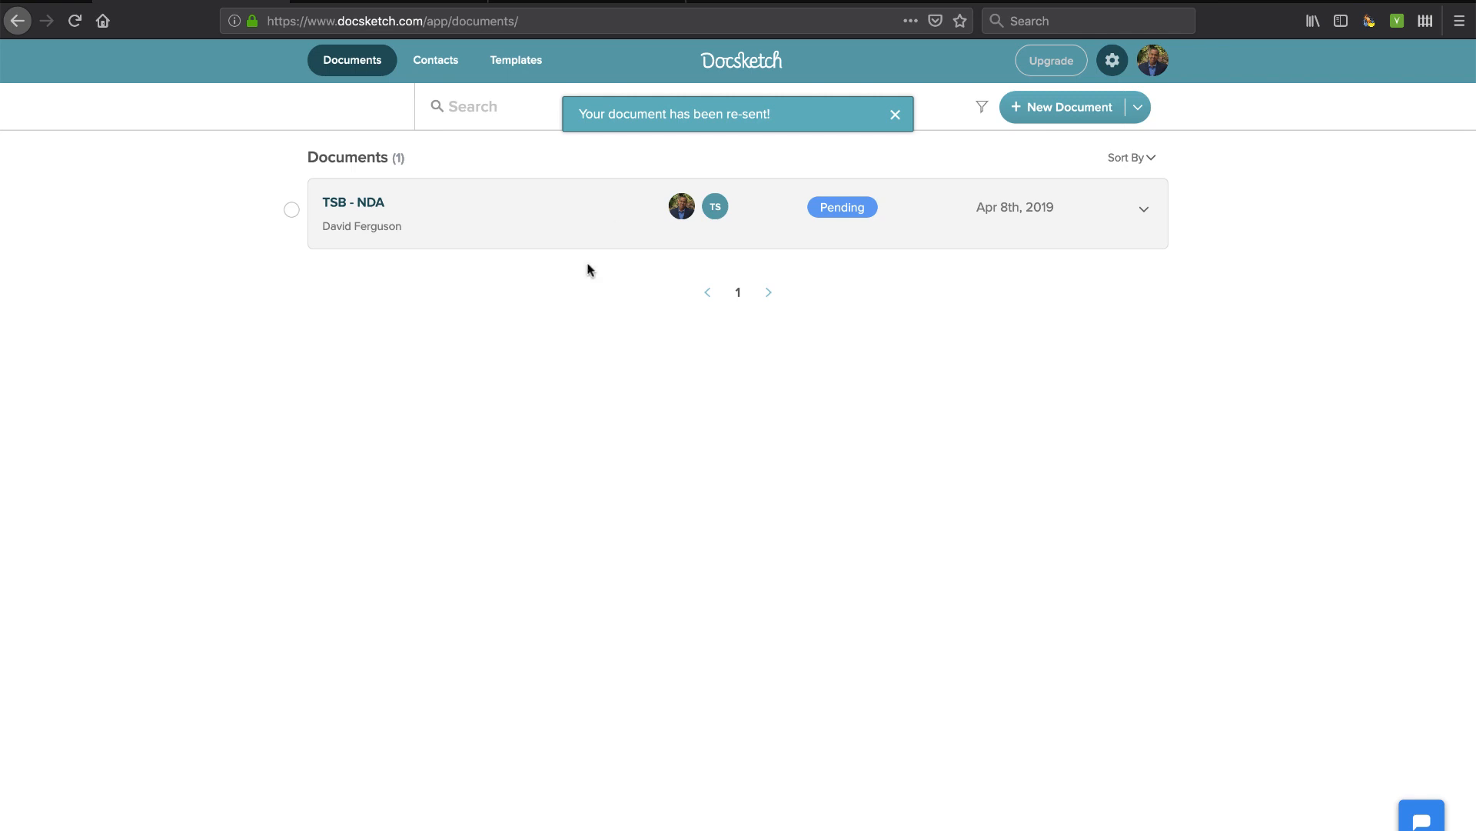
pyautogui.moveTo(557, 324)
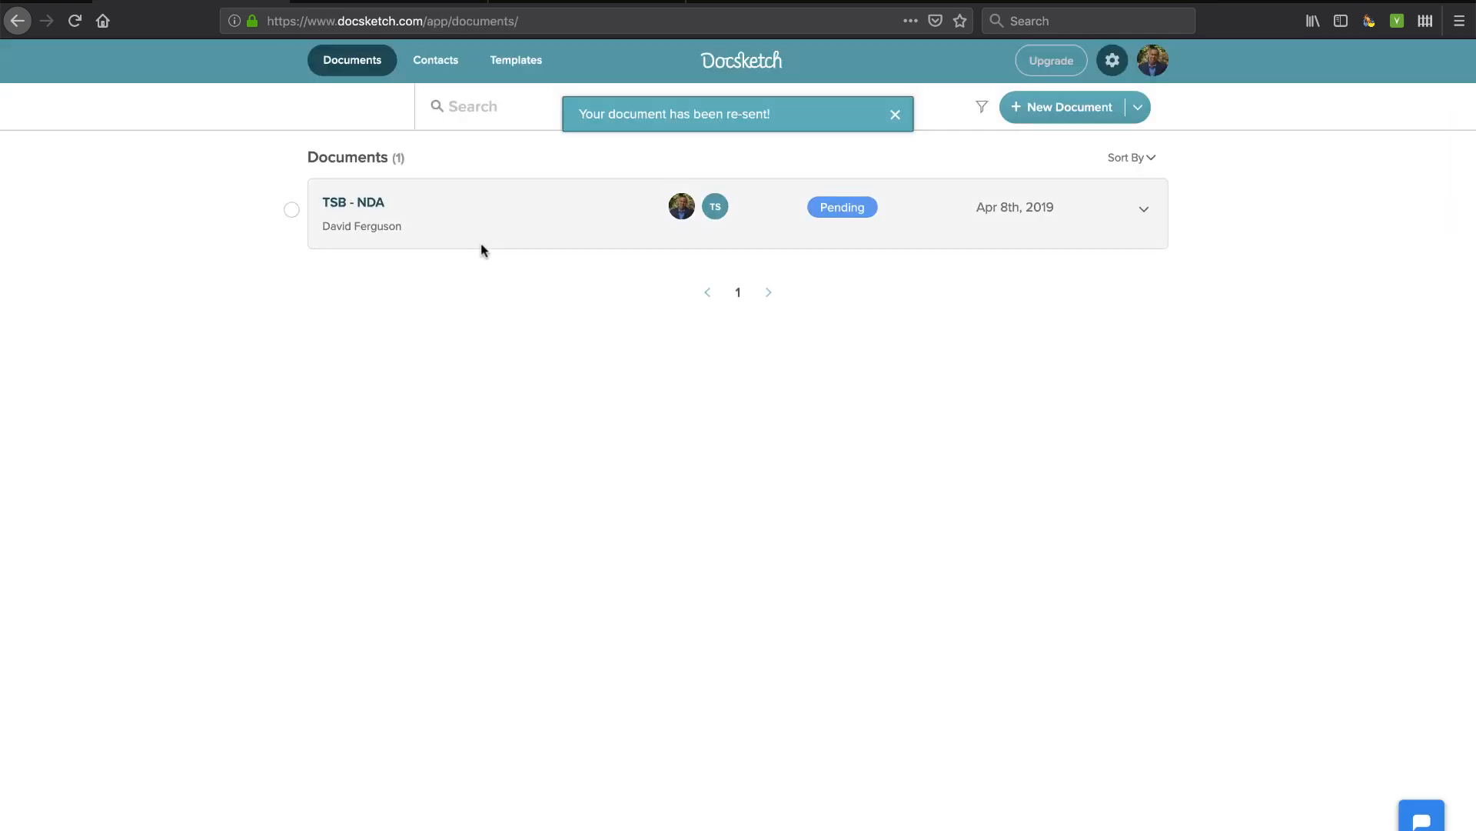
pyautogui.moveTo(882, 226)
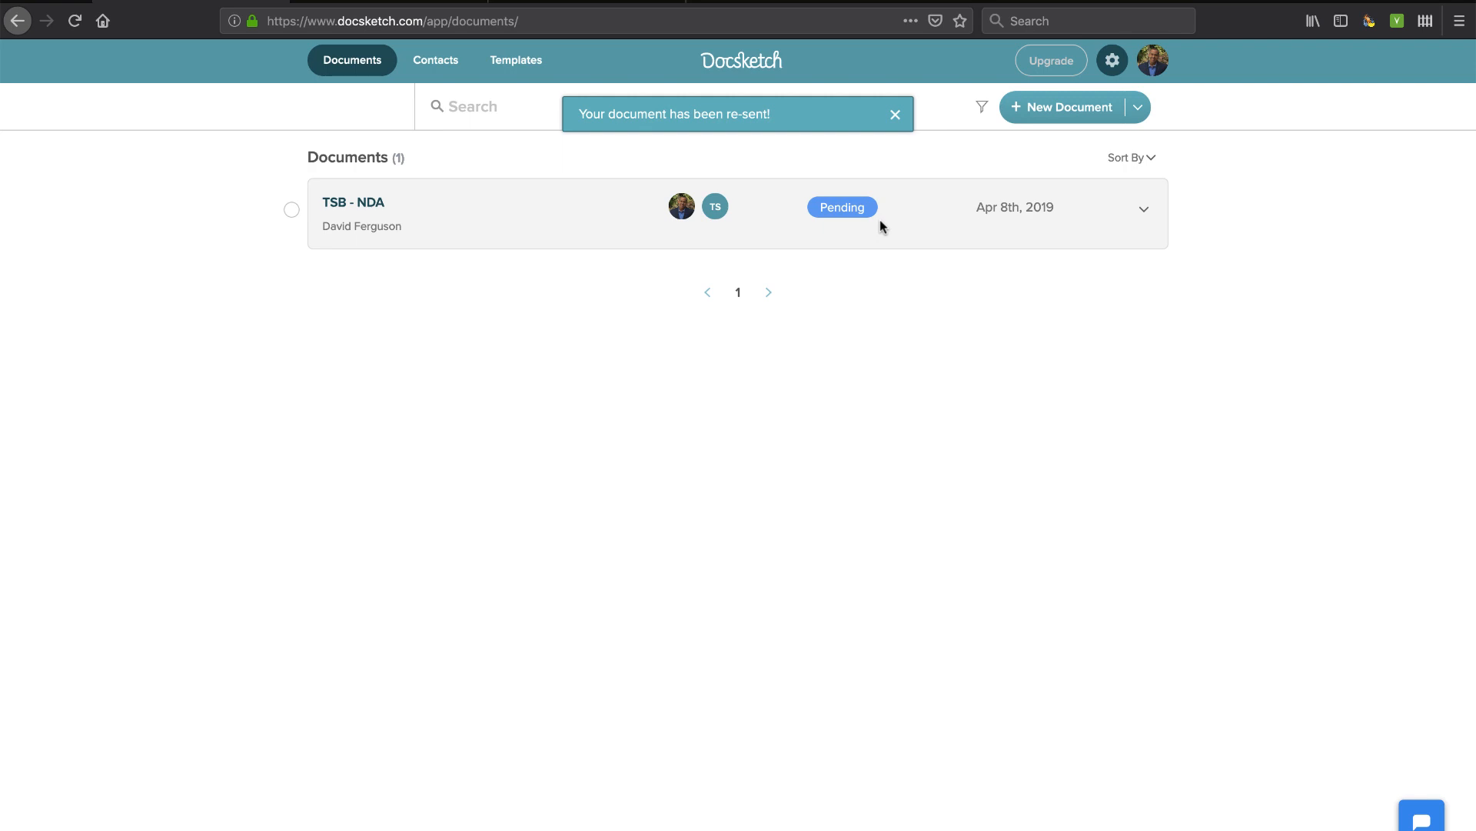
pyautogui.moveTo(499, 273)
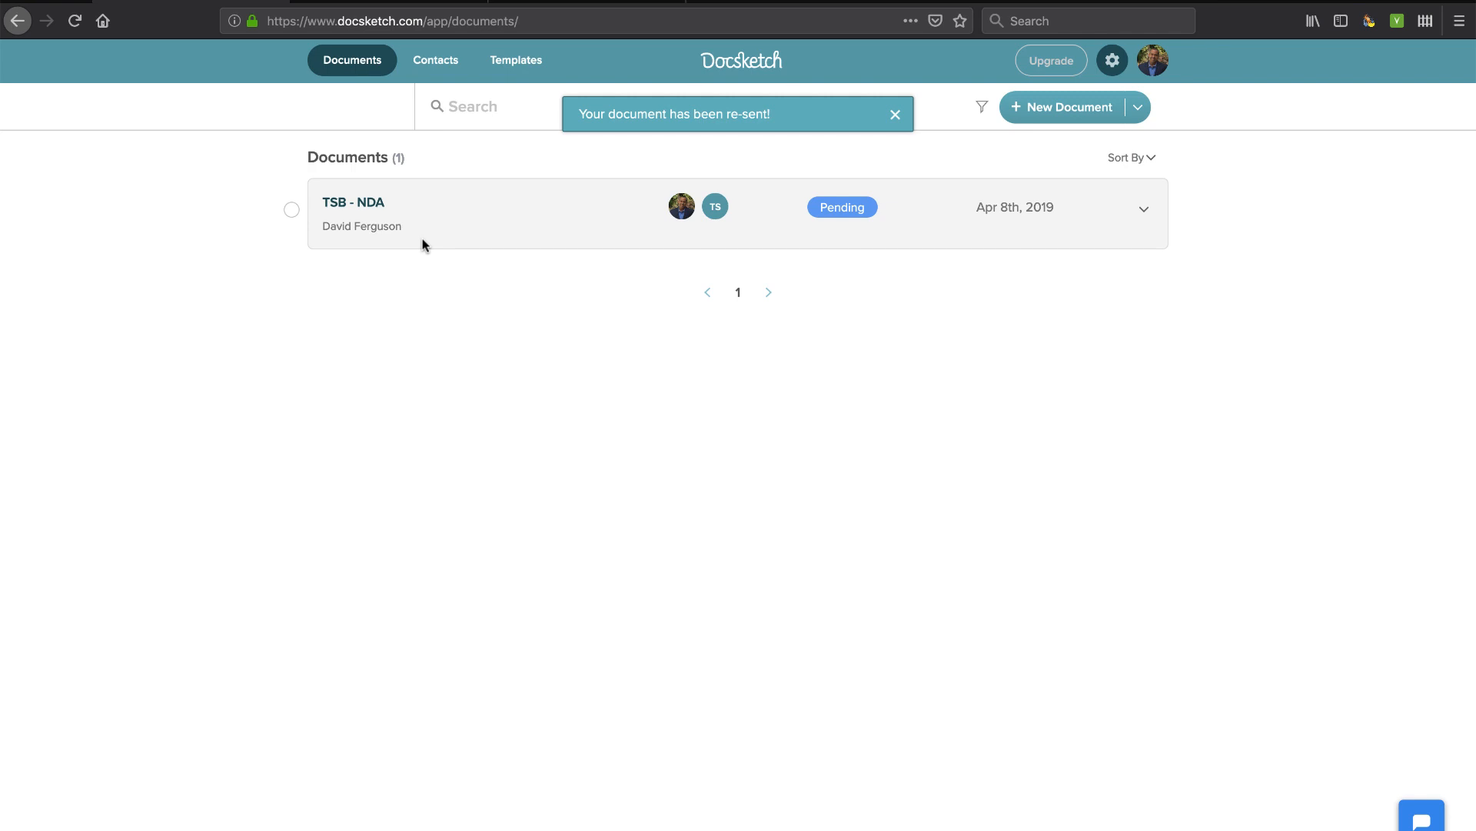
pyautogui.moveTo(823, 172)
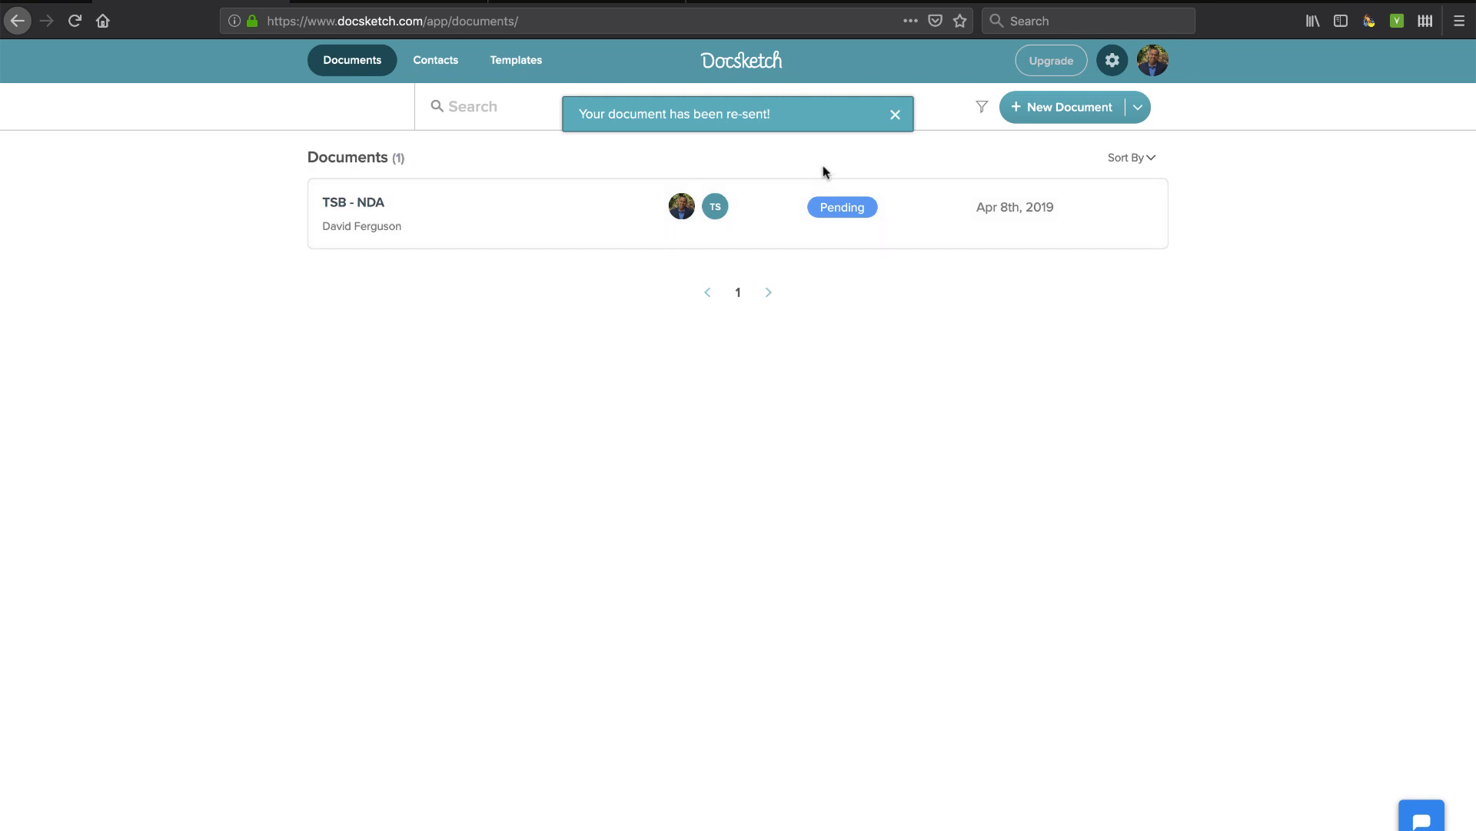
pyautogui.click(1152, 60)
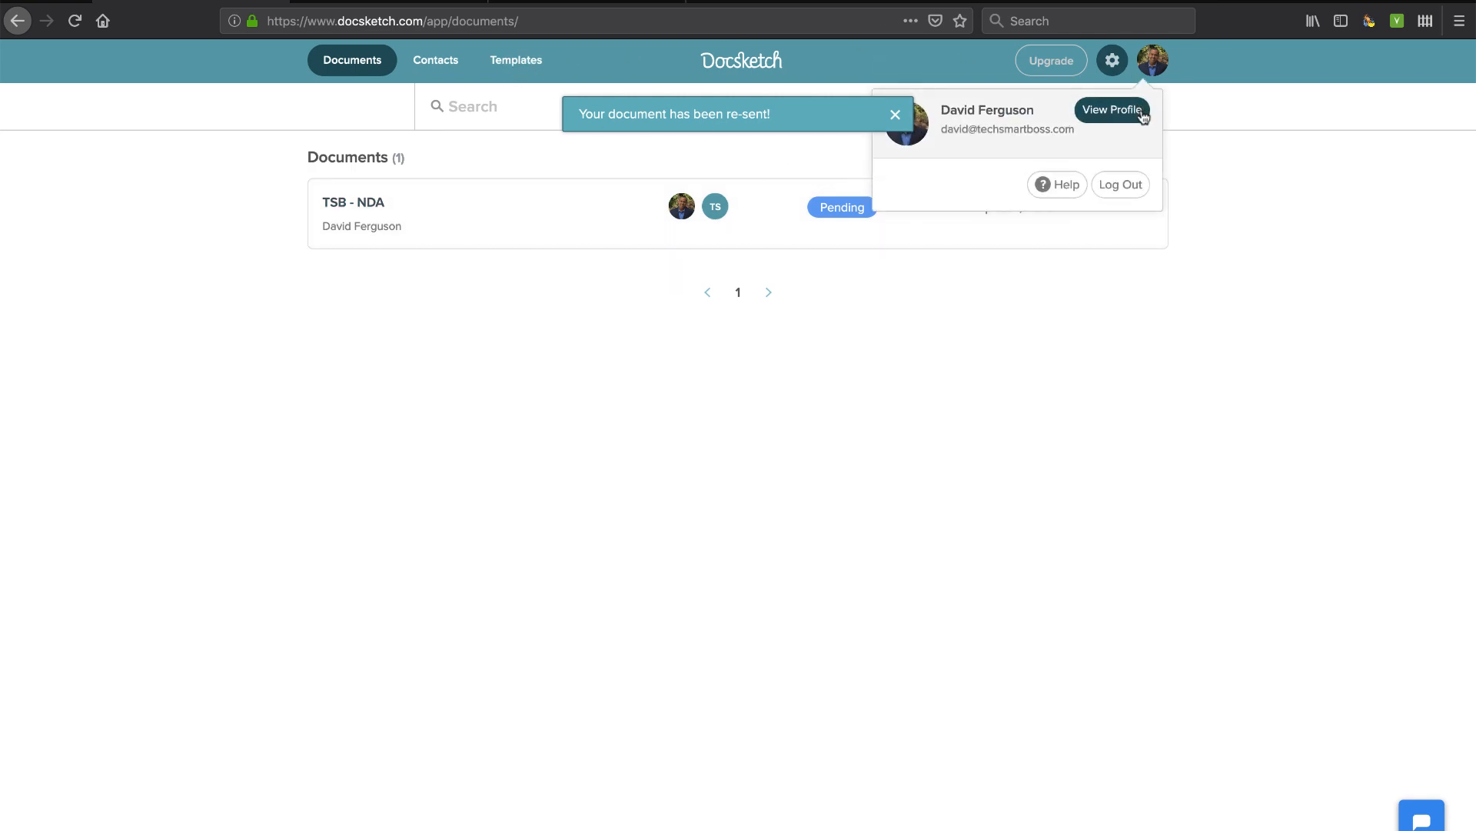
pyautogui.moveTo(893, 129)
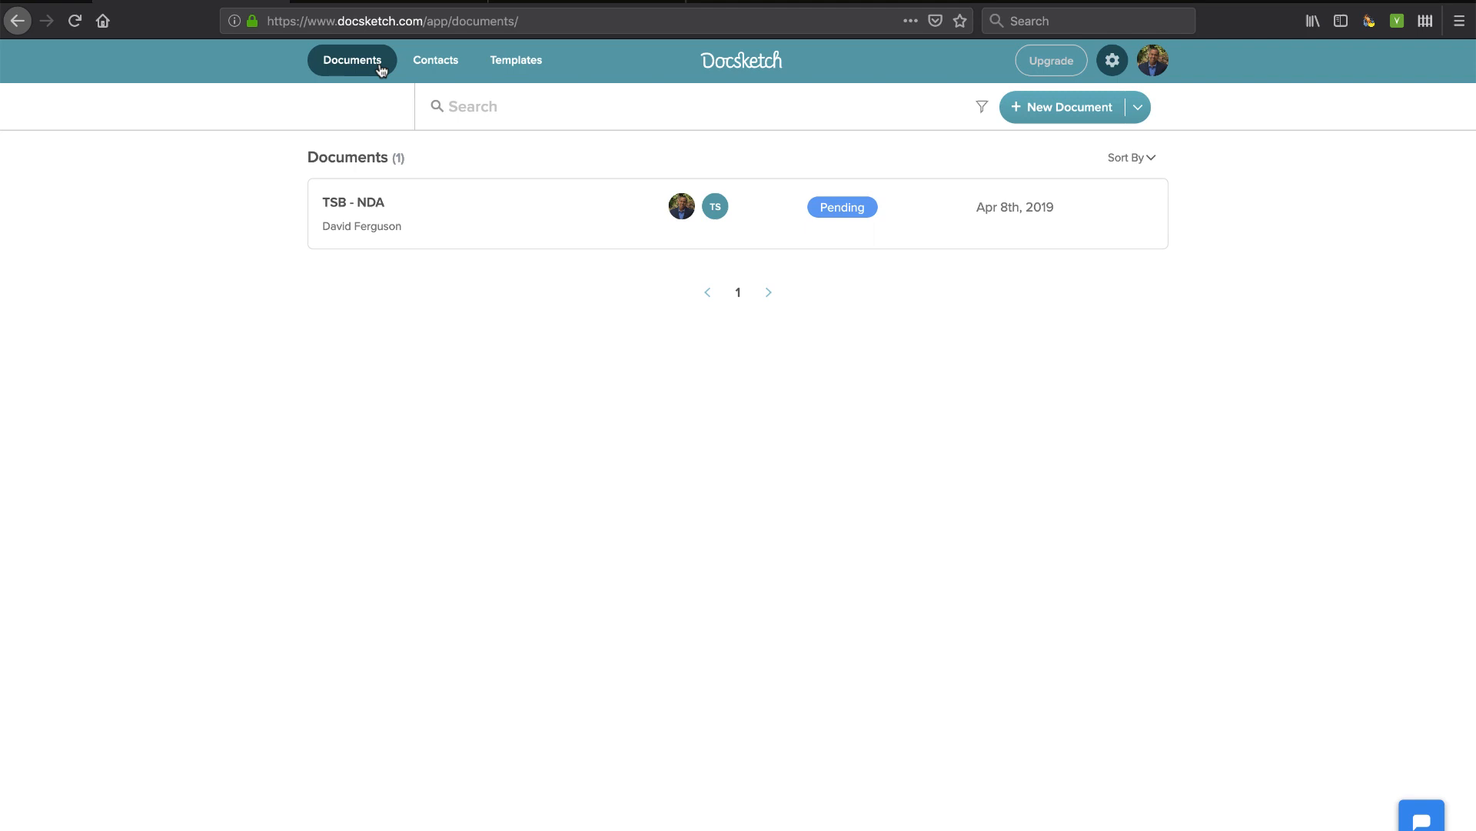
pyautogui.moveTo(442, 106)
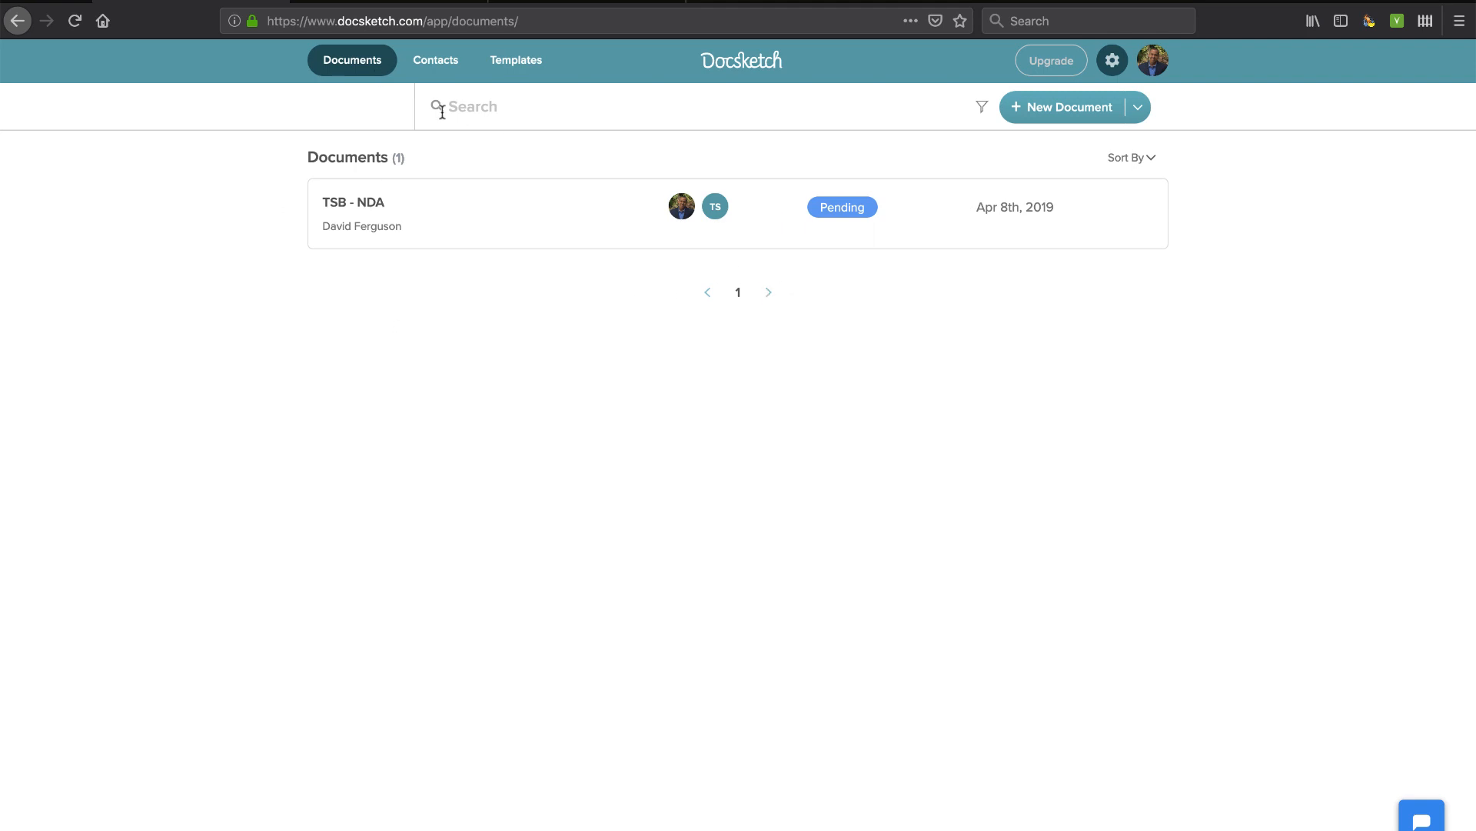
pyautogui.moveTo(553, 80)
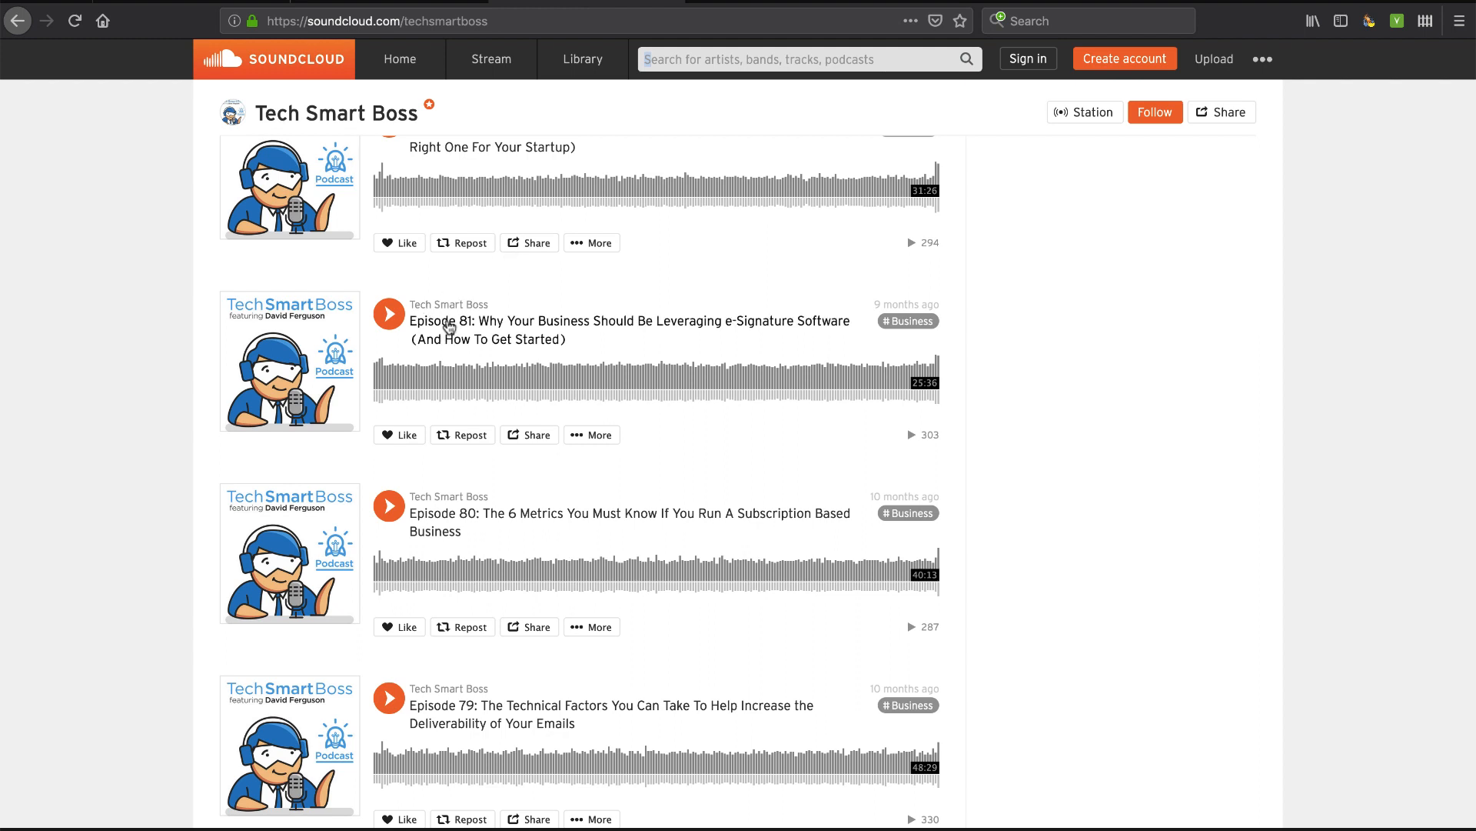
pyautogui.moveTo(479, 332)
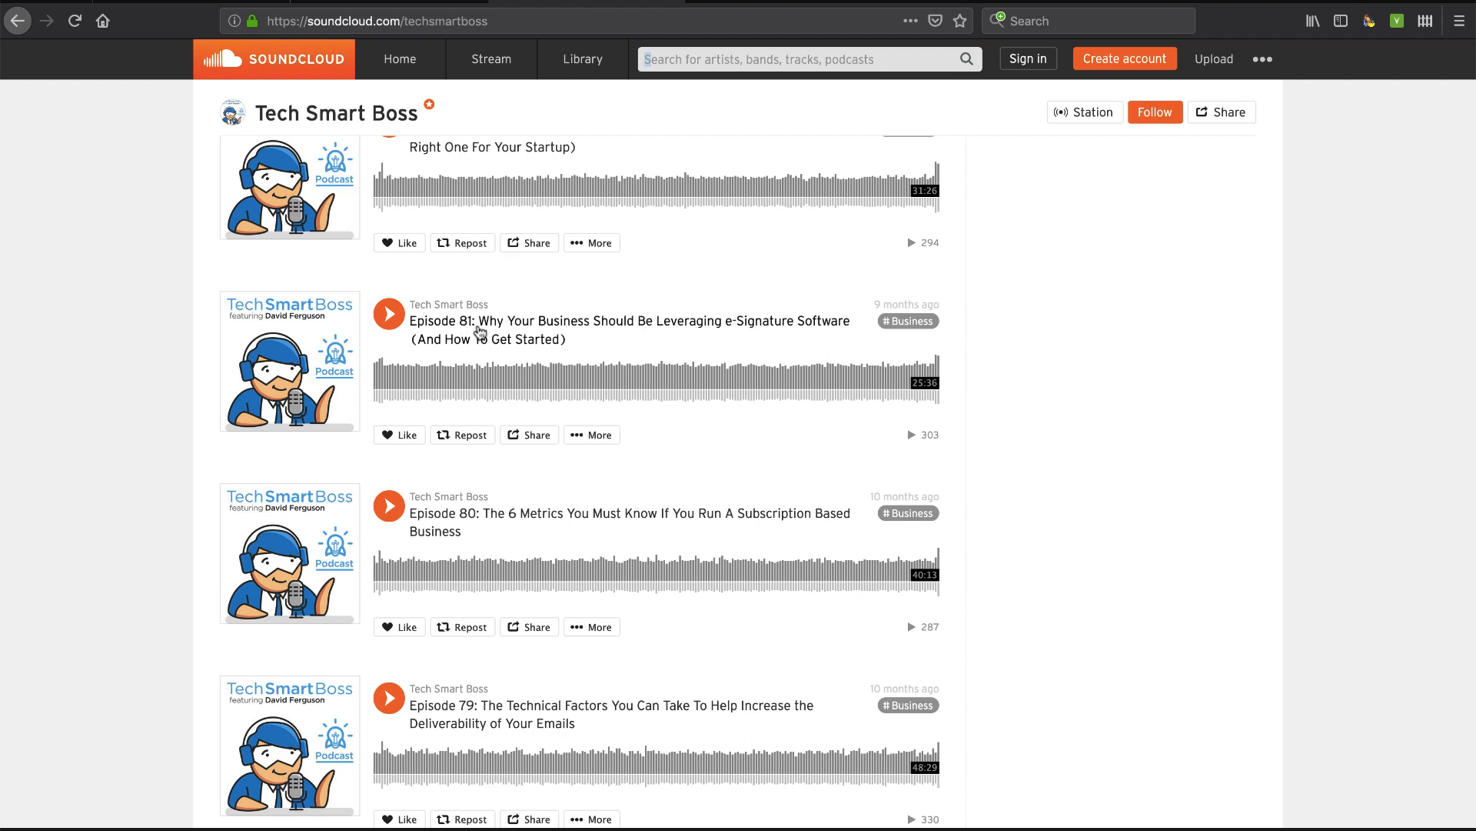
pyautogui.moveTo(479, 325)
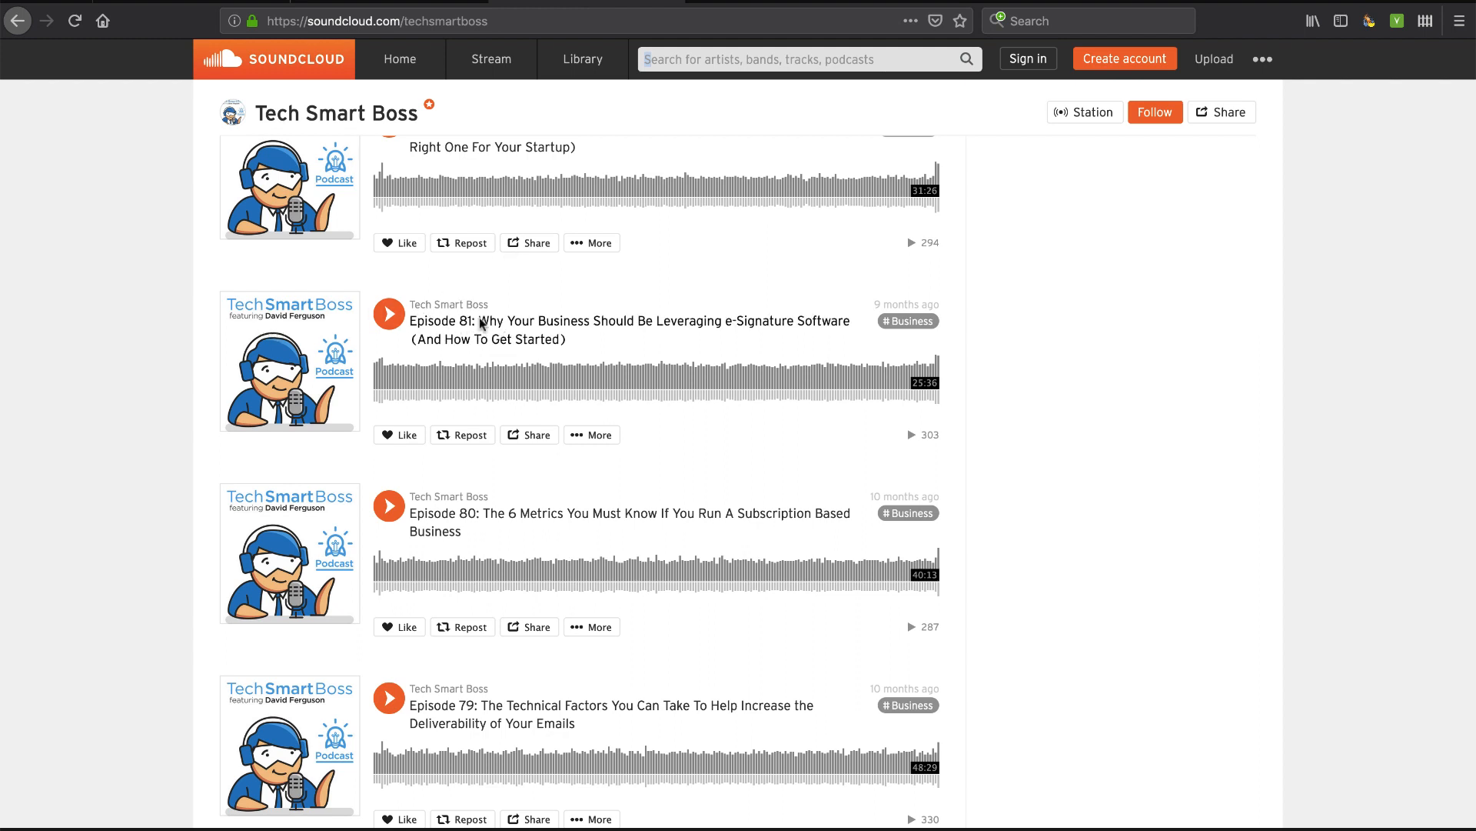